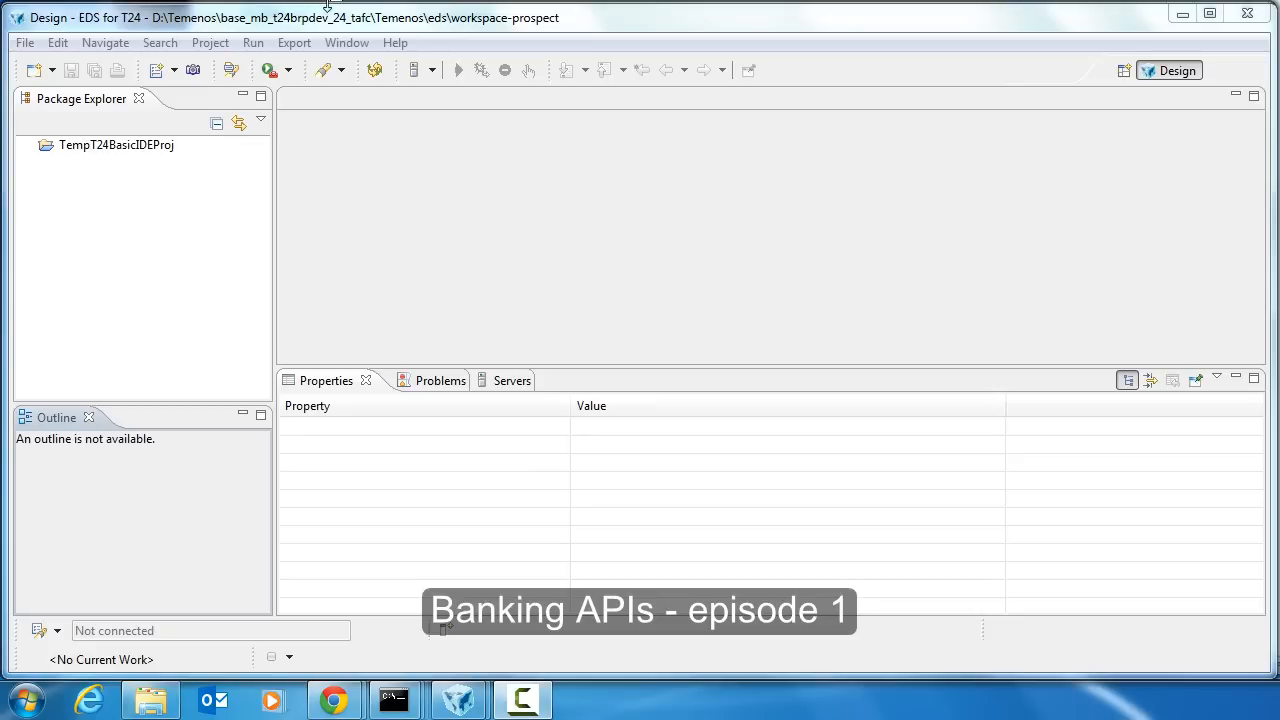
Step: Generate a Design Studio IRIS Project template with project-name Prospect
{"action": "left_click", "coordinate": [22, 43]}
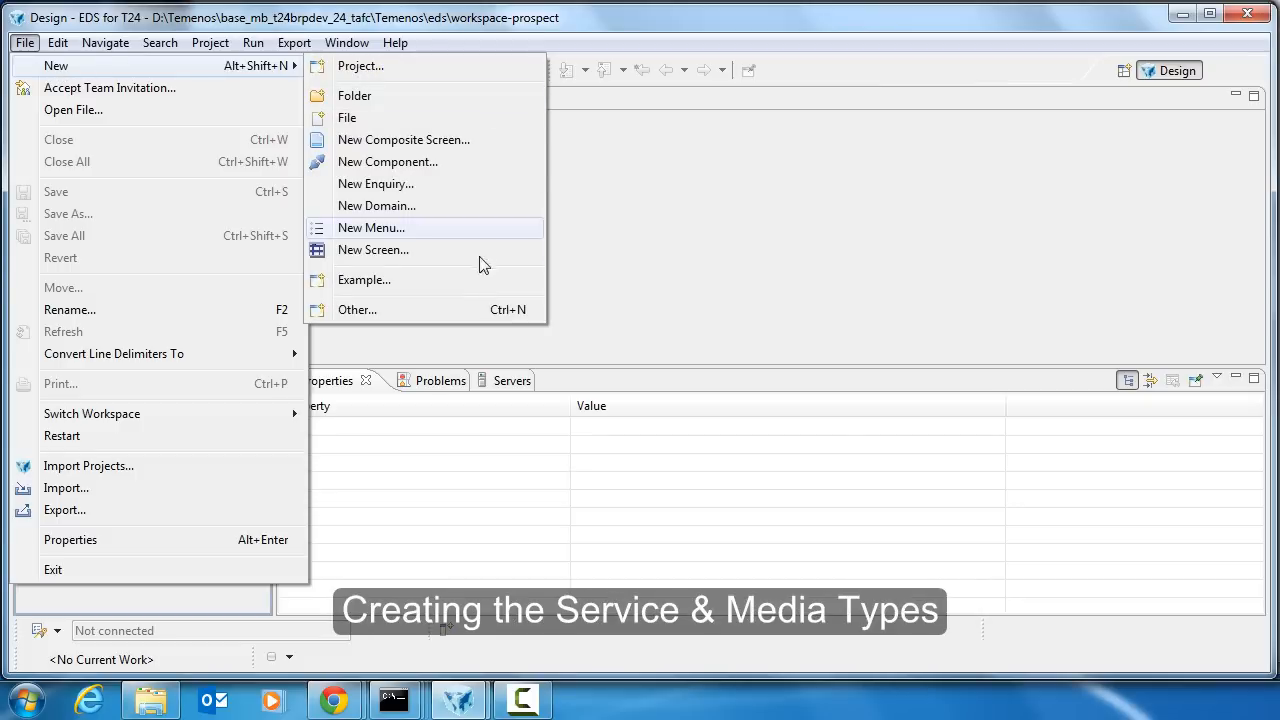
{"action": "left_click", "coordinate": [357, 309]}
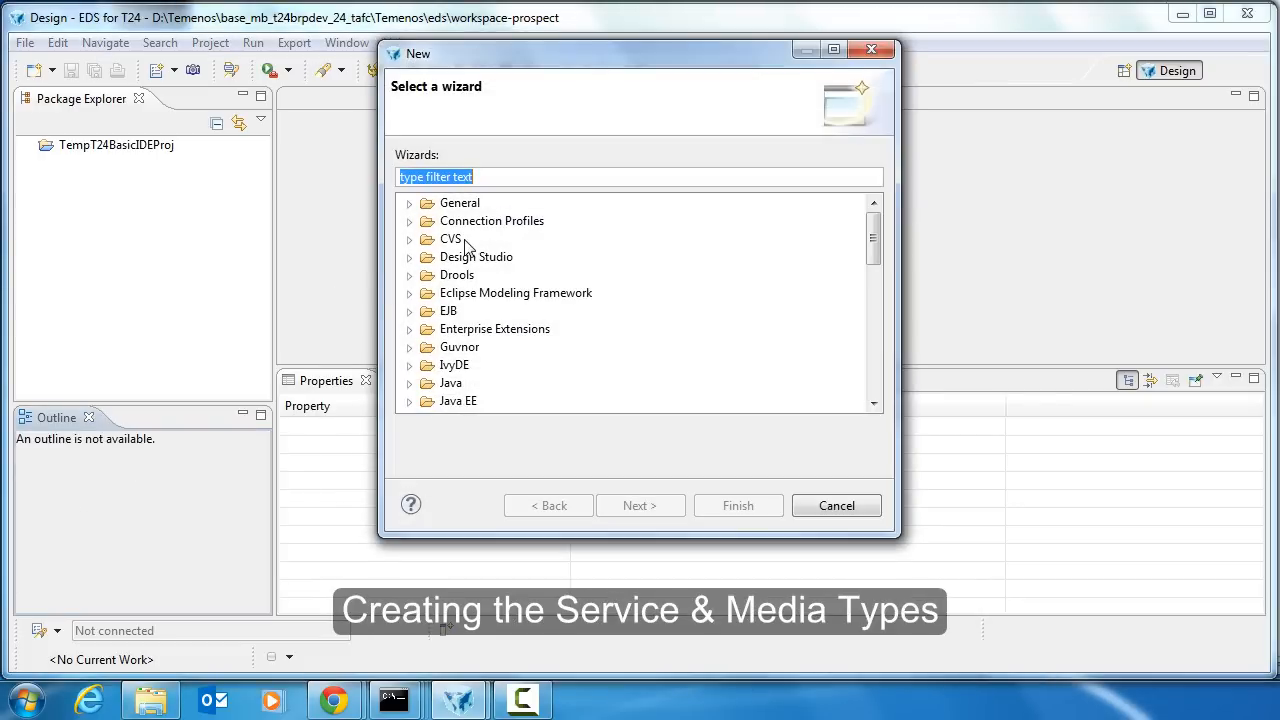
{"action": "left_click", "coordinate": [410, 257]}
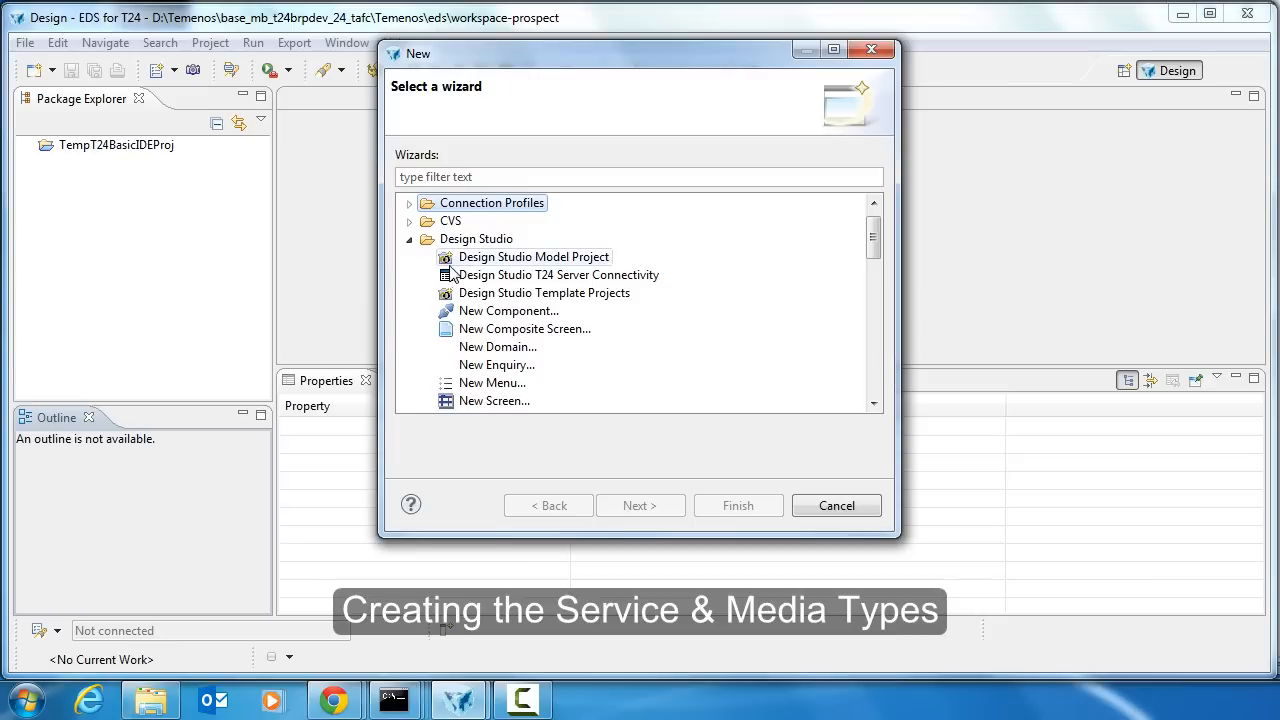
{"action": "left_click", "coordinate": [544, 292]}
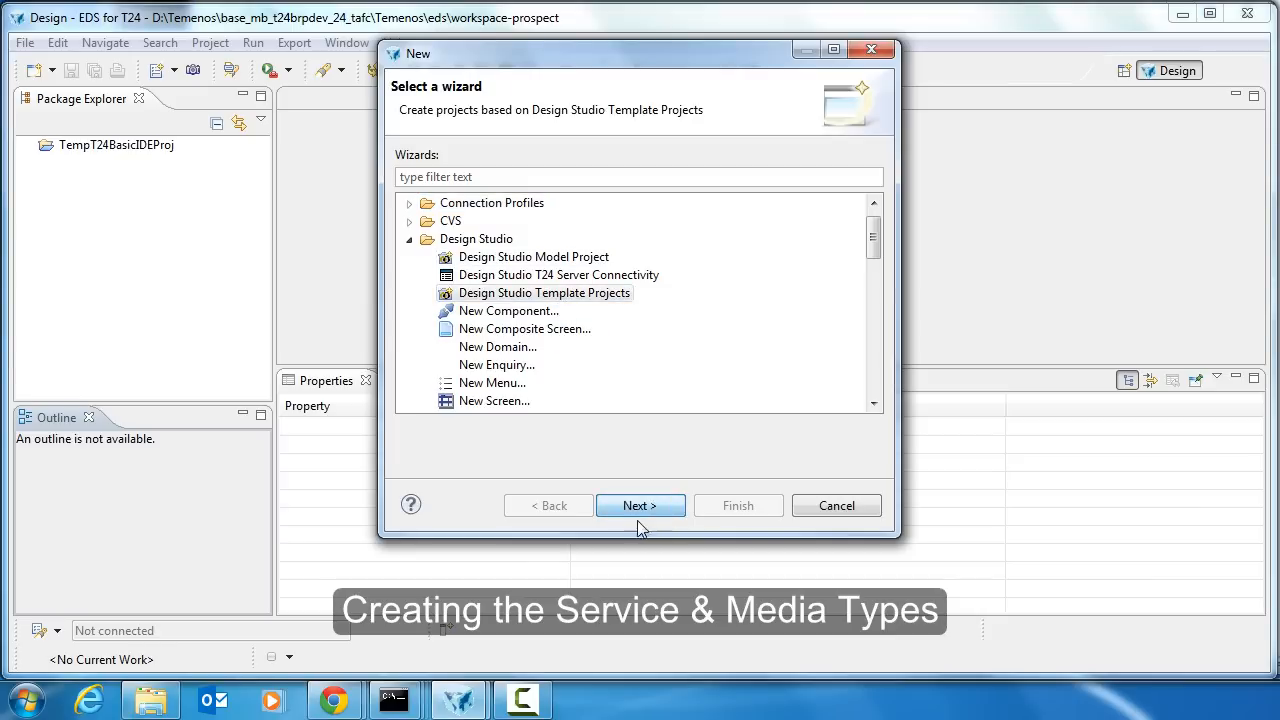
{"action": "left_click", "coordinate": [640, 506]}
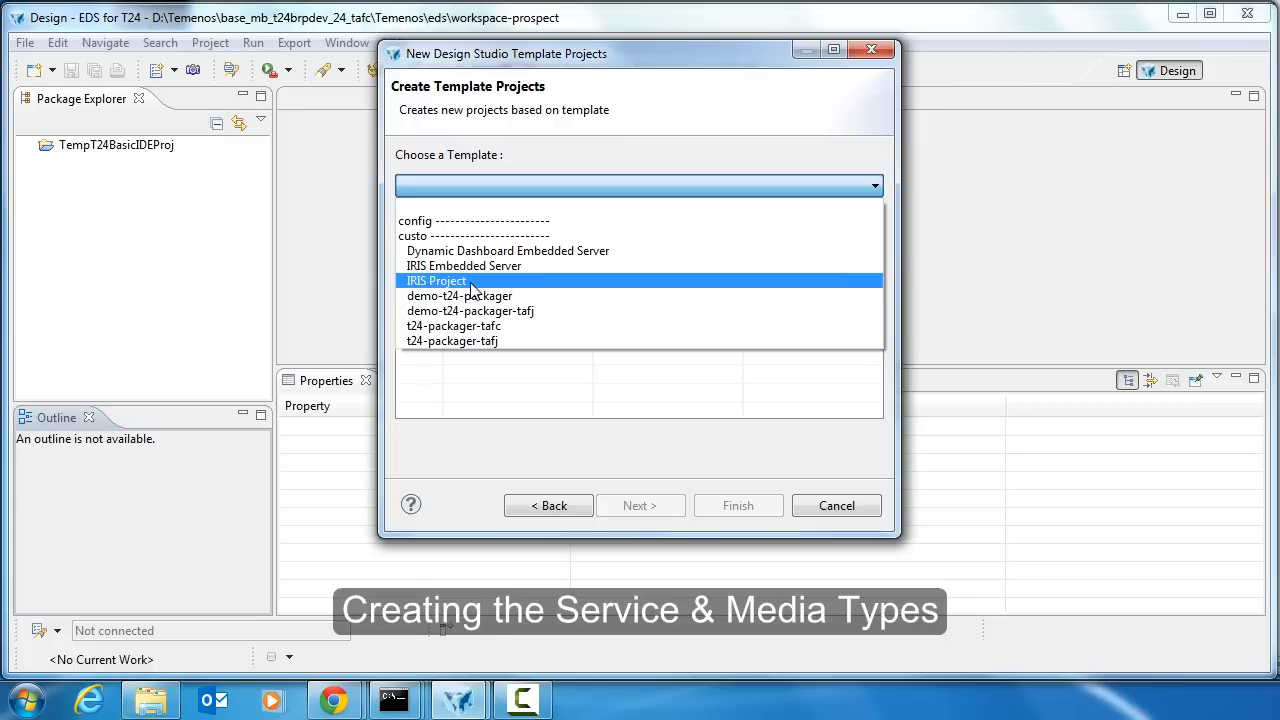
{"action": "left_click", "coordinate": [435, 281]}
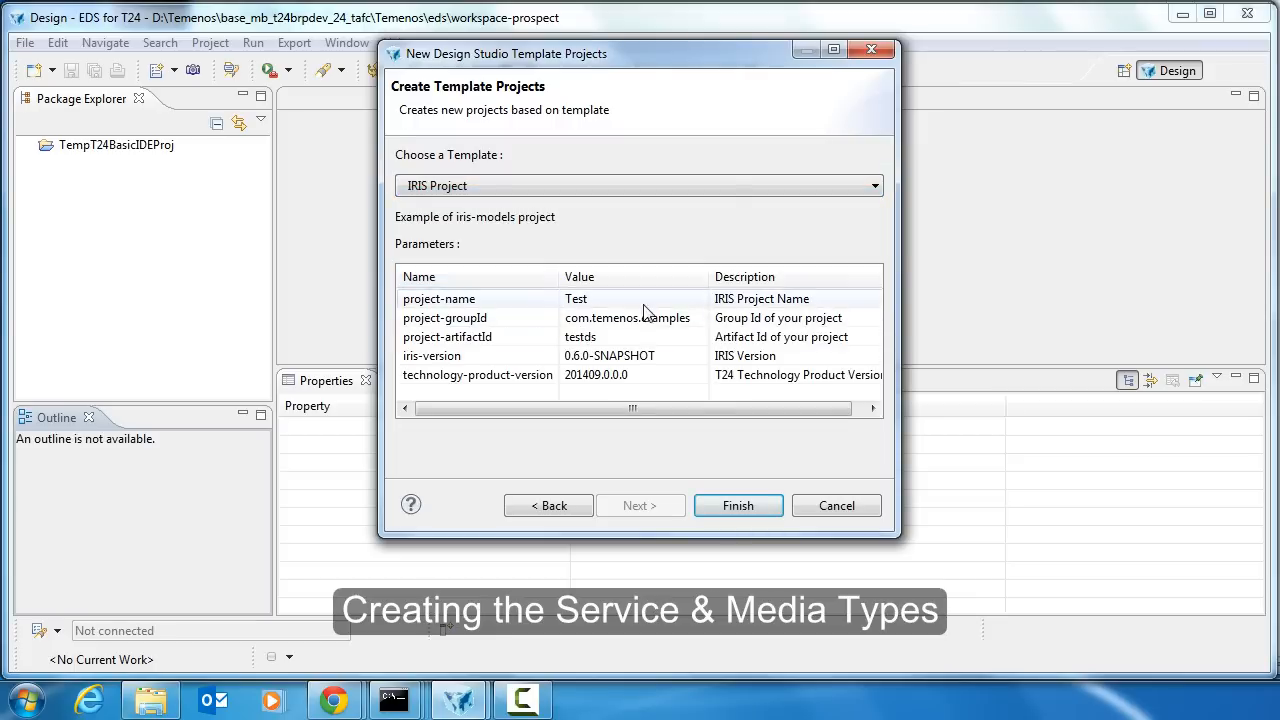
{"action": "double_click", "coordinate": [574, 298]}
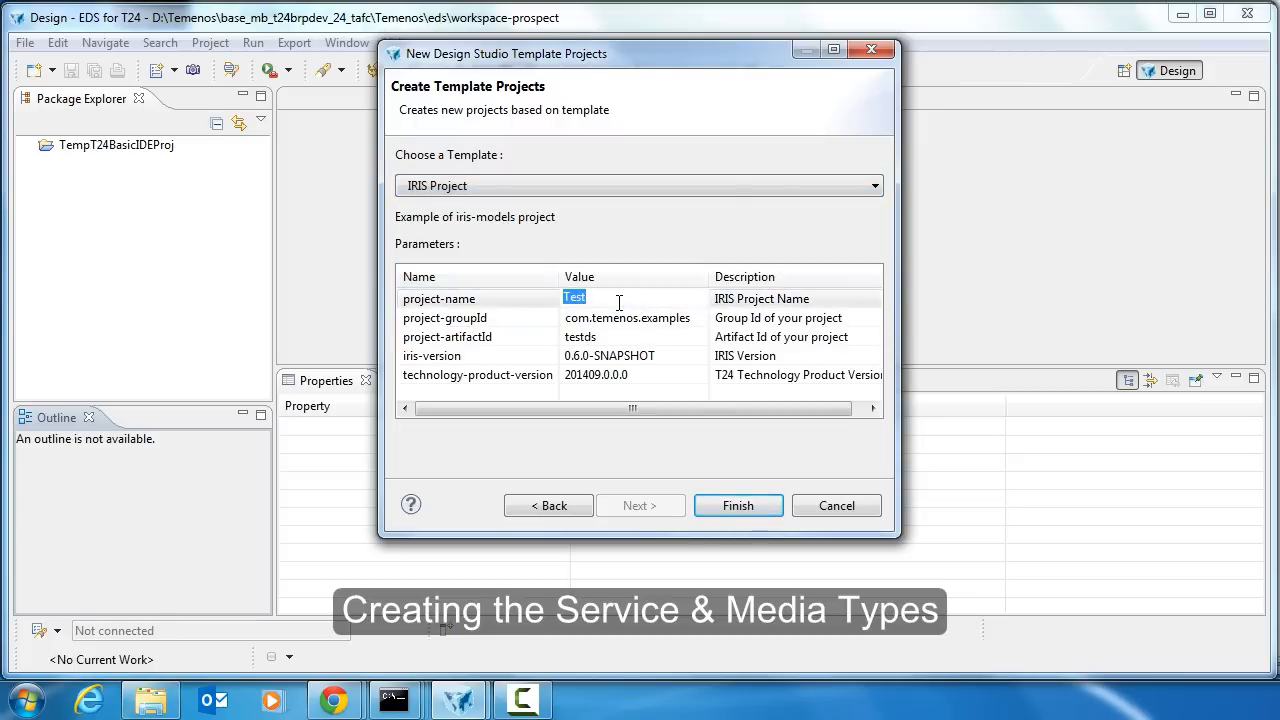
{"action": "type", "text": "Prospec"}
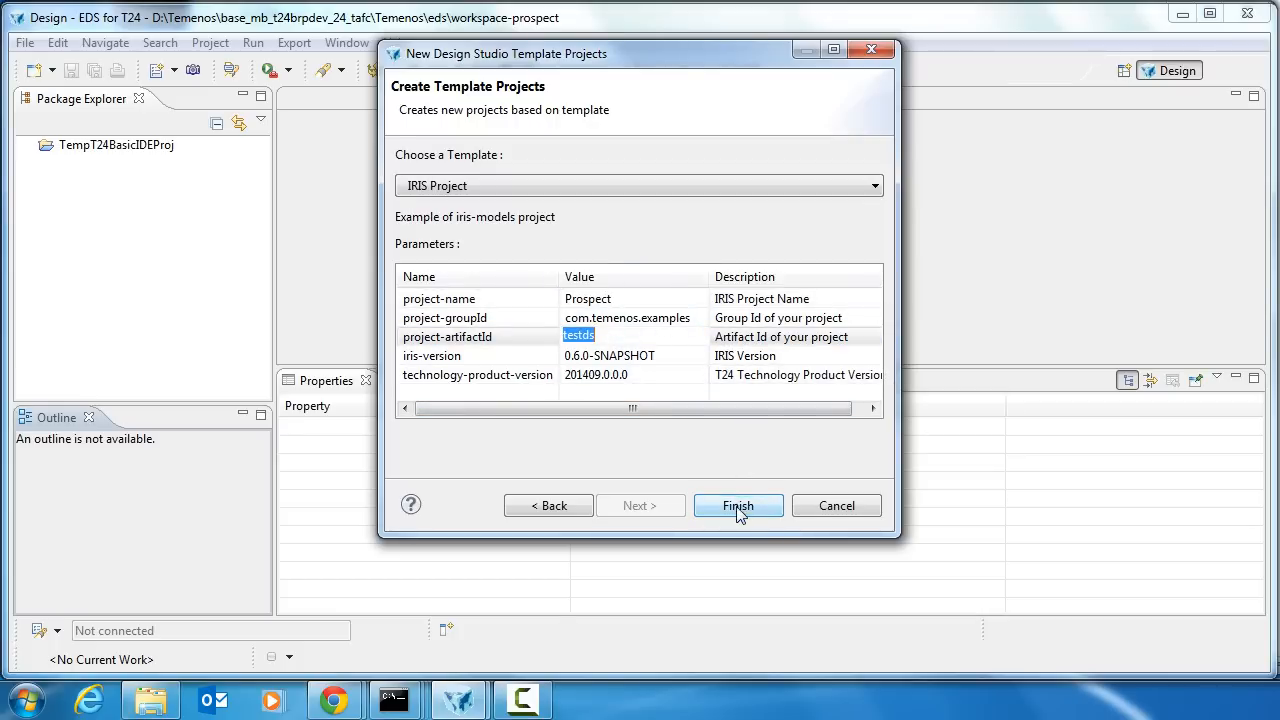
{"action": "left_click", "coordinate": [738, 505]}
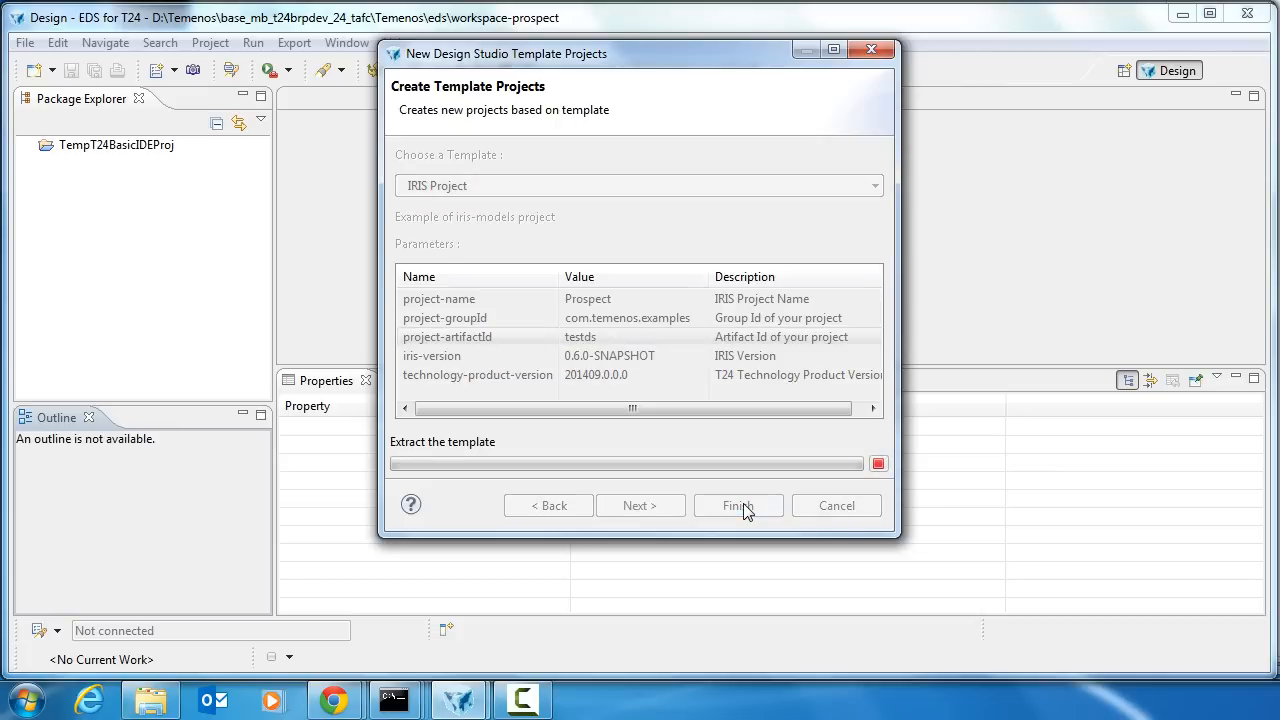
{"action": "left_click", "coordinate": [738, 505]}
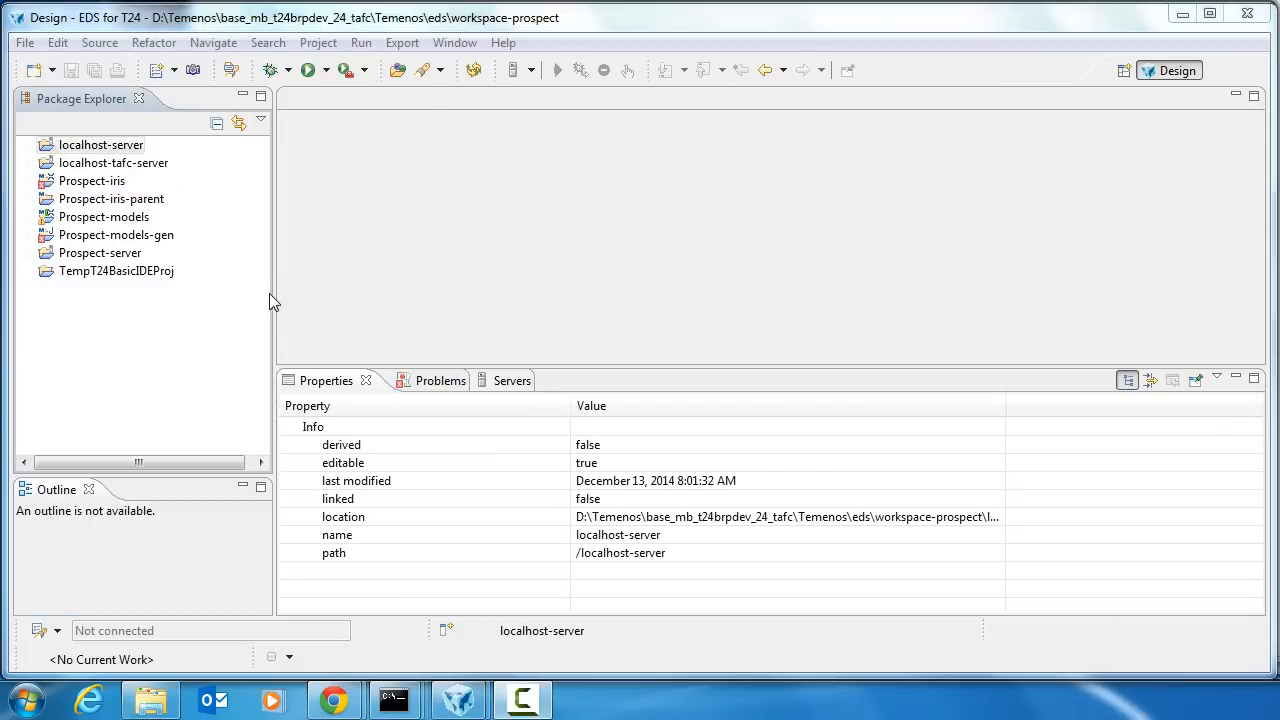
Step: Expand Prospect-models' enquiry folder and start the Design Studio Import T24 Screens wizard
{"action": "left_click", "coordinate": [30, 217]}
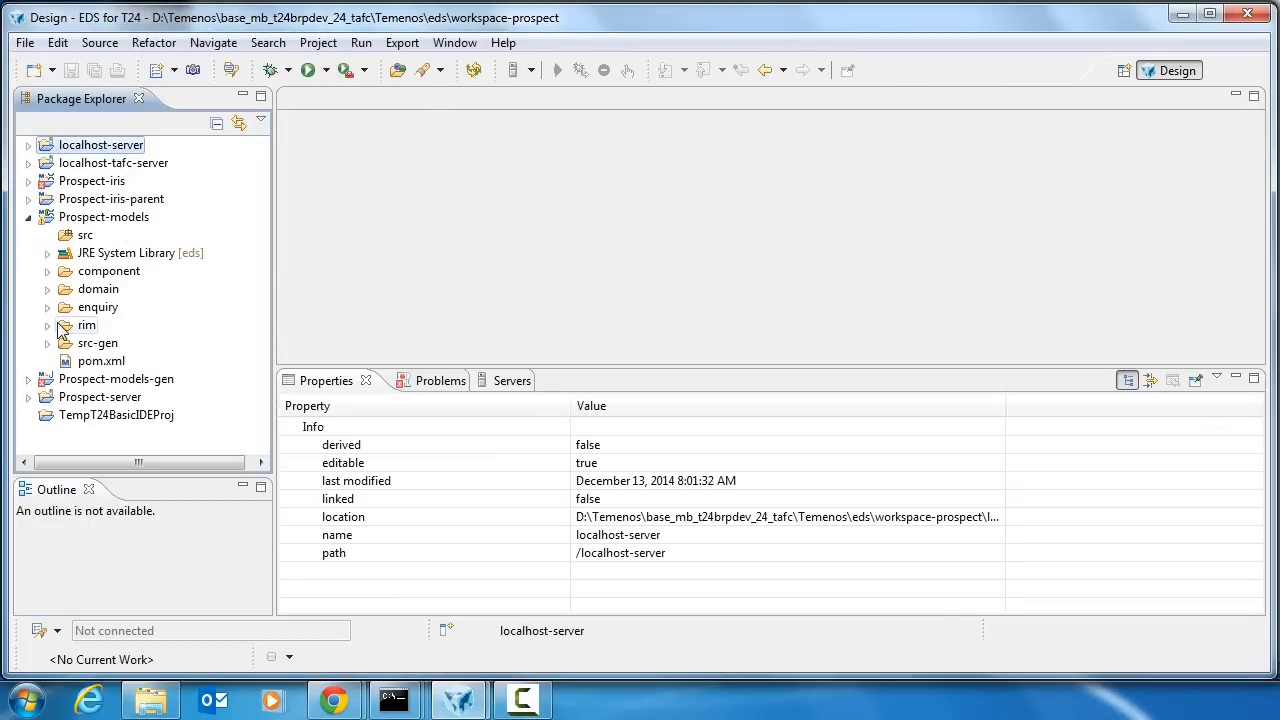
{"action": "left_click", "coordinate": [47, 307]}
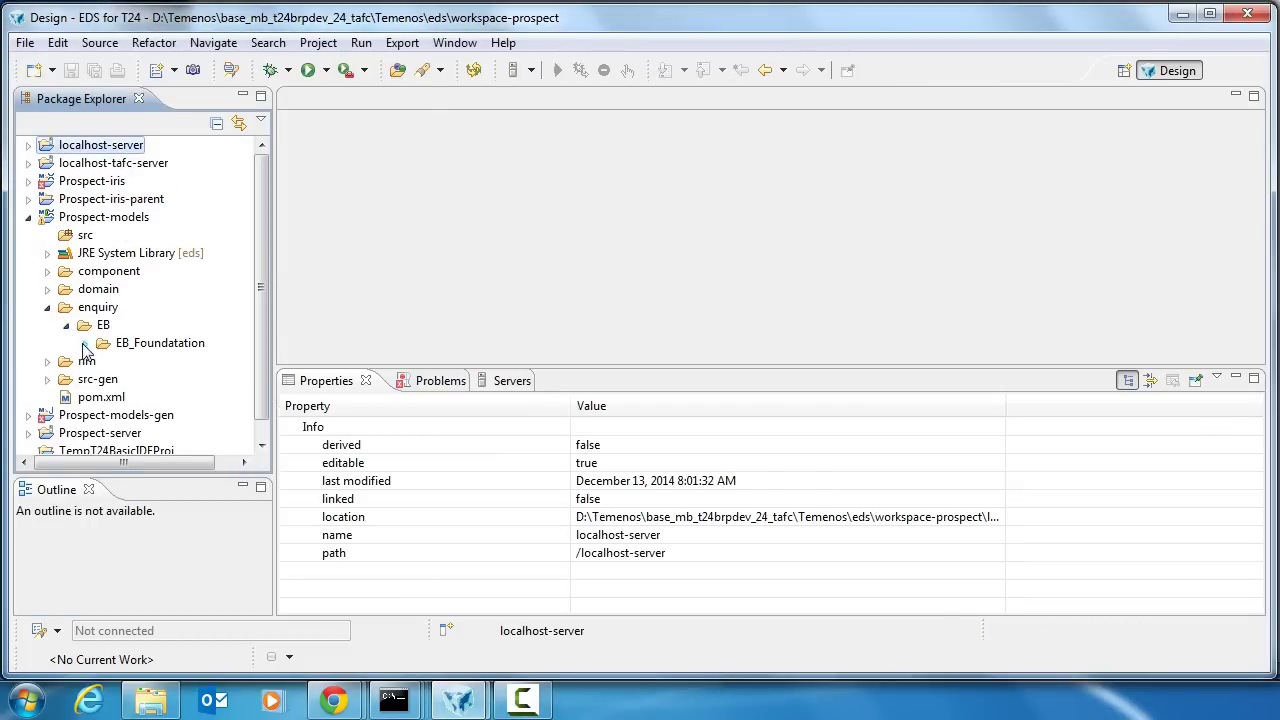
{"action": "left_click", "coordinate": [103, 342]}
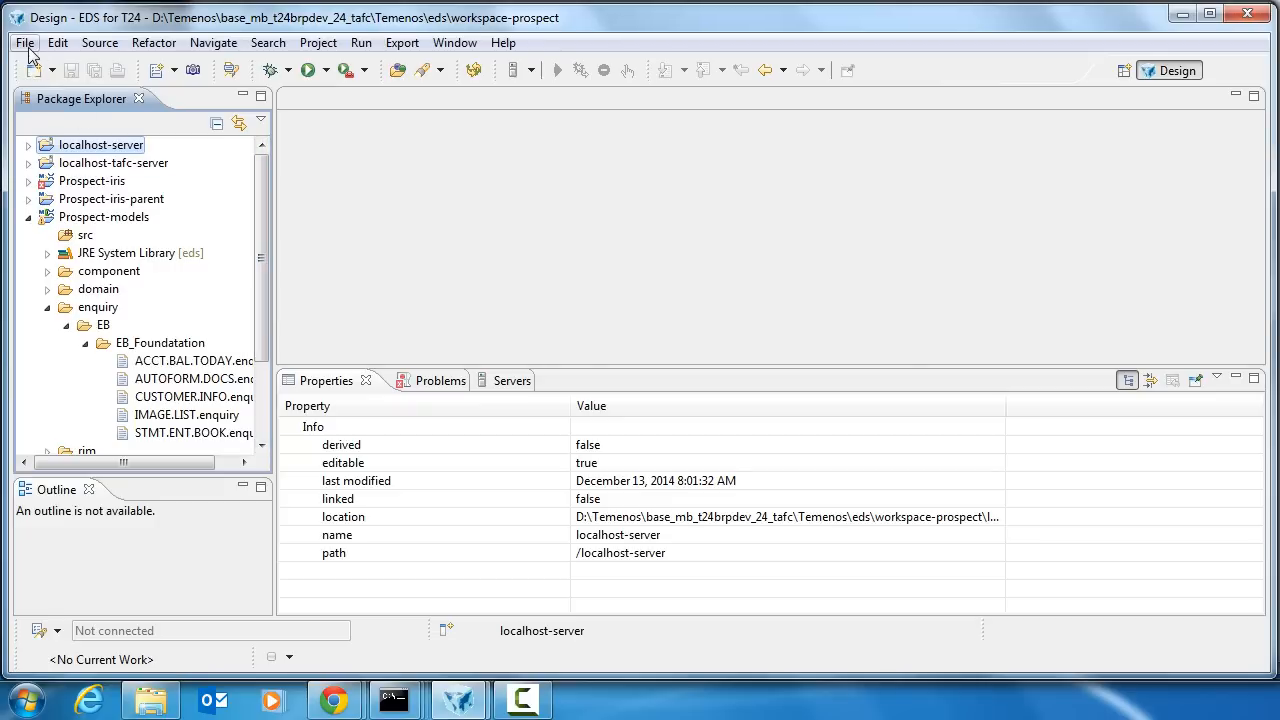
{"action": "left_click", "coordinate": [24, 42]}
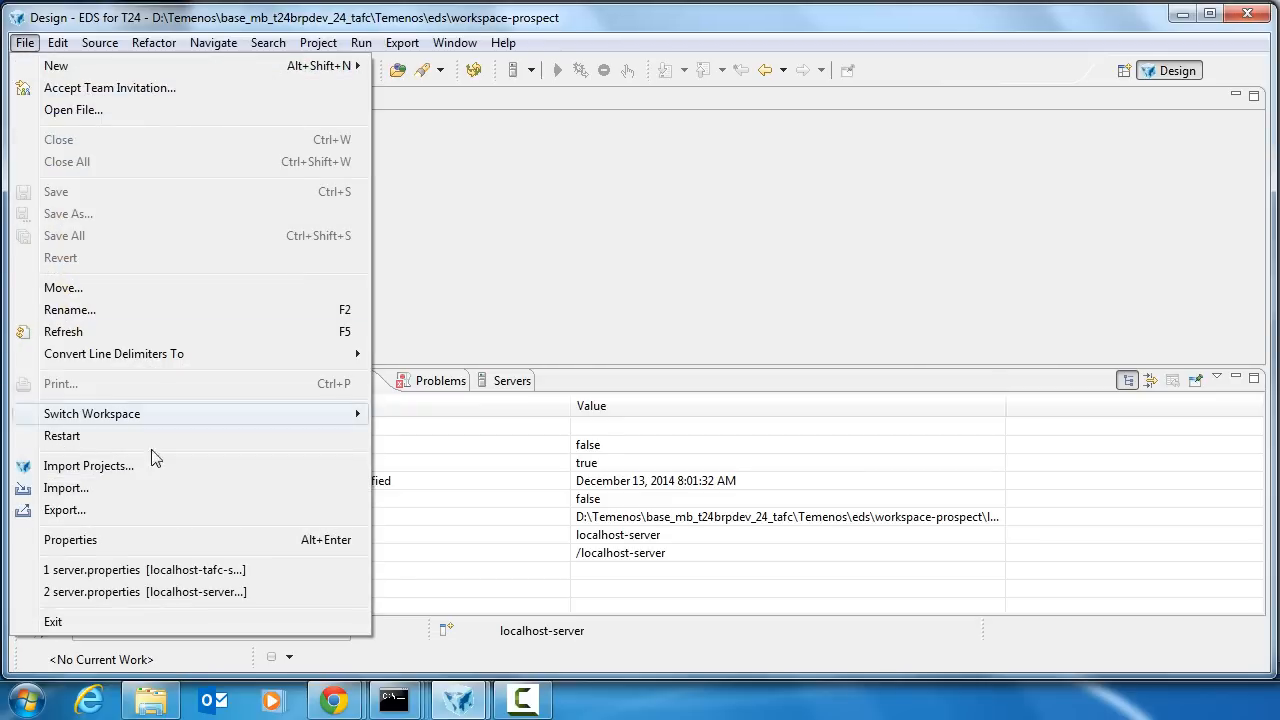
{"action": "left_click", "coordinate": [66, 487]}
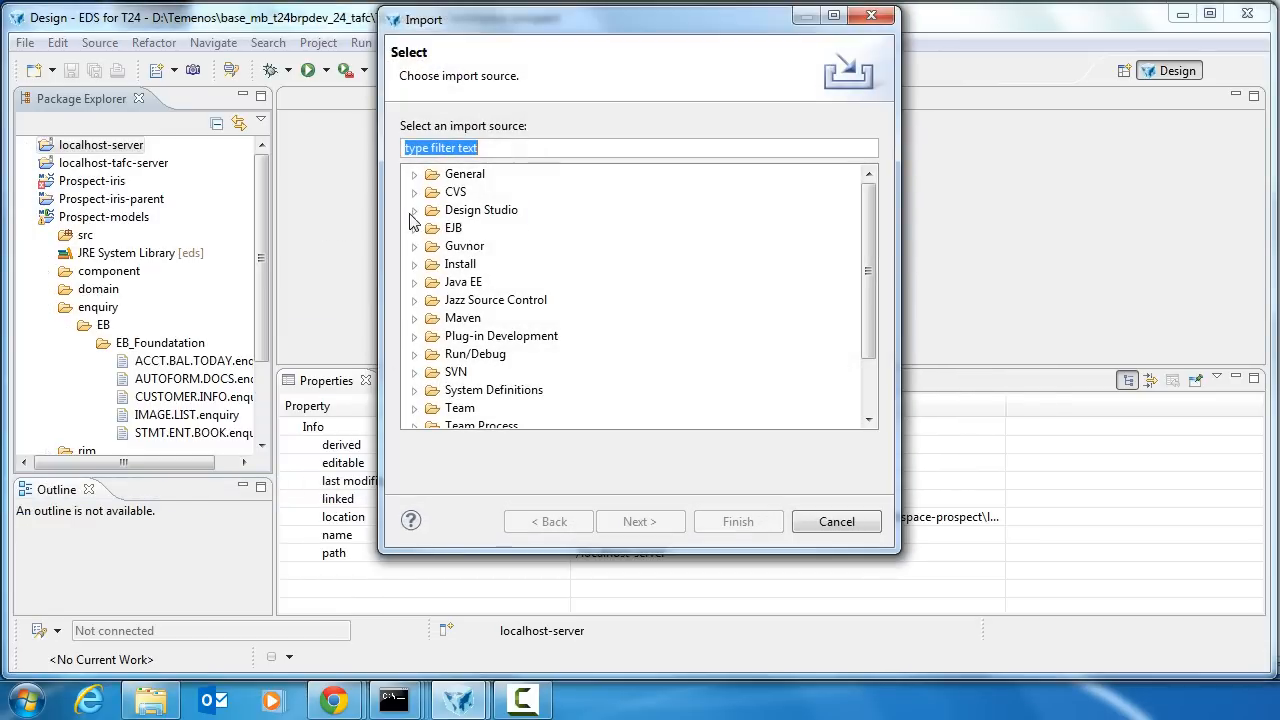
{"action": "left_click", "coordinate": [514, 372]}
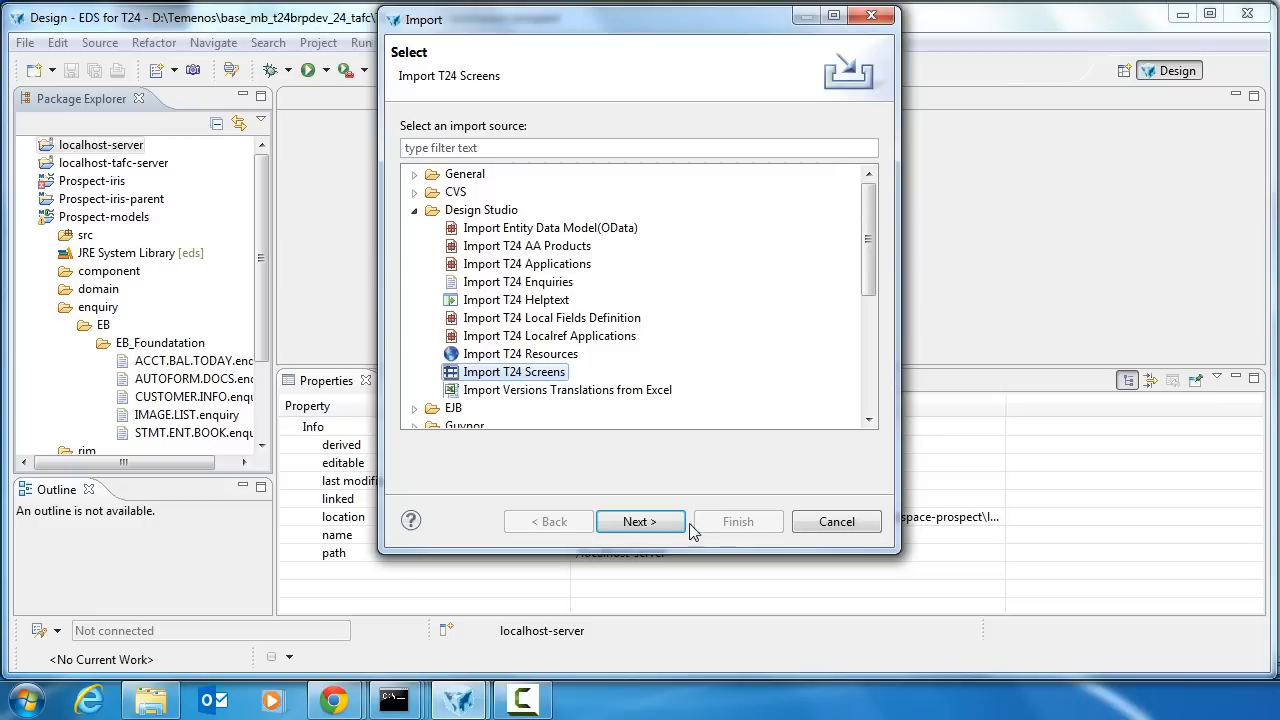
{"action": "left_click", "coordinate": [640, 521]}
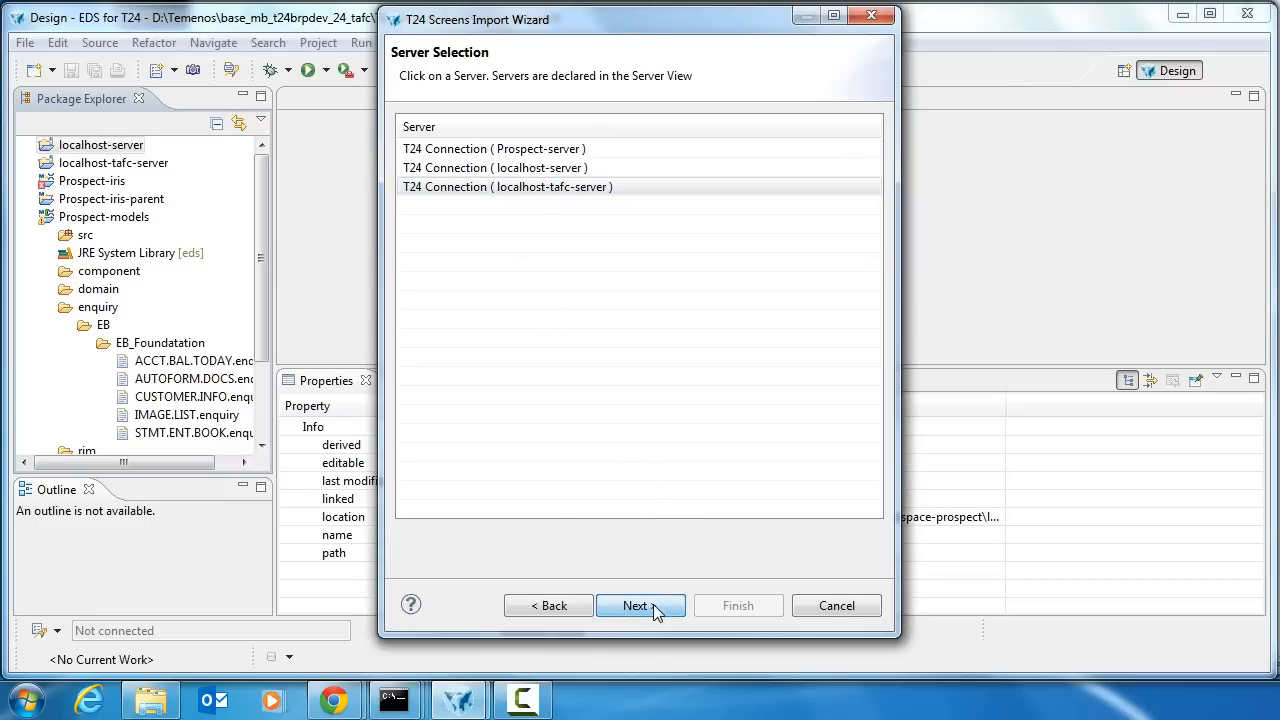
Step: Filter by CREATE and import the CUSTOMER CREATE screen into the enquiry folder
{"action": "left_click", "coordinate": [640, 605]}
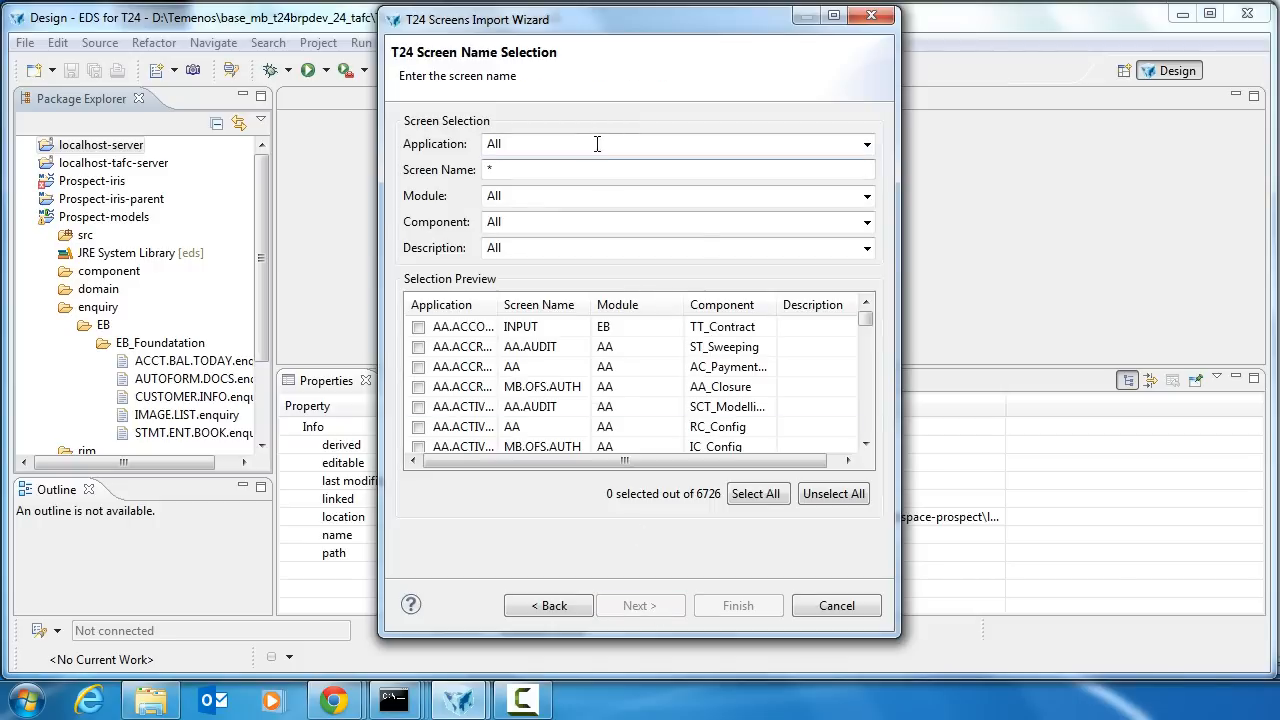
{"action": "type", "text": "C"}
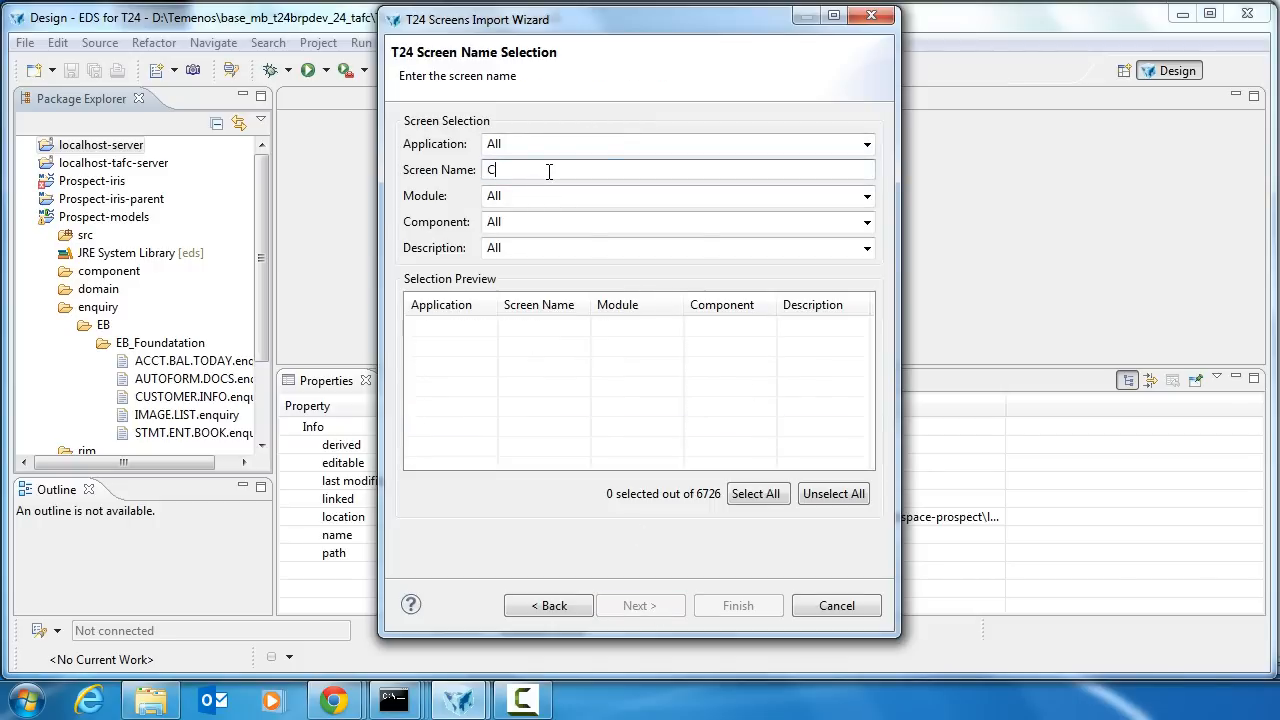
{"action": "type", "text": "REATE"}
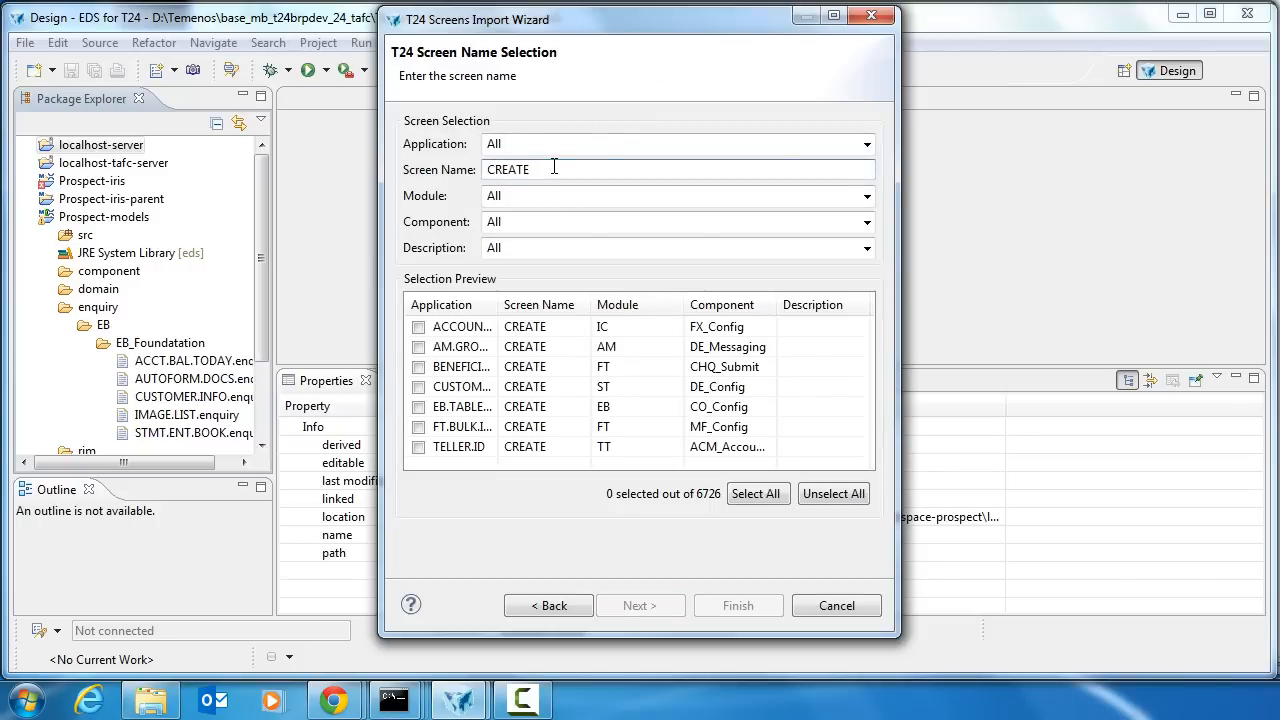
{"action": "left_click_drag", "start_coordinate": [593, 305], "coordinate": [593, 305]}
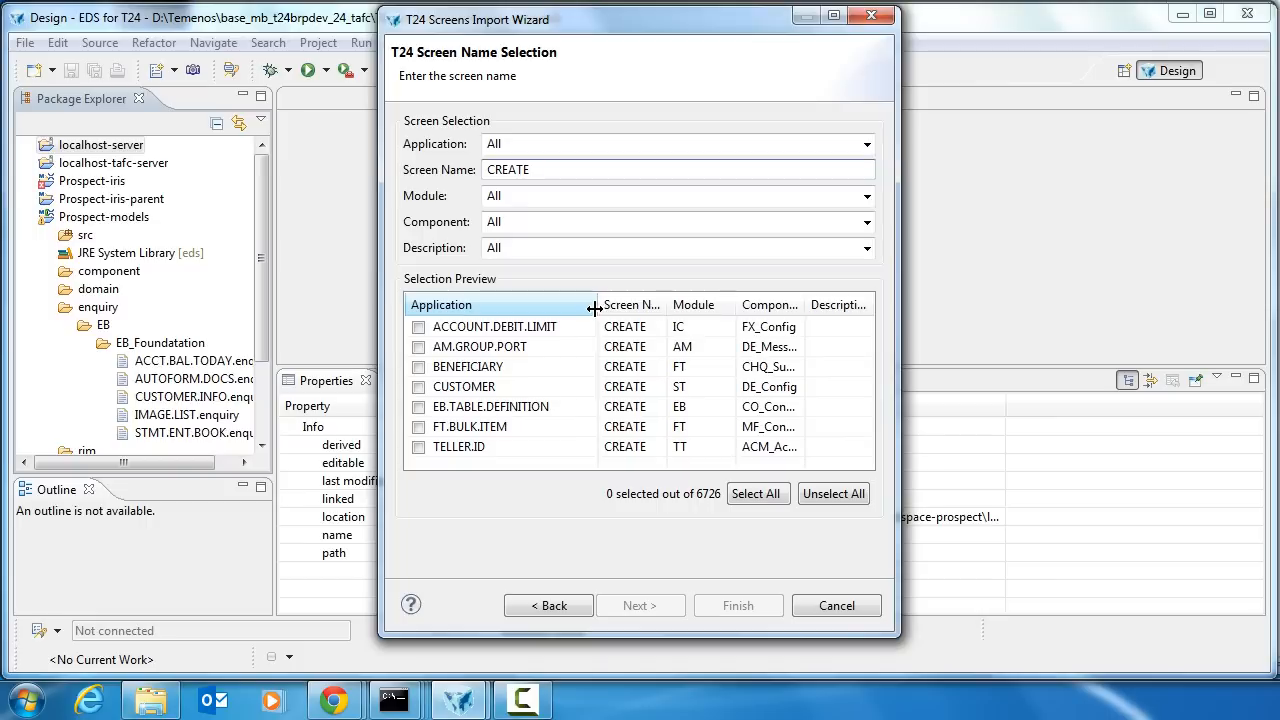
{"action": "left_click", "coordinate": [419, 386]}
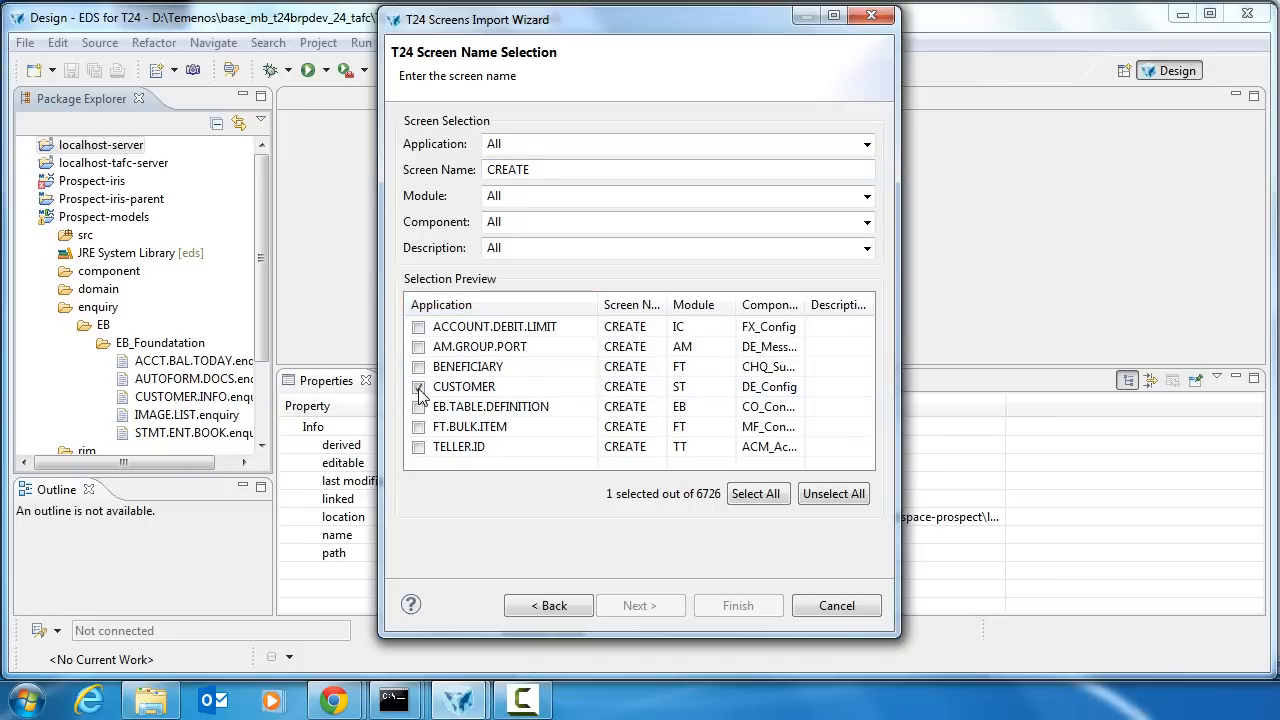
{"action": "left_click", "coordinate": [640, 605]}
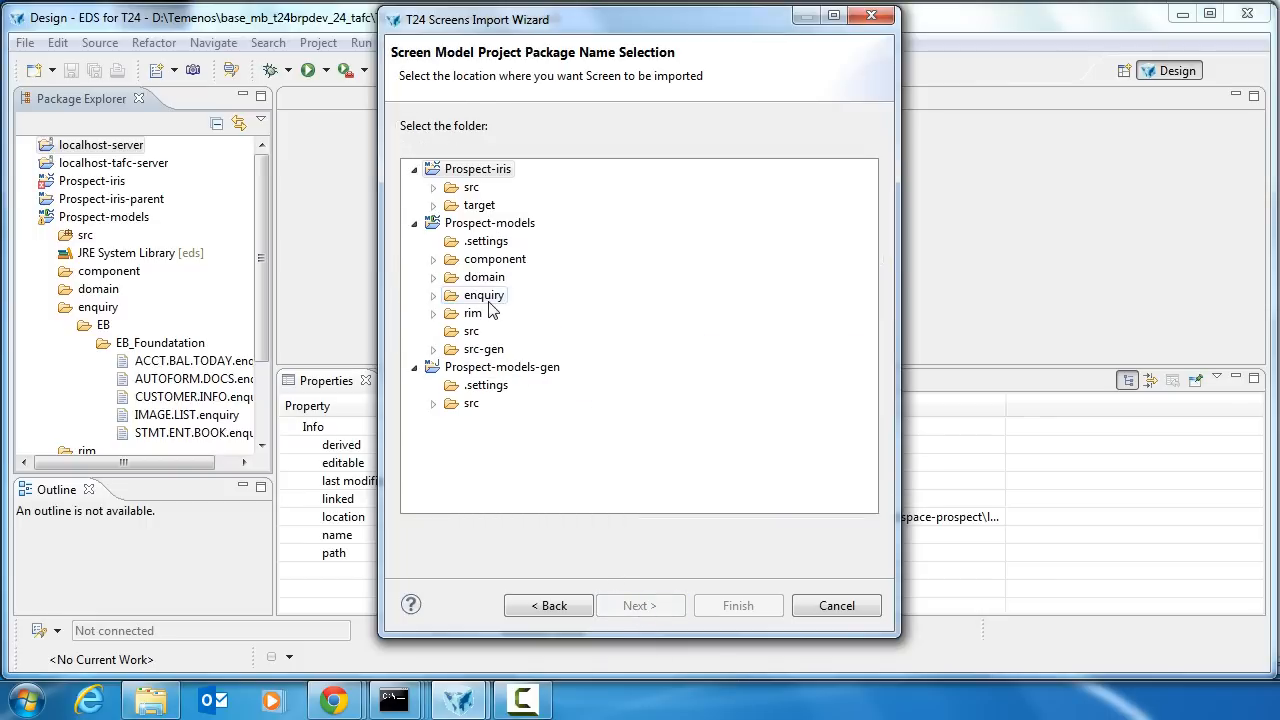
{"action": "left_click", "coordinate": [486, 294]}
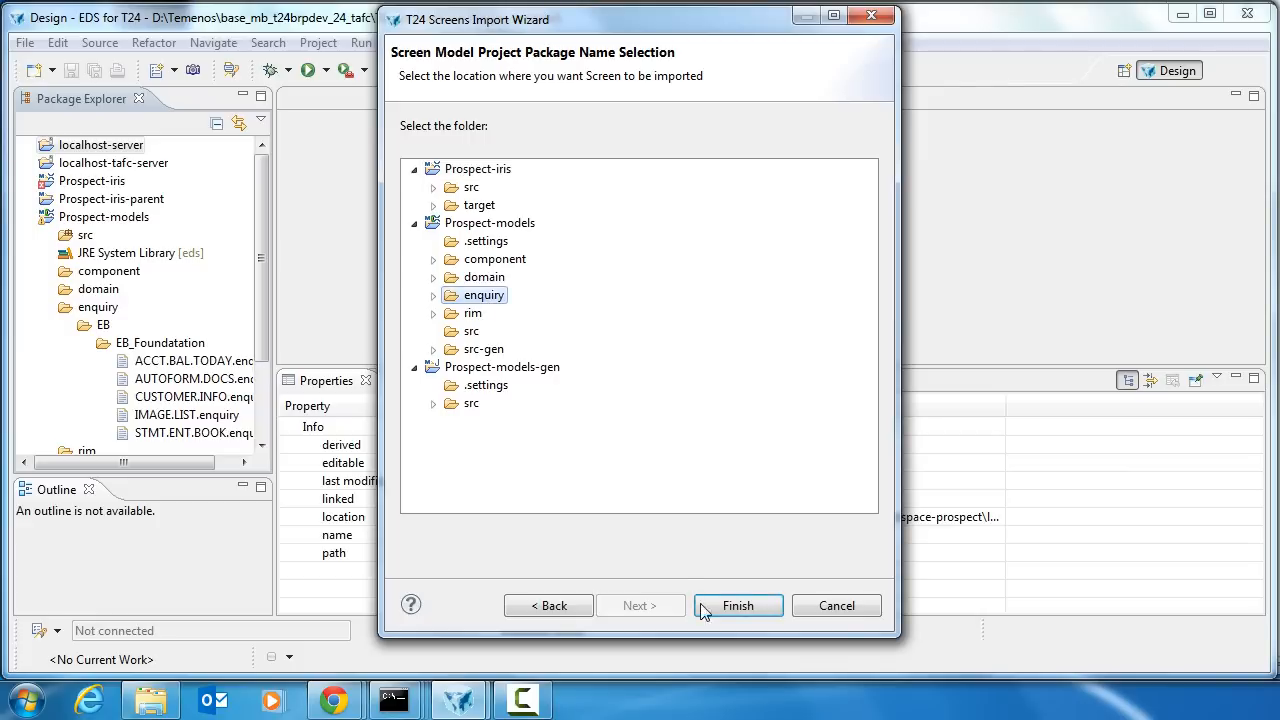
{"action": "left_click", "coordinate": [738, 605]}
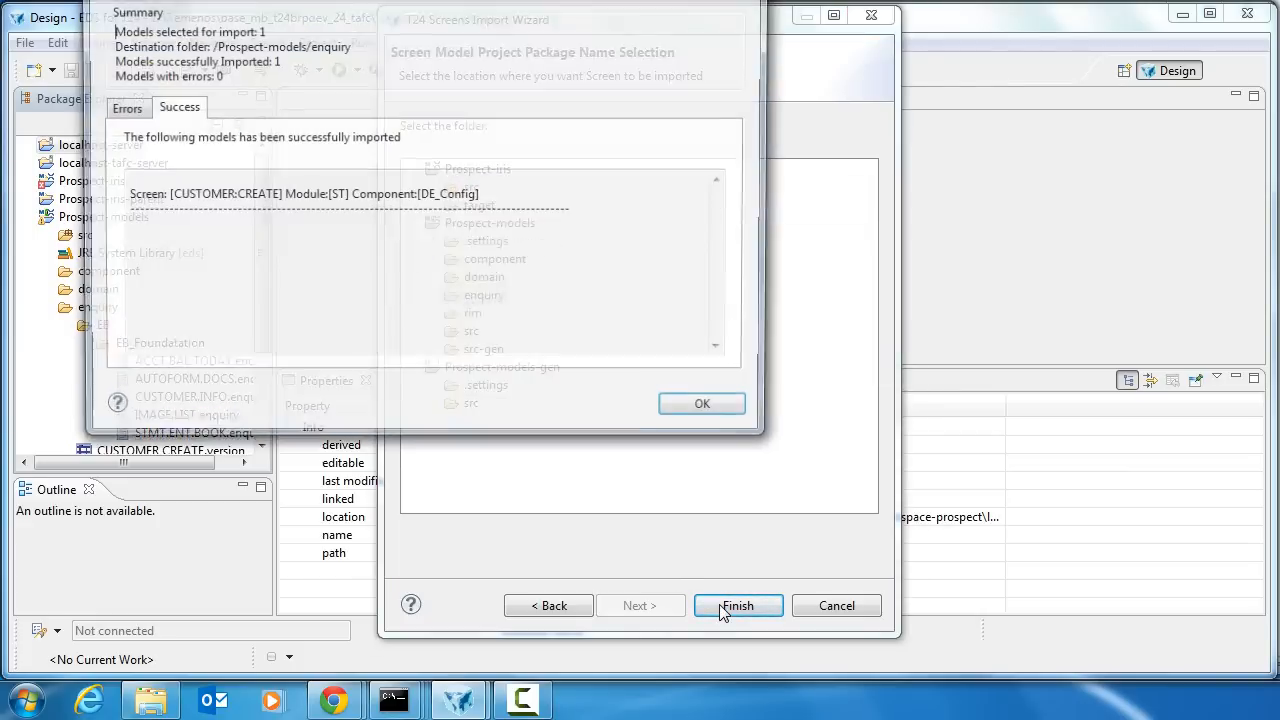
{"action": "left_click", "coordinate": [738, 605]}
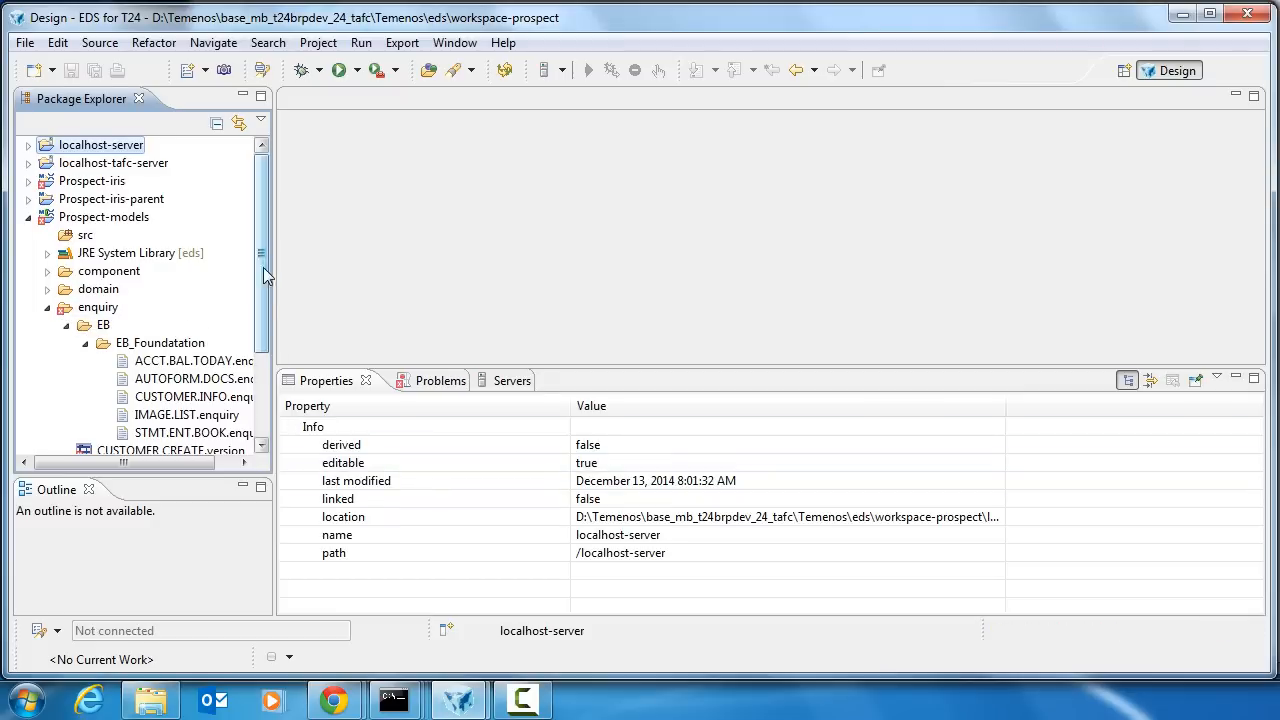
Step: Create a new folder named 'version' in Prospect-models
{"action": "right_click", "coordinate": [104, 217]}
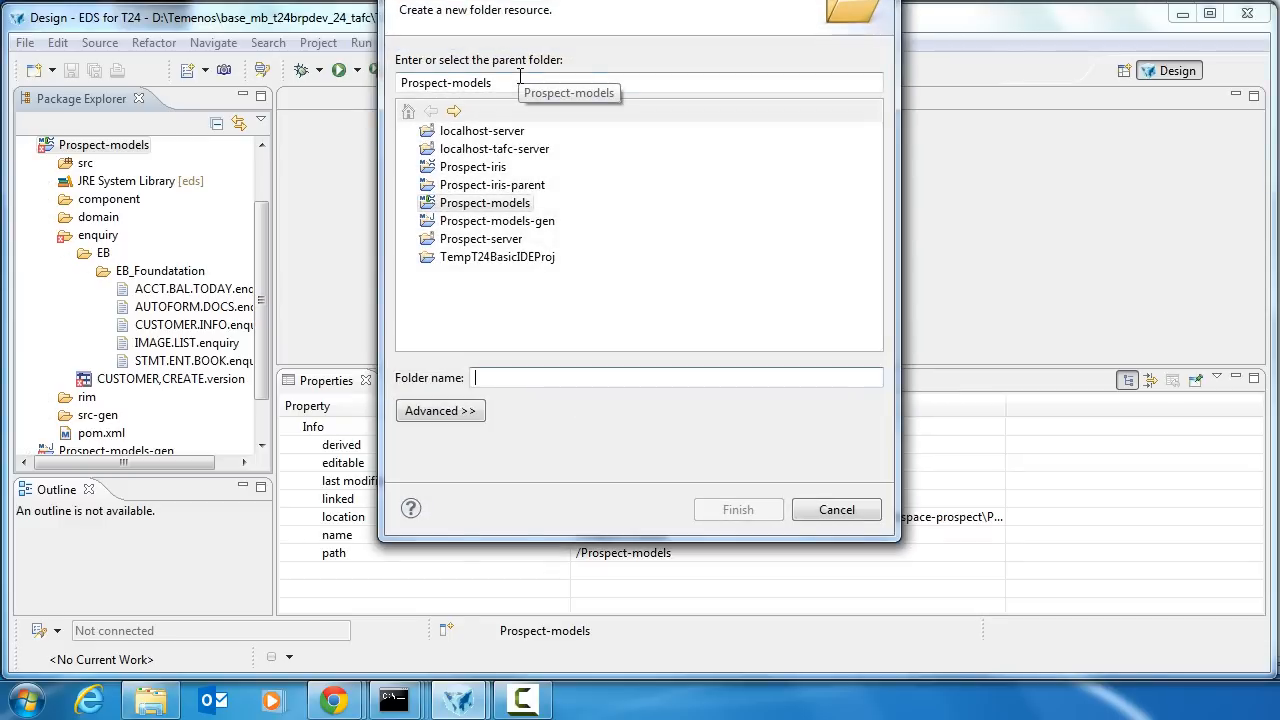
{"action": "type", "text": "version"}
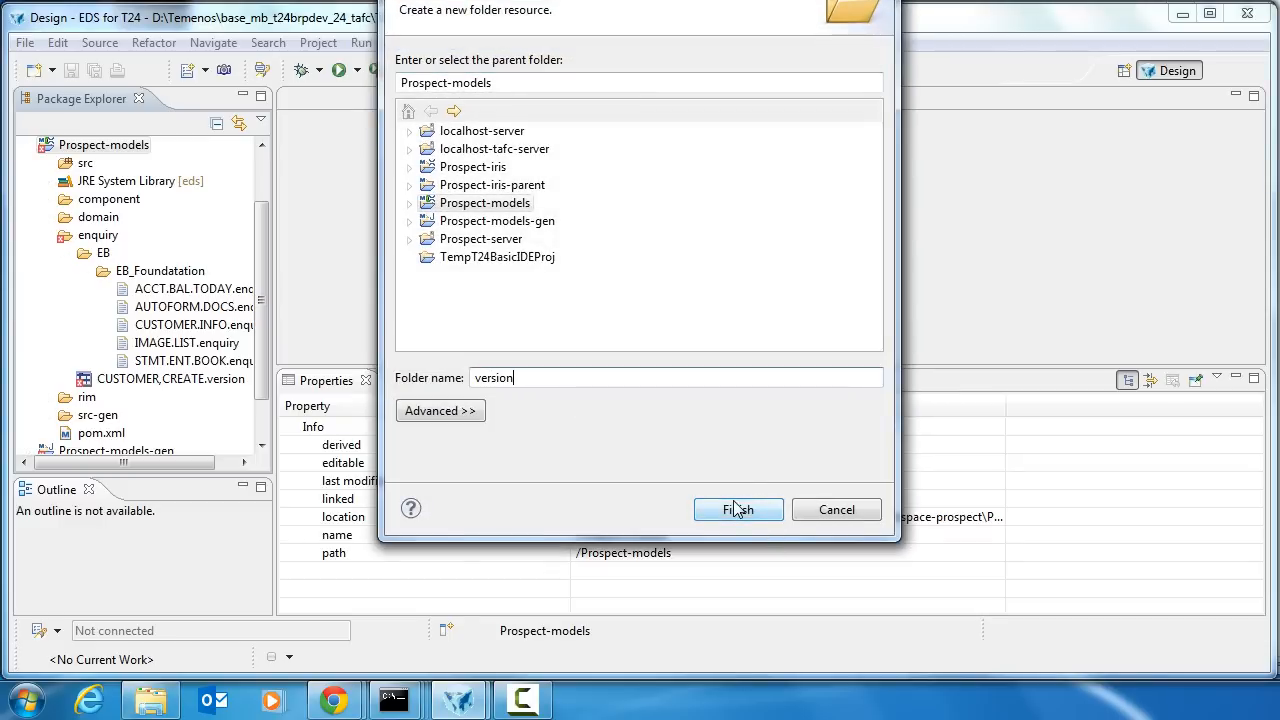
{"action": "left_click", "coordinate": [738, 509]}
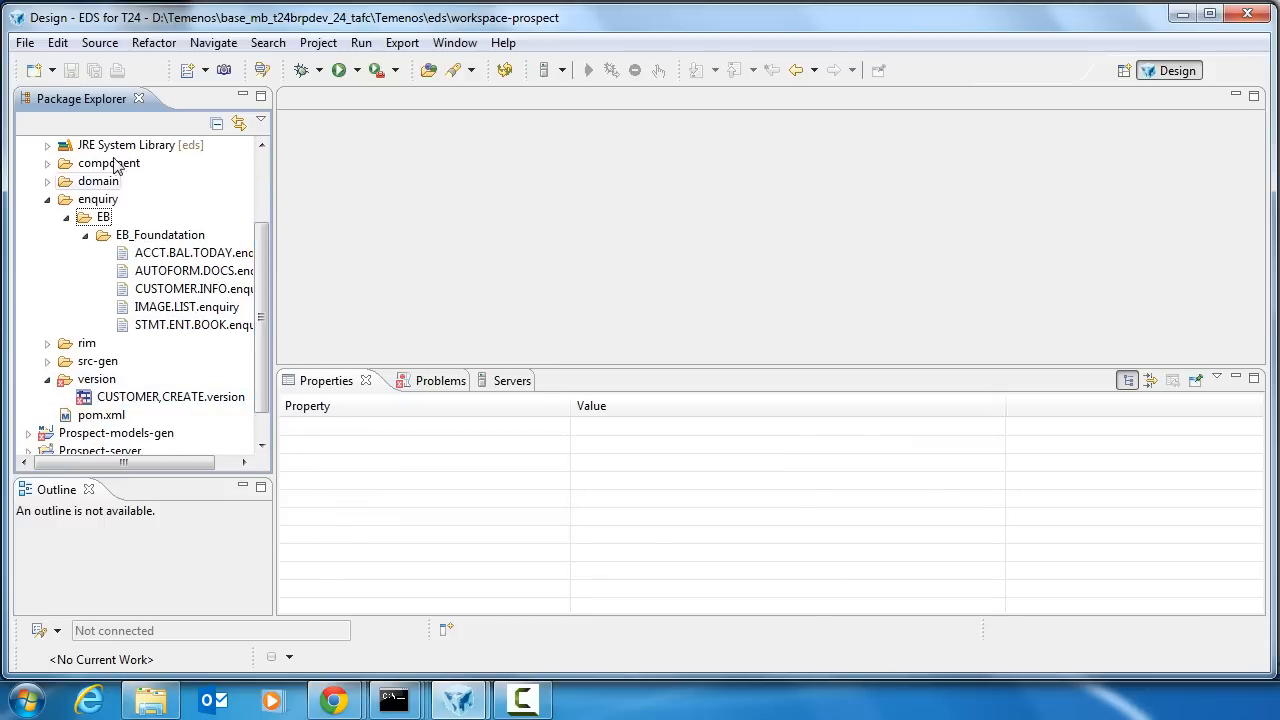
Step: Open CUSTOMER,CREATE.version in the Source tab and delete its Relationship block
{"action": "left_click", "coordinate": [168, 396]}
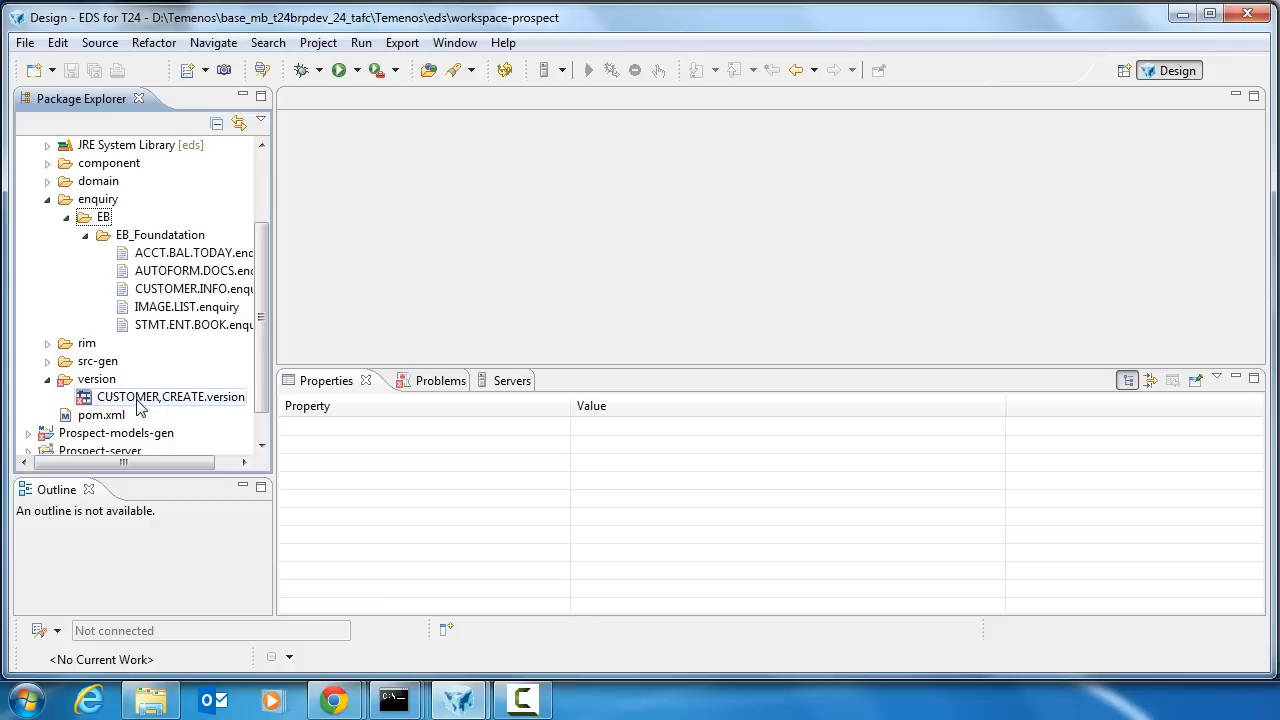
{"action": "left_click", "coordinate": [167, 396]}
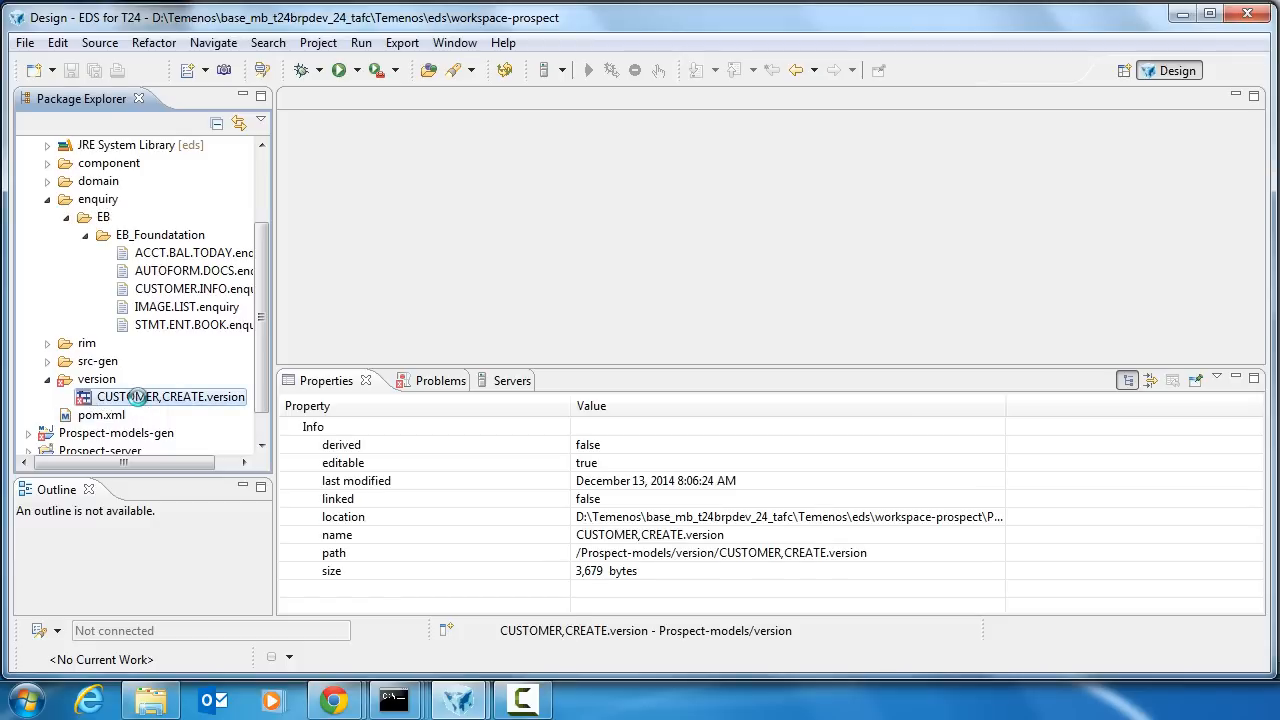
{"action": "double_click", "coordinate": [169, 397]}
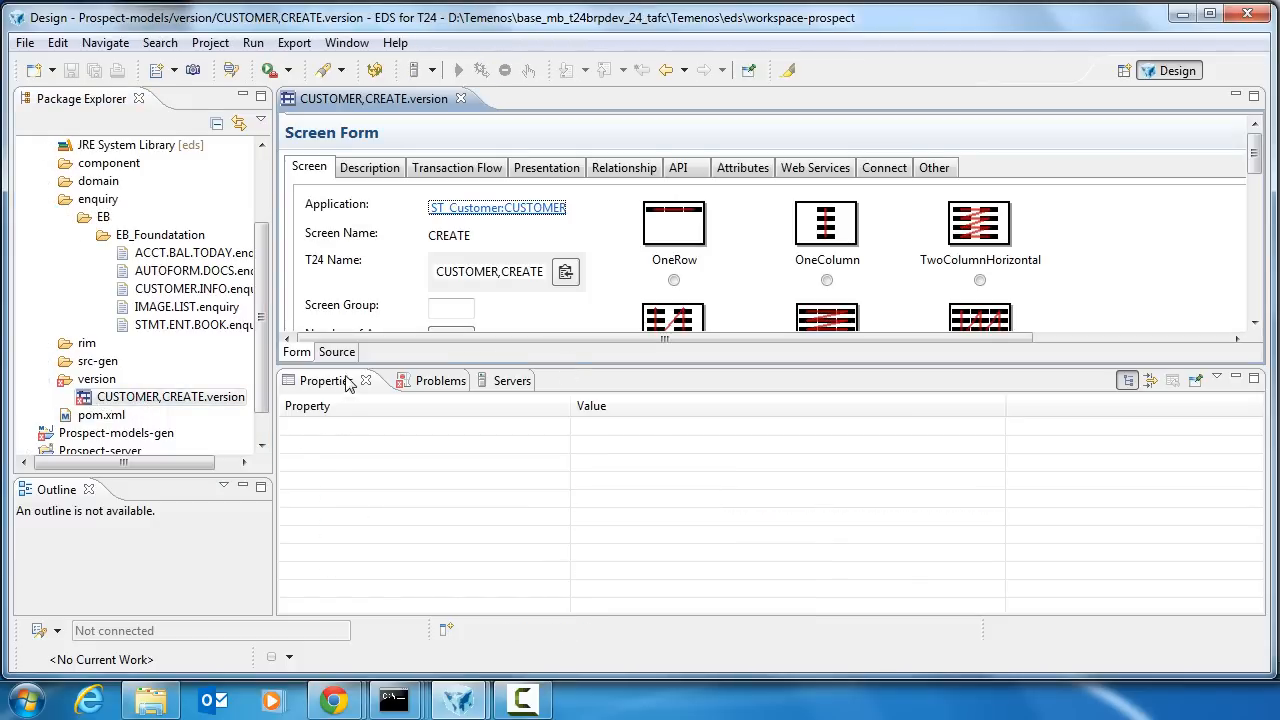
{"action": "left_click", "coordinate": [337, 351]}
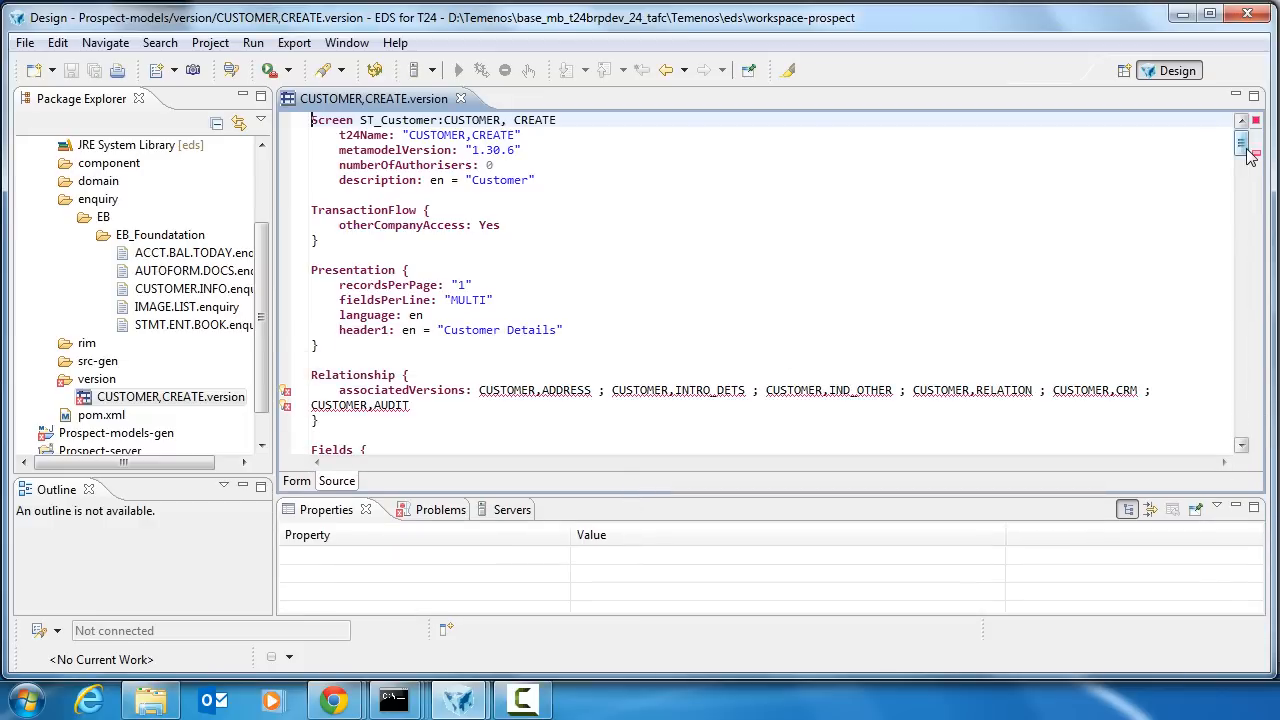
{"action": "scroll", "scroll_direction": "down", "scroll_amount": 3}
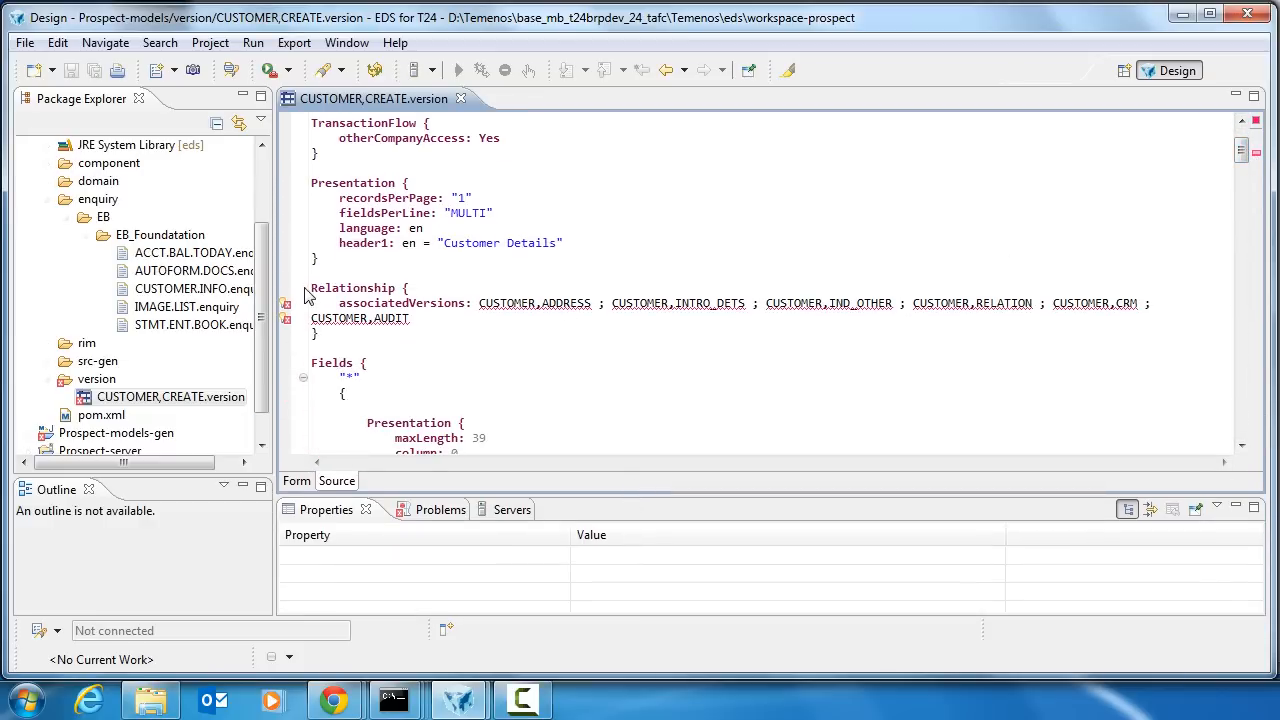
{"action": "left_click_drag", "start_coordinate": [311, 288], "coordinate": [325, 331]}
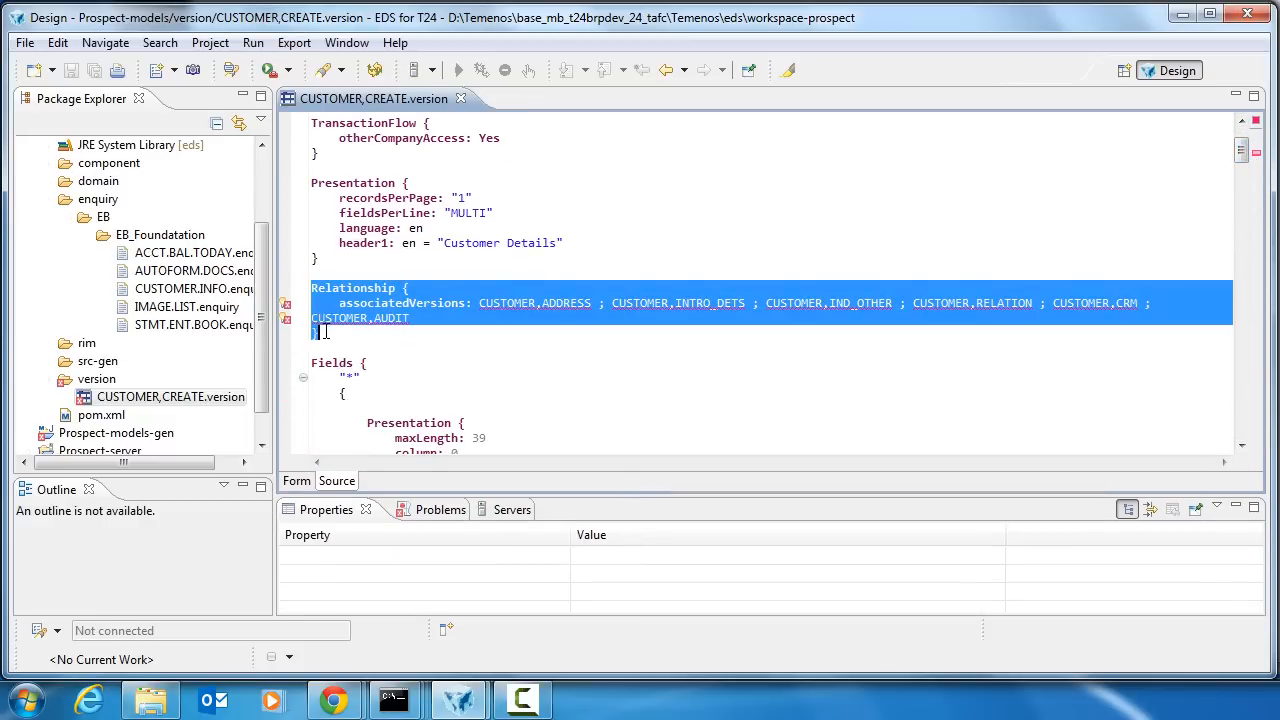
{"action": "key", "text": "ctrl+/"}
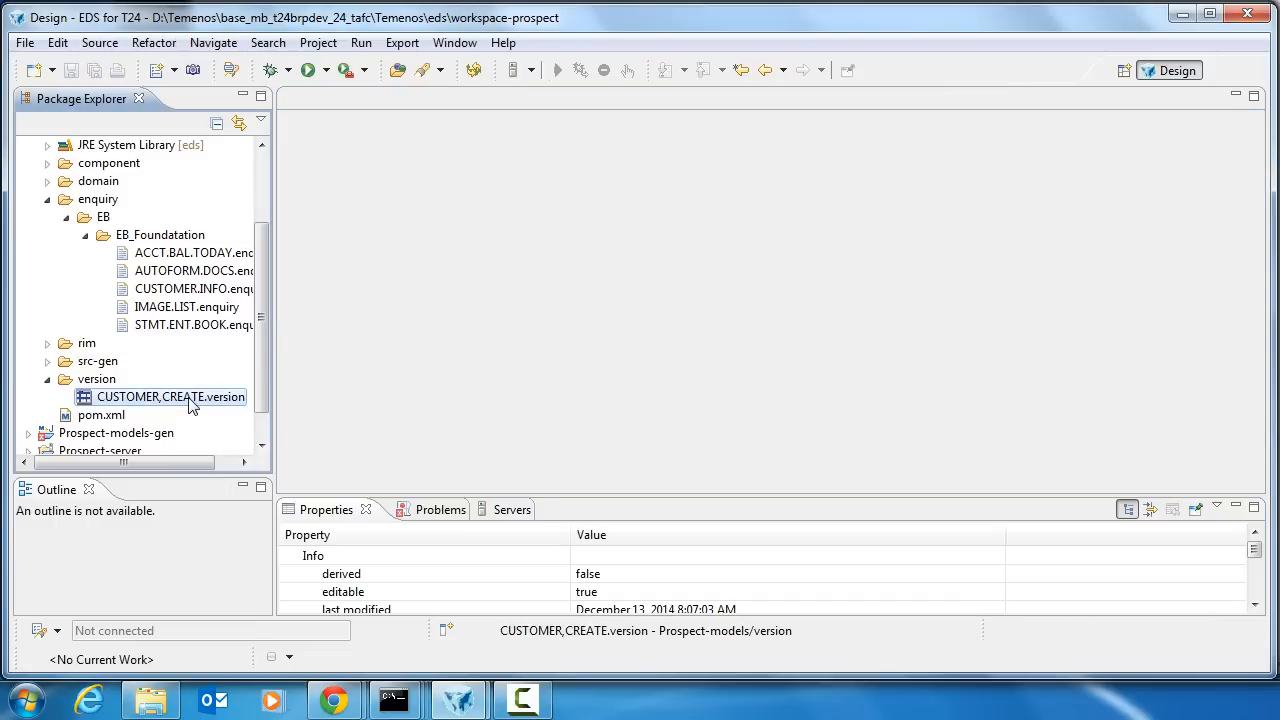
Step: Expand the rim folder and its T24 subfolder to show Prospect.rim and T24 rim files
{"action": "right_click", "coordinate": [170, 396]}
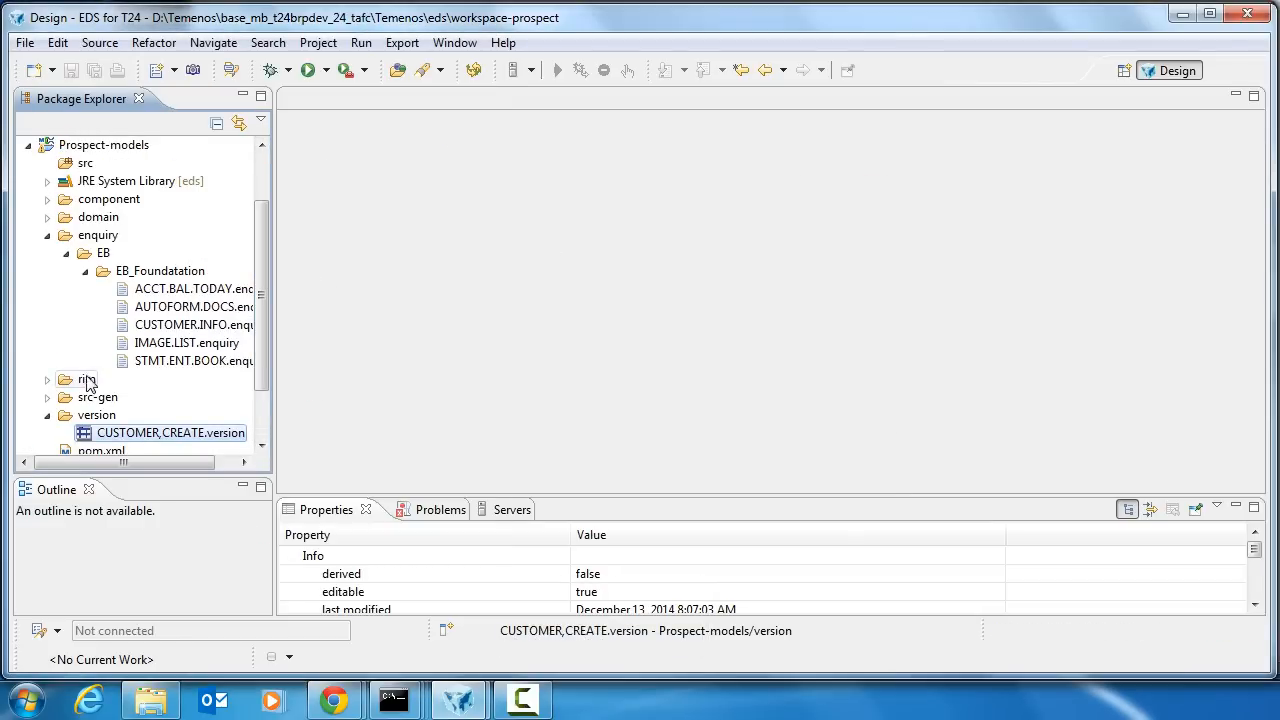
{"action": "left_click", "coordinate": [47, 380]}
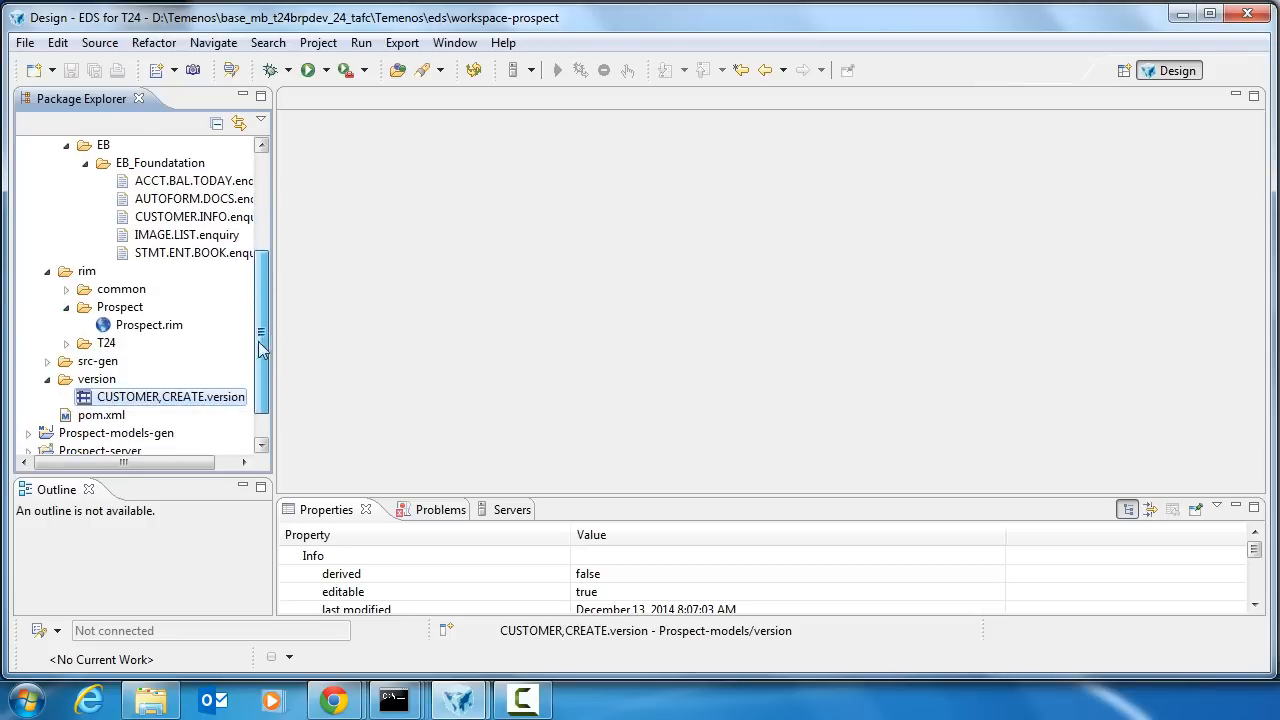
{"action": "left_click", "coordinate": [48, 342]}
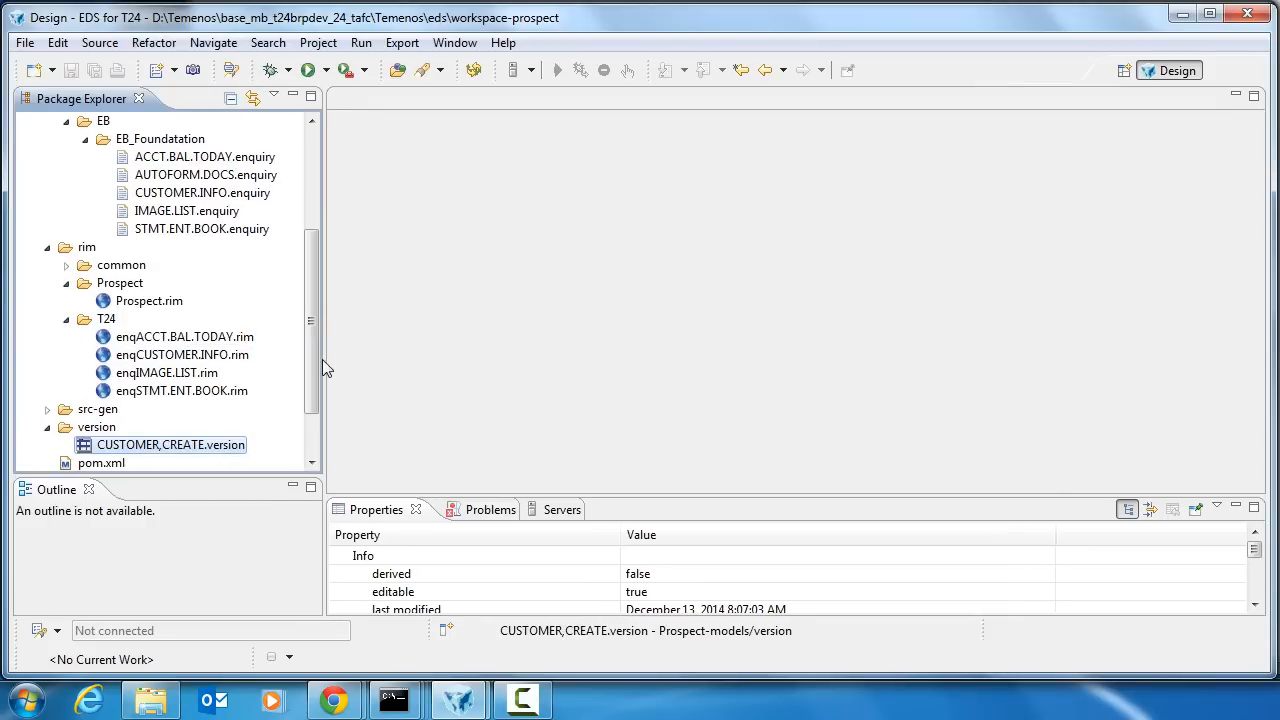
{"action": "scroll", "scroll_direction": "down", "scroll_amount": 3}
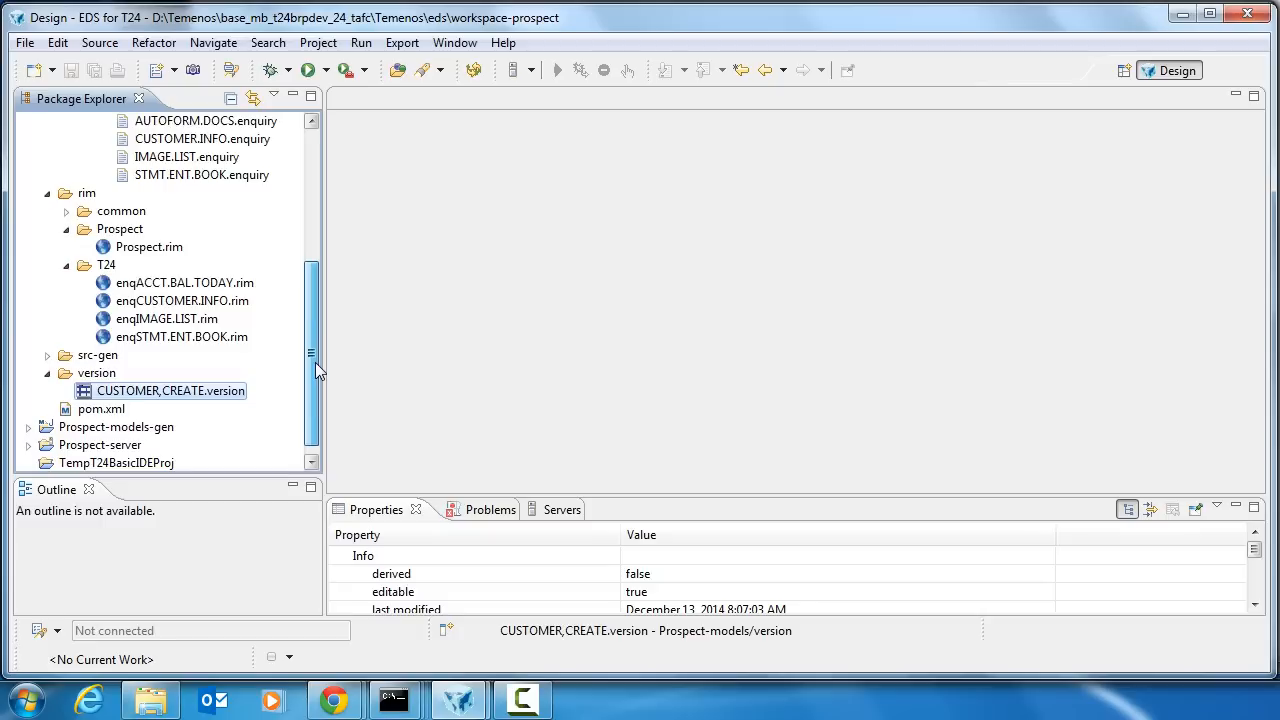
{"action": "mouse_move", "coordinate": [220, 384]}
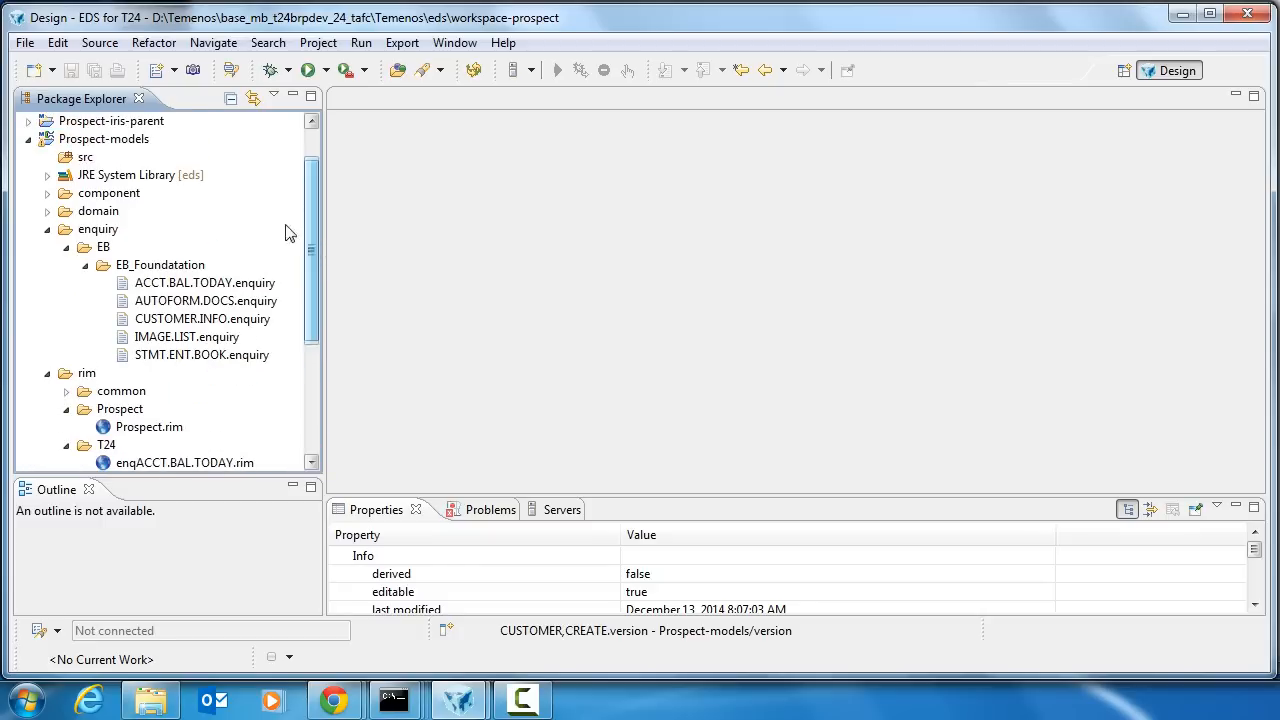
Step: Accept Prospect-models Code Generation properties with IRIS and RIM frameworks enabled
{"action": "right_click", "coordinate": [104, 138]}
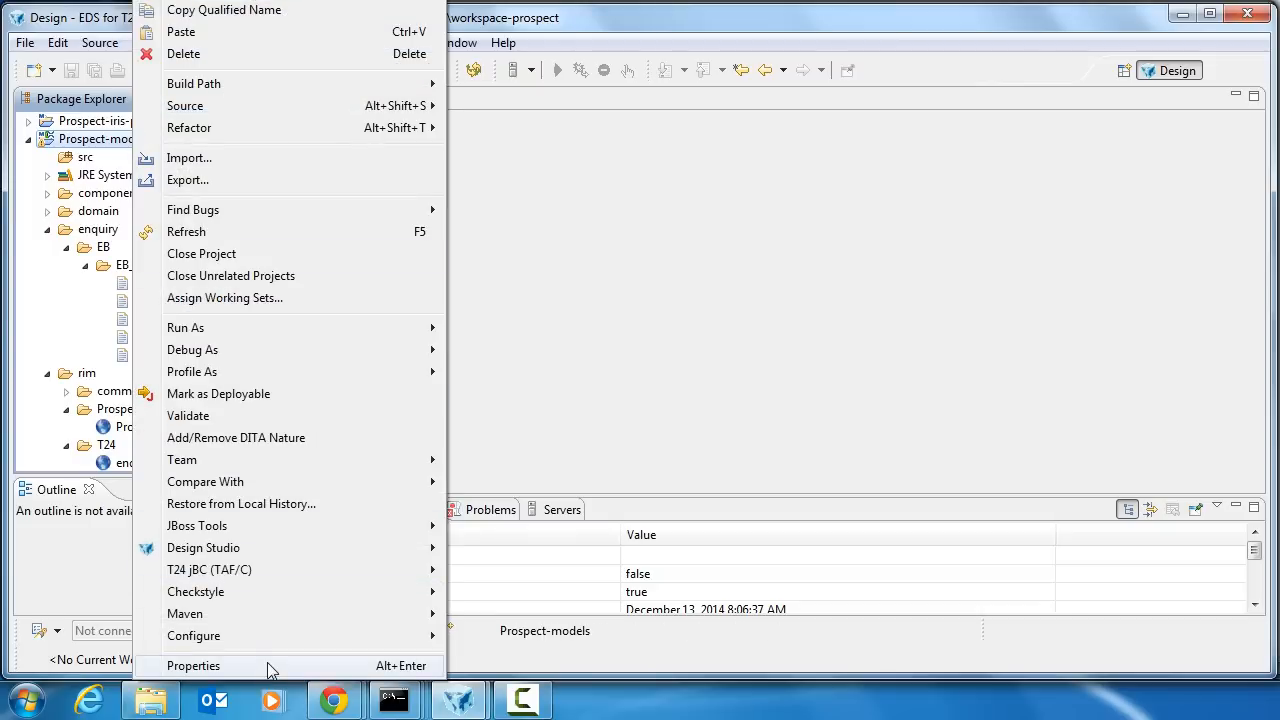
{"action": "left_click", "coordinate": [193, 665]}
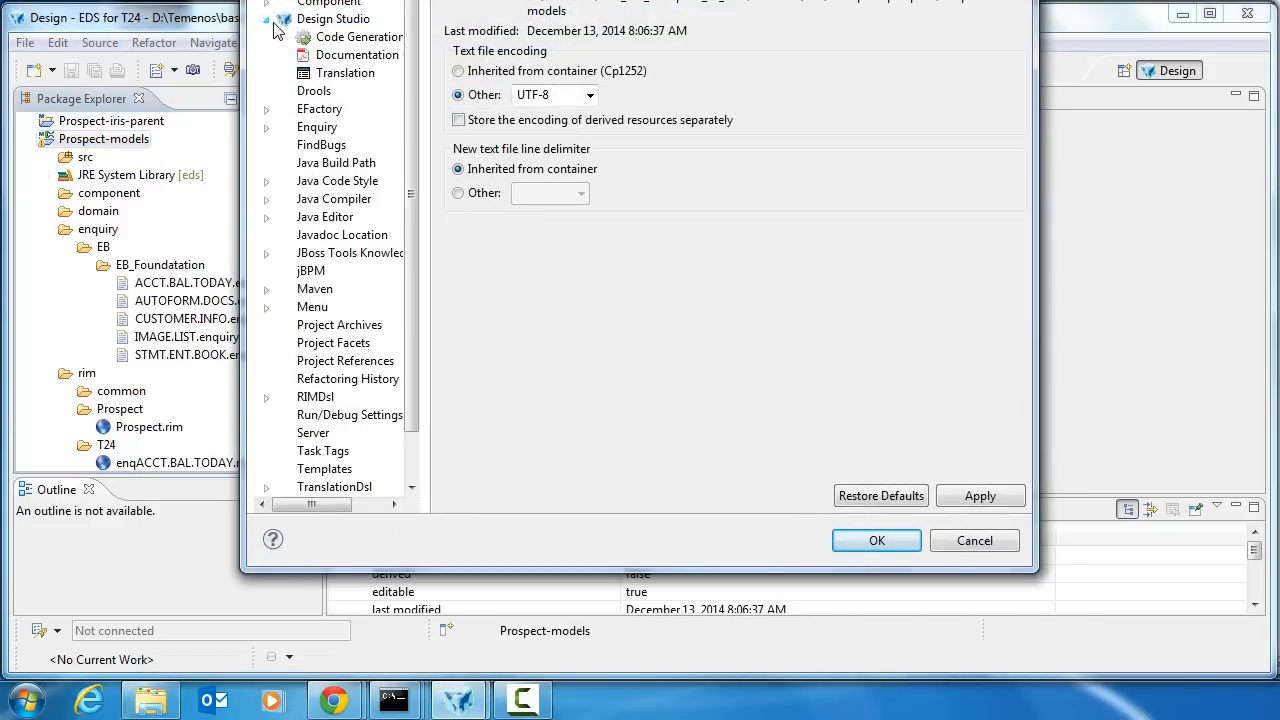
{"action": "left_click", "coordinate": [357, 37]}
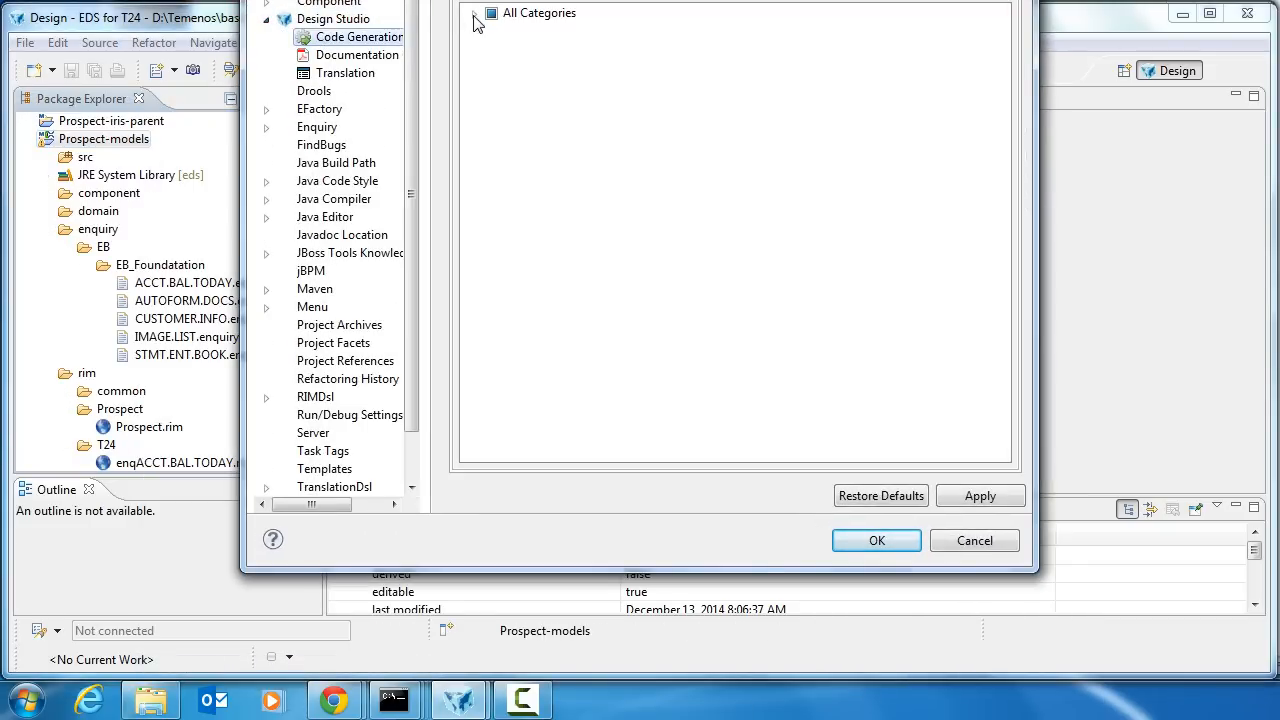
{"action": "left_click", "coordinate": [476, 13]}
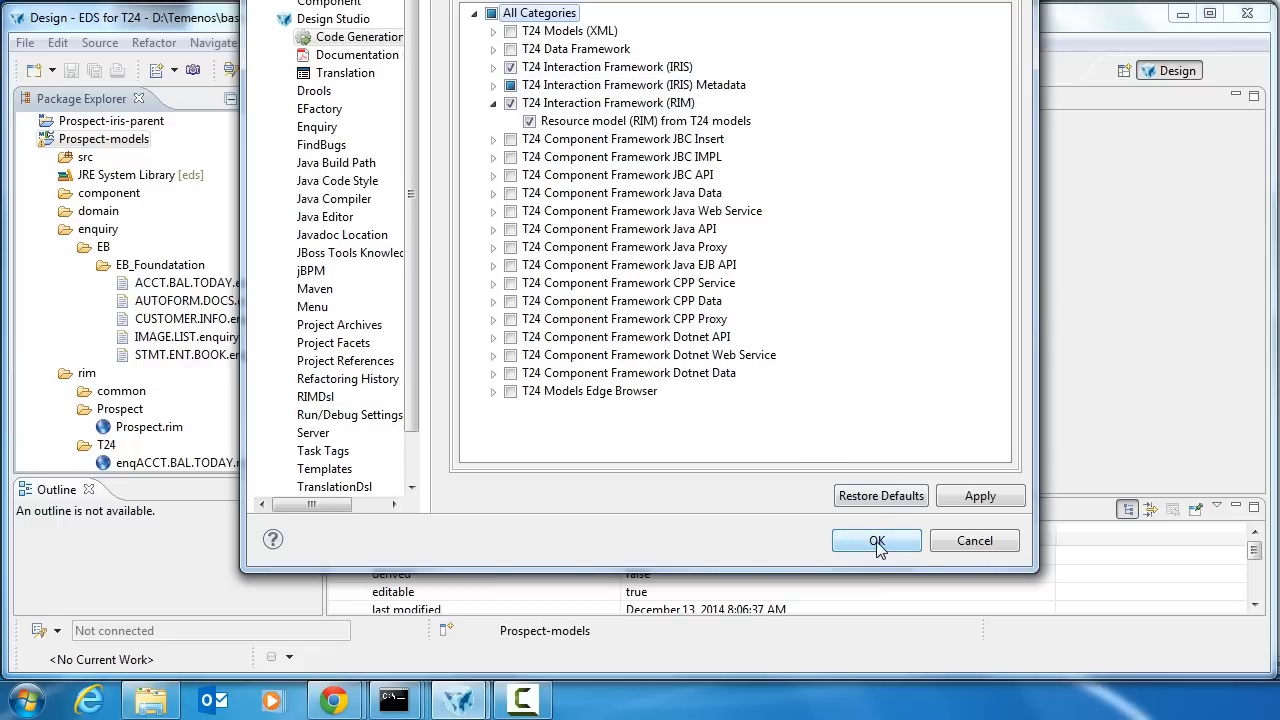
{"action": "left_click", "coordinate": [876, 540]}
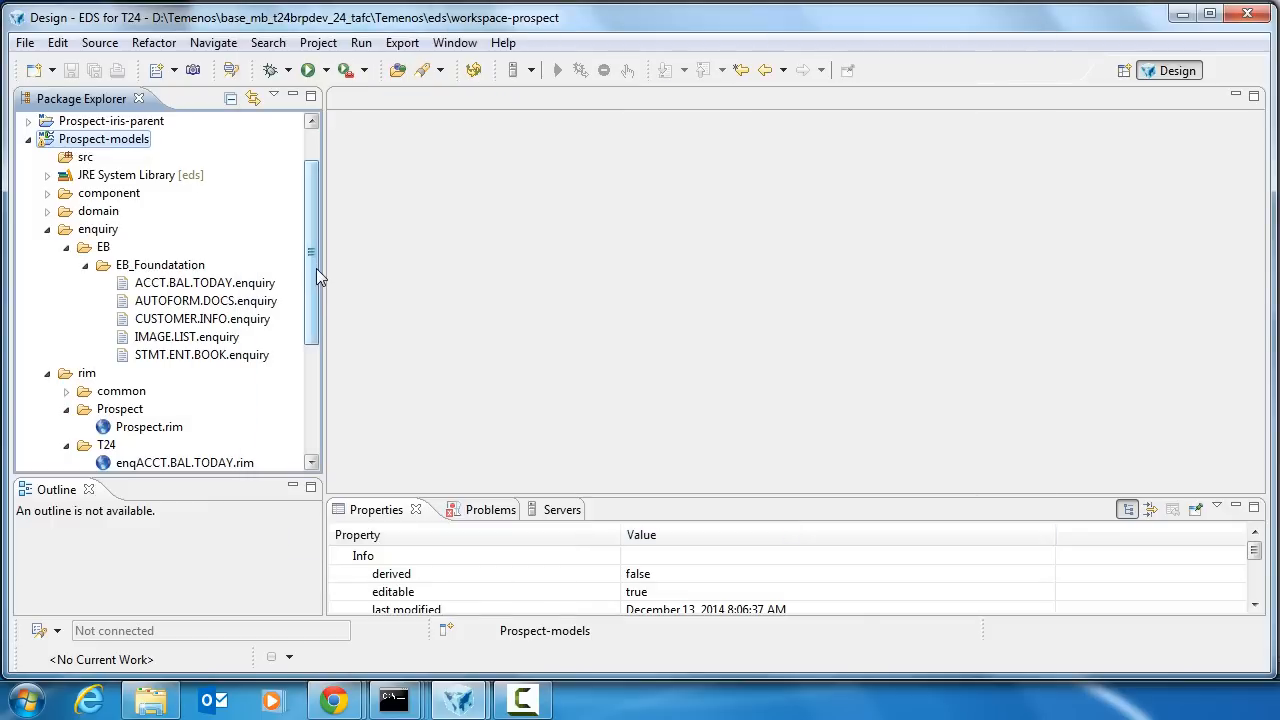
Step: Generate verCUSTOMER,CREATE.rim from the version and start removing its ContextEnquiries resource
{"action": "right_click", "coordinate": [140, 426]}
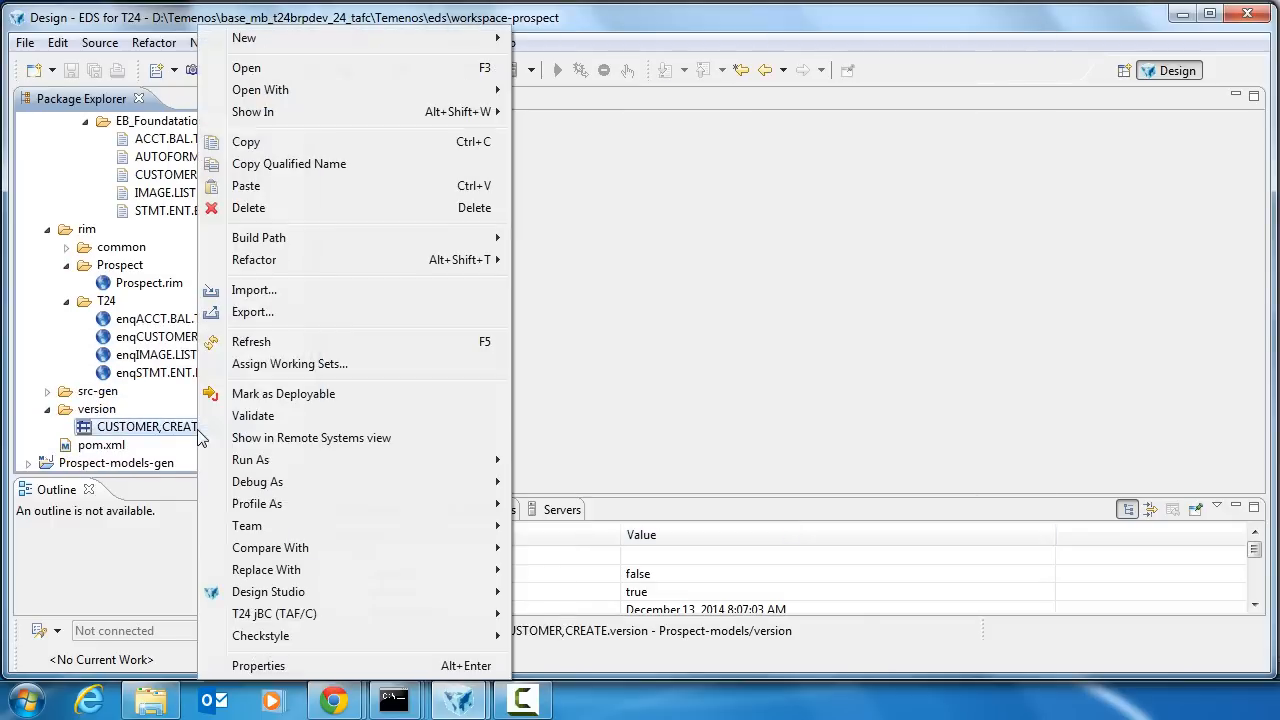
{"action": "left_click", "coordinate": [268, 591]}
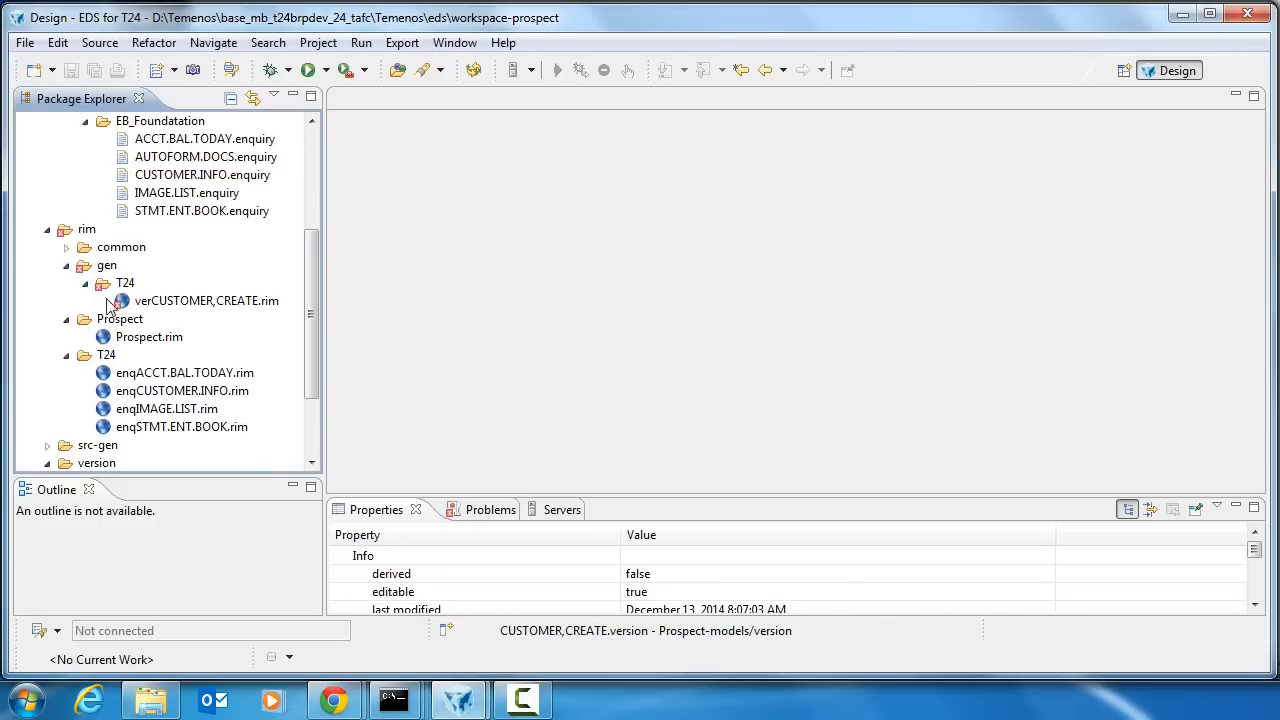
{"action": "double_click", "coordinate": [206, 300]}
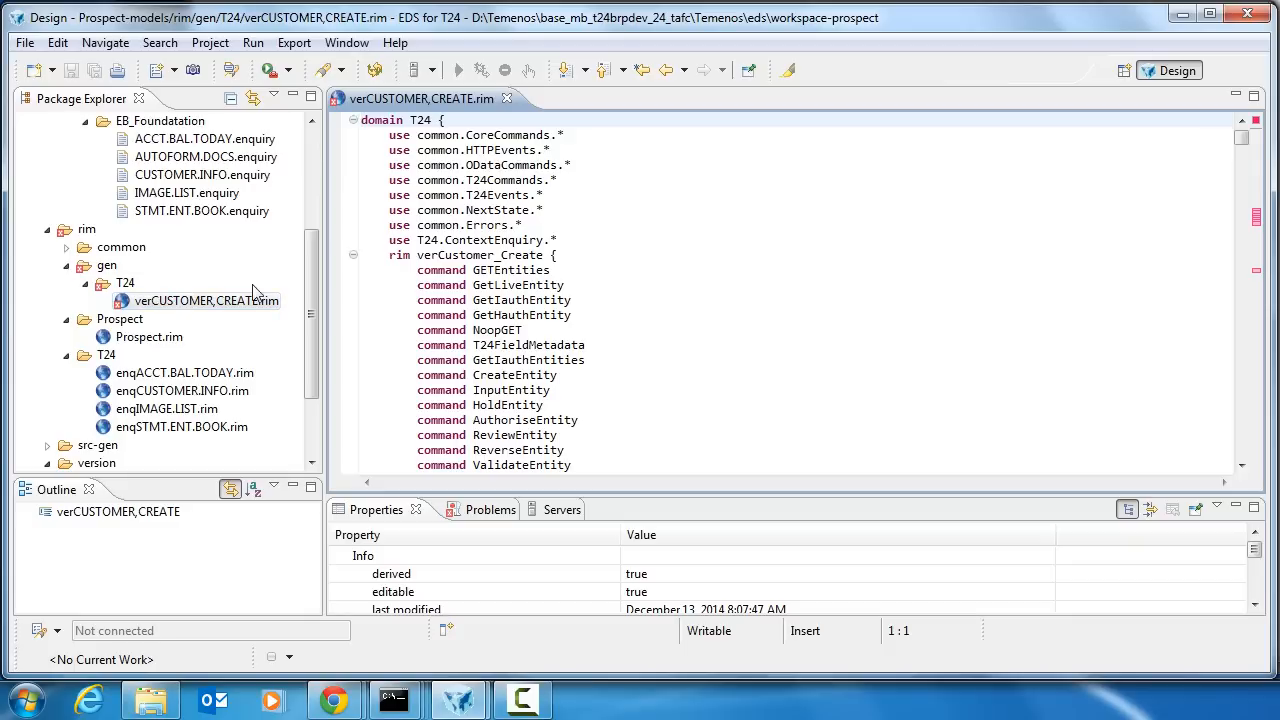
{"action": "scroll", "scroll_direction": "down", "scroll_amount": 3}
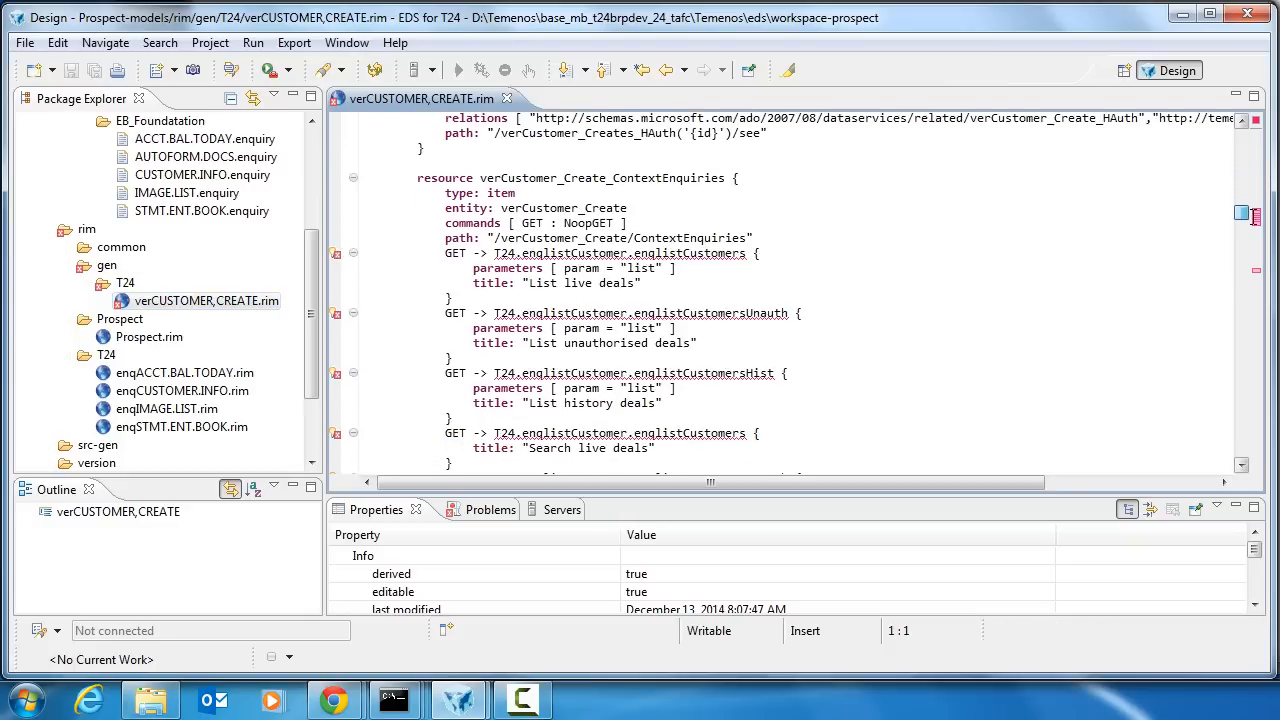
{"action": "left_click", "coordinate": [752, 238]}
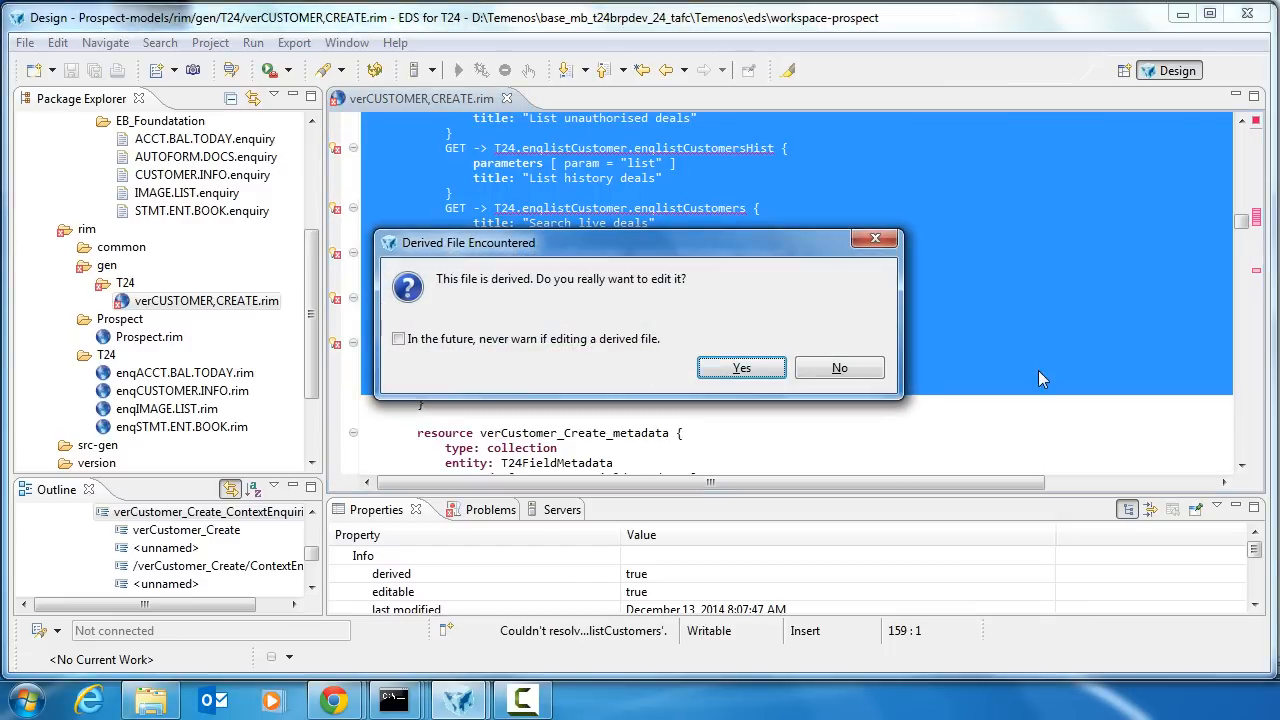
{"action": "left_click", "coordinate": [741, 368]}
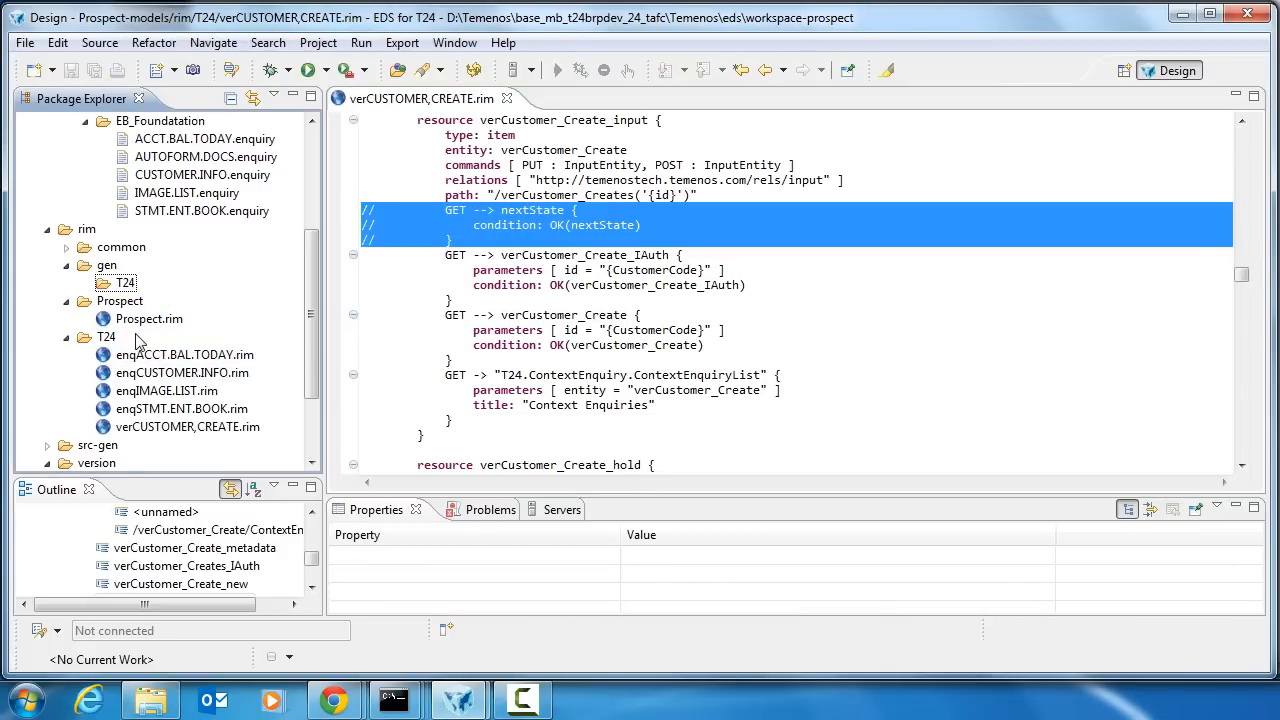
Step: Add GET -> T24.verCustomer_Create.verCustomer_Creates to Prospect.rim's ServiceDocument resource
{"action": "double_click", "coordinate": [149, 318]}
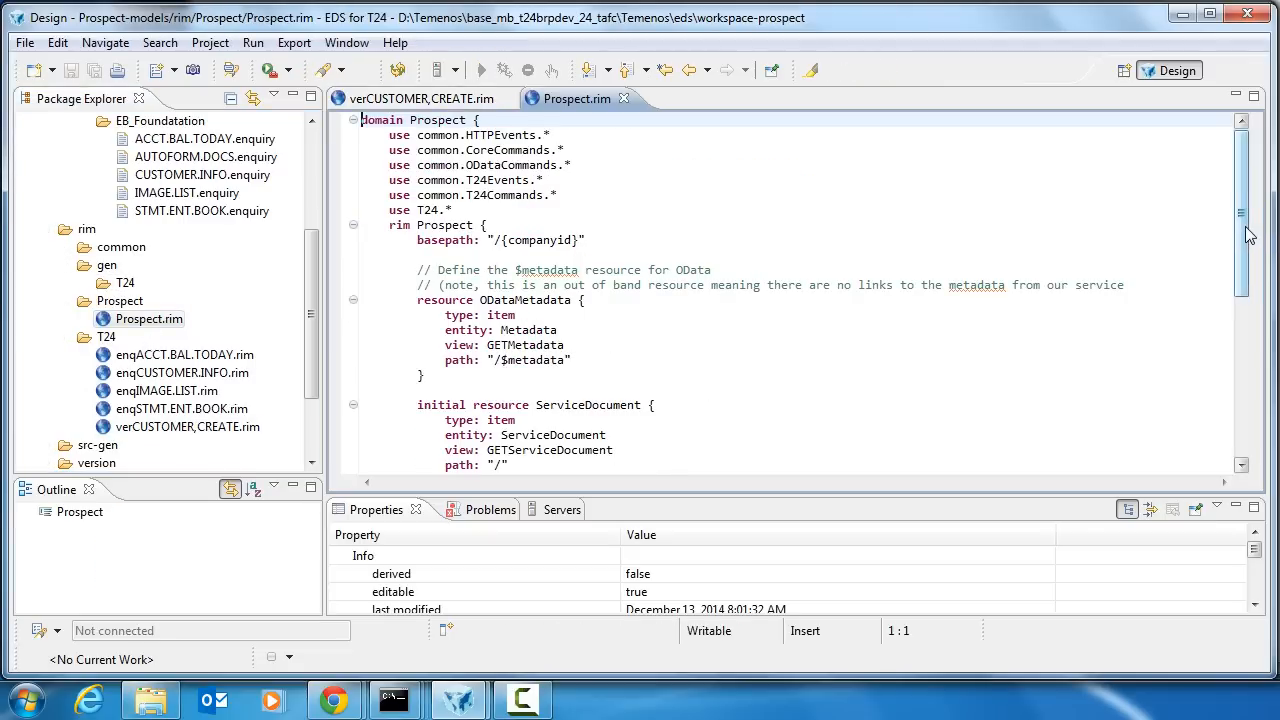
{"action": "scroll", "scroll_direction": "down", "scroll_amount": 3}
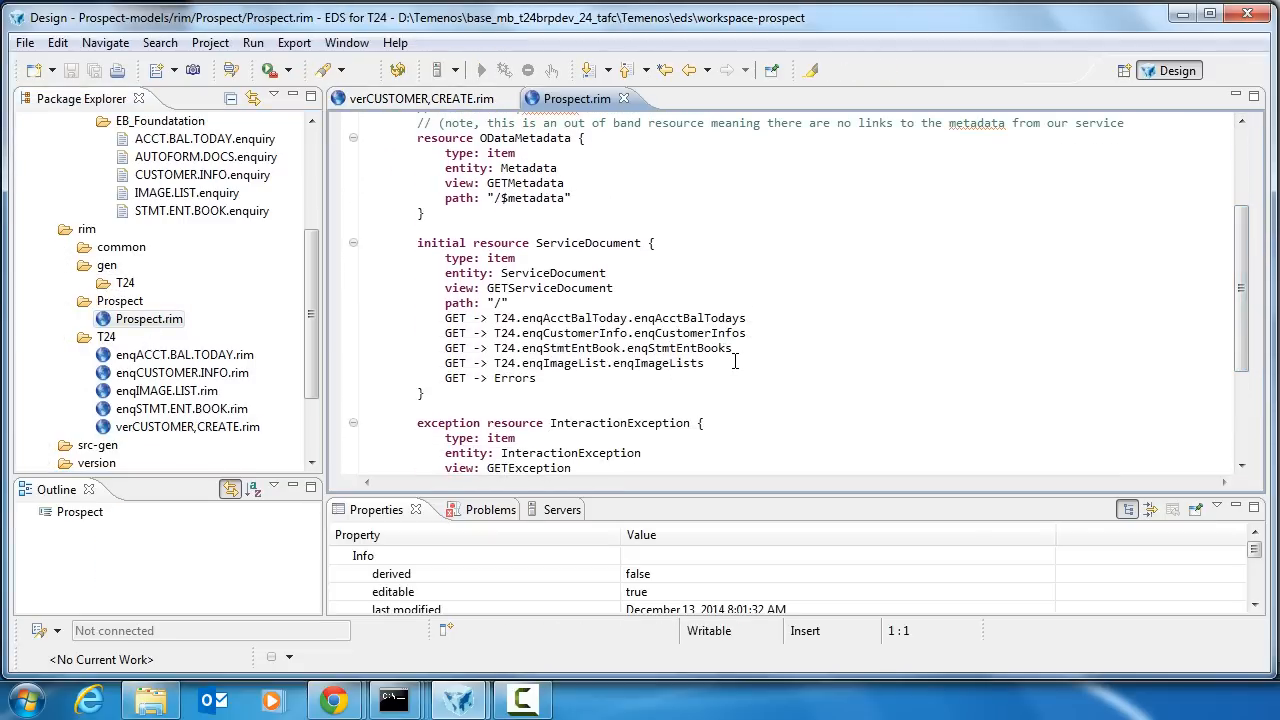
{"action": "type", "text": "GET ->"}
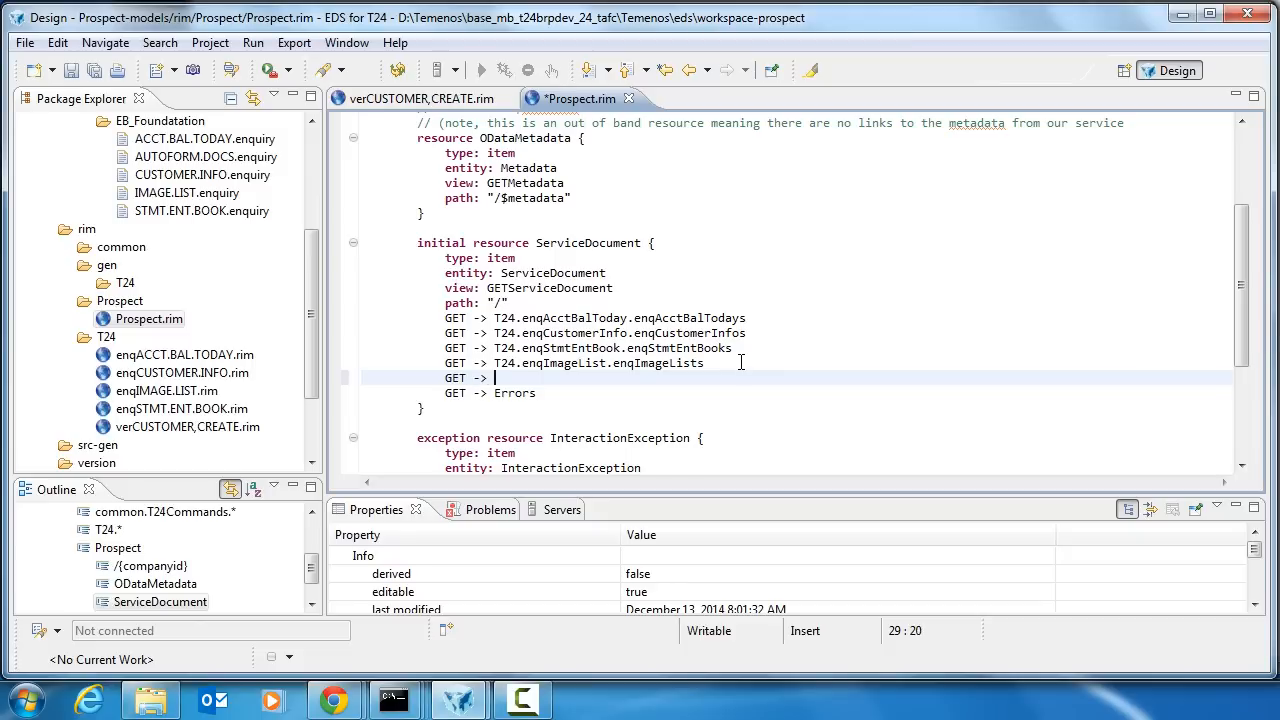
{"action": "type", "text": "T24"}
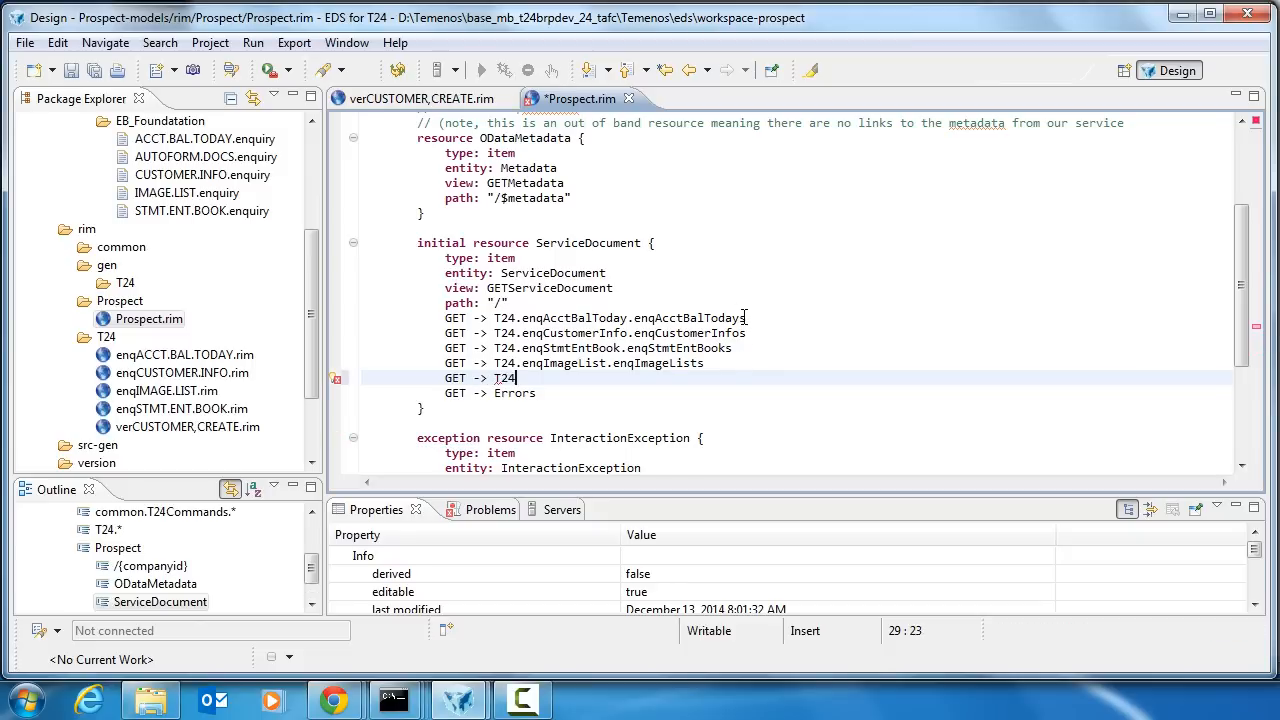
{"action": "type", "text": ".VER"}
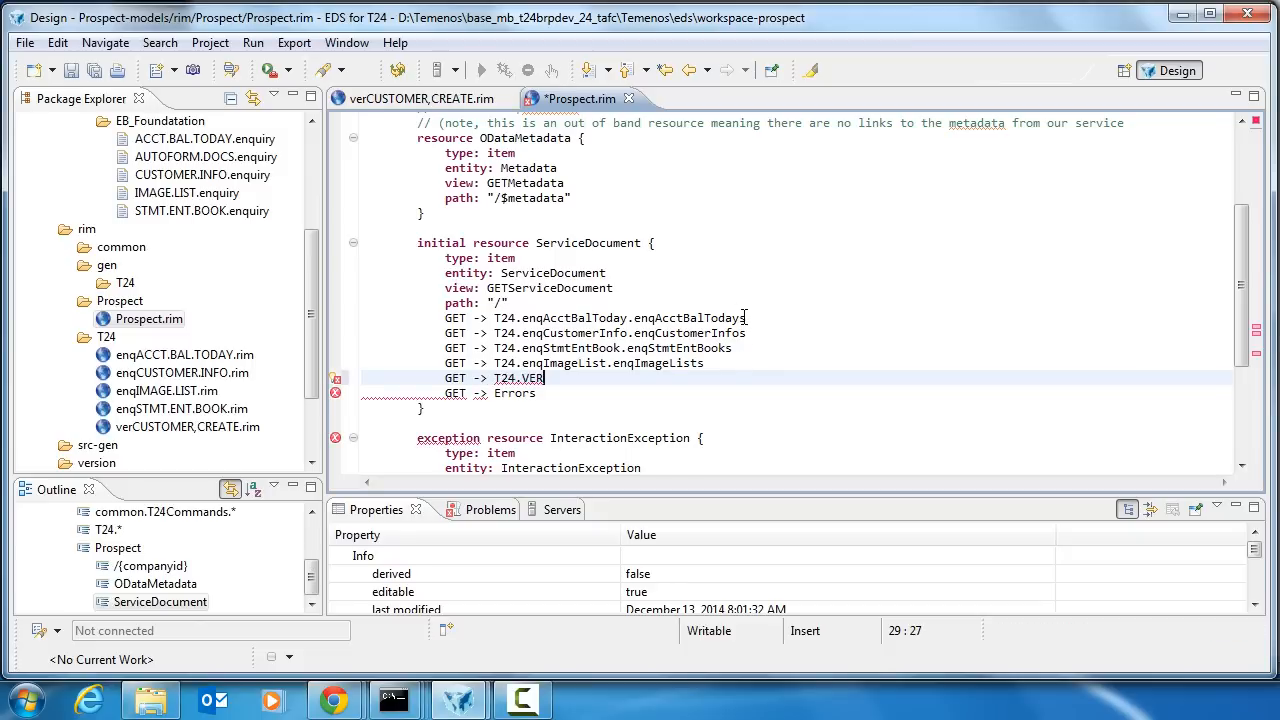
{"action": "type", "text": "ver"}
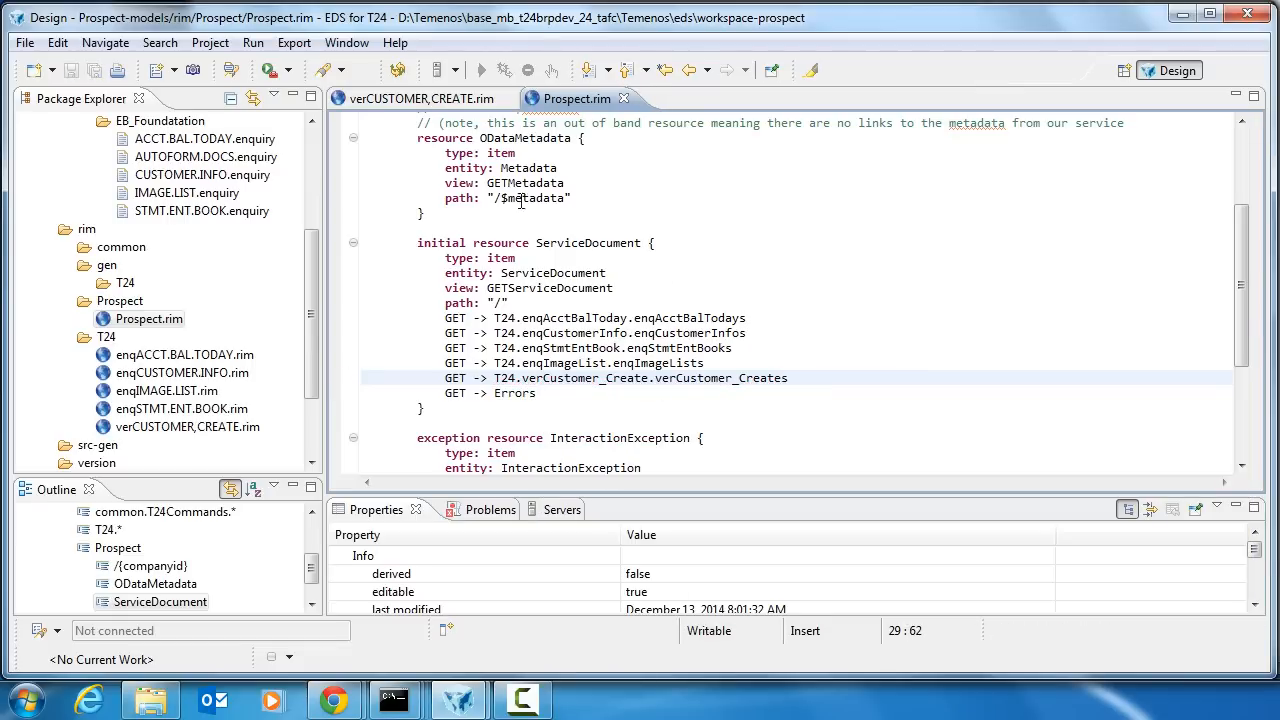
{"action": "mouse_move", "coordinate": [524, 183]}
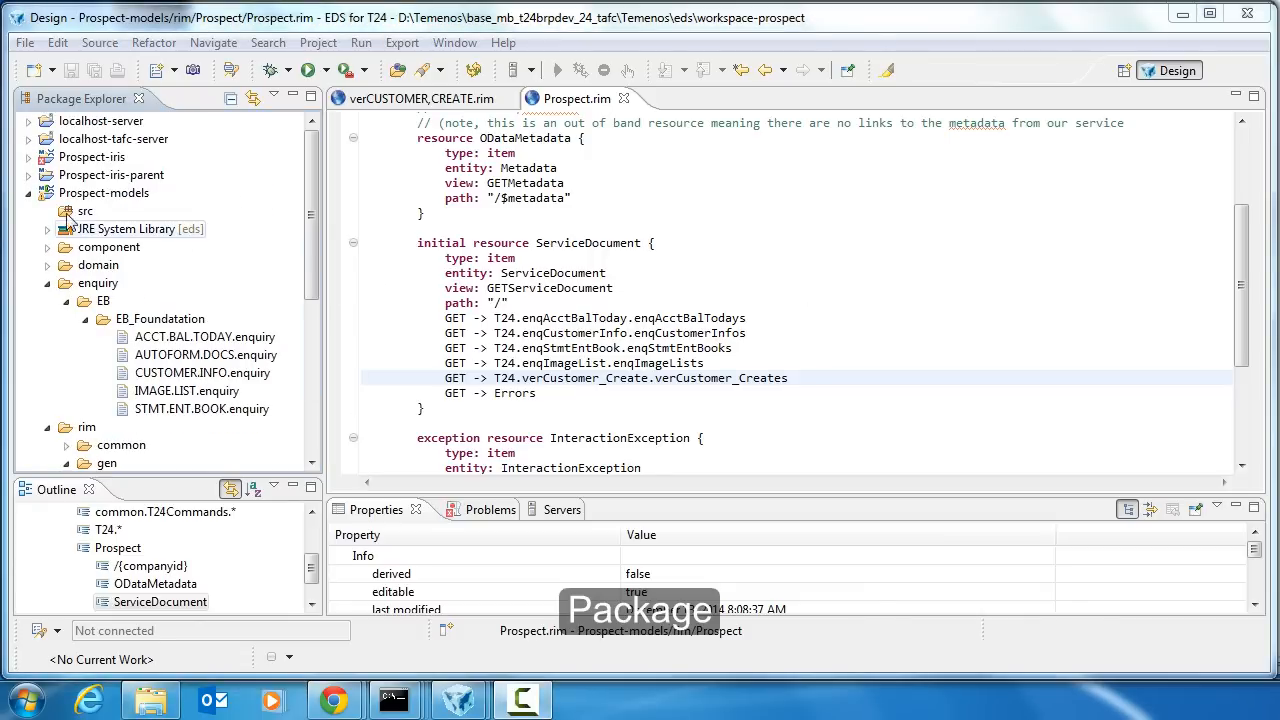
Step: Run the Package build of Prospect-iris-parent and copy the resulting Prospect-iris.war
{"action": "left_click", "coordinate": [29, 174]}
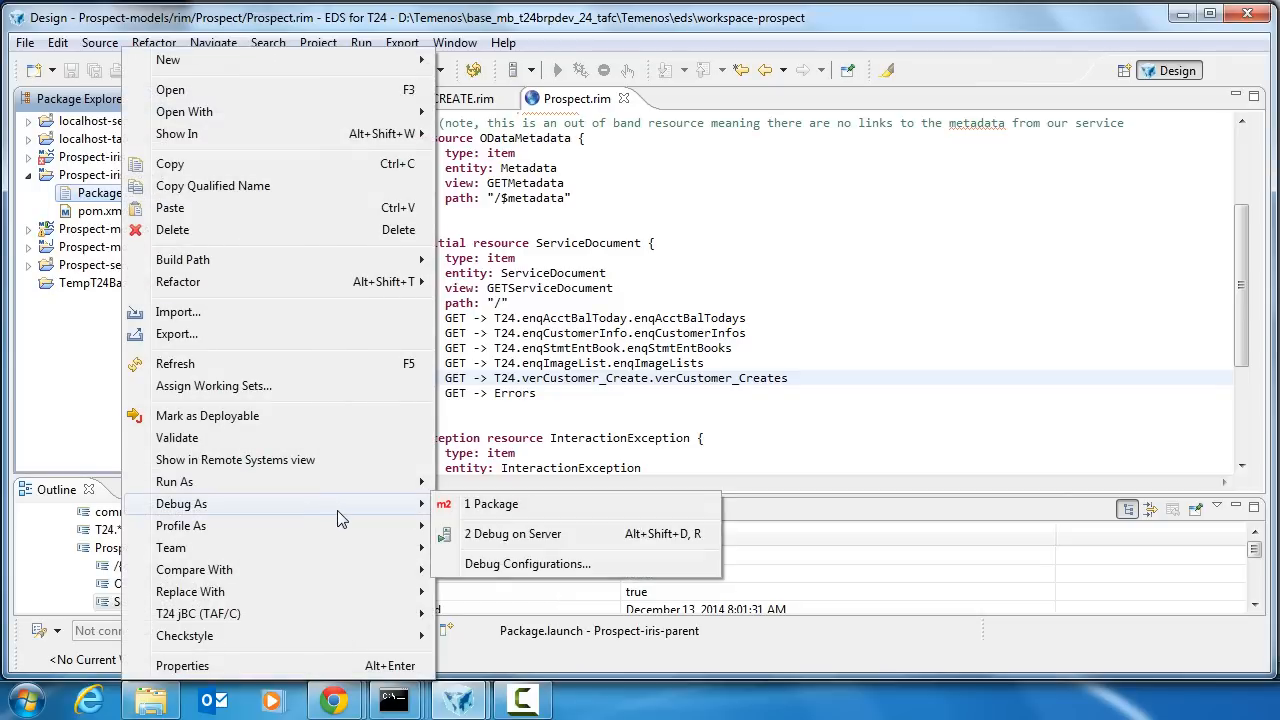
{"action": "mouse_move", "coordinate": [521, 505]}
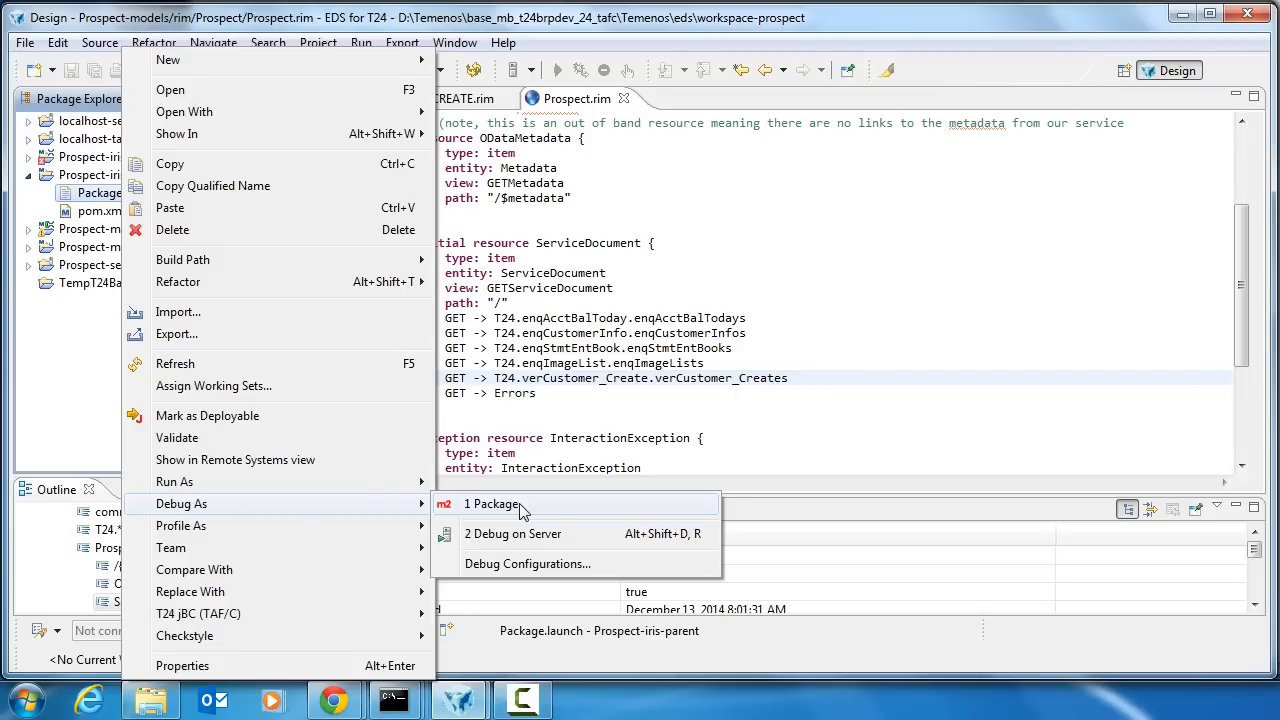
{"action": "left_click", "coordinate": [493, 504]}
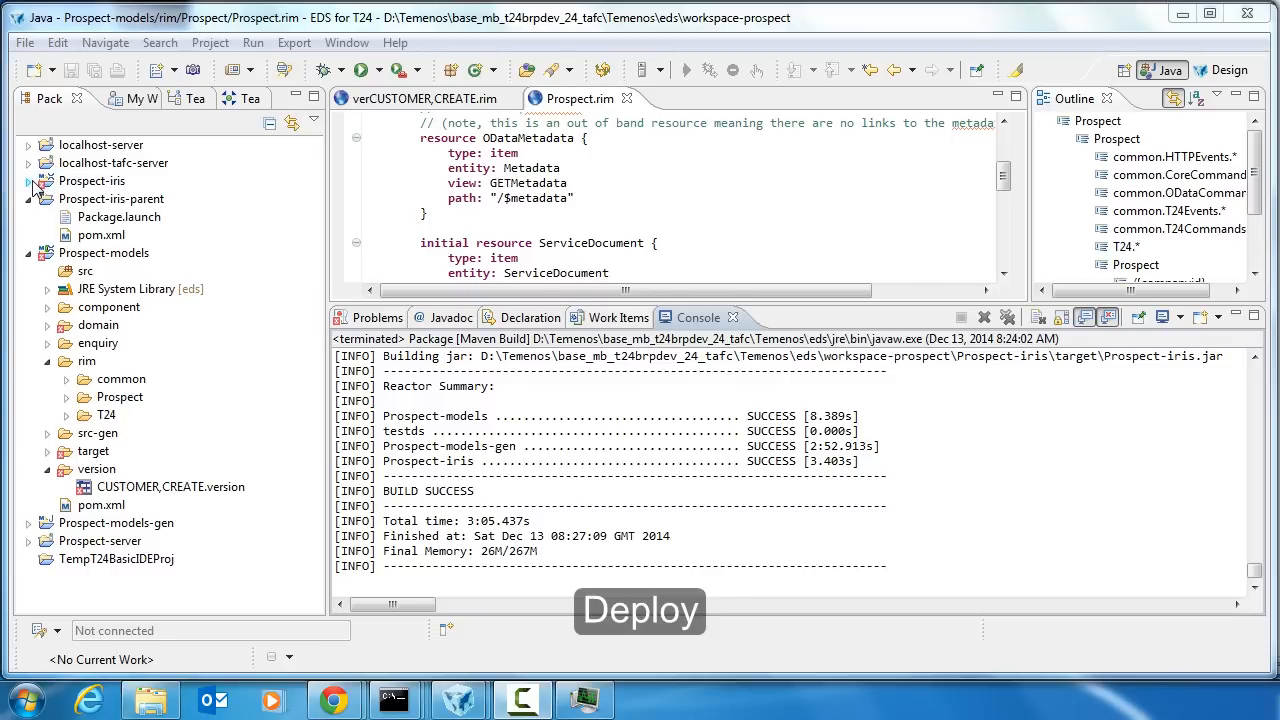
{"action": "left_click", "coordinate": [29, 181]}
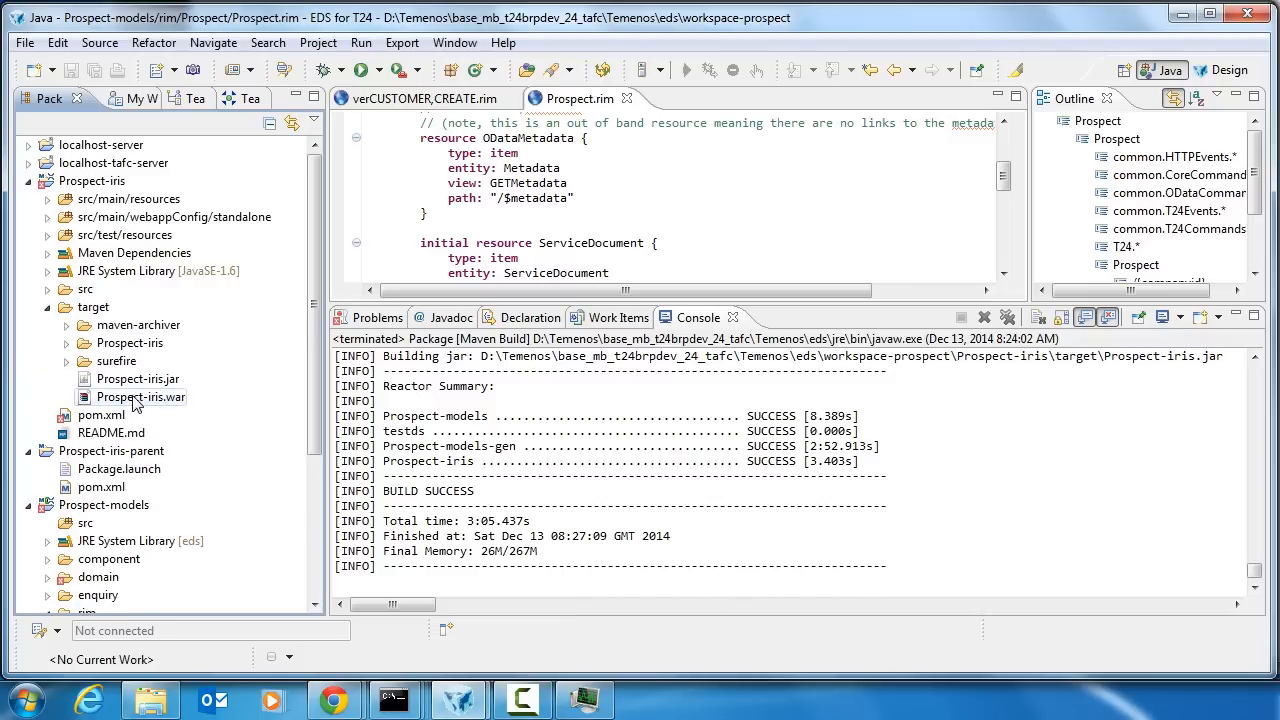
{"action": "left_click", "coordinate": [140, 396]}
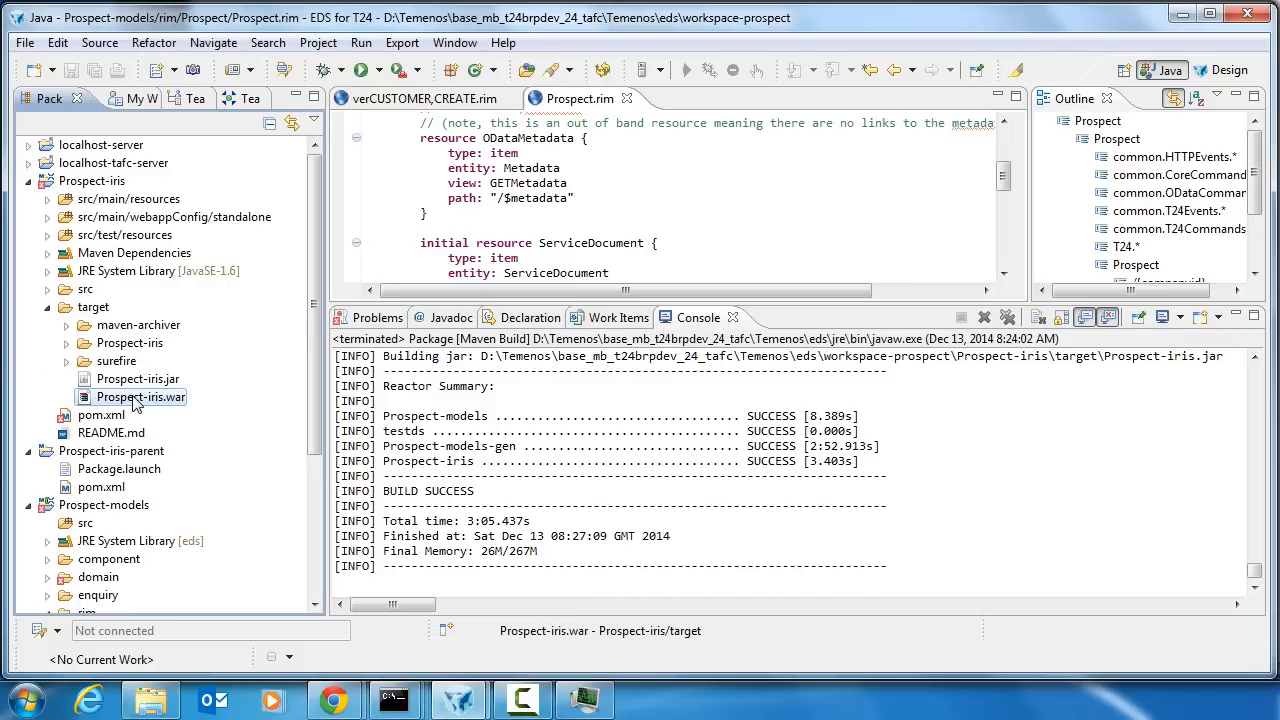
{"action": "right_click", "coordinate": [140, 397]}
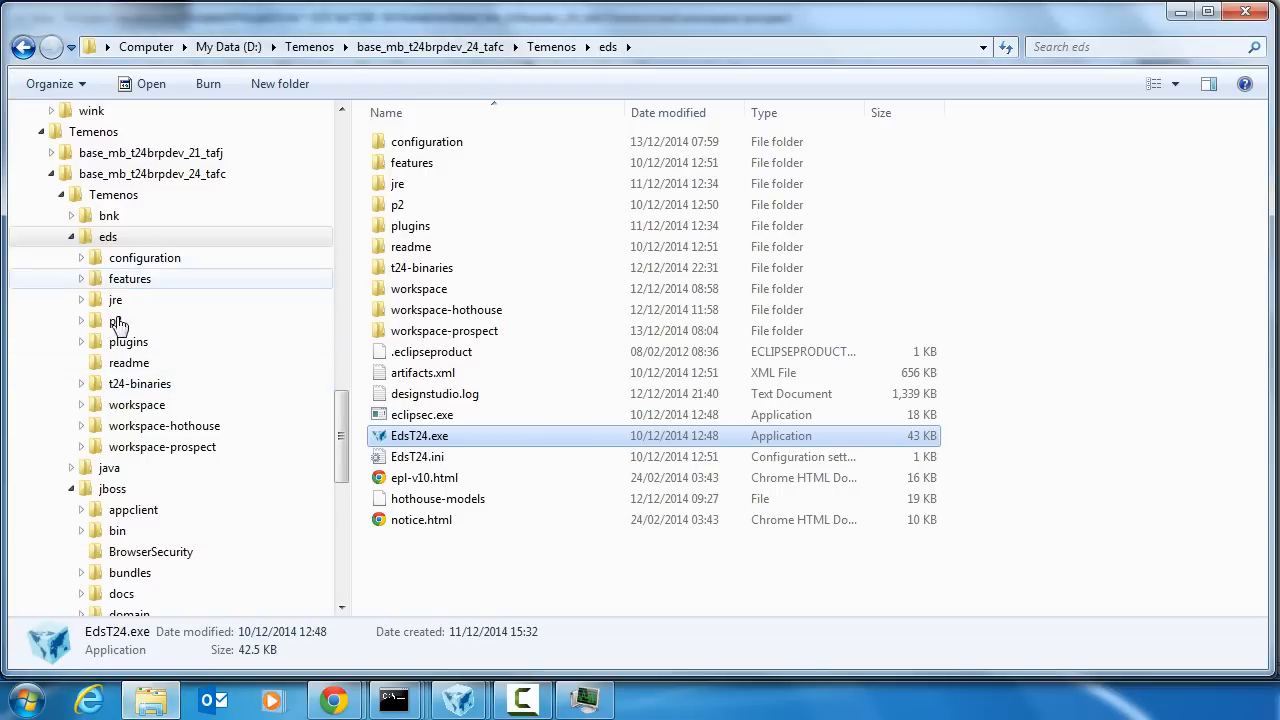
Step: Paste Prospect-iris.war into jboss\standalone\deployments and check the web server console
{"action": "scroll", "scroll_direction": "down", "scroll_amount": 3}
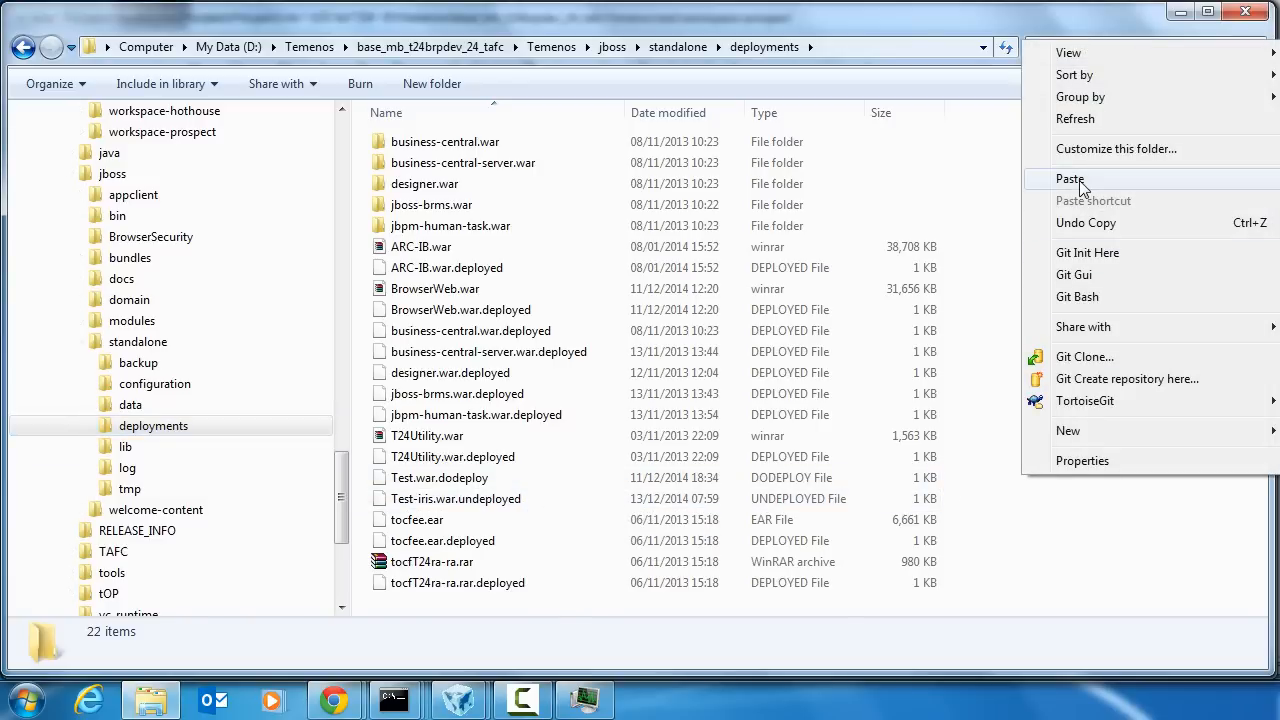
{"action": "left_click", "coordinate": [1069, 179]}
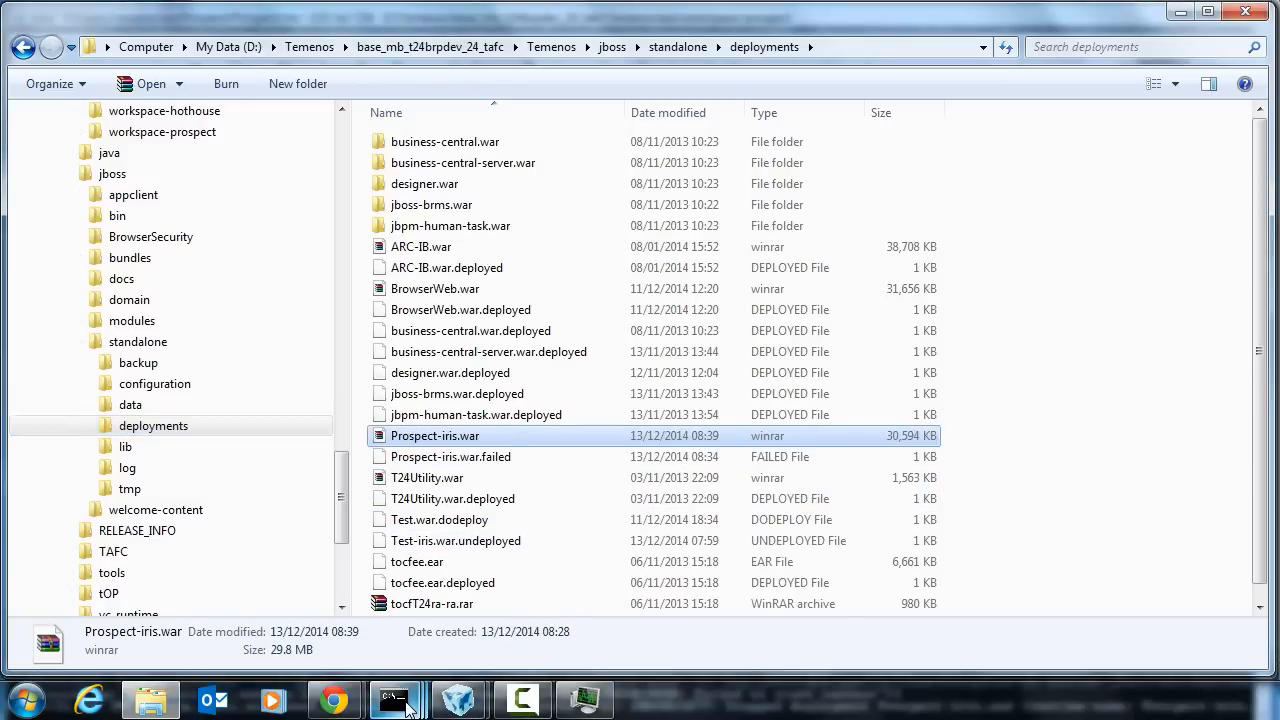
{"action": "left_click", "coordinate": [393, 700]}
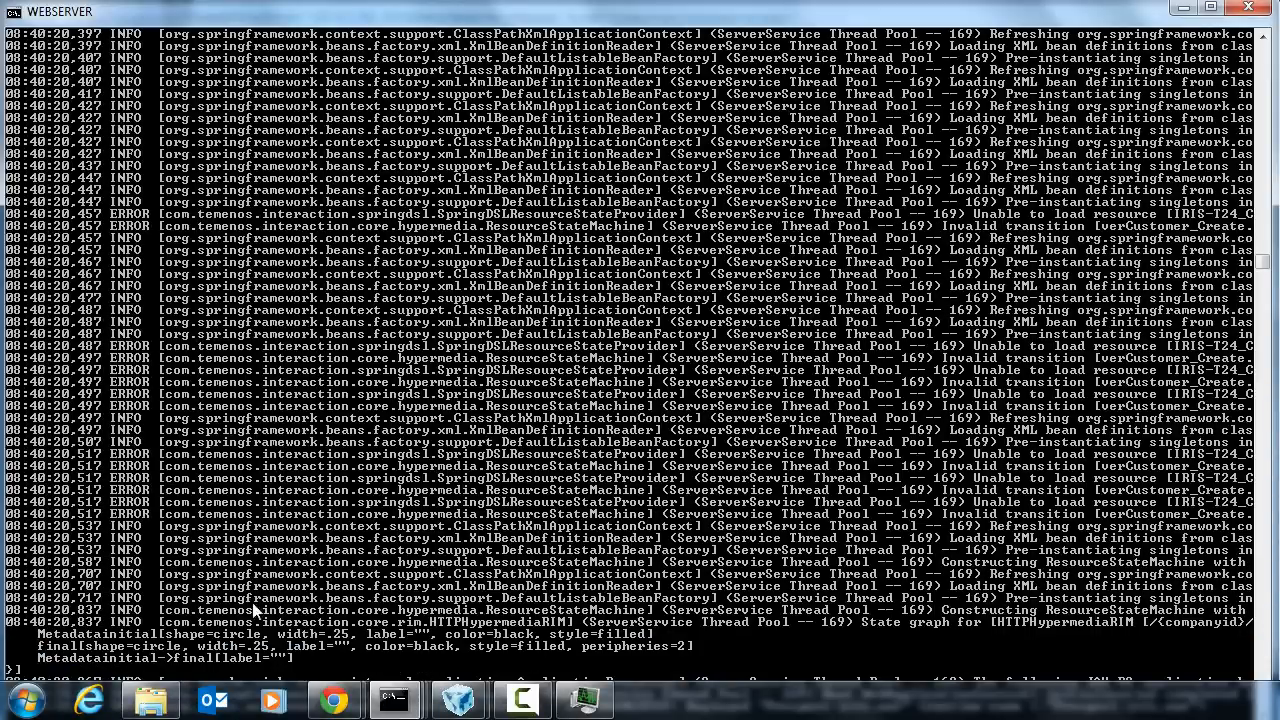
{"action": "mouse_move", "coordinate": [155, 677]}
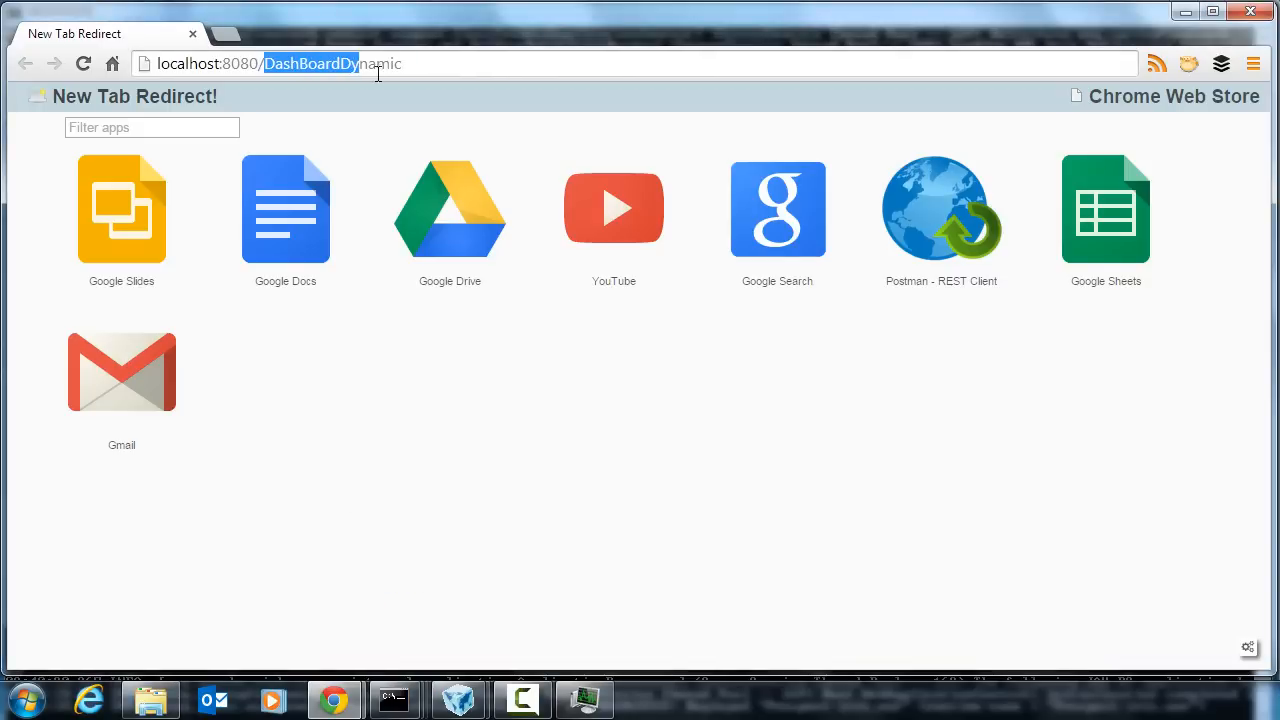
Step: Enter the service address localhost:9081/Prospect-iris/Prospect.svc/GB0010001/ to list its resources
{"action": "type", "text": "Pro"}
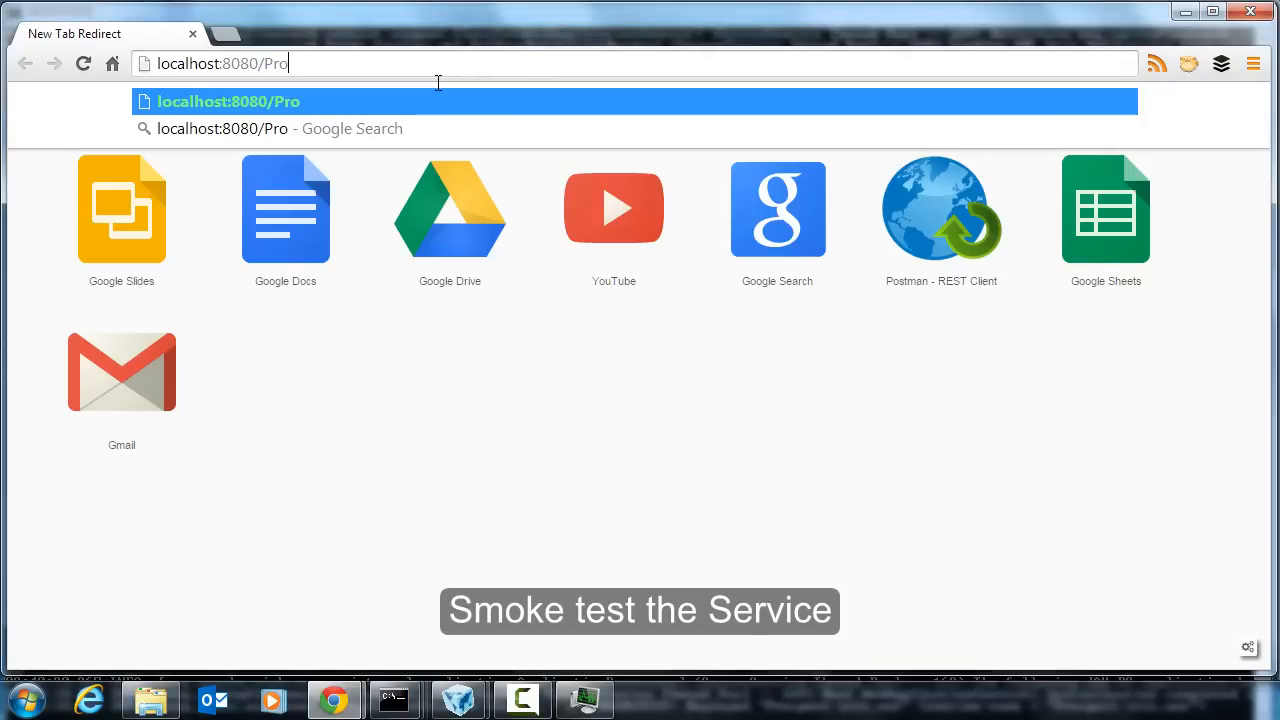
{"action": "type", "text": "spect-"}
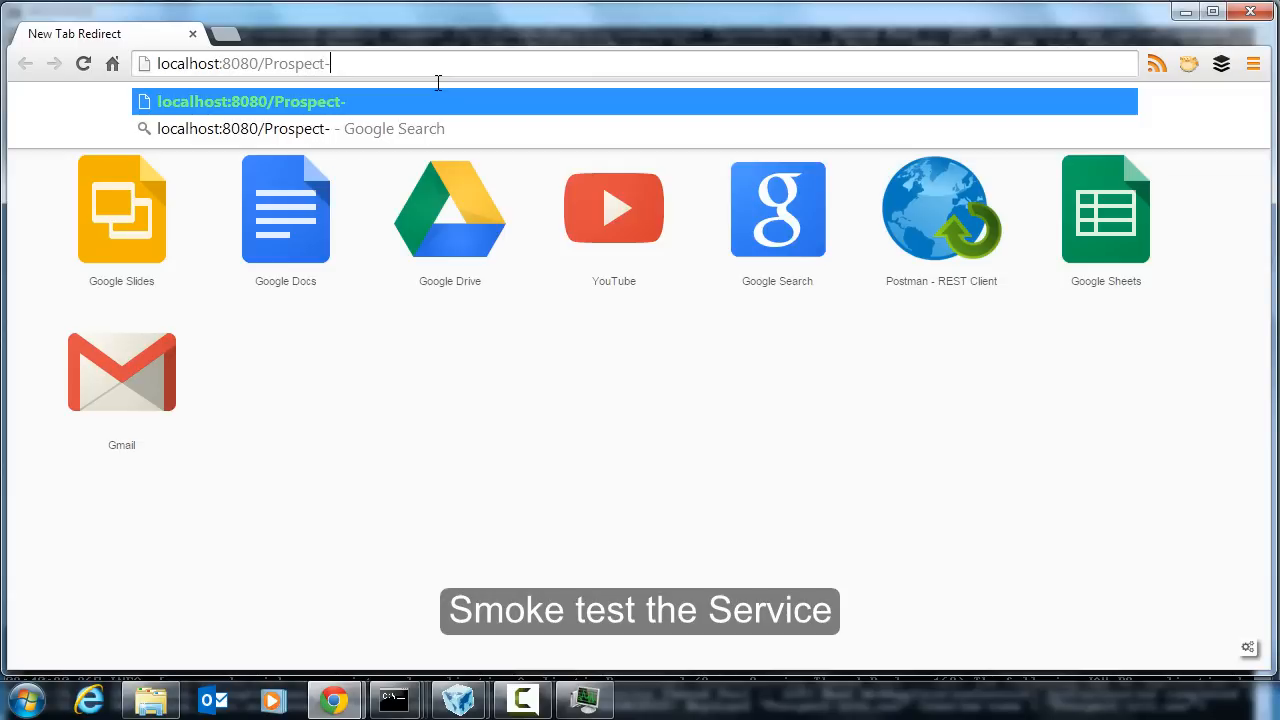
{"action": "type", "text": "iris/"}
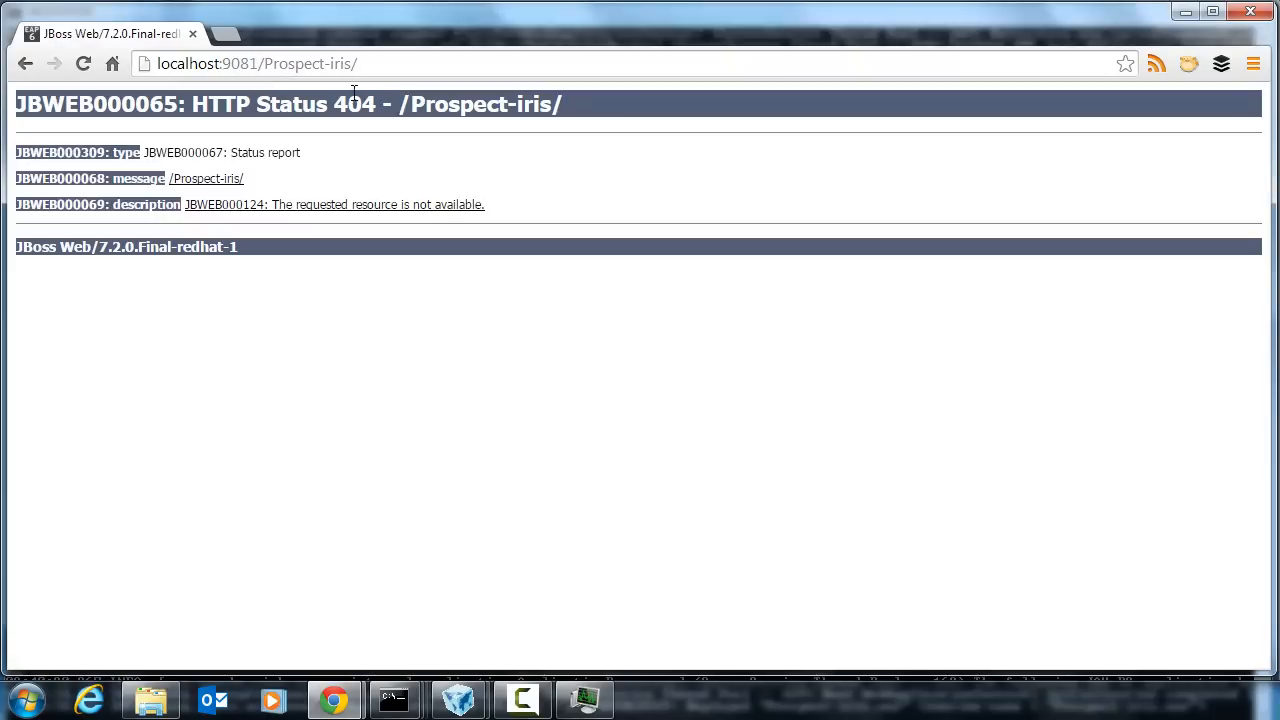
{"action": "type", "text": "P"}
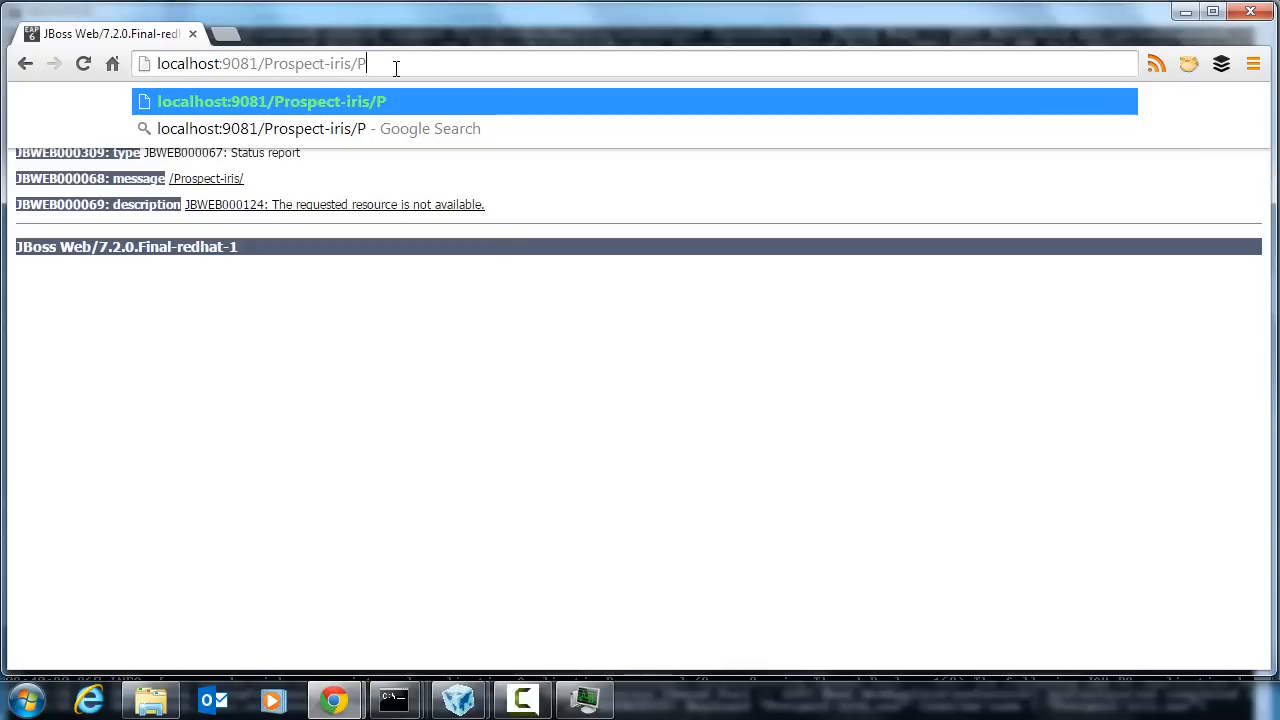
{"action": "type", "text": "rospect"}
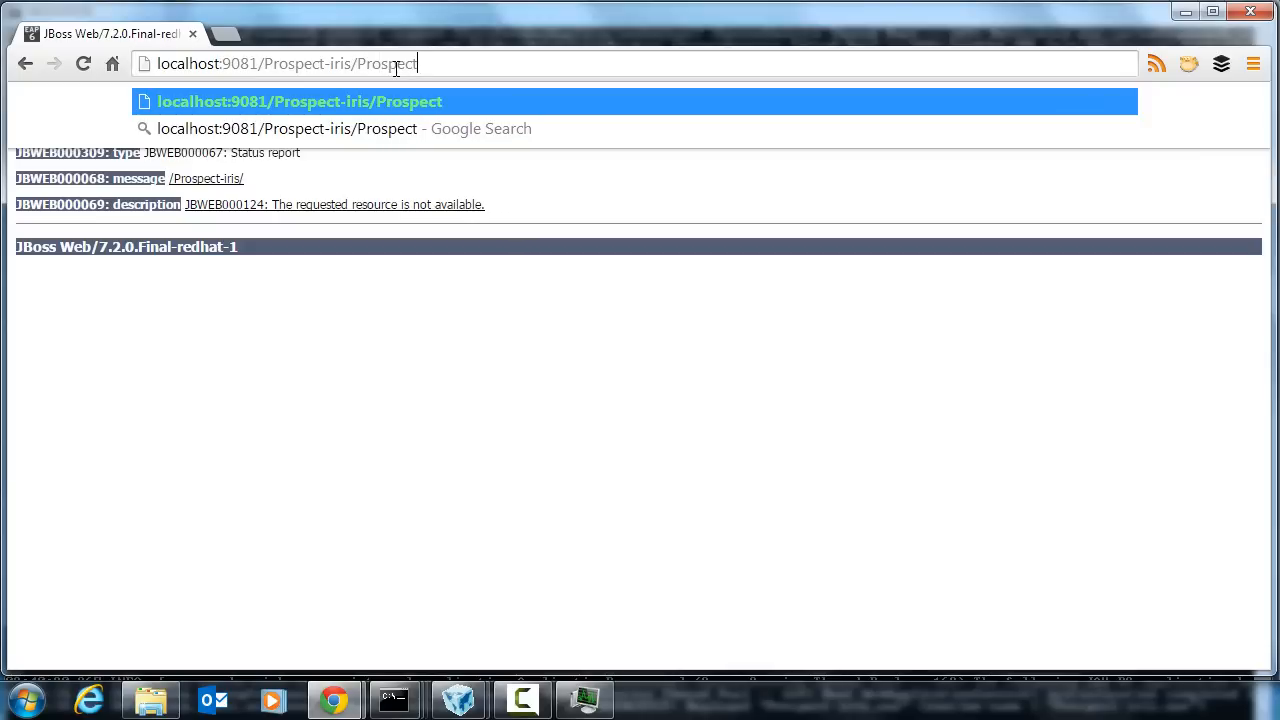
{"action": "type", "text": ".svc/"}
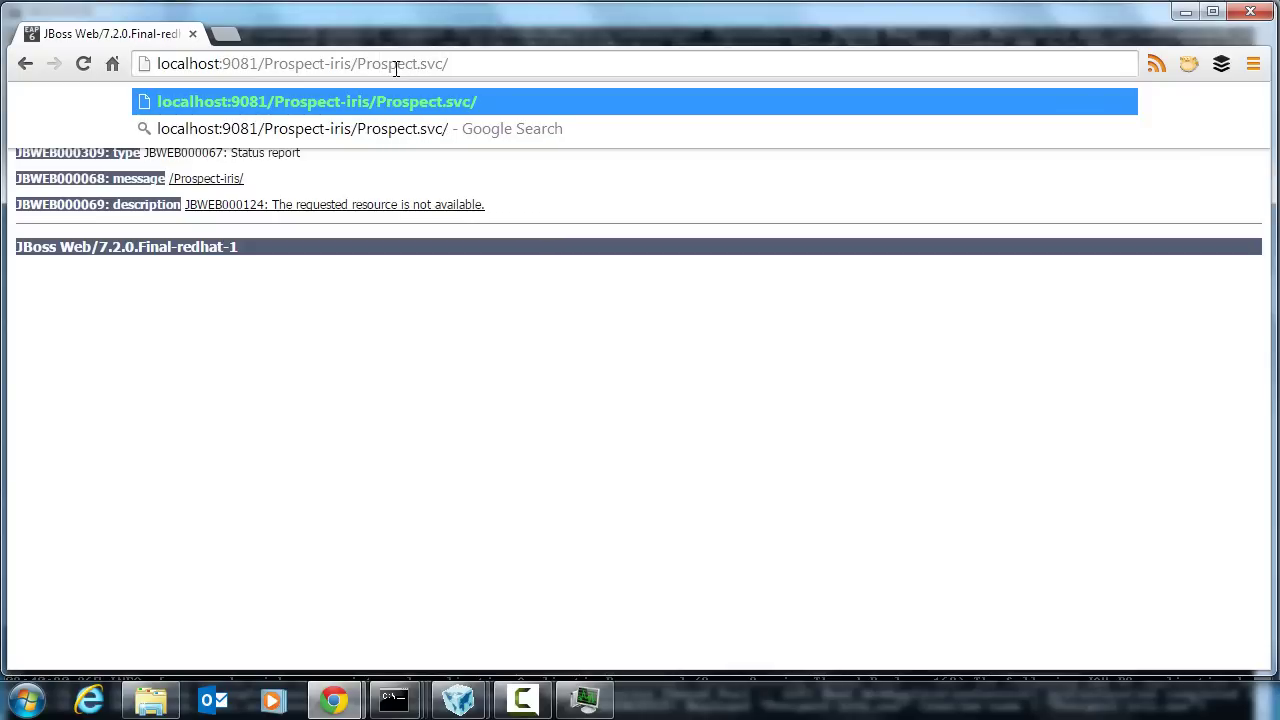
{"action": "type", "text": "GB"}
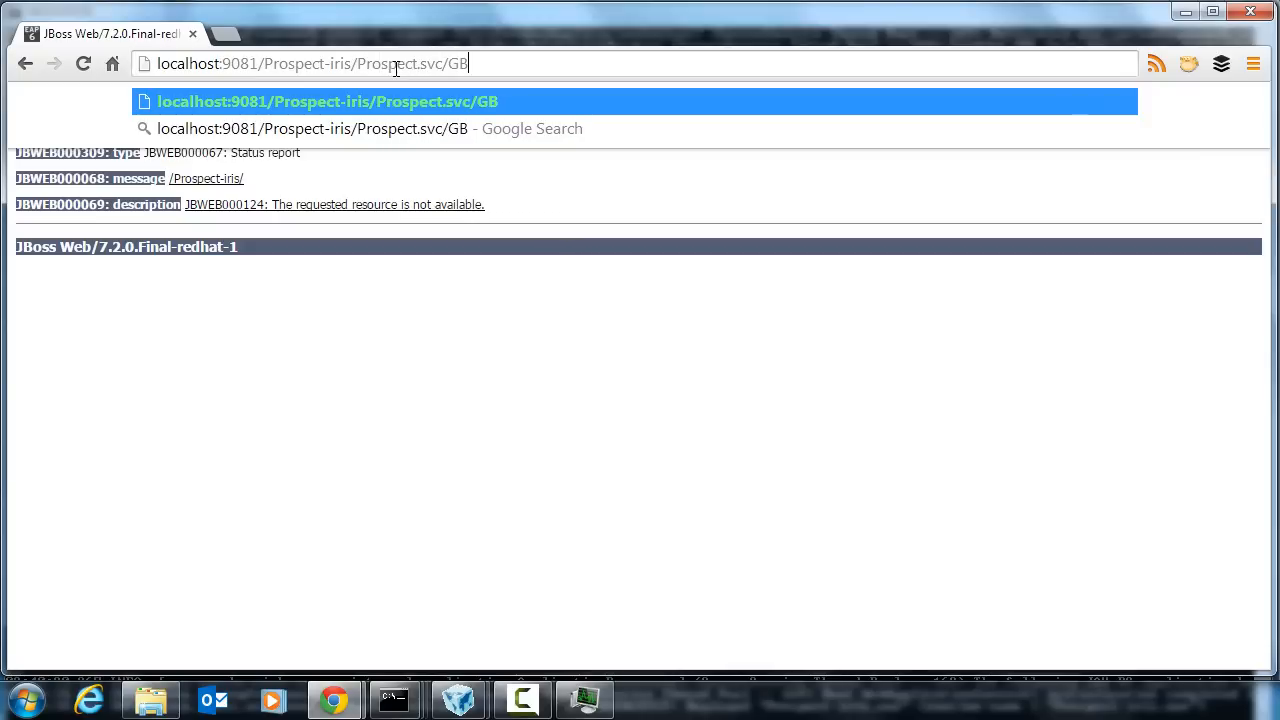
{"action": "type", "text": "0010001/"}
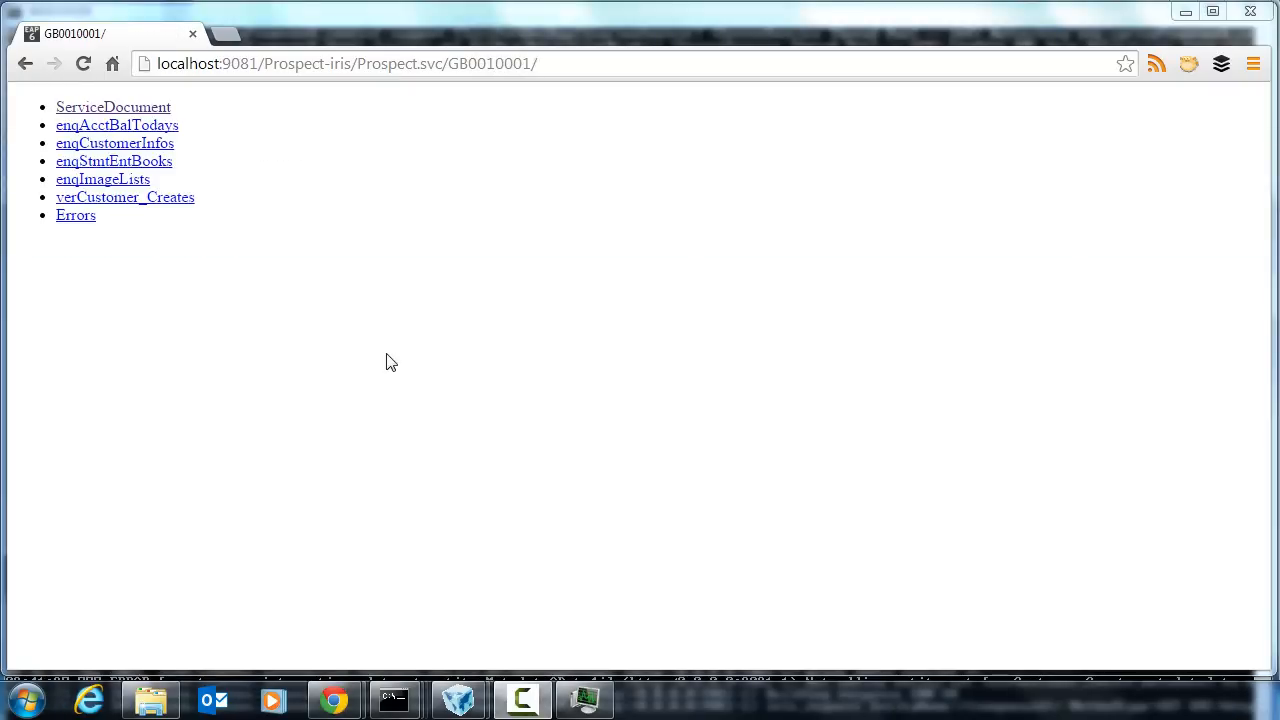
{"action": "mouse_move", "coordinate": [259, 148]}
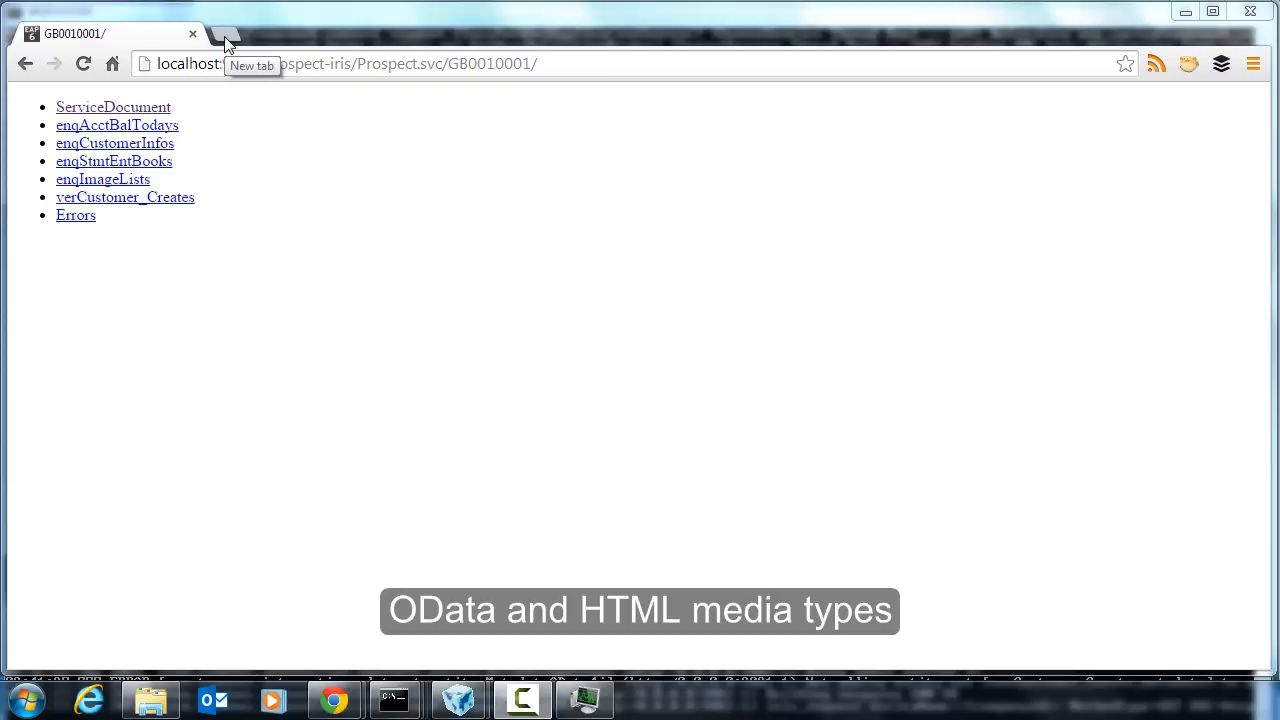
Step: In Postman, remove all request headers and send the GET request without them
{"action": "left_click", "coordinate": [238, 36]}
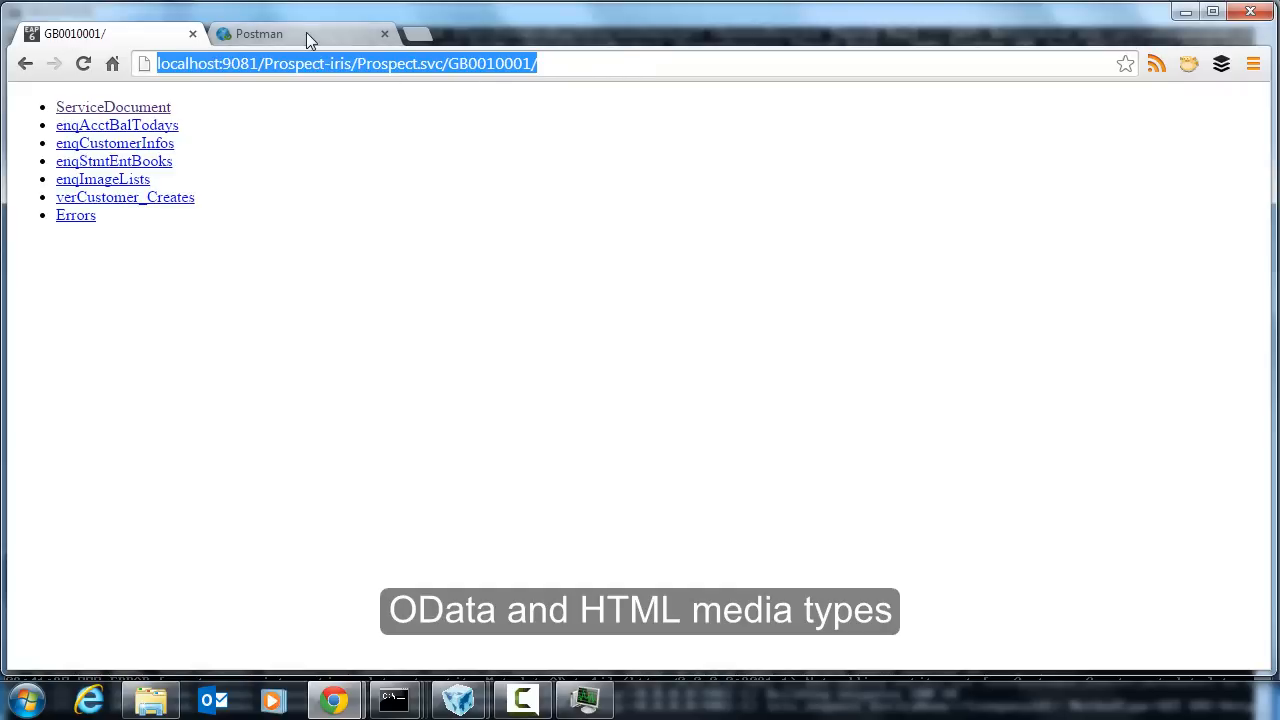
{"action": "left_click", "coordinate": [285, 33]}
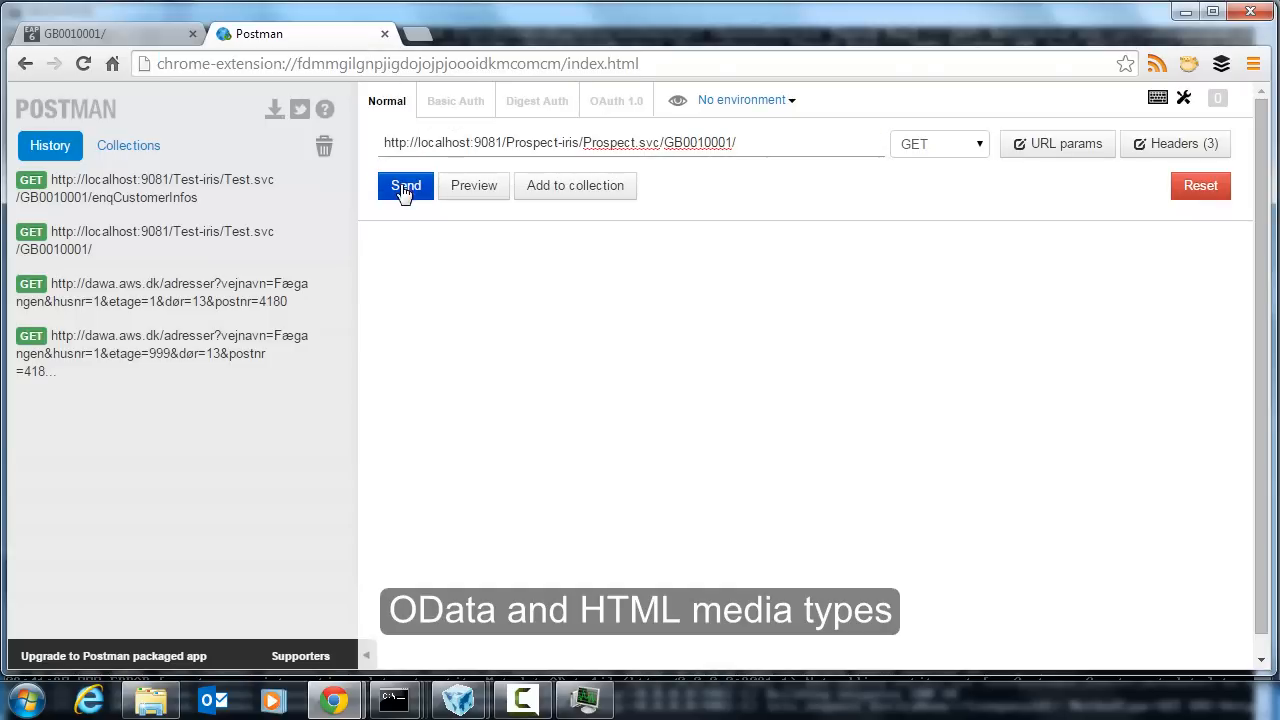
{"action": "left_click", "coordinate": [1175, 144]}
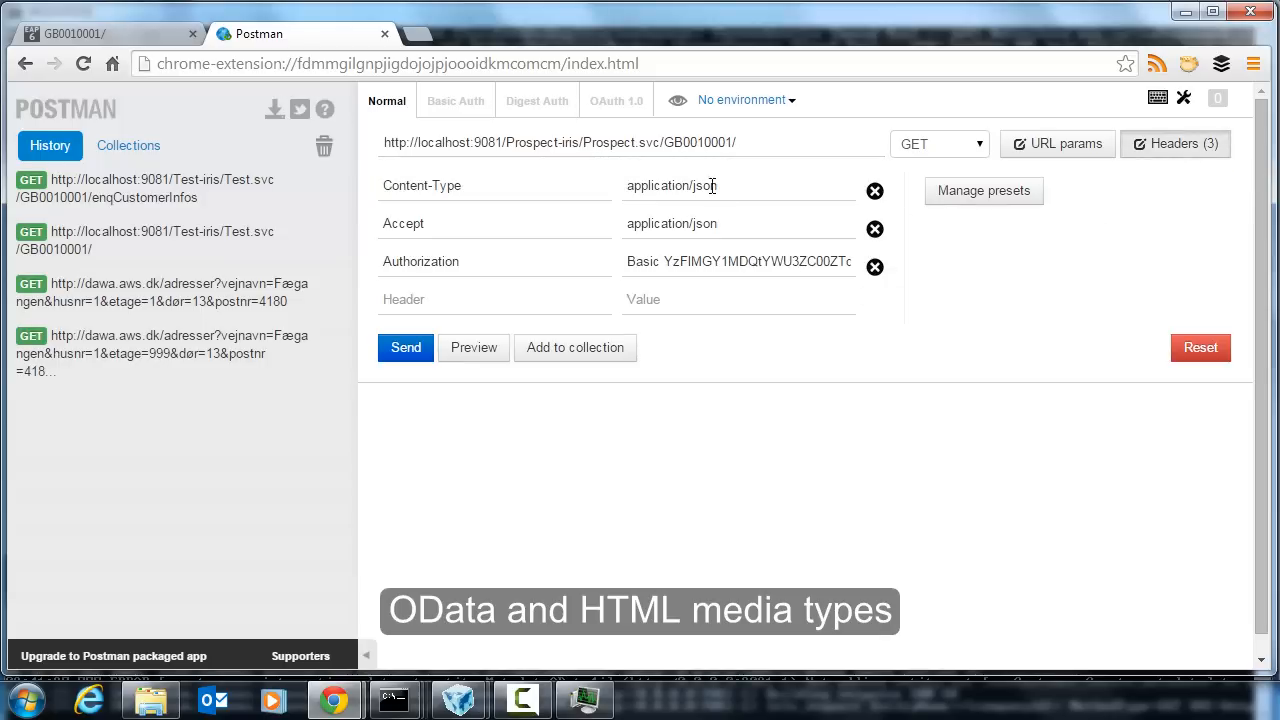
{"action": "left_click", "coordinate": [875, 191]}
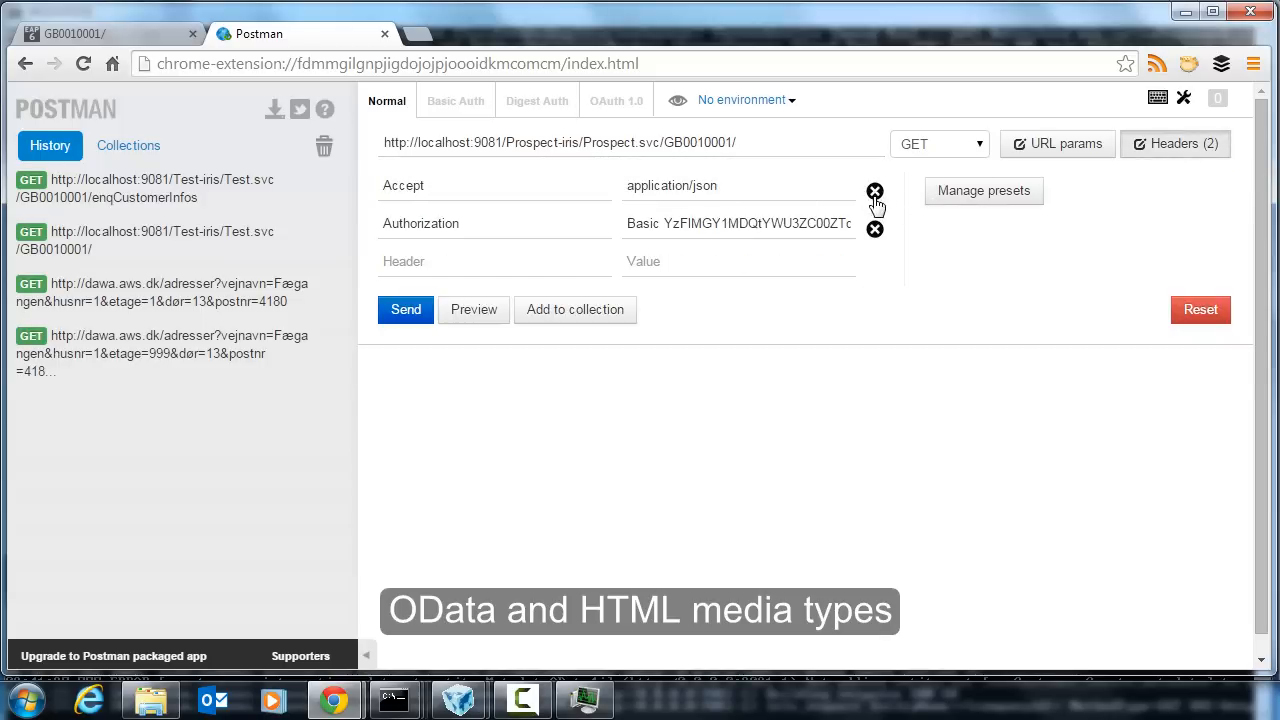
{"action": "left_click", "coordinate": [875, 191]}
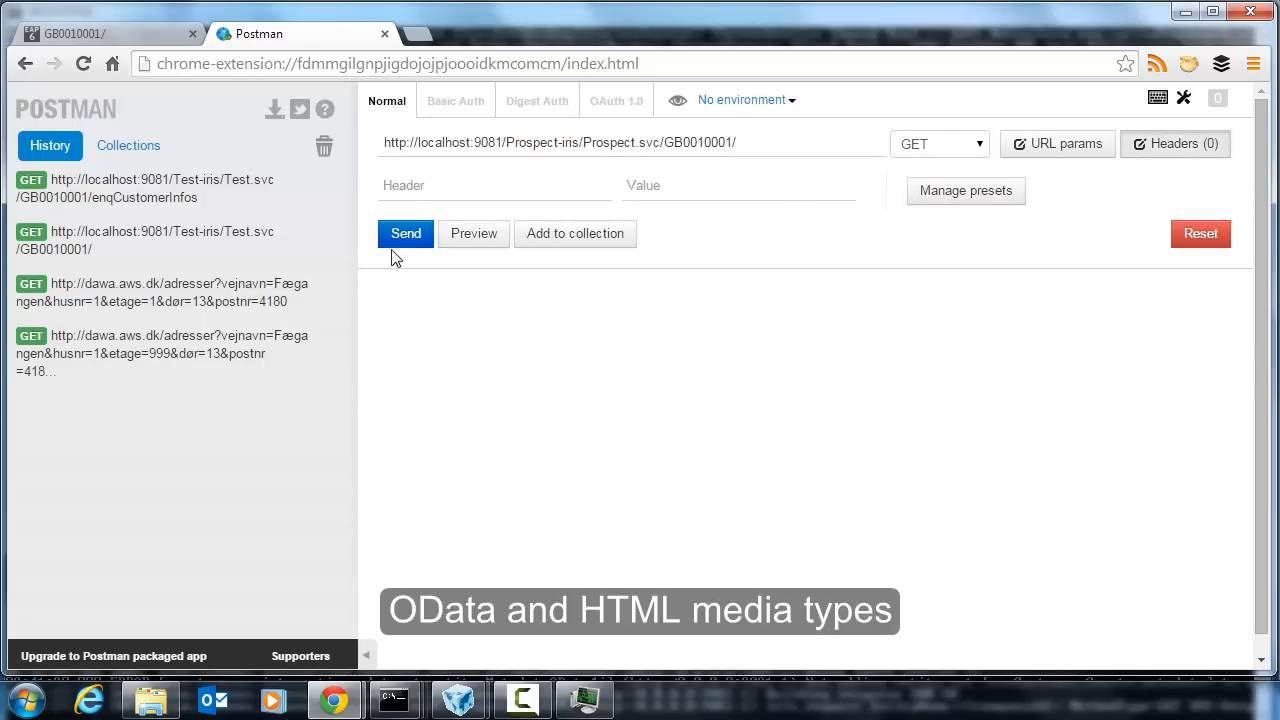
{"action": "left_click", "coordinate": [405, 233]}
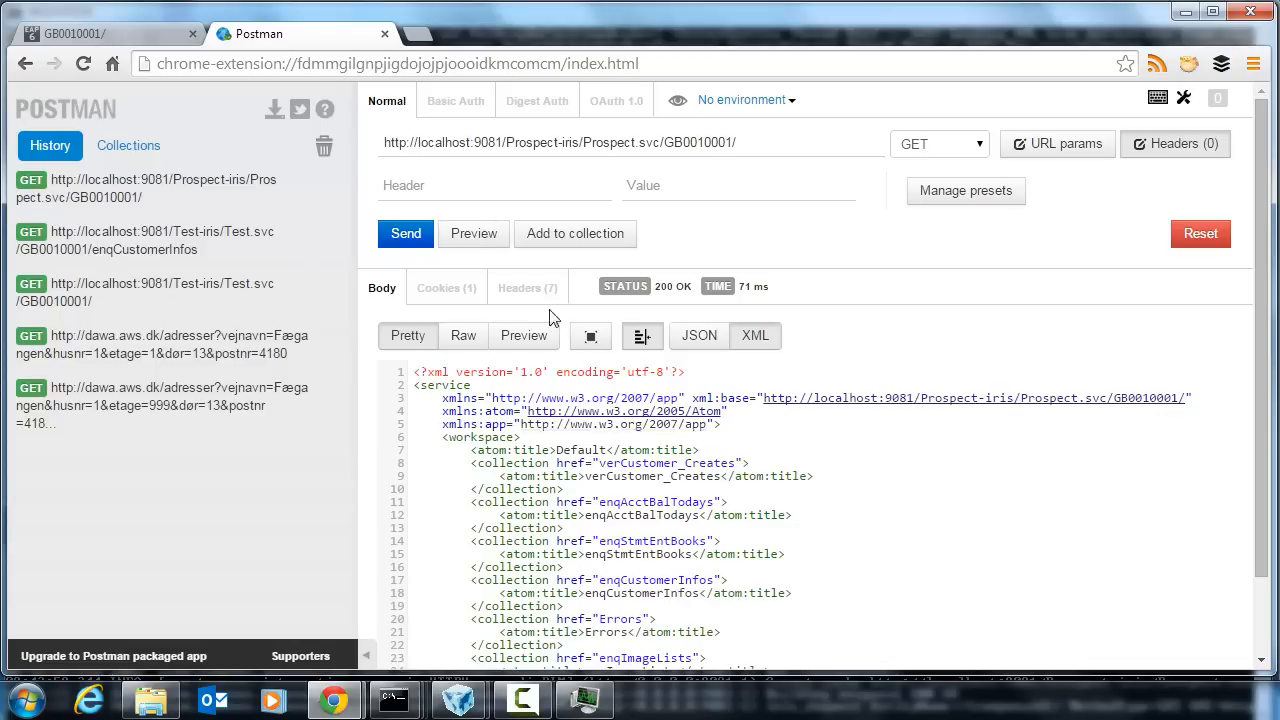
{"action": "mouse_move", "coordinate": [558, 293]}
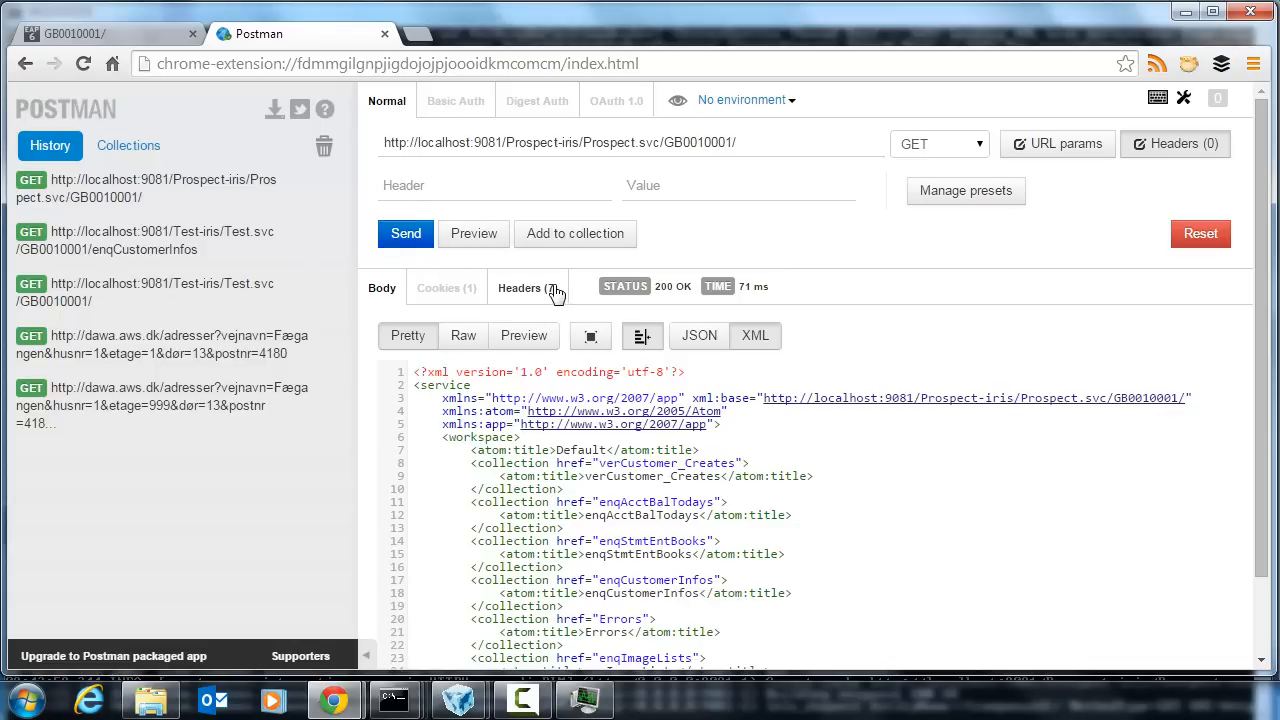
Step: Review the response headers, then request the service's $metadata document
{"action": "left_click", "coordinate": [526, 287]}
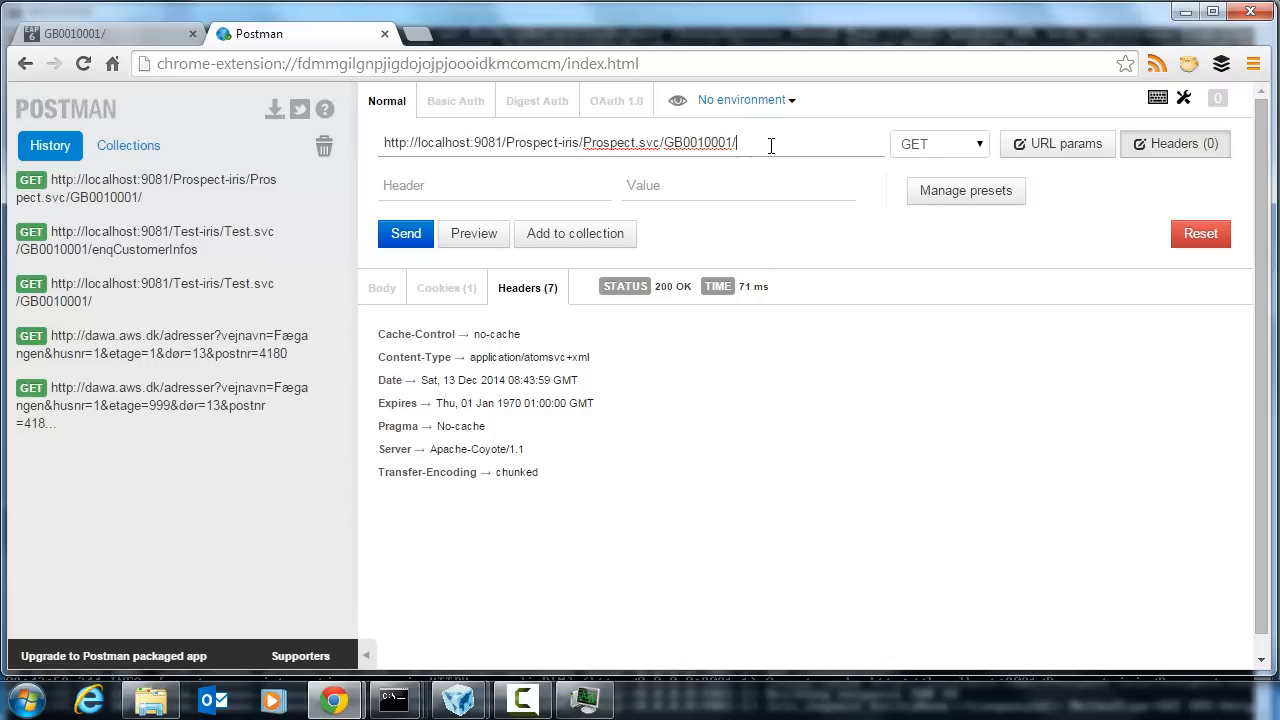
{"action": "type", "text": "$metad"}
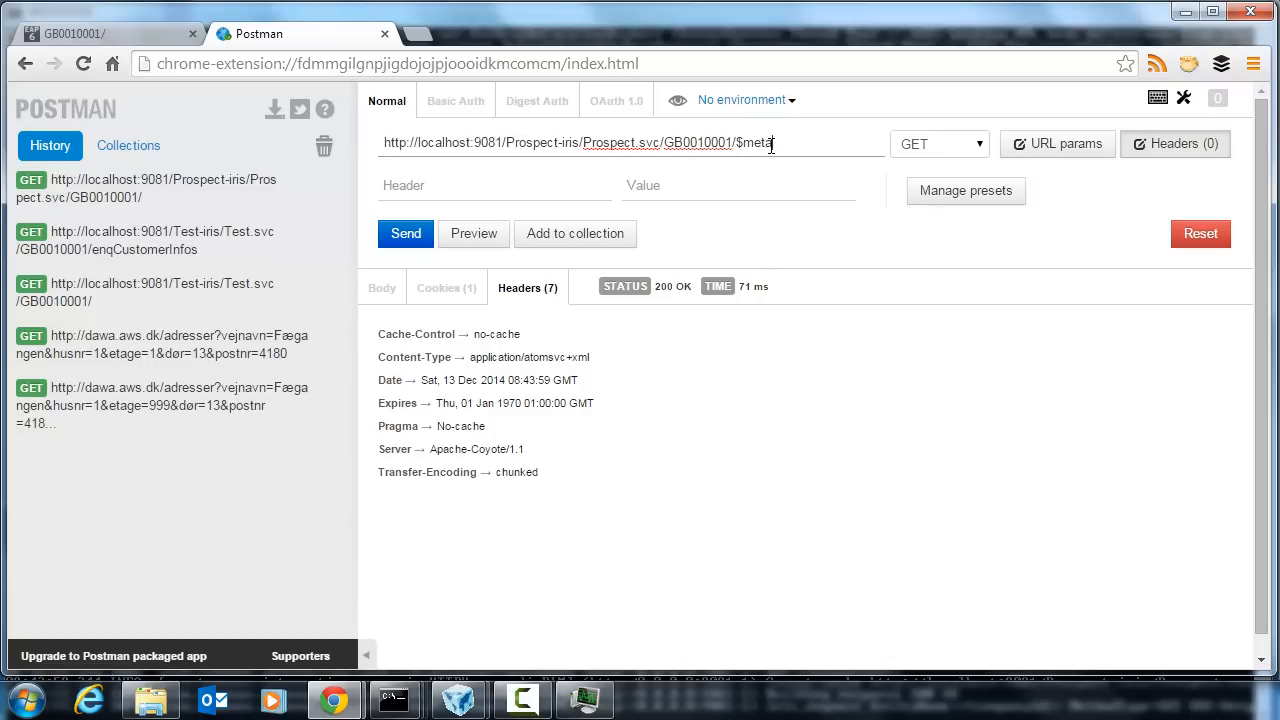
{"action": "type", "text": "data"}
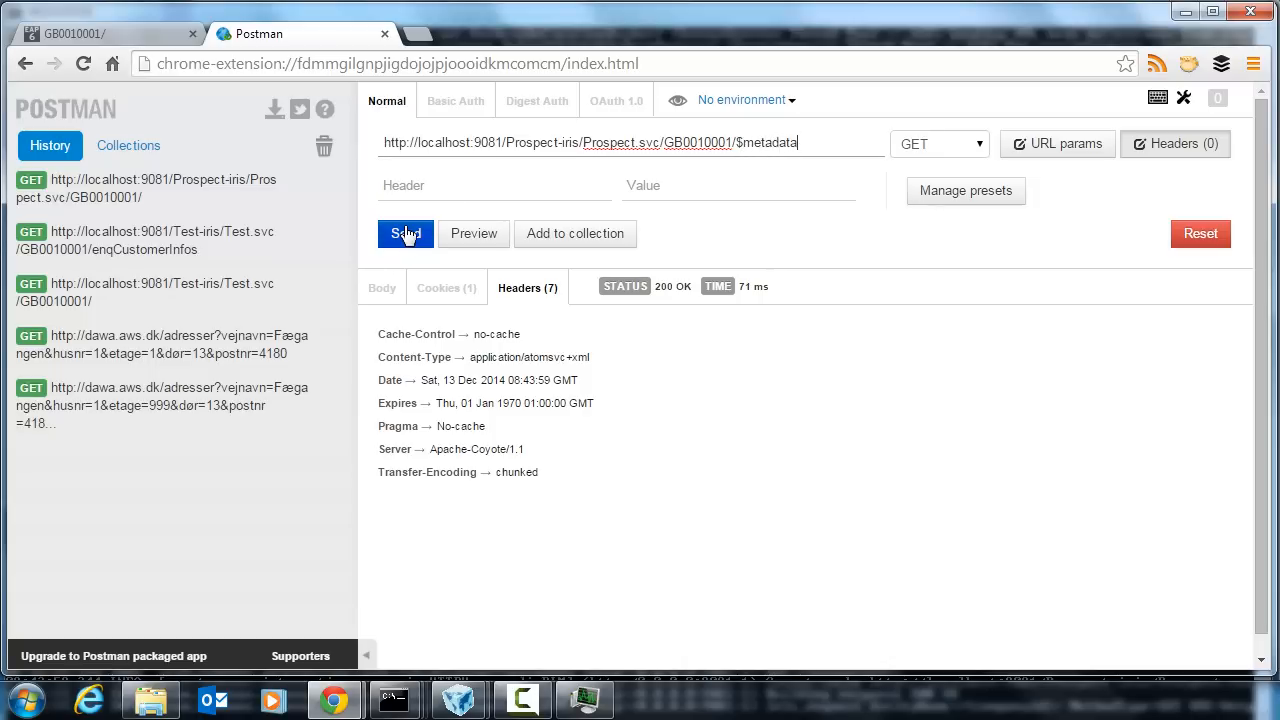
{"action": "left_click", "coordinate": [405, 233]}
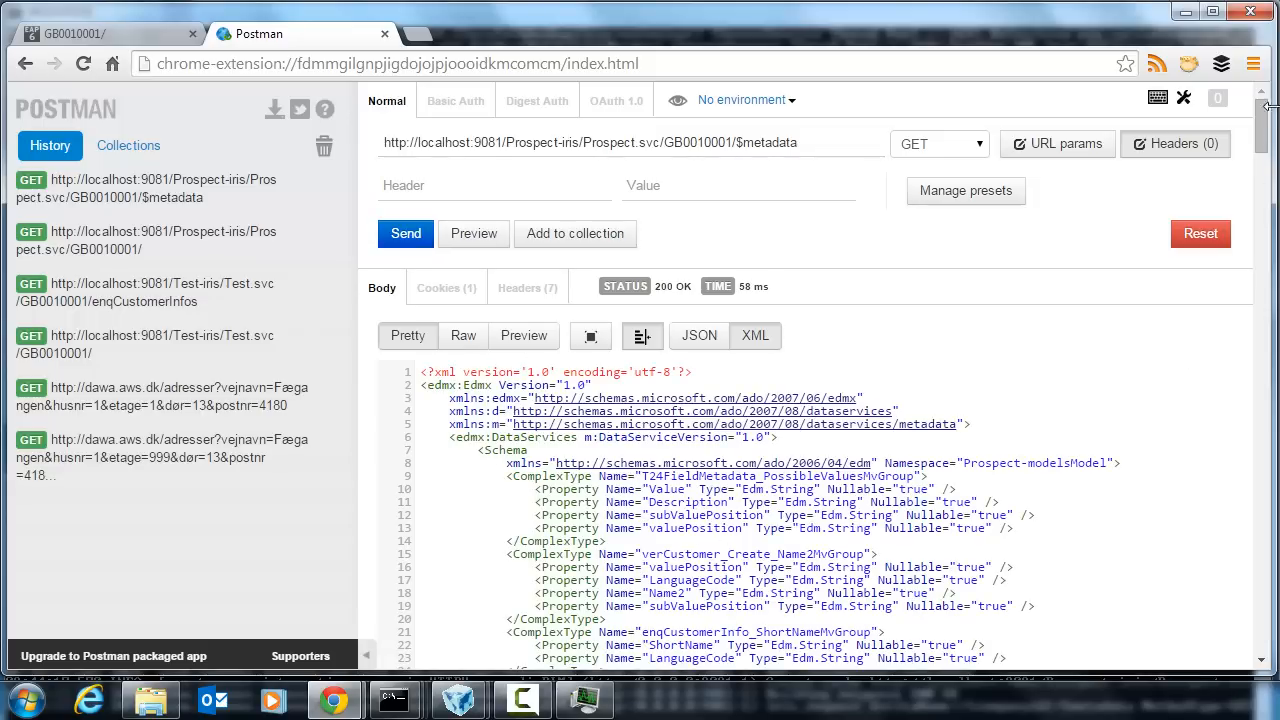
{"action": "scroll", "scroll_direction": "down", "scroll_amount": 3}
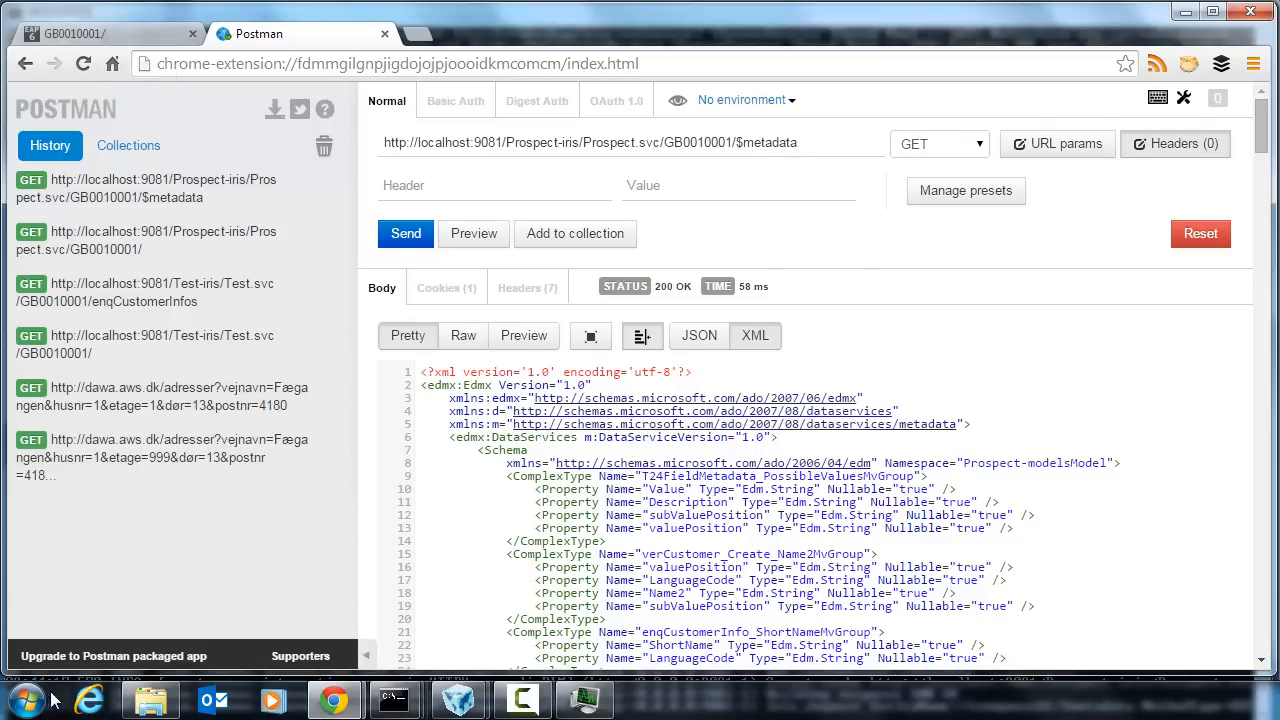
Step: Launch Excel 2013 with a new blank workbook
{"action": "left_click", "coordinate": [20, 698]}
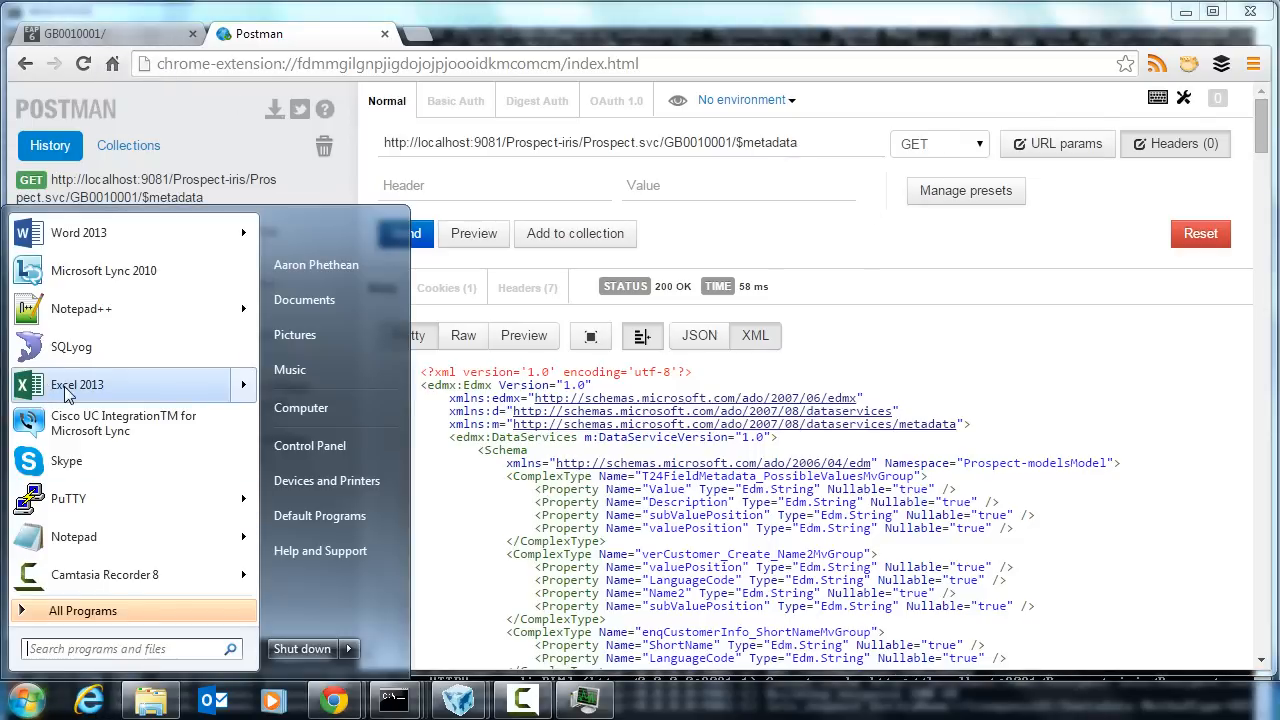
{"action": "left_click", "coordinate": [77, 384]}
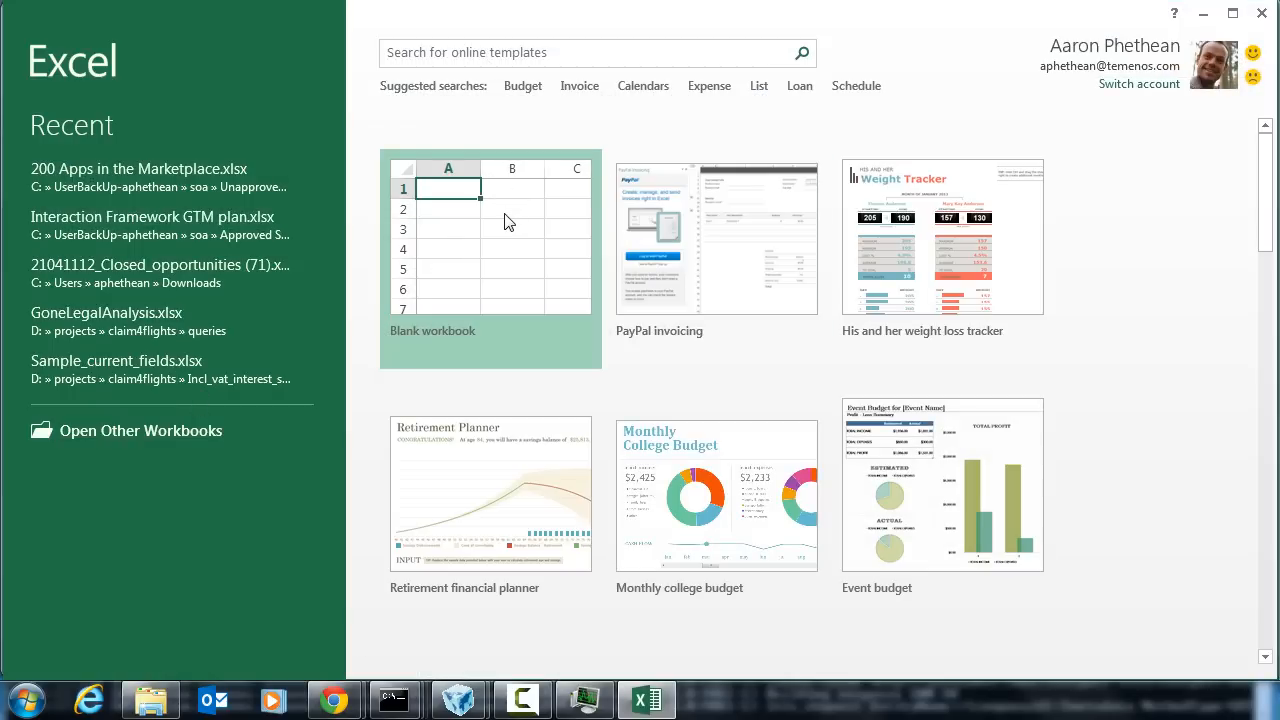
{"action": "left_click", "coordinate": [490, 250]}
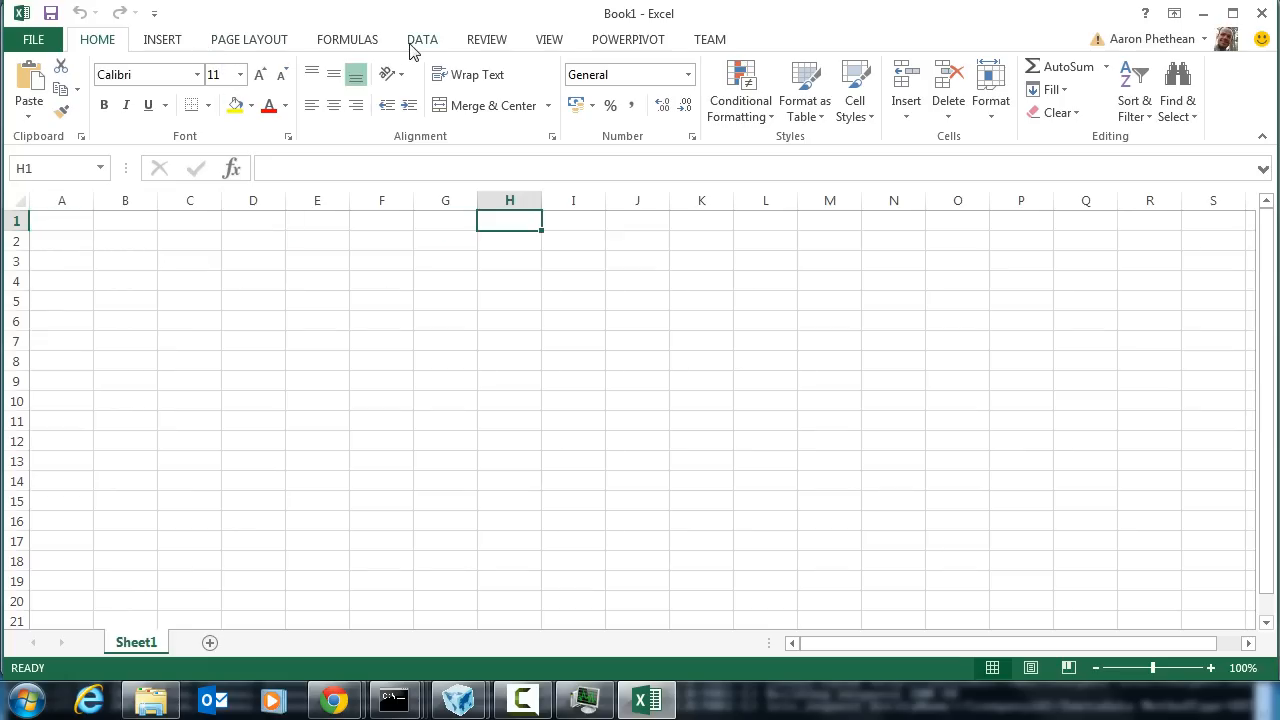
Step: Import enqCustomerInfos from the OData feed as SSOUSER, replacing the connection file, into a table
{"action": "left_click", "coordinate": [166, 90]}
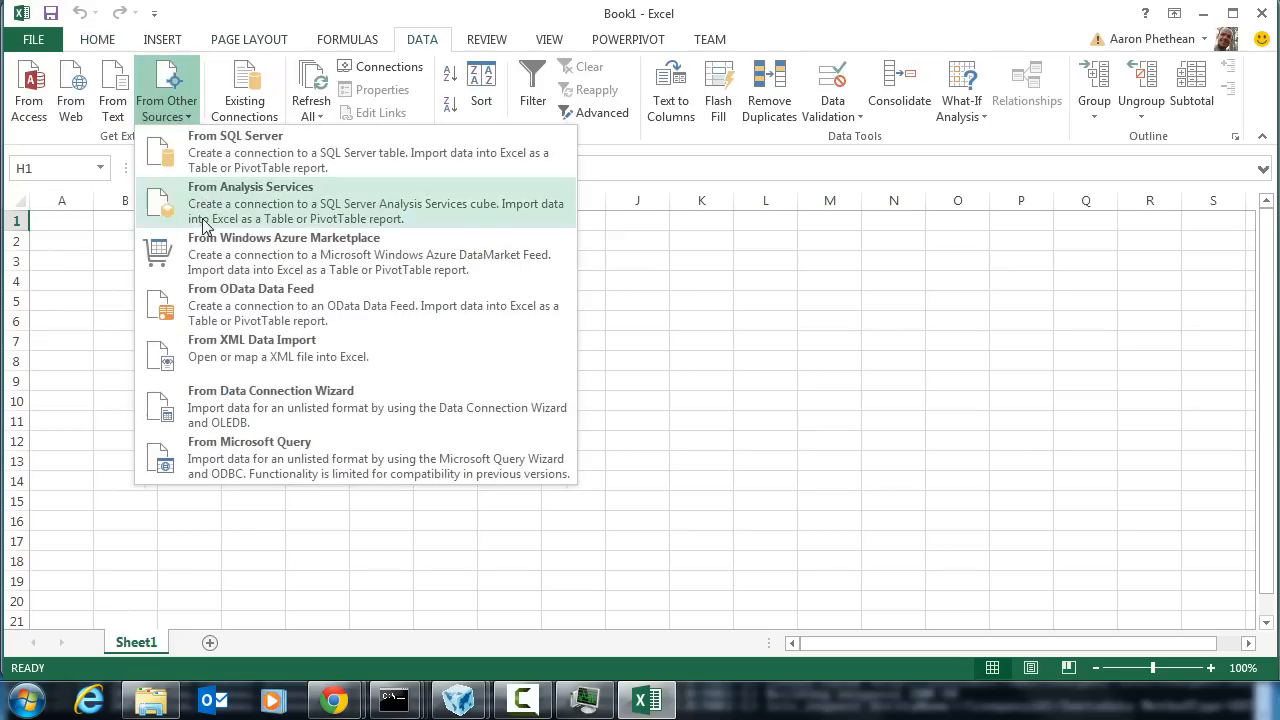
{"action": "left_click", "coordinate": [251, 289]}
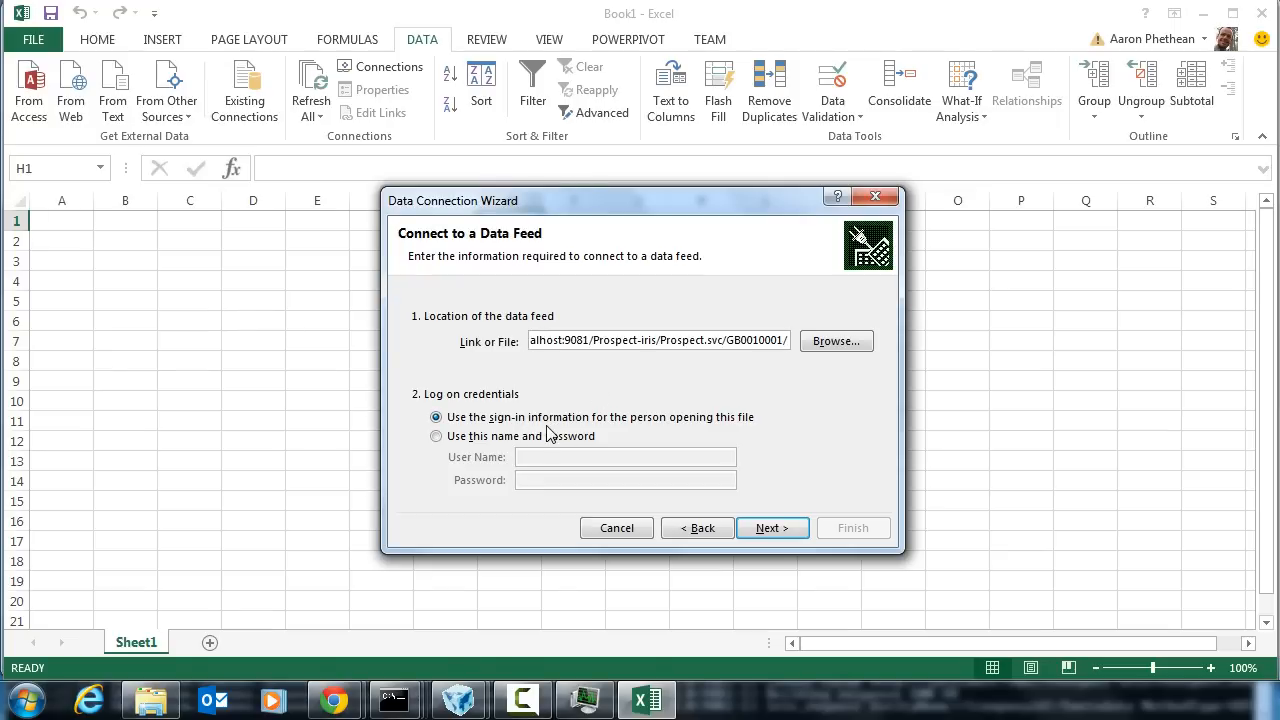
{"action": "left_click", "coordinate": [436, 436]}
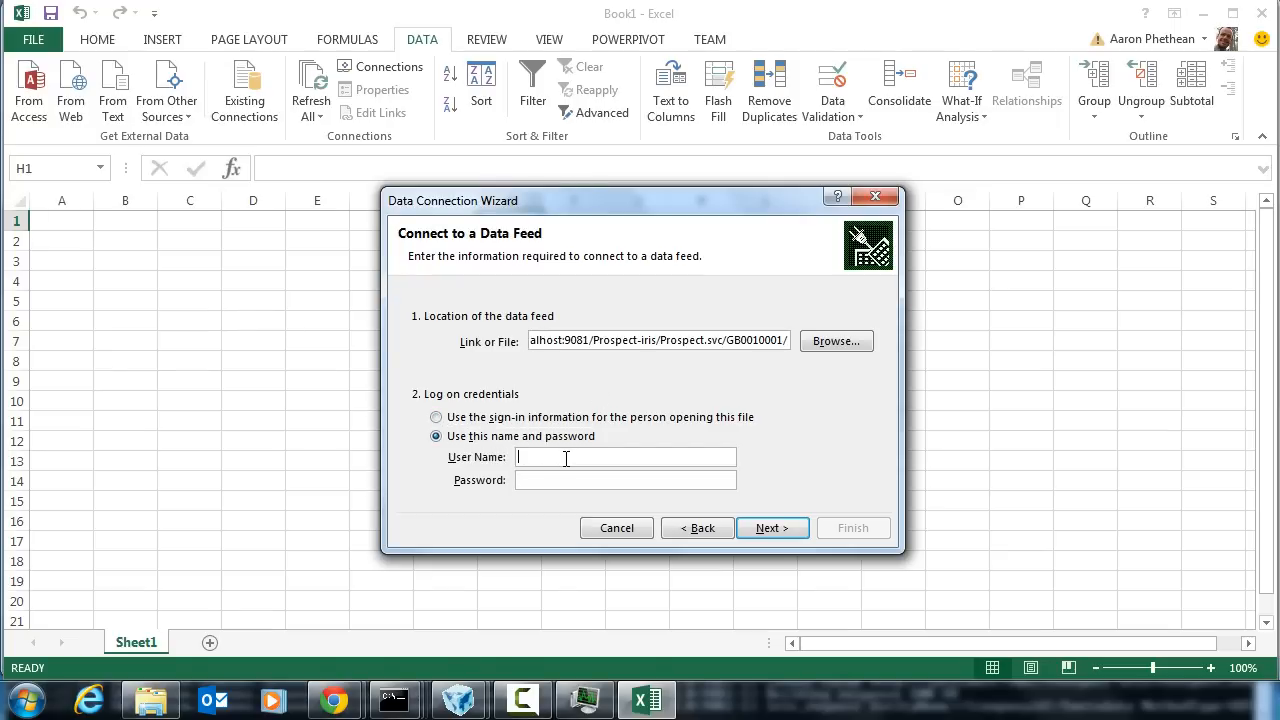
{"action": "type", "text": "SSOUSER1"}
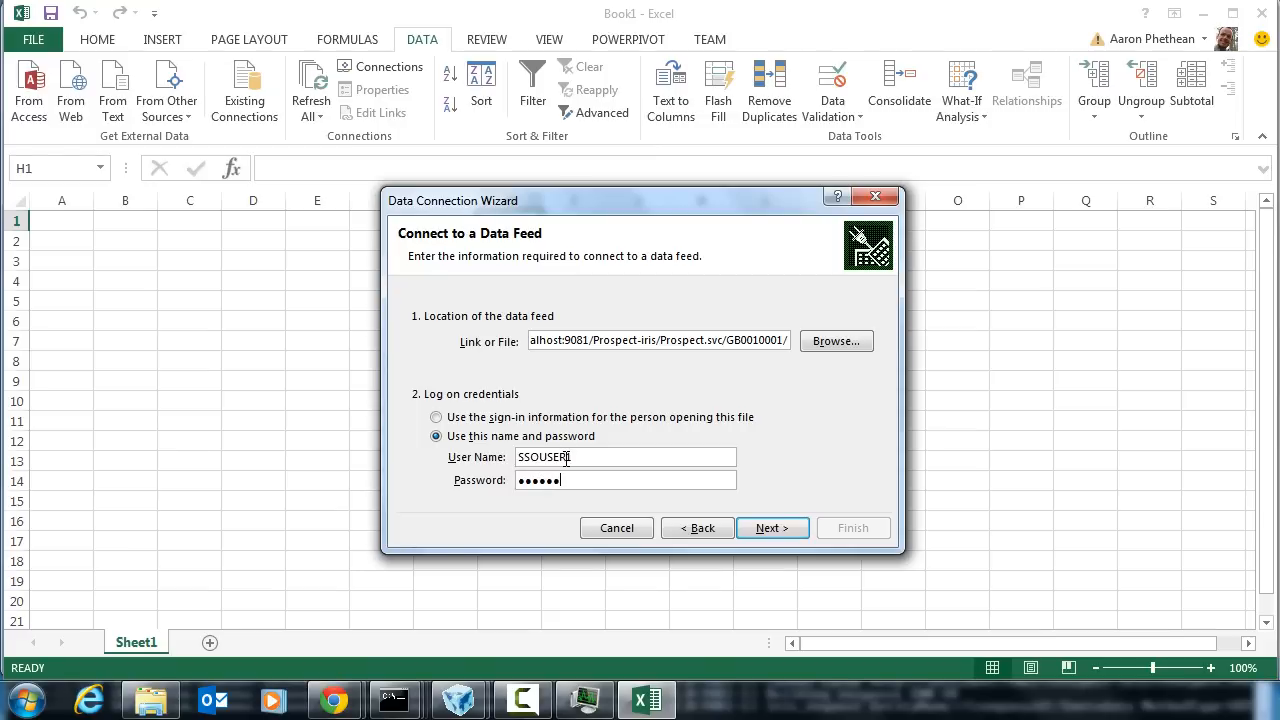
{"action": "left_click", "coordinate": [773, 527]}
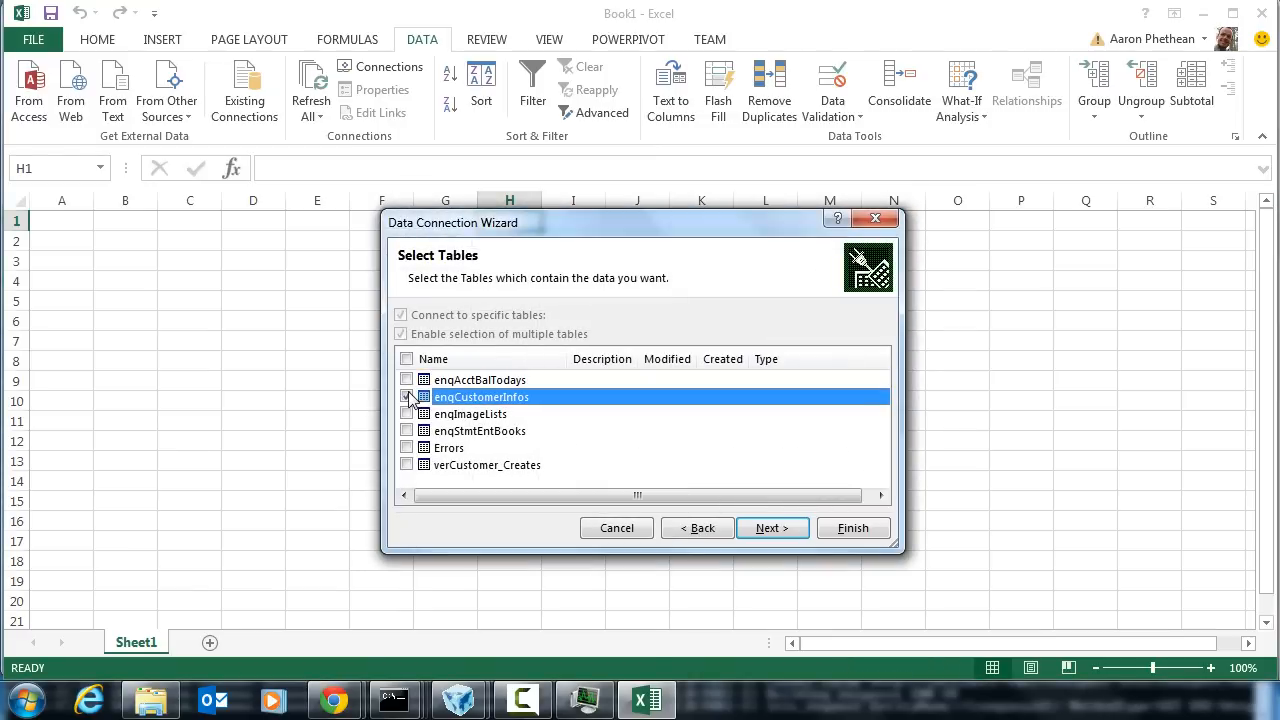
{"action": "left_click", "coordinate": [772, 528]}
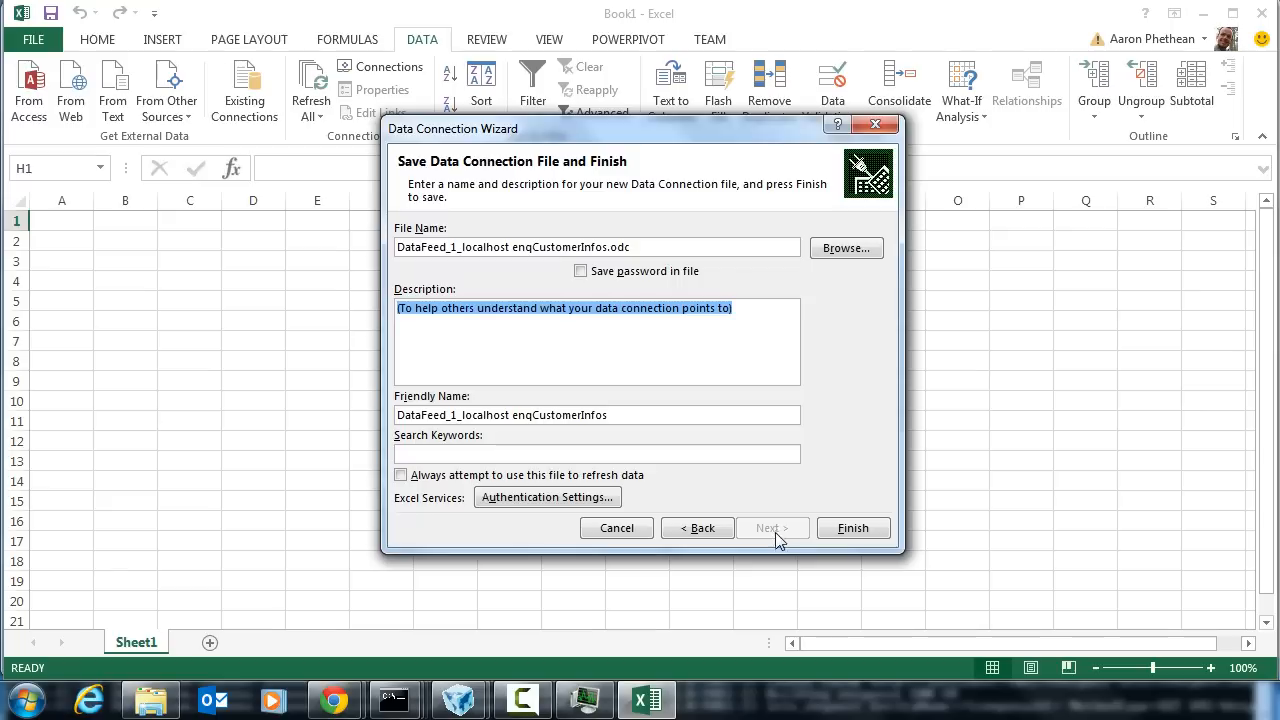
{"action": "left_click", "coordinate": [853, 528]}
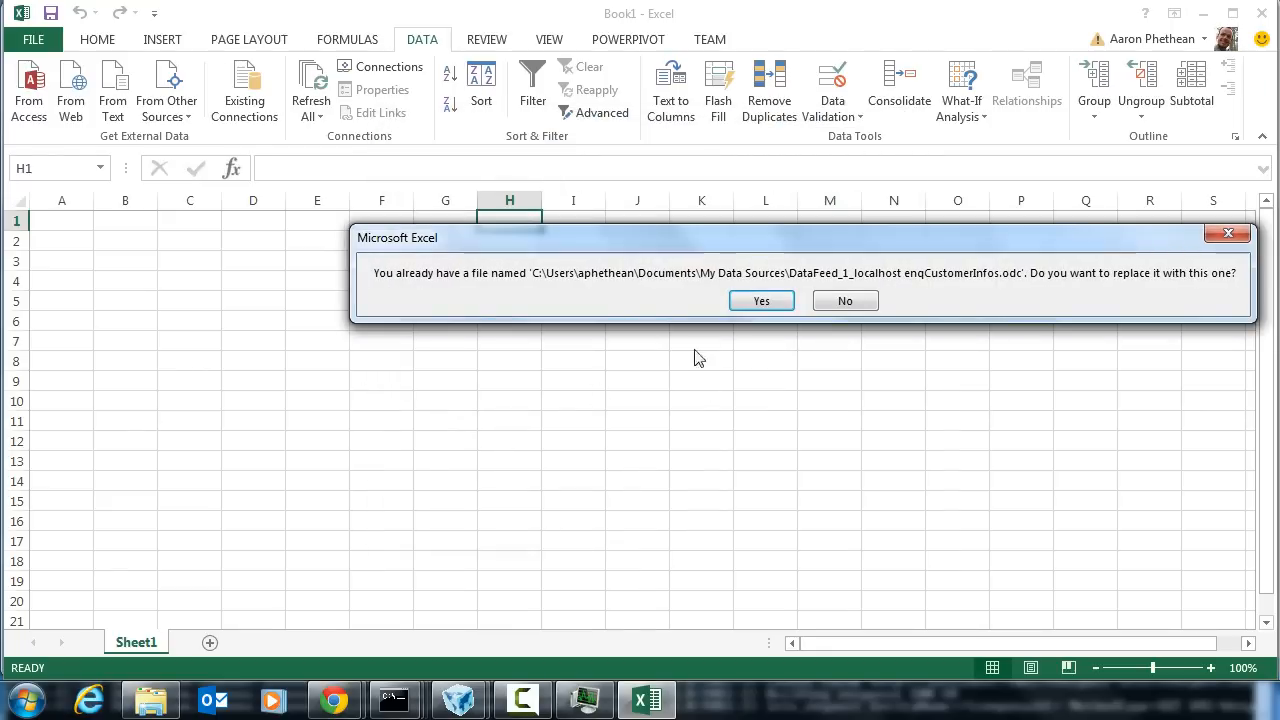
{"action": "left_click", "coordinate": [761, 300]}
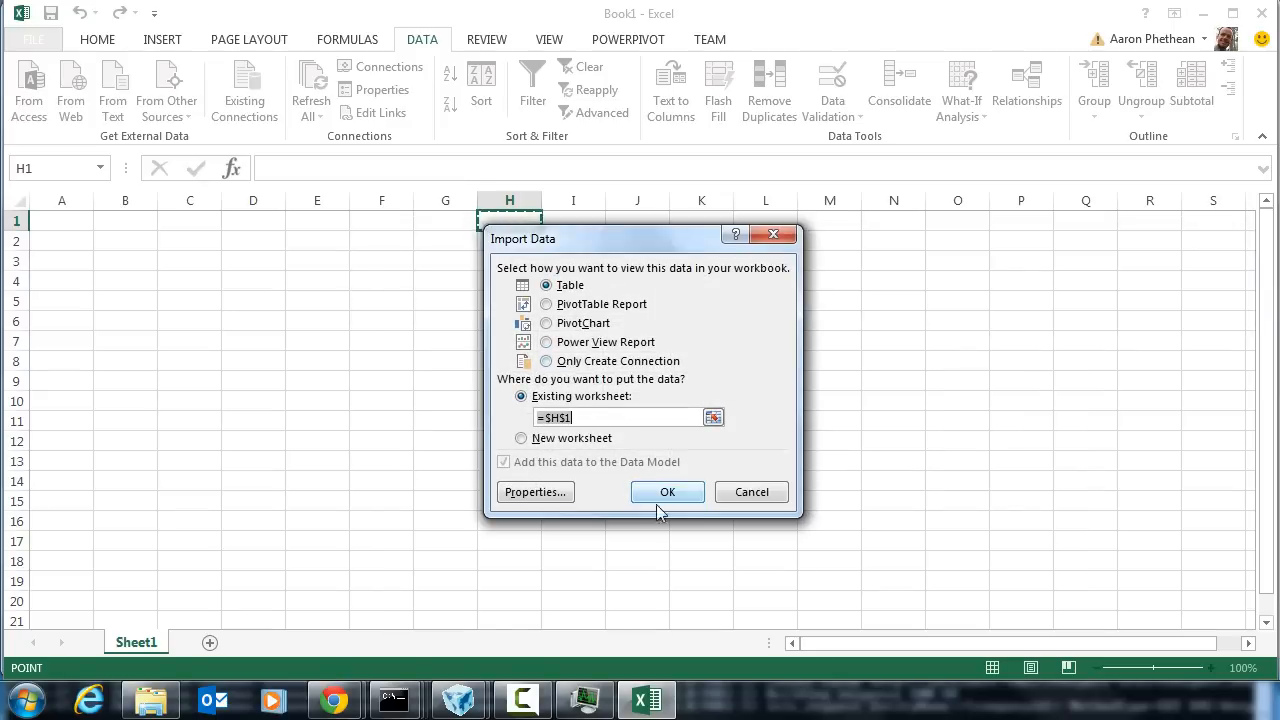
{"action": "left_click", "coordinate": [667, 491]}
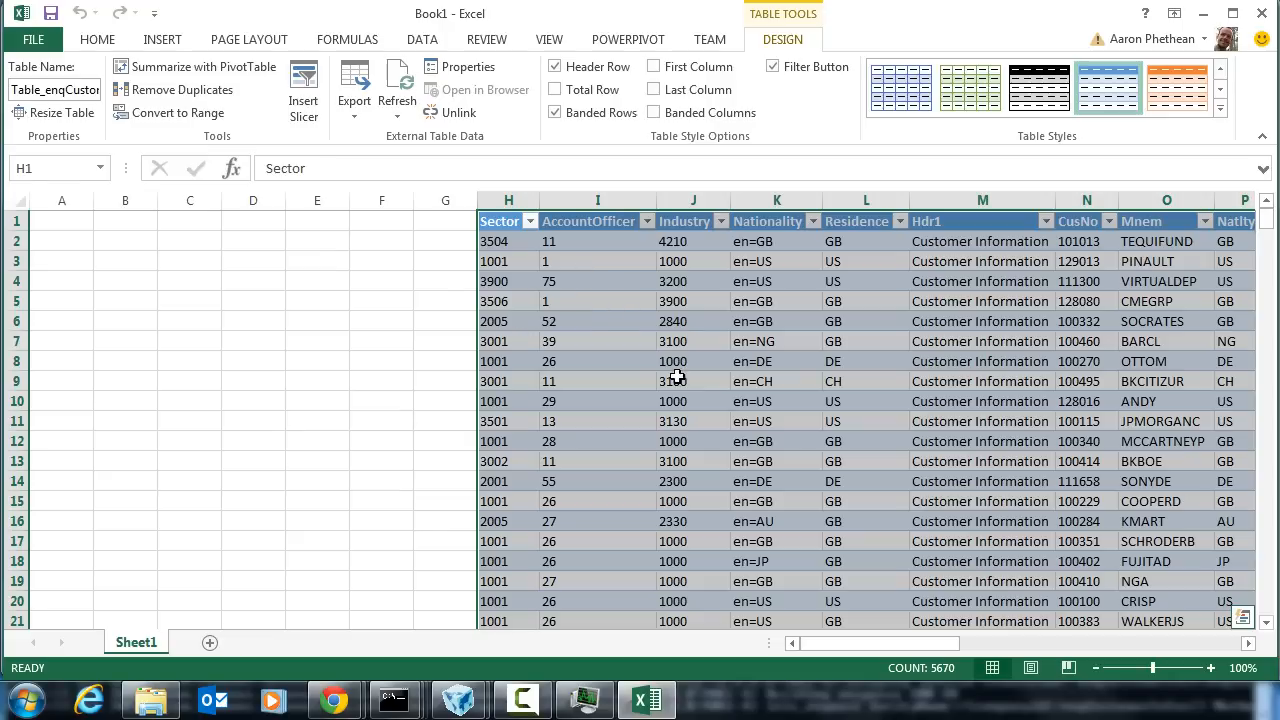
{"action": "mouse_move", "coordinate": [676, 378]}
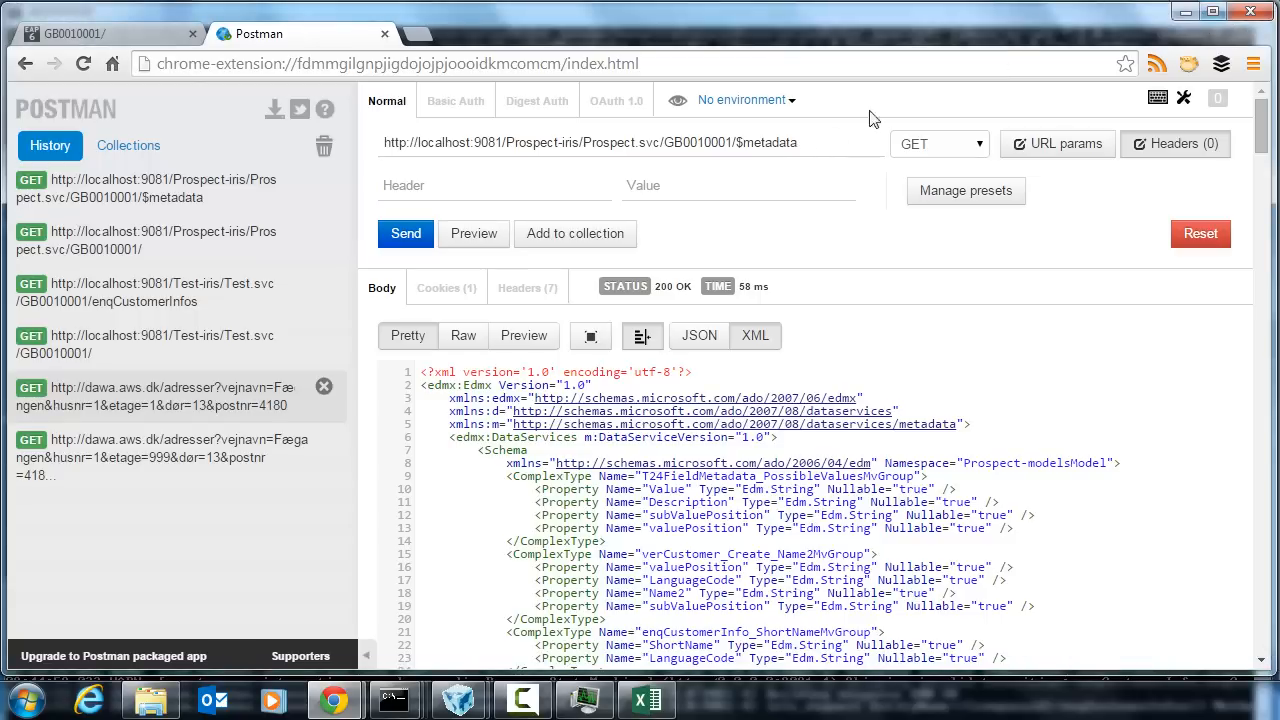
Step: Collapse the request header entry fields for the enqCustomerInfos request
{"action": "left_click", "coordinate": [405, 233]}
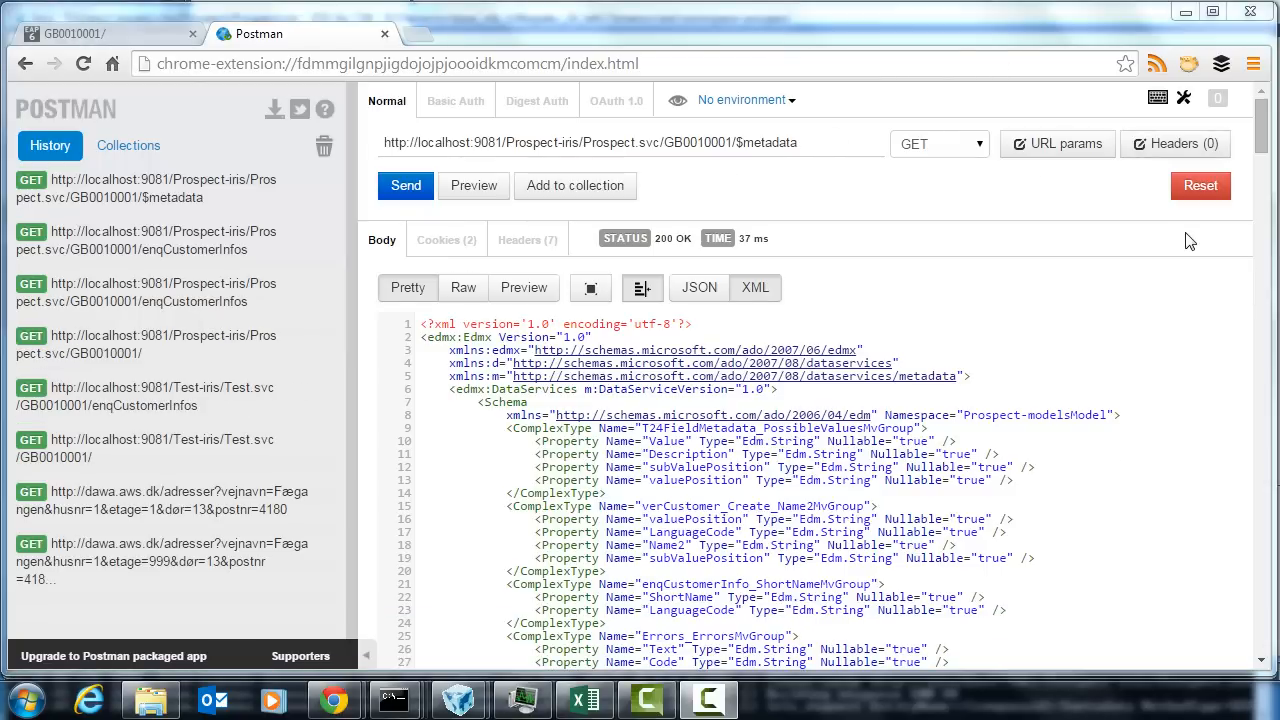
{"action": "mouse_move", "coordinate": [871, 310]}
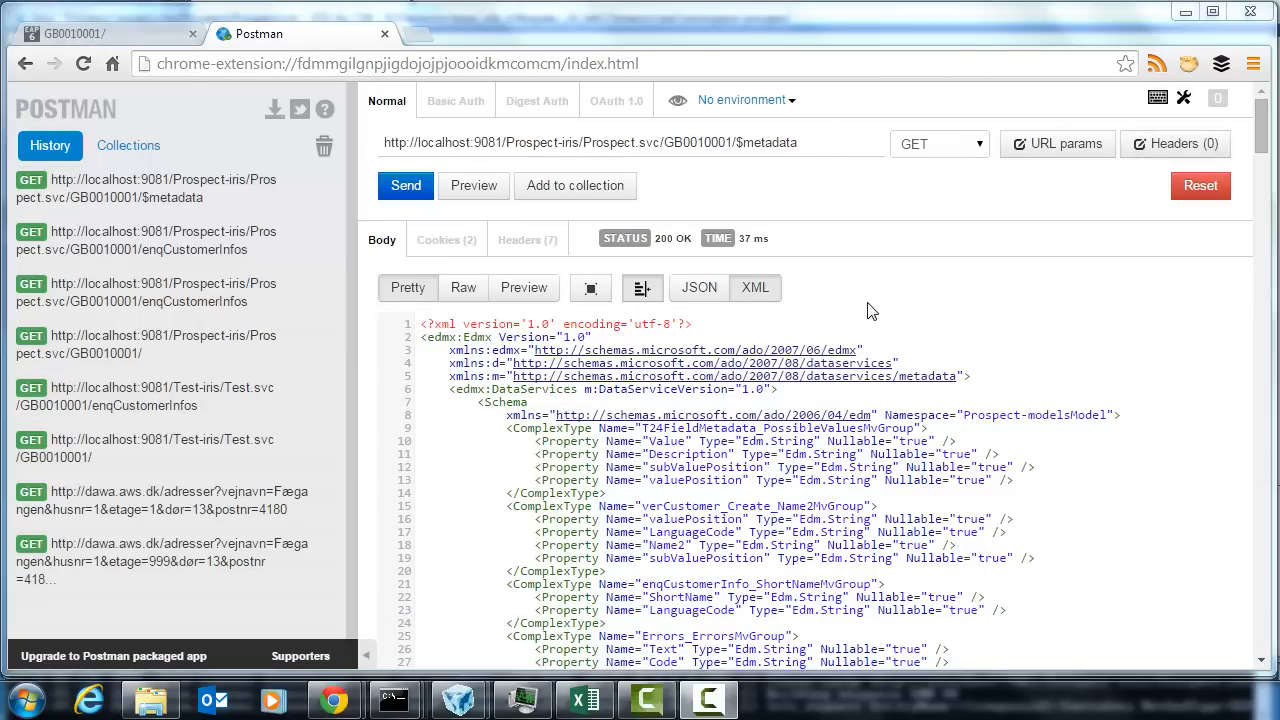
{"action": "mouse_move", "coordinate": [1001, 324]}
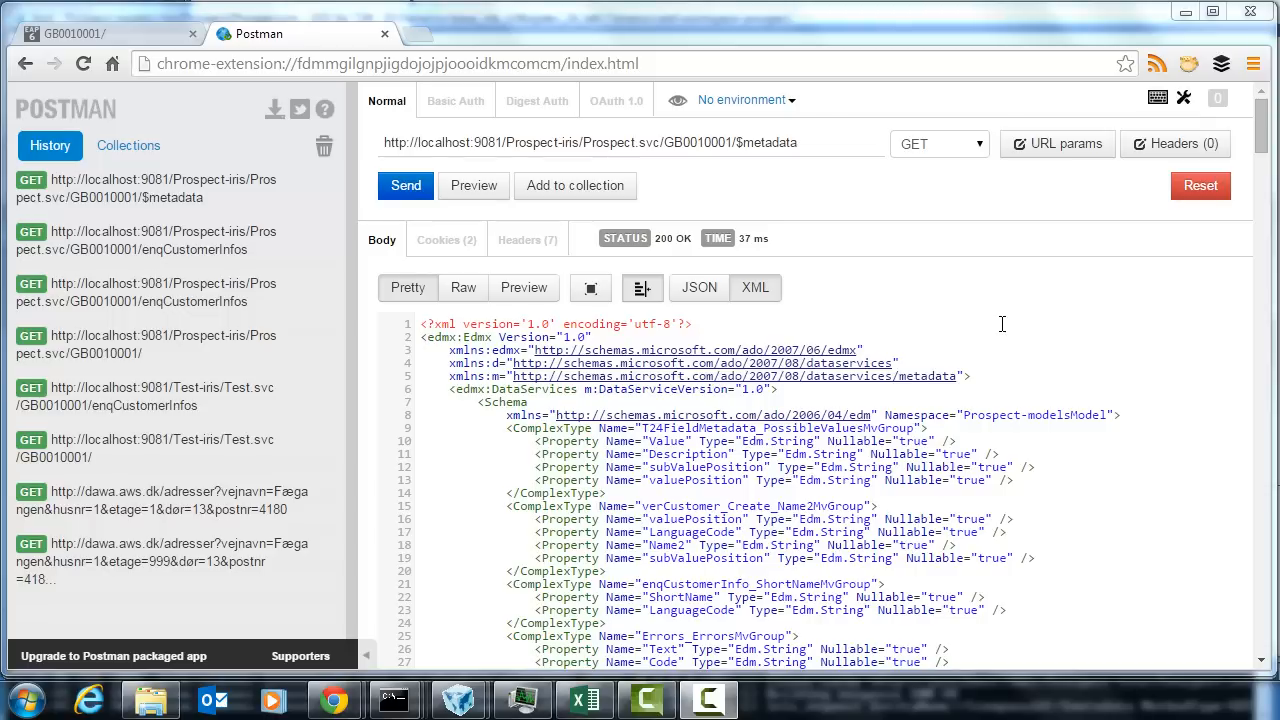
{"action": "mouse_move", "coordinate": [974, 326]}
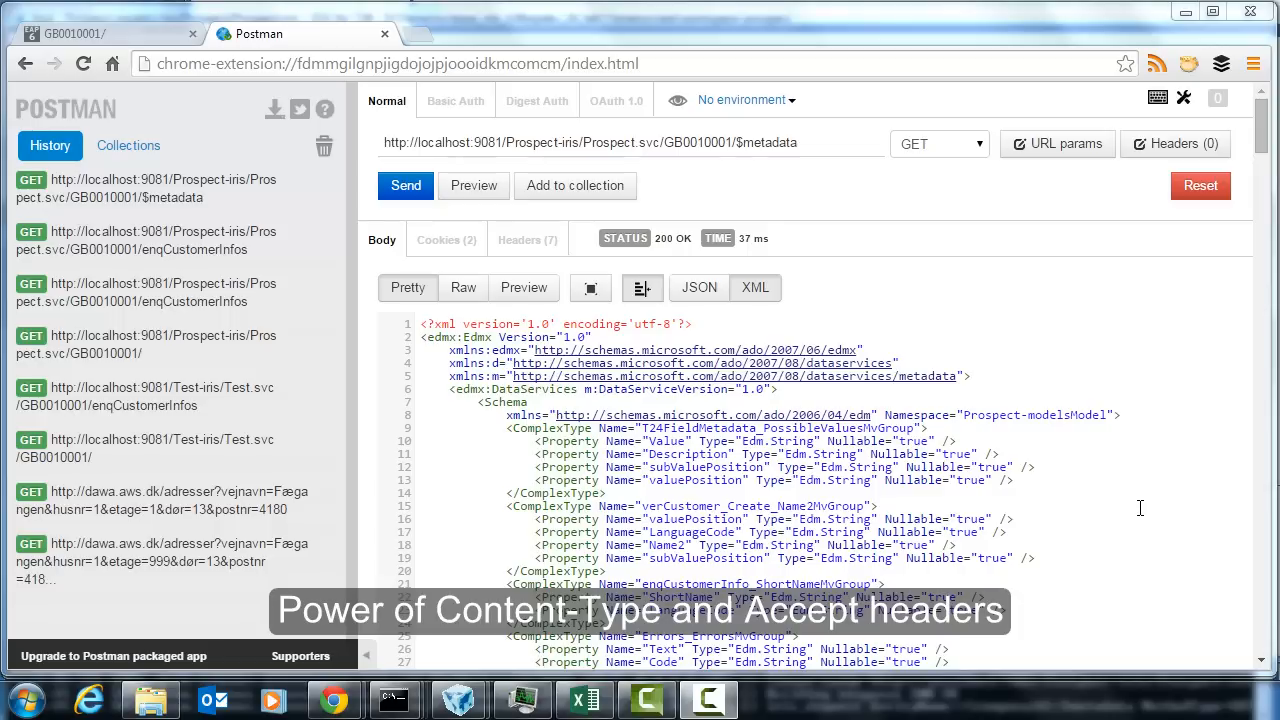
{"action": "mouse_move", "coordinate": [1120, 512]}
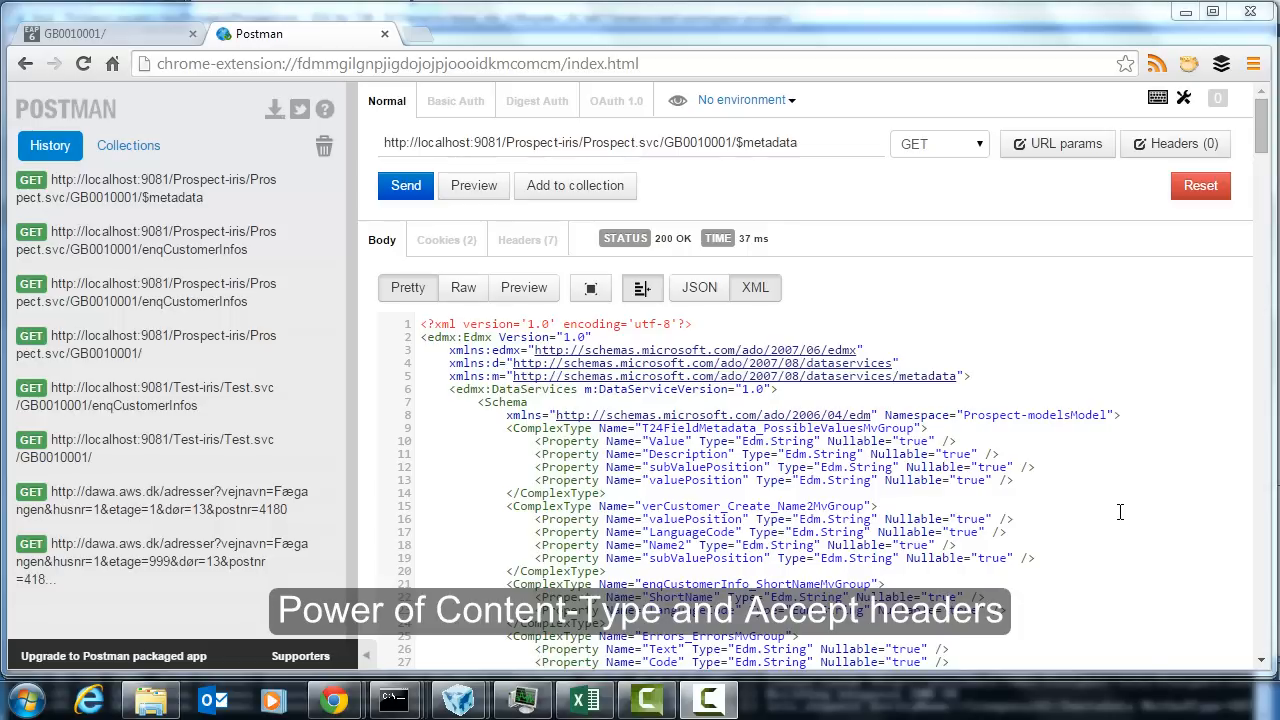
{"action": "mouse_move", "coordinate": [185, 298]}
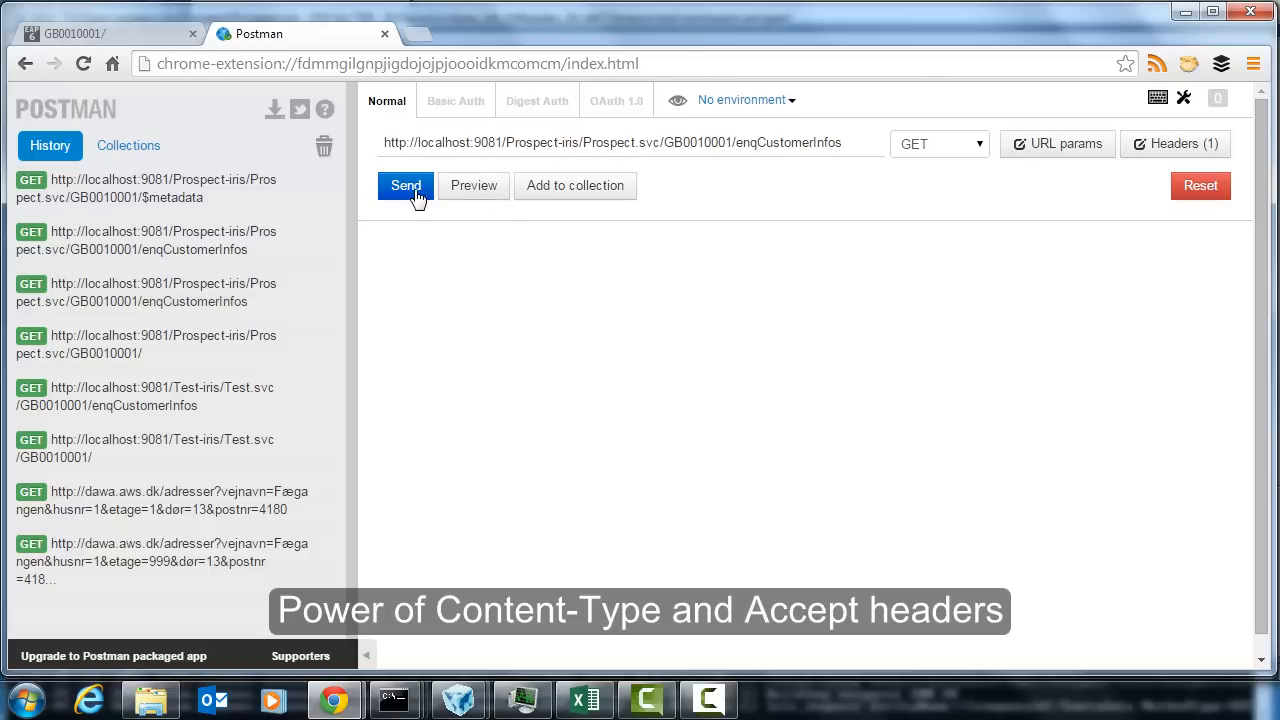
Step: Send the enqCustomerInfos request and change its Accept header to application/atom+xml
{"action": "left_click", "coordinate": [405, 186]}
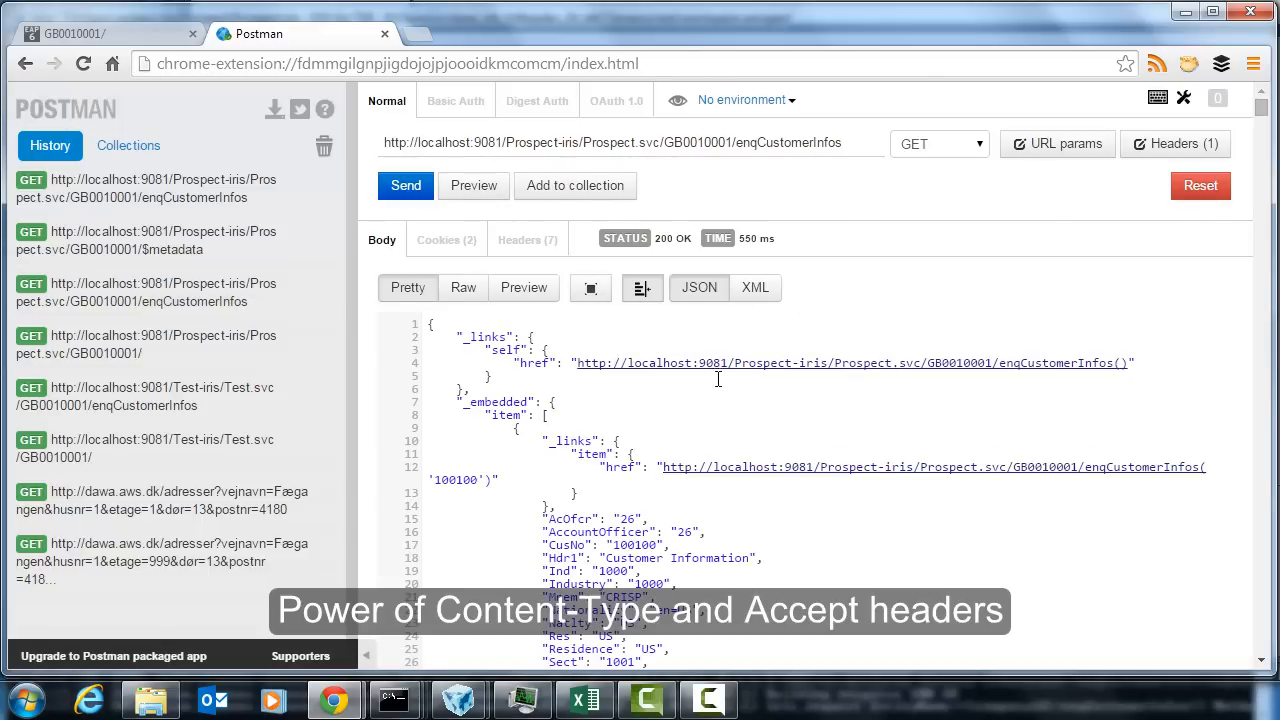
{"action": "left_click", "coordinate": [1176, 143]}
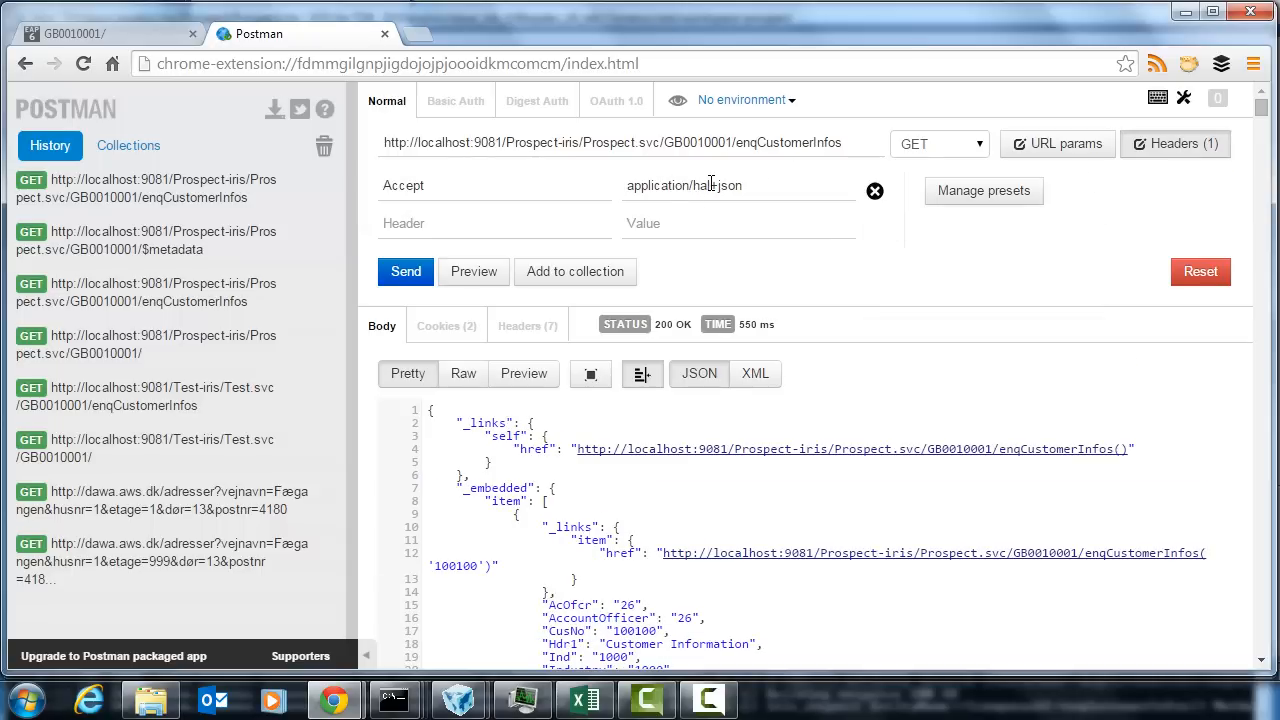
{"action": "double_click", "coordinate": [714, 185]}
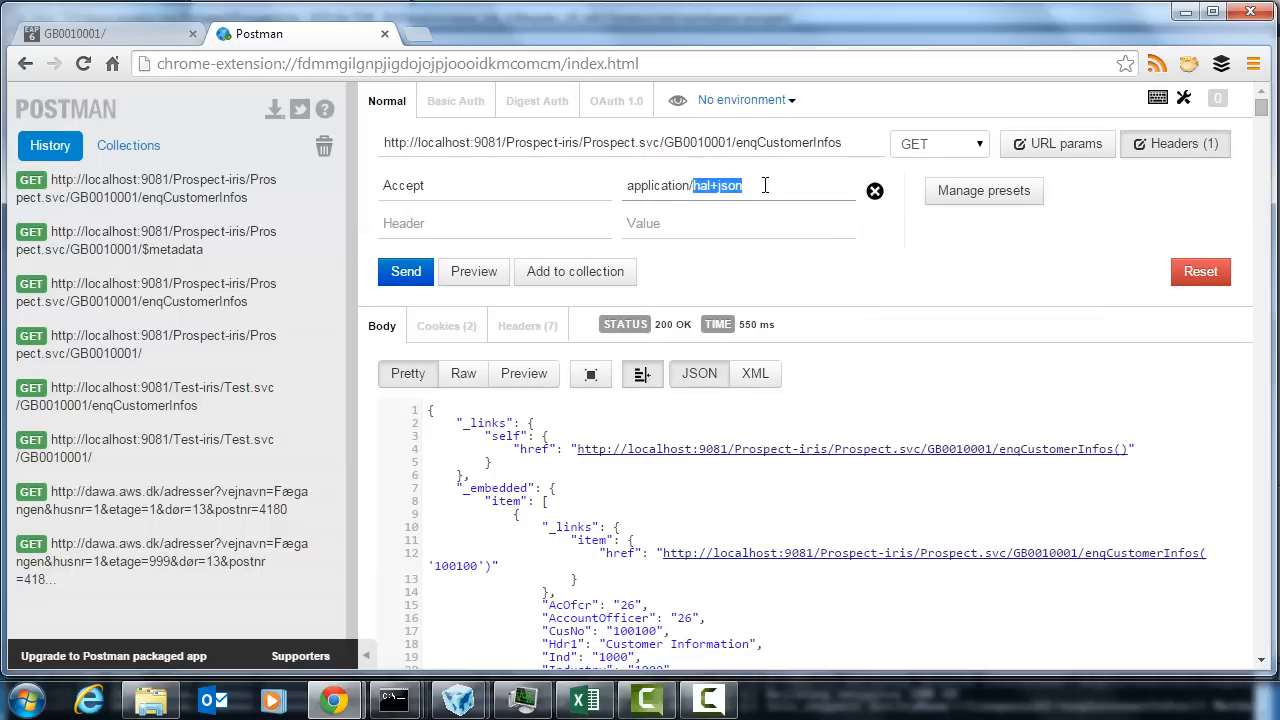
{"action": "type", "text": "atom+xm"}
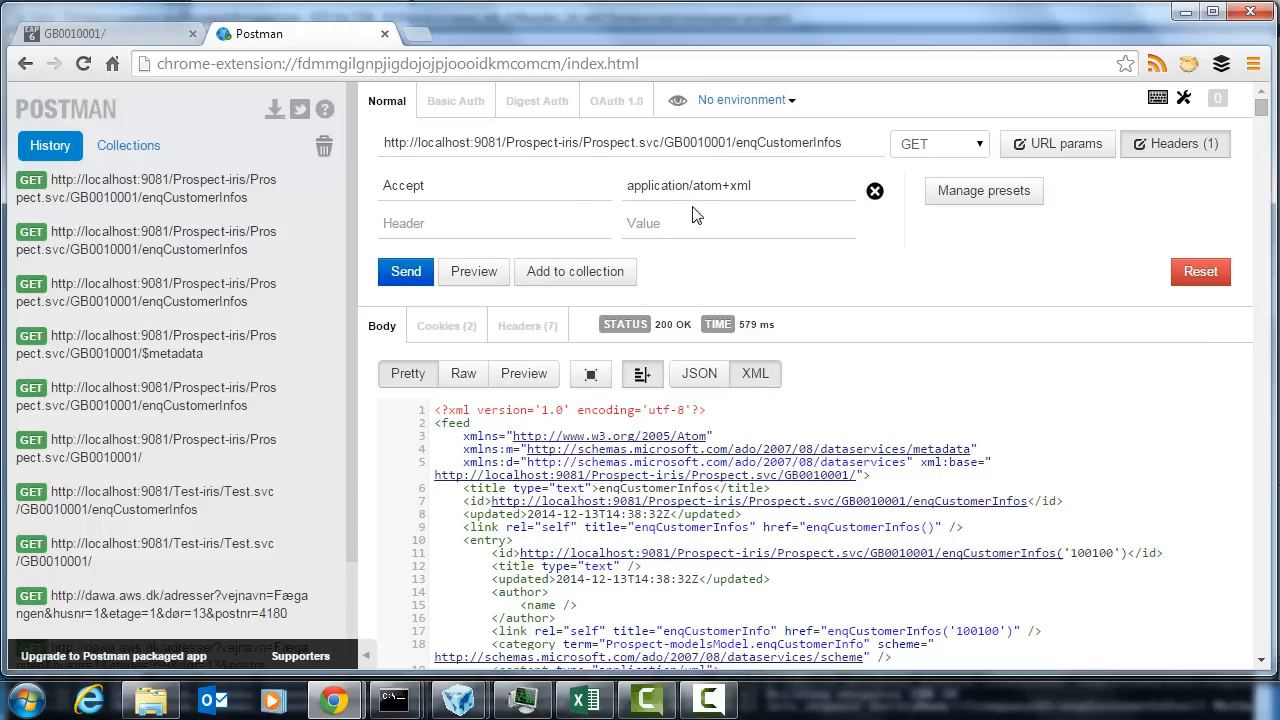
{"action": "mouse_move", "coordinate": [975, 351]}
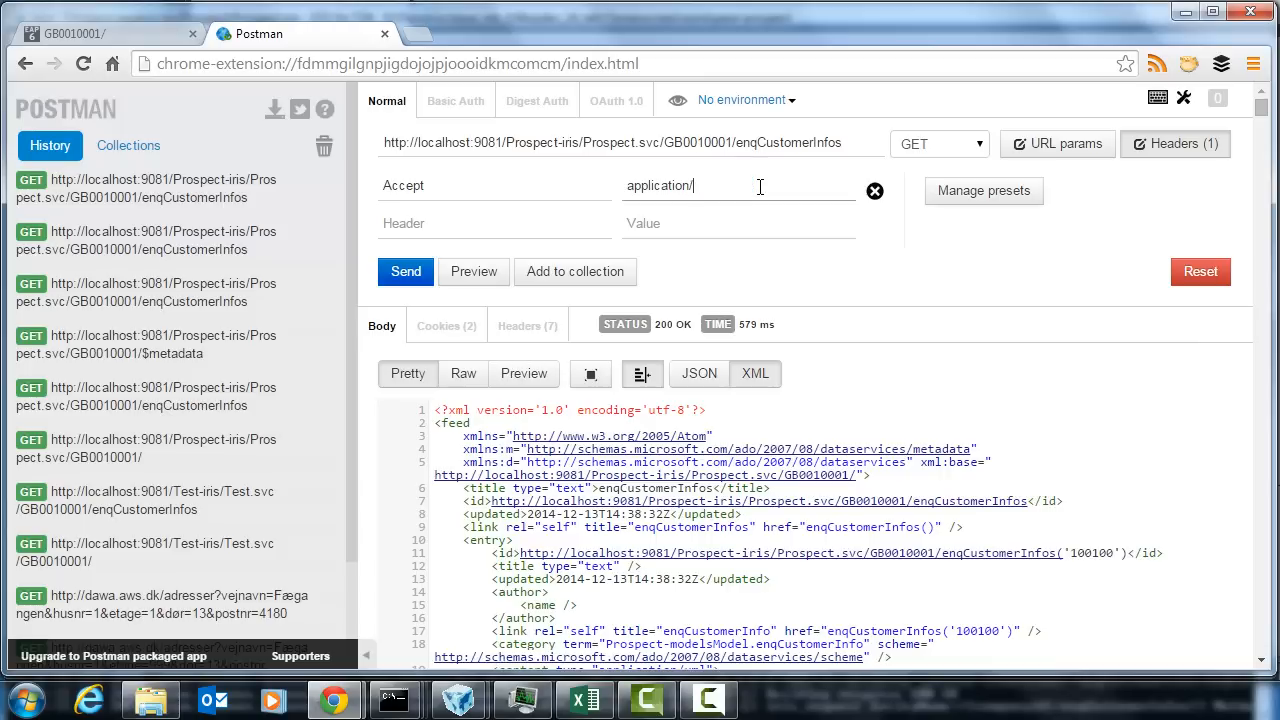
Step: Set the Accept header back to application/hal+json and resend the request
{"action": "type", "text": "hal="}
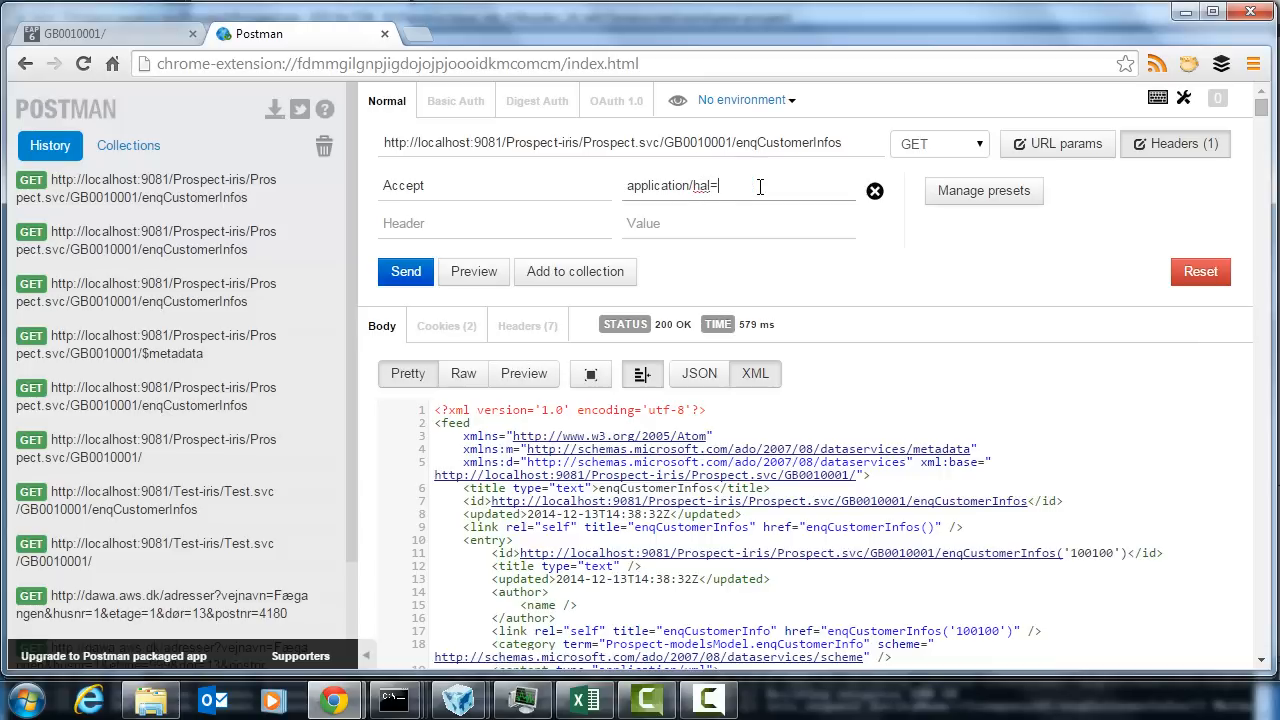
{"action": "type", "text": "+j"}
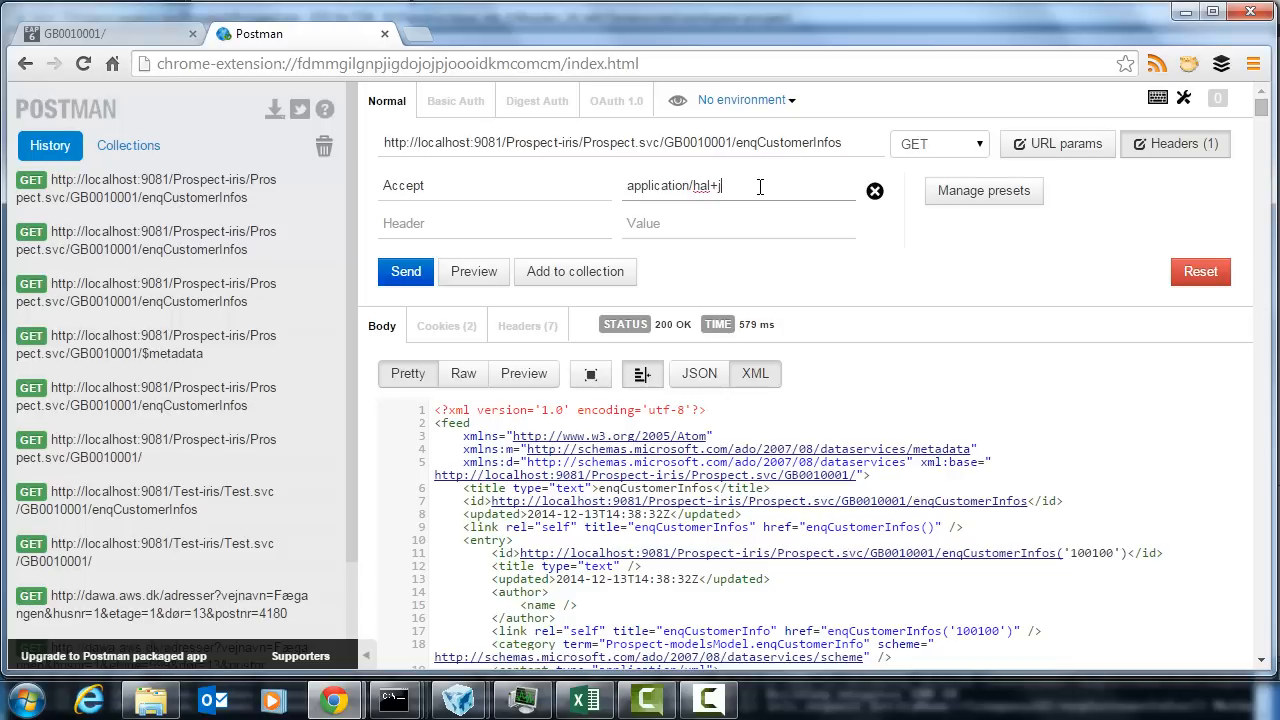
{"action": "type", "text": "son"}
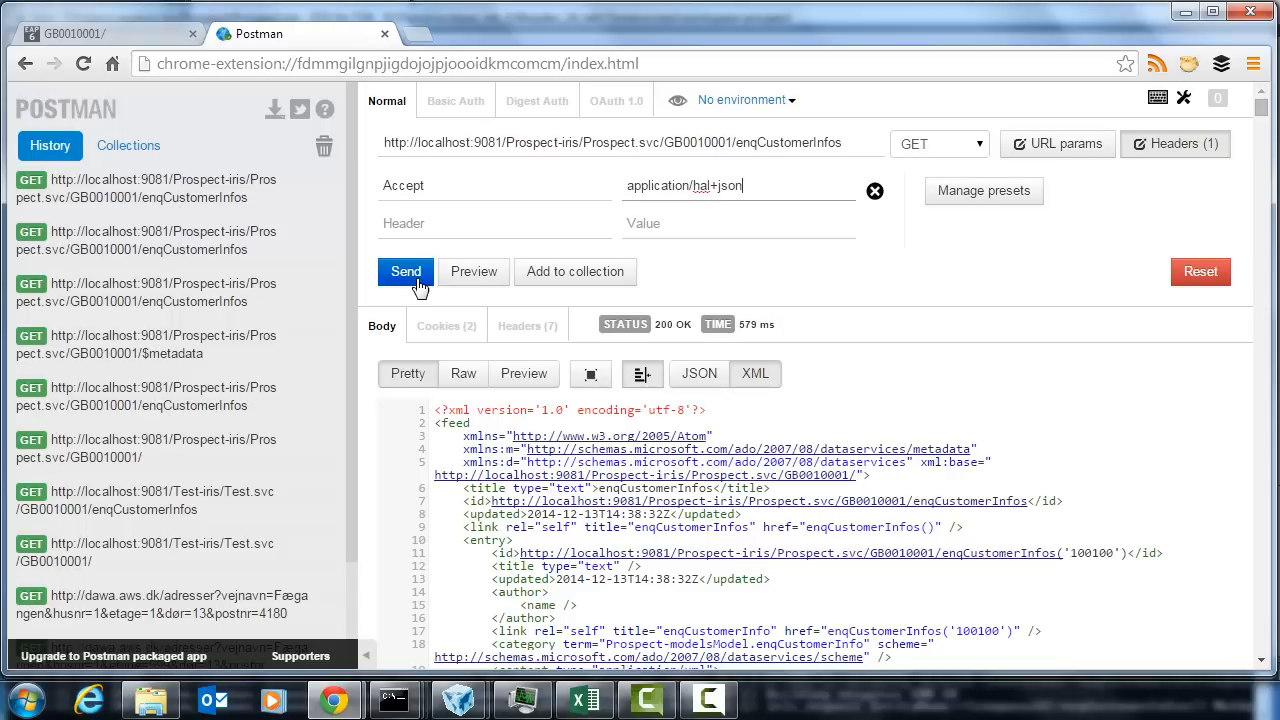
{"action": "left_click", "coordinate": [405, 271]}
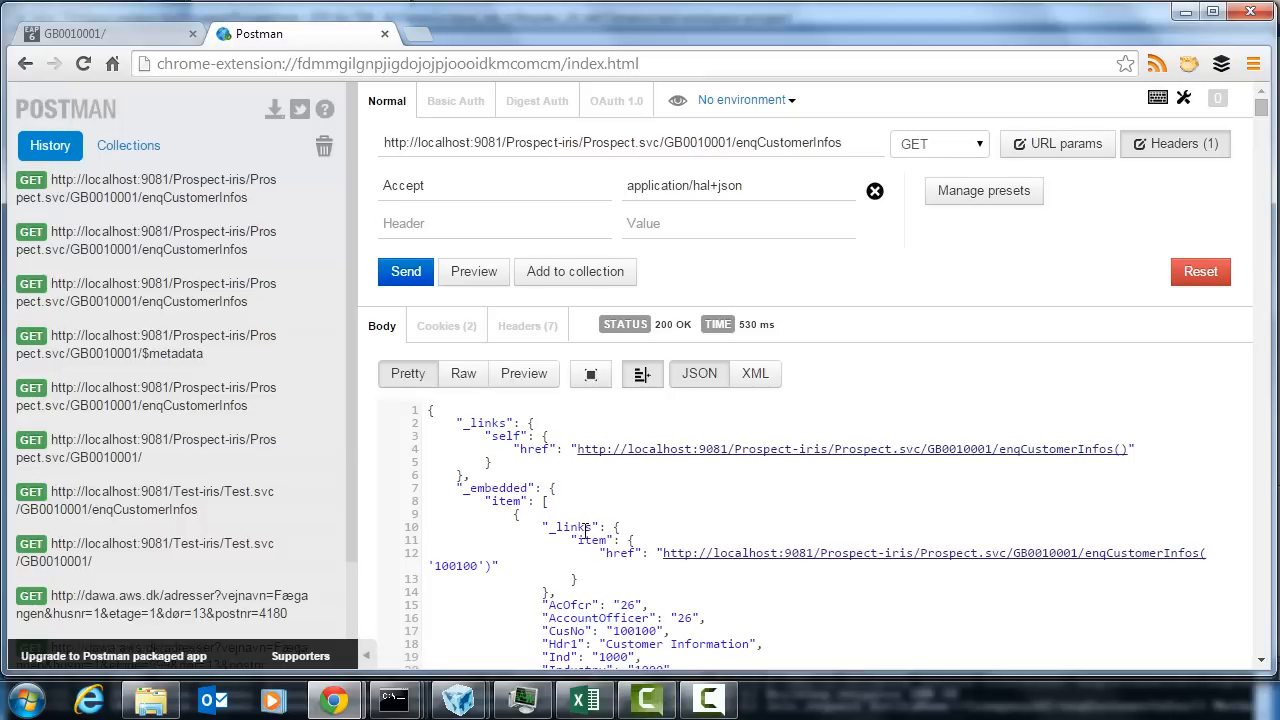
{"action": "mouse_move", "coordinate": [228, 188]}
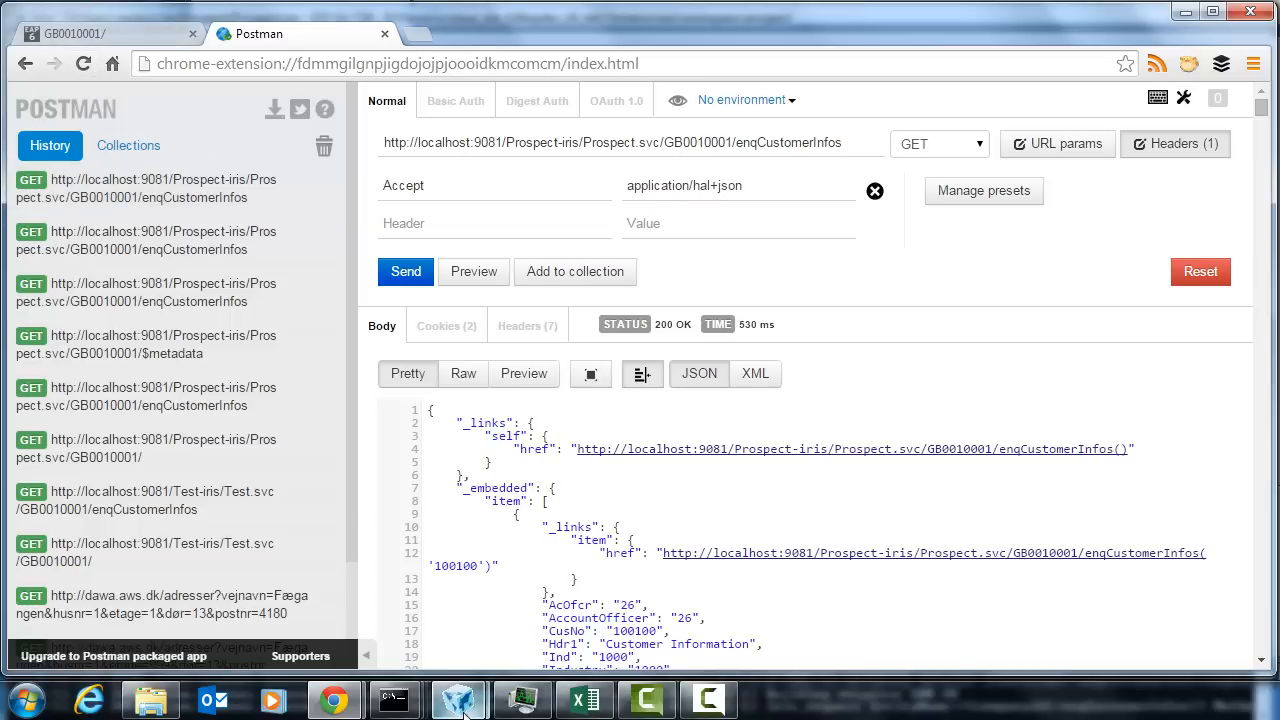
{"action": "mouse_move", "coordinate": [458, 700]}
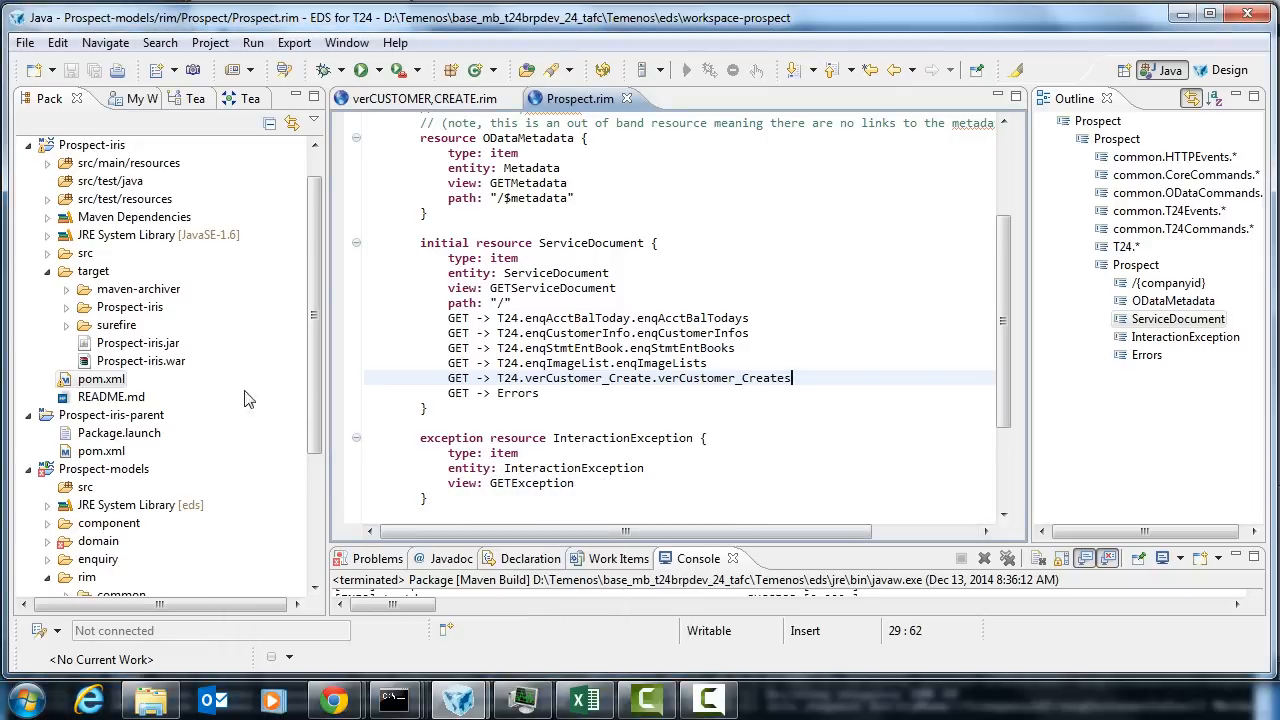
Step: Open Prospect-iris pom.xml and search for 'useragent' to locate the useragent-odata-html5 dependency
{"action": "left_click", "coordinate": [101, 378]}
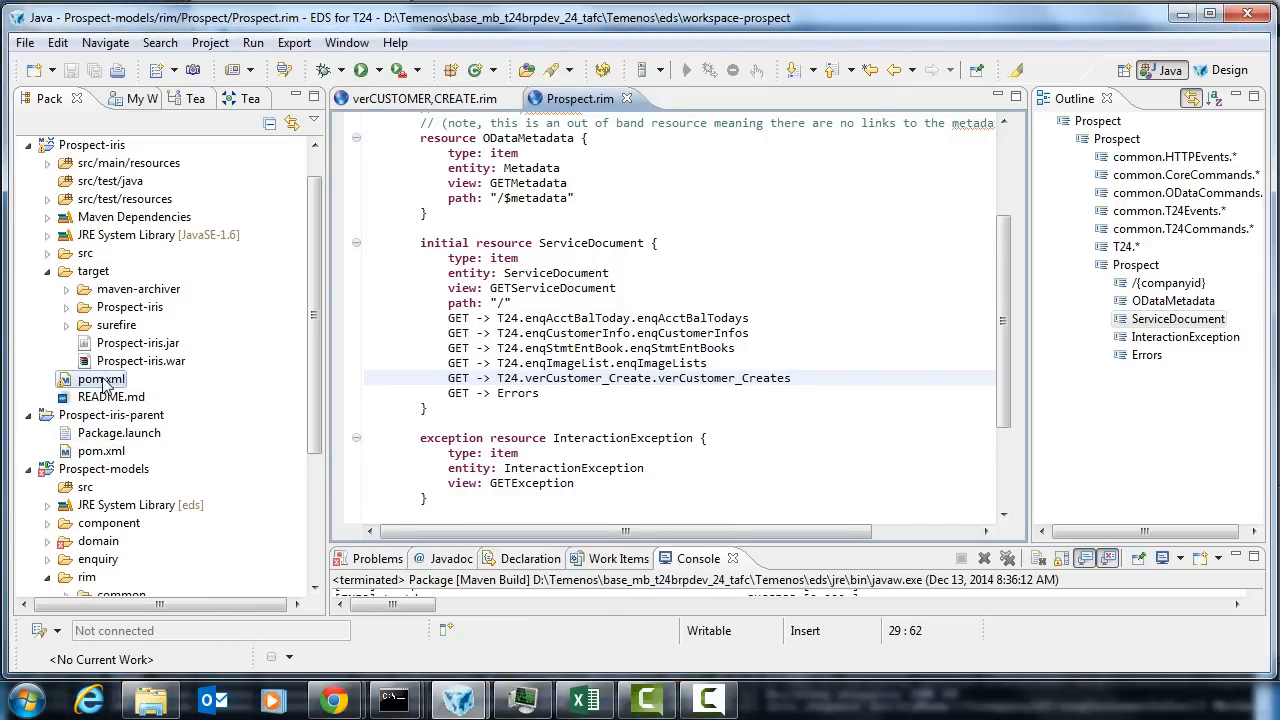
{"action": "double_click", "coordinate": [100, 379]}
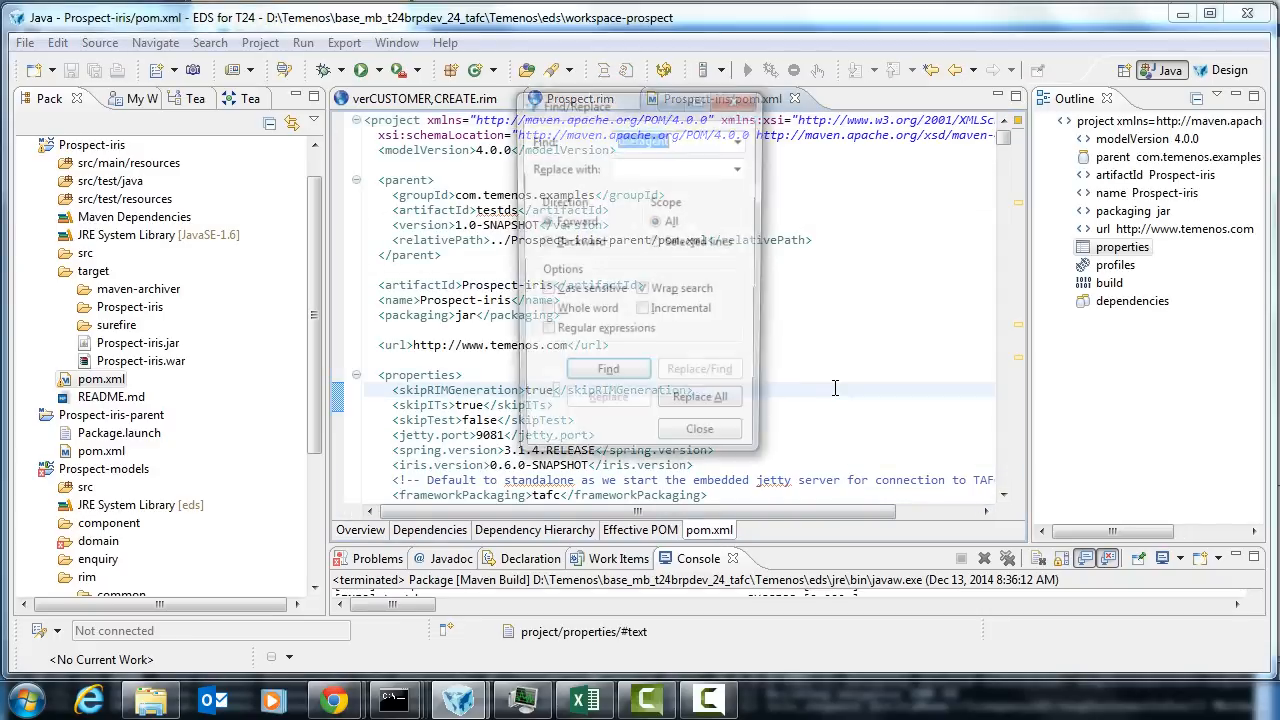
{"action": "type", "text": "useragent"}
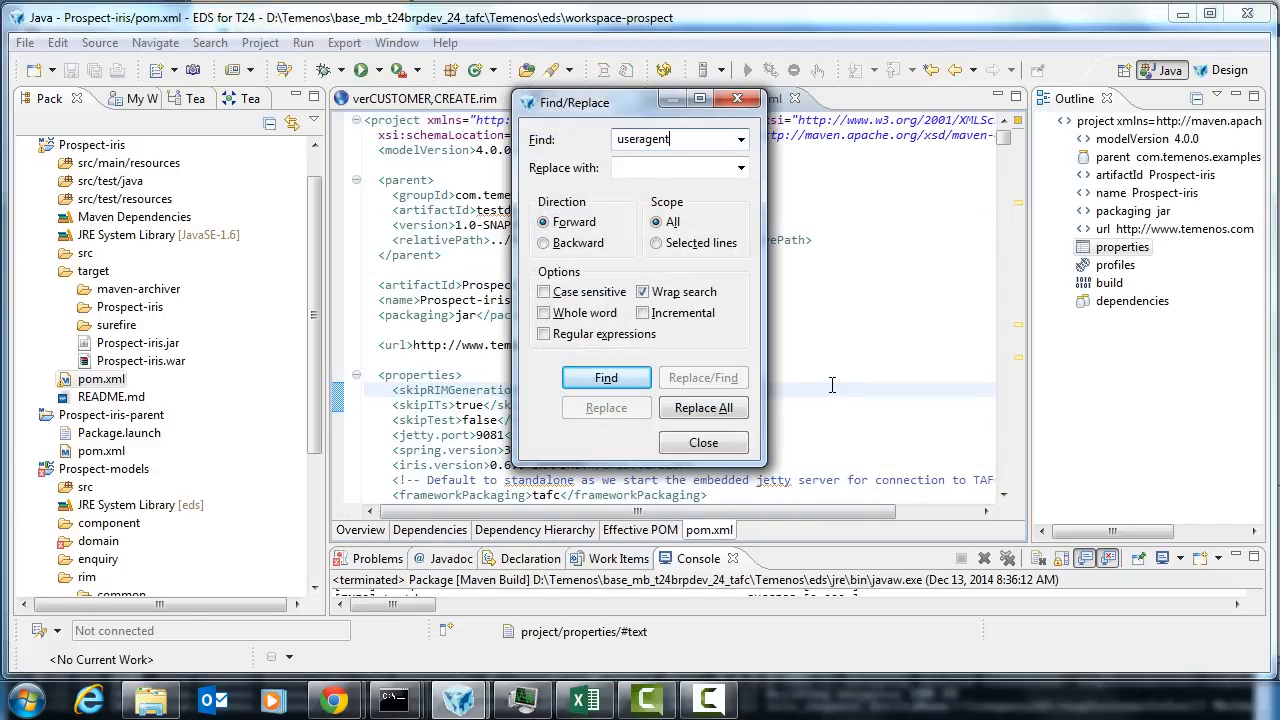
{"action": "left_click", "coordinate": [606, 377]}
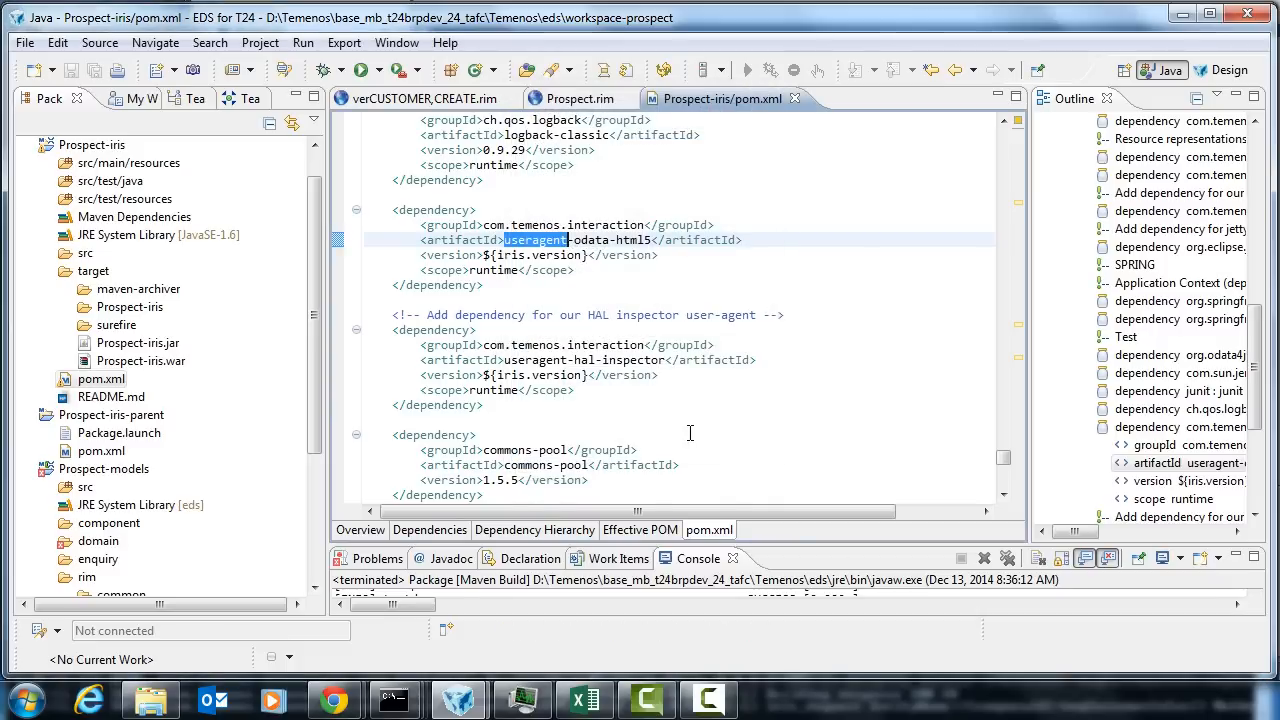
{"action": "left_click", "coordinate": [506, 240]}
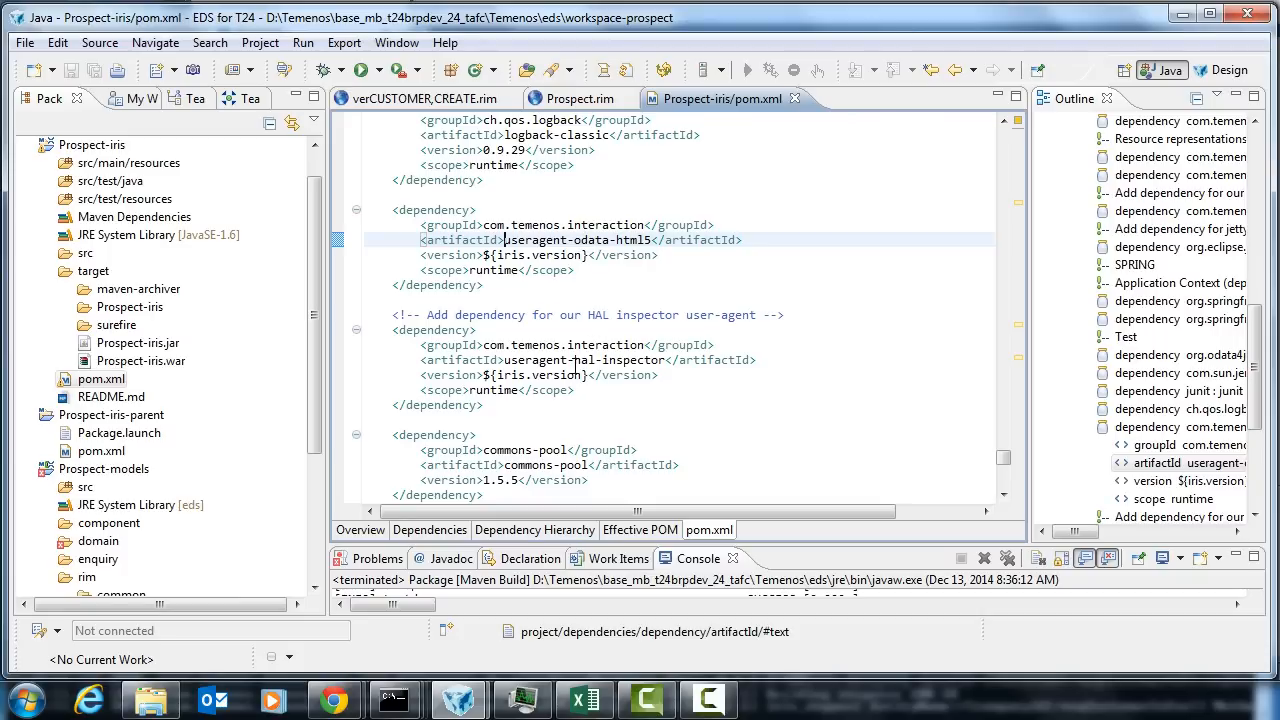
{"action": "mouse_move", "coordinate": [524, 494]}
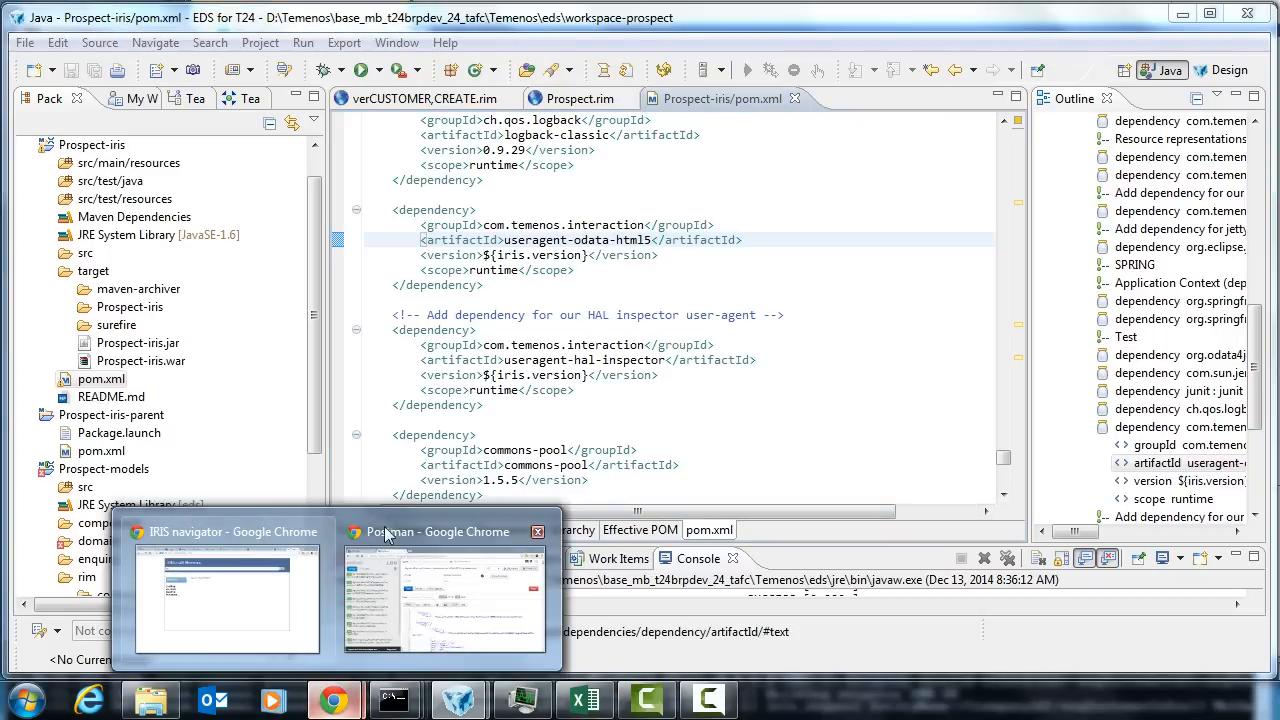
Step: Copy the Prospect.svc/GB0010001 service root address in Chrome into a new tab
{"action": "left_click", "coordinate": [225, 595]}
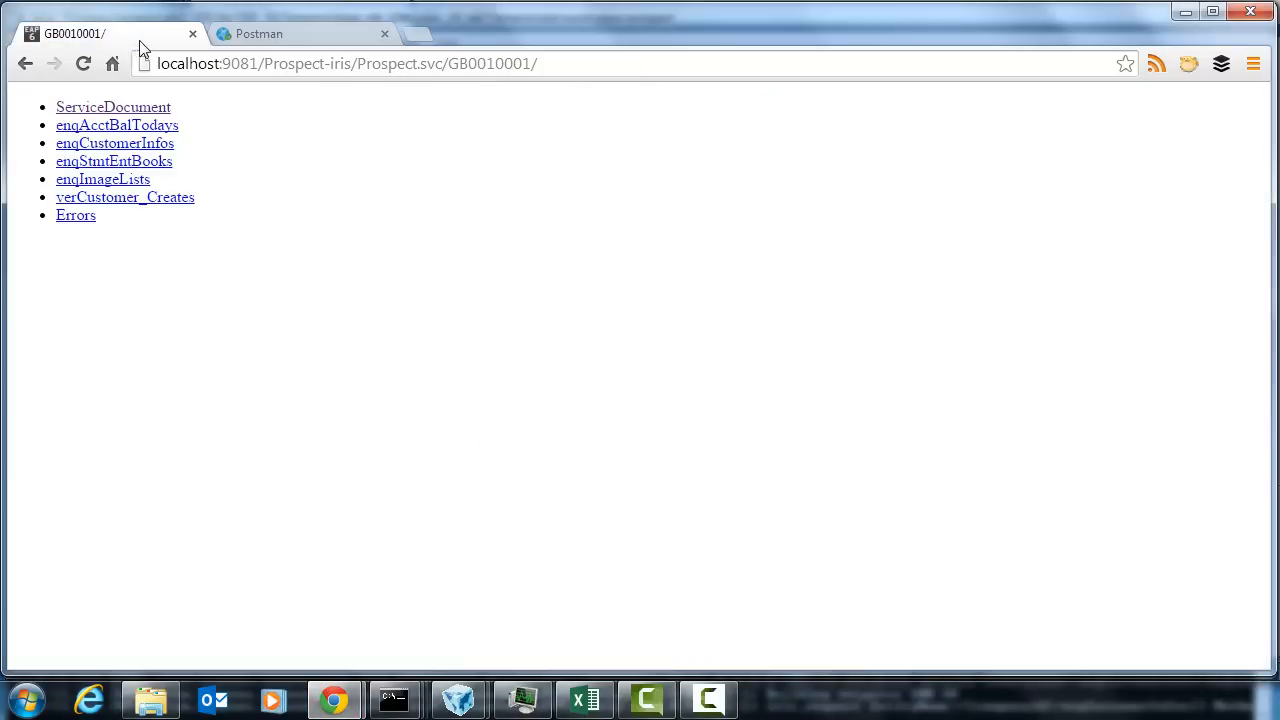
{"action": "left_click", "coordinate": [375, 63]}
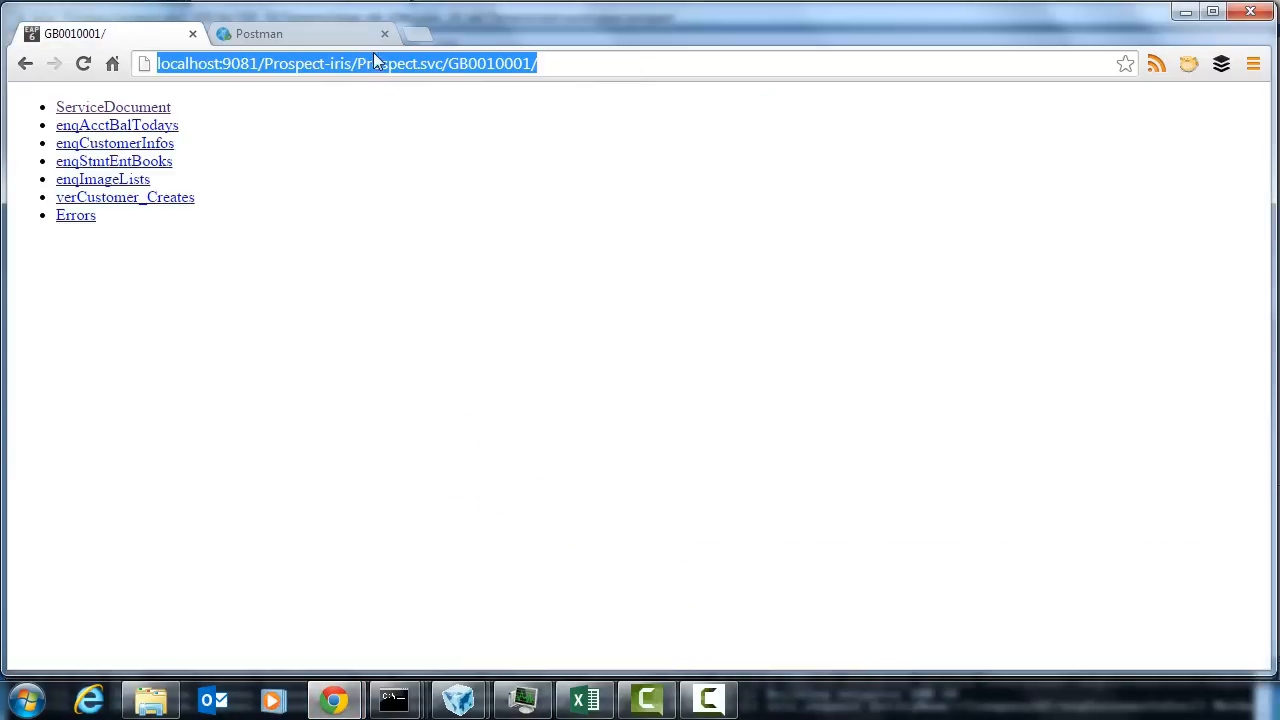
{"action": "left_click", "coordinate": [436, 33]}
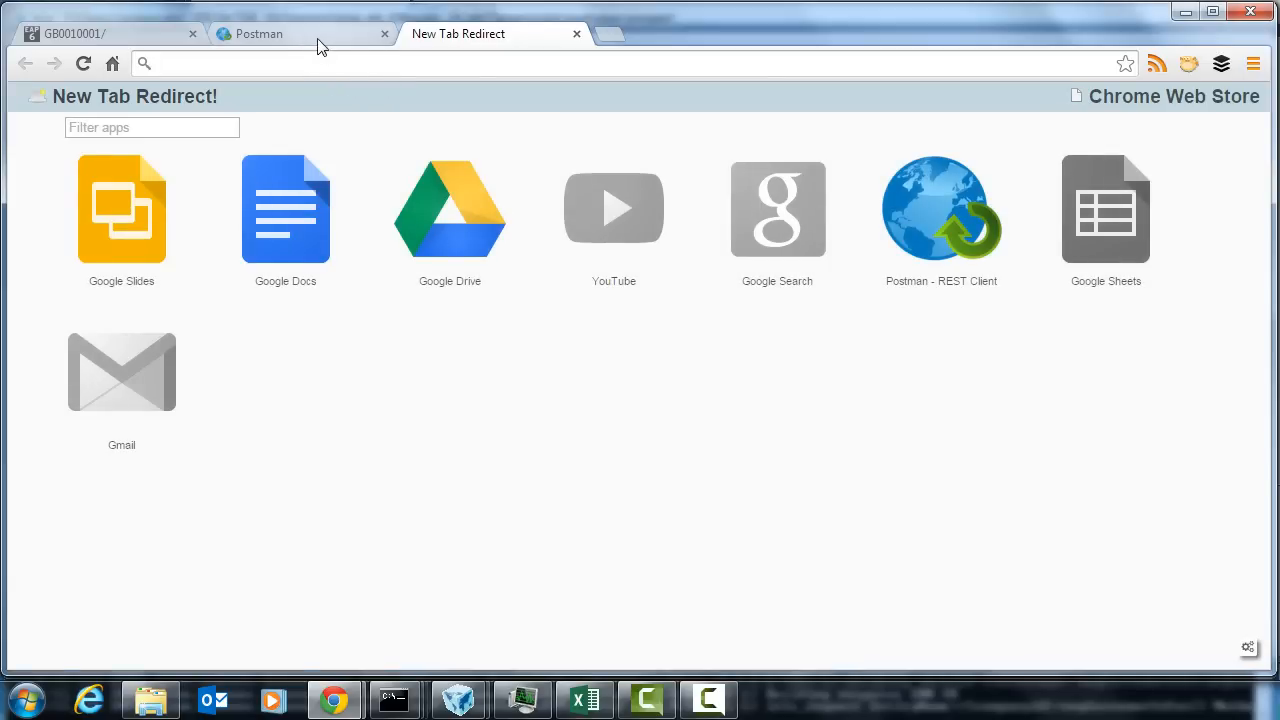
{"action": "left_click", "coordinate": [258, 33]}
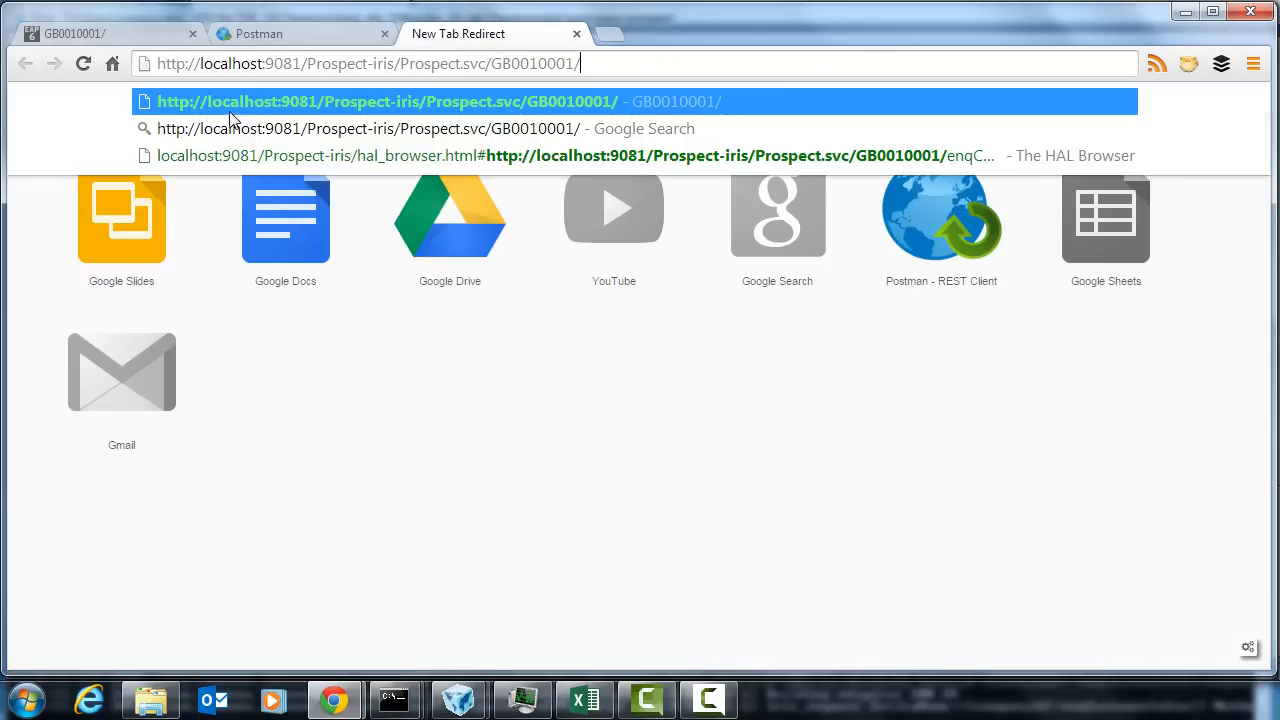
Step: Load Prospect.svc/GB0010001/ in explorer.jsp after dismissing the 404 alert, and show enqCustomerInfos records
{"action": "double_click", "coordinate": [460, 63]}
{"action": "type", "text": "explorer.j"}
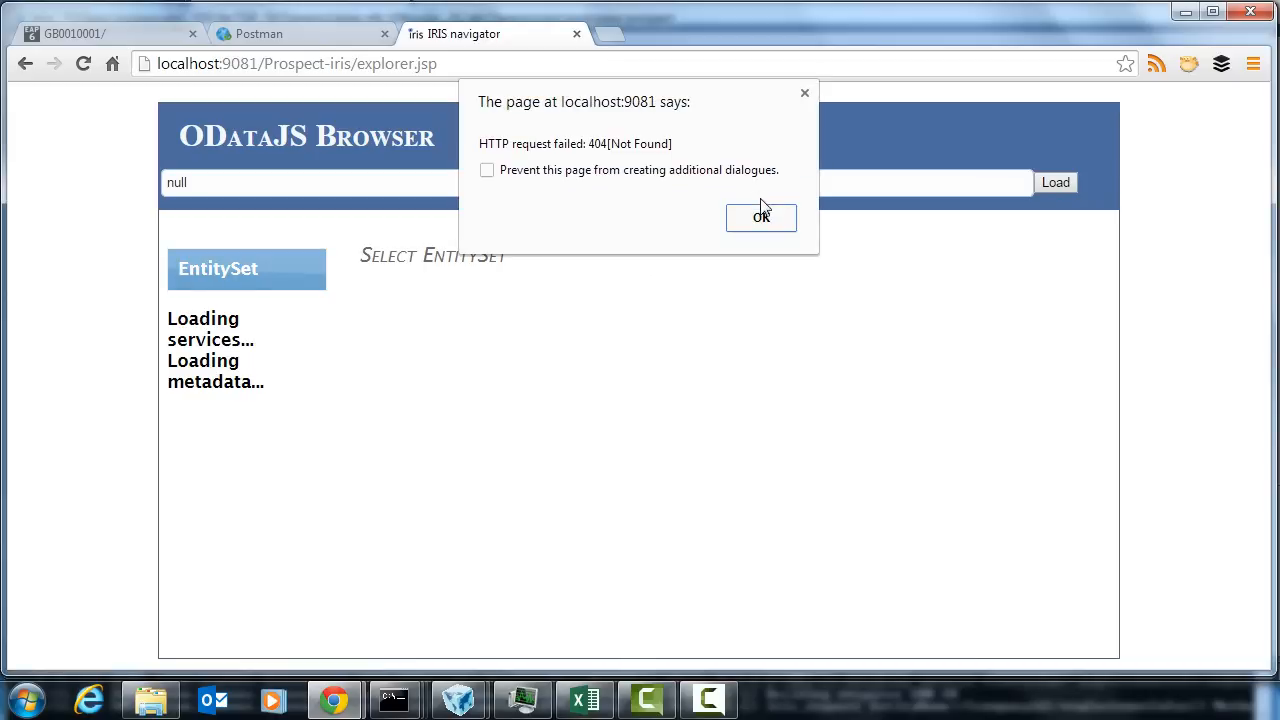
{"action": "left_click", "coordinate": [761, 218]}
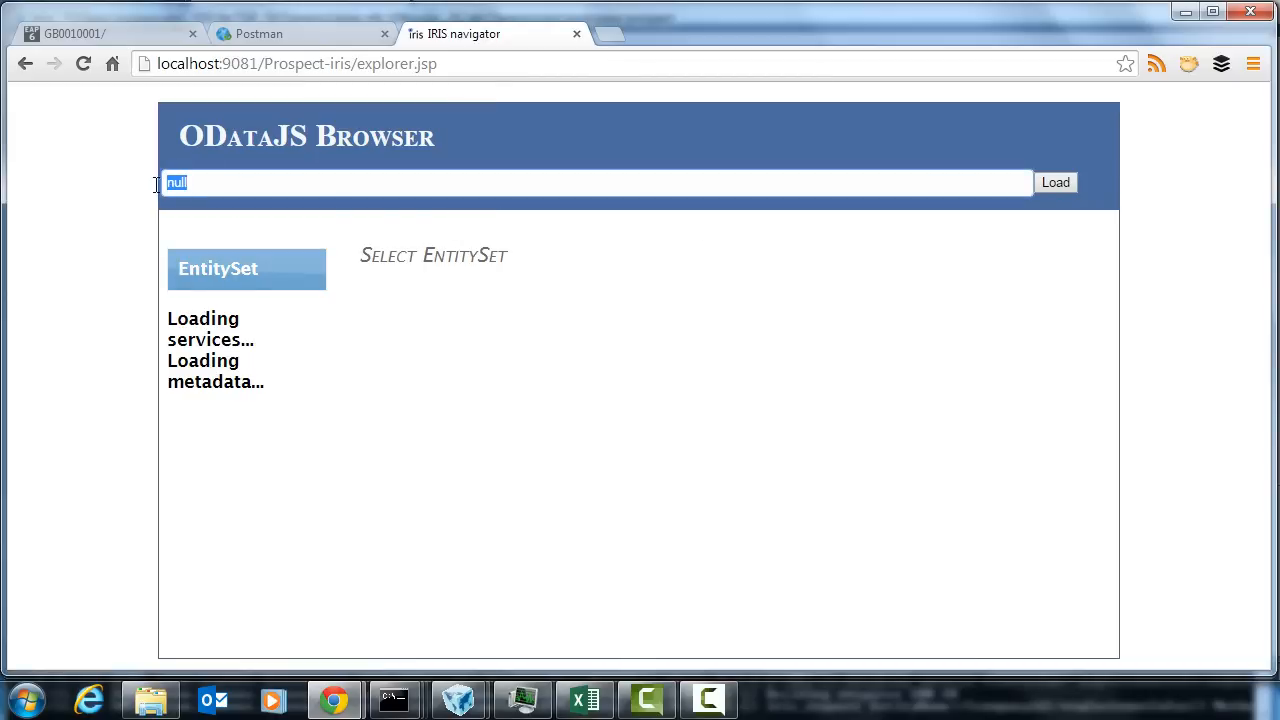
{"action": "type", "text": "Prospect.svc/GB0010001/"}
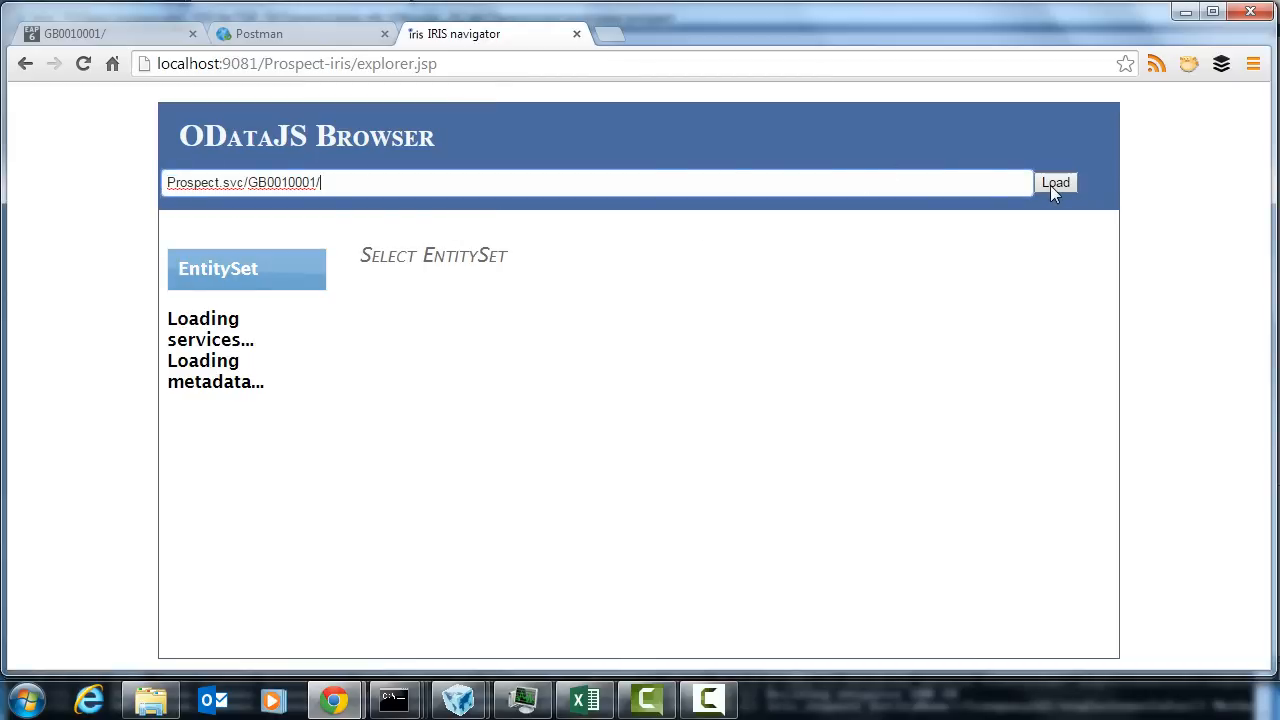
{"action": "left_click", "coordinate": [1055, 183]}
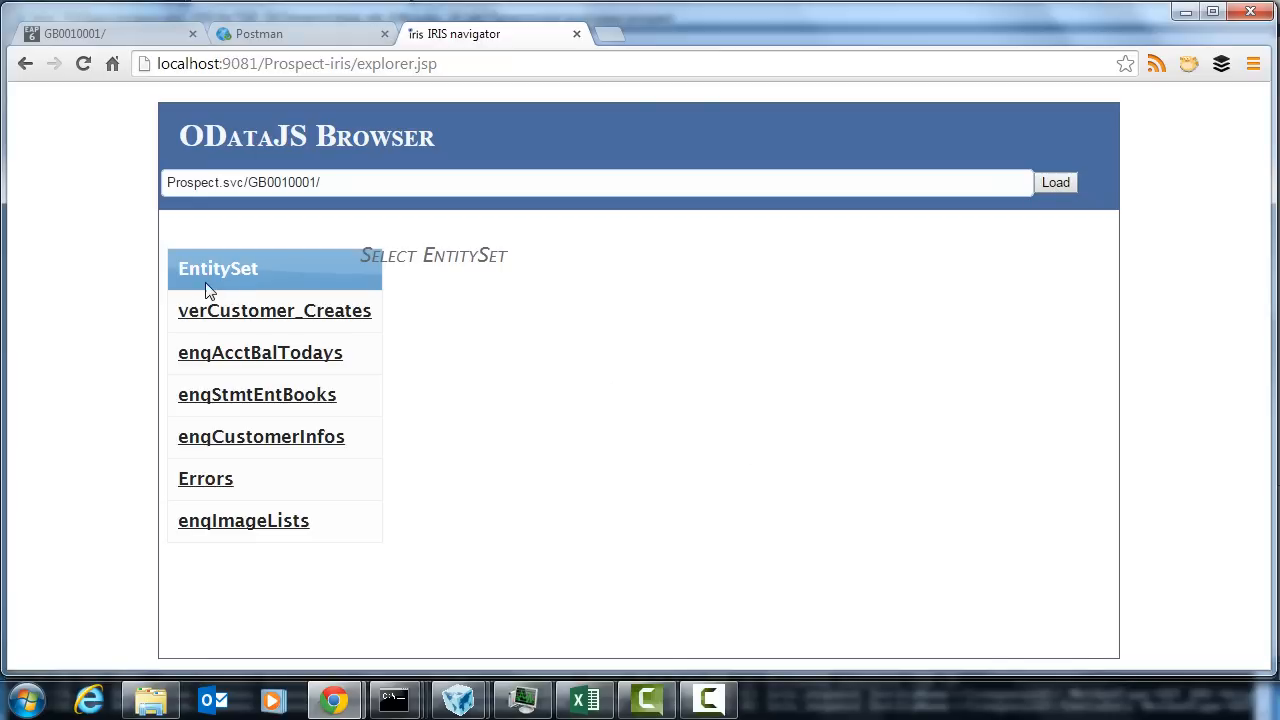
{"action": "mouse_move", "coordinate": [290, 444]}
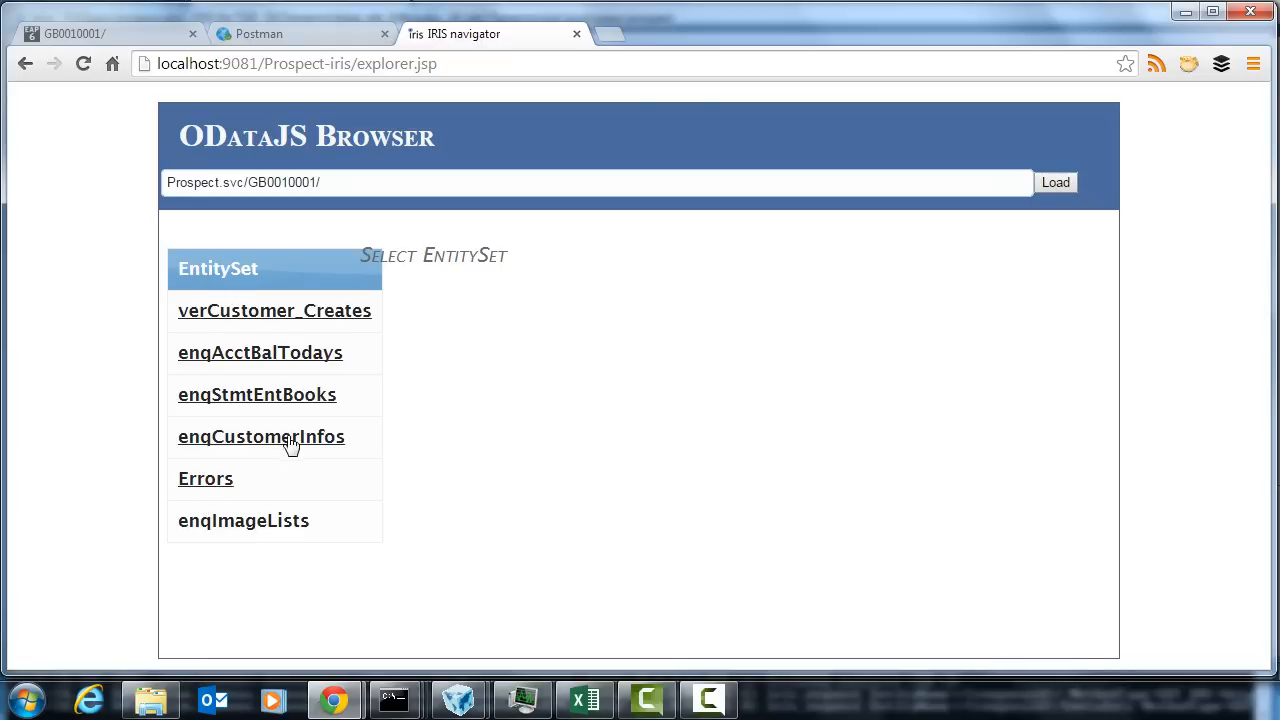
{"action": "left_click", "coordinate": [261, 436]}
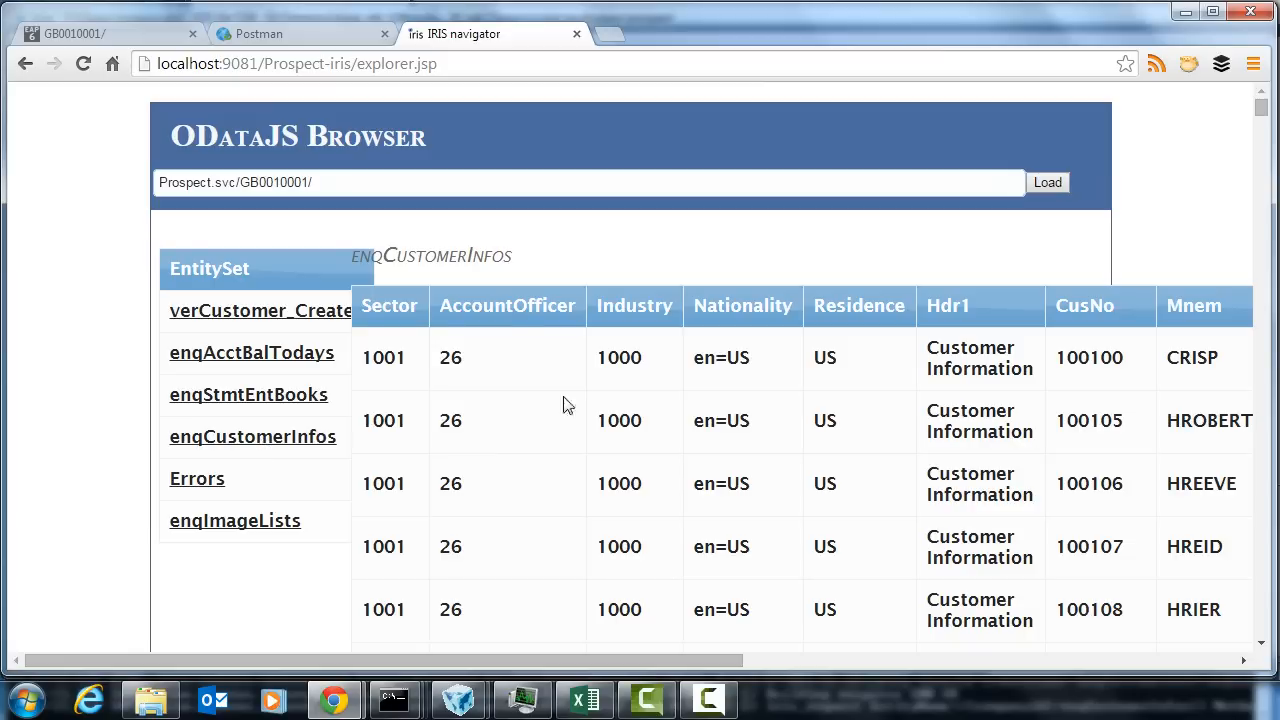
{"action": "mouse_move", "coordinate": [711, 586]}
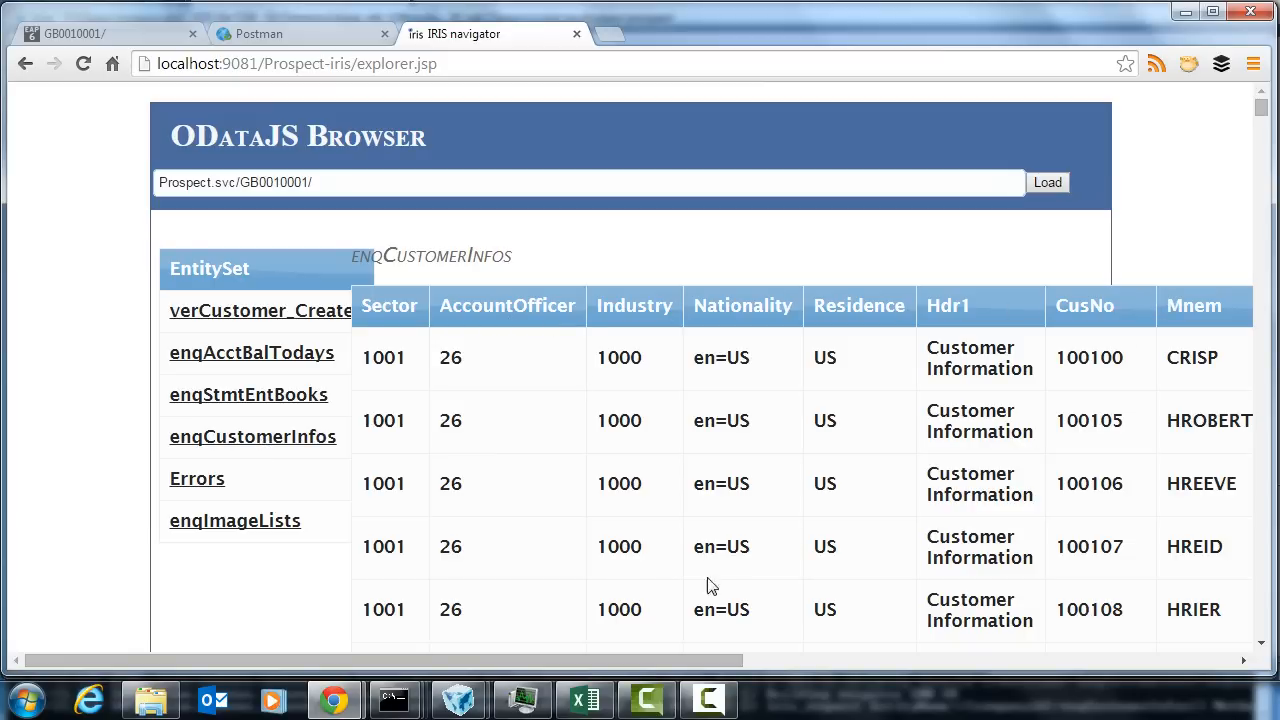
{"action": "scroll", "scroll_direction": "right", "scroll_amount": 3}
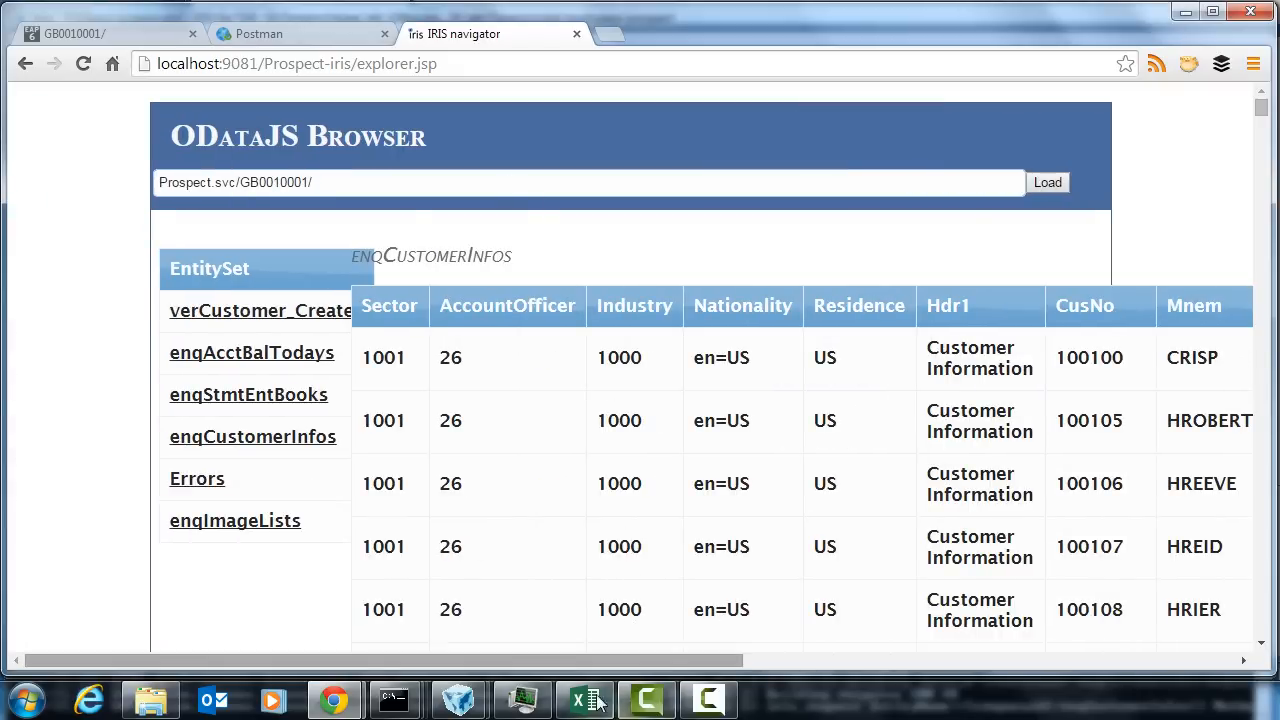
{"action": "mouse_move", "coordinate": [613, 41]}
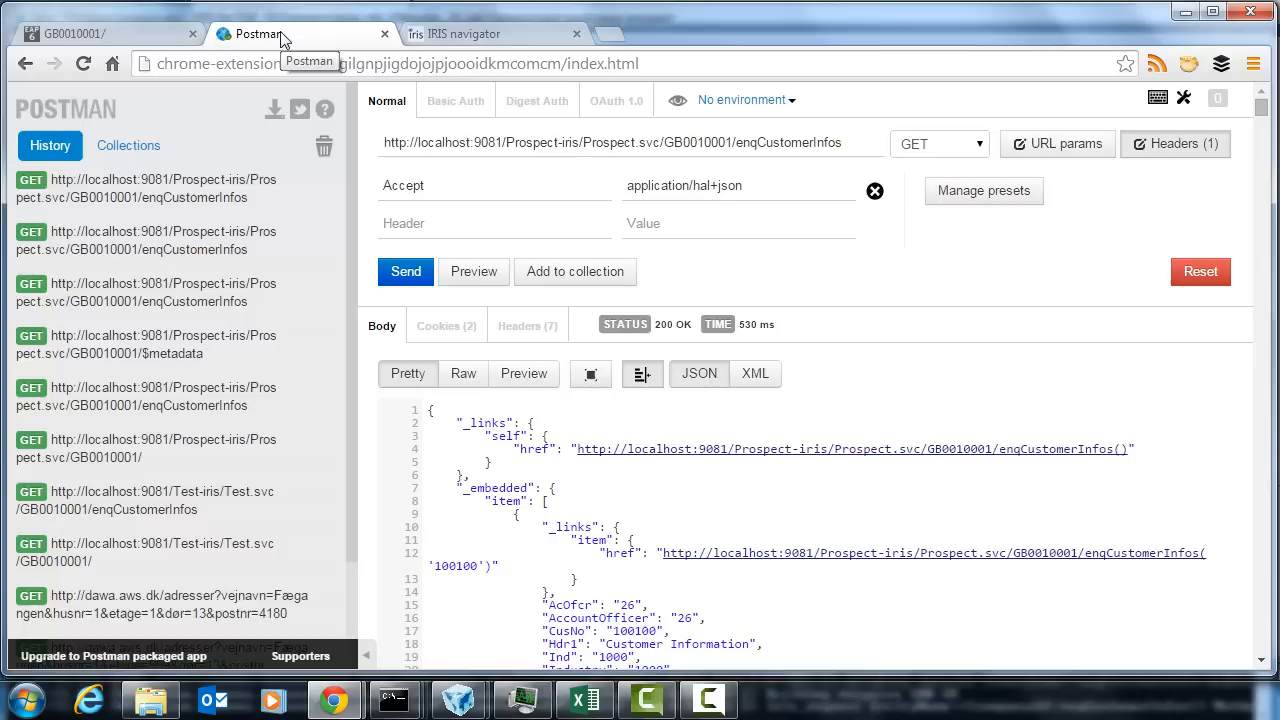
{"action": "mouse_move", "coordinate": [766, 190]}
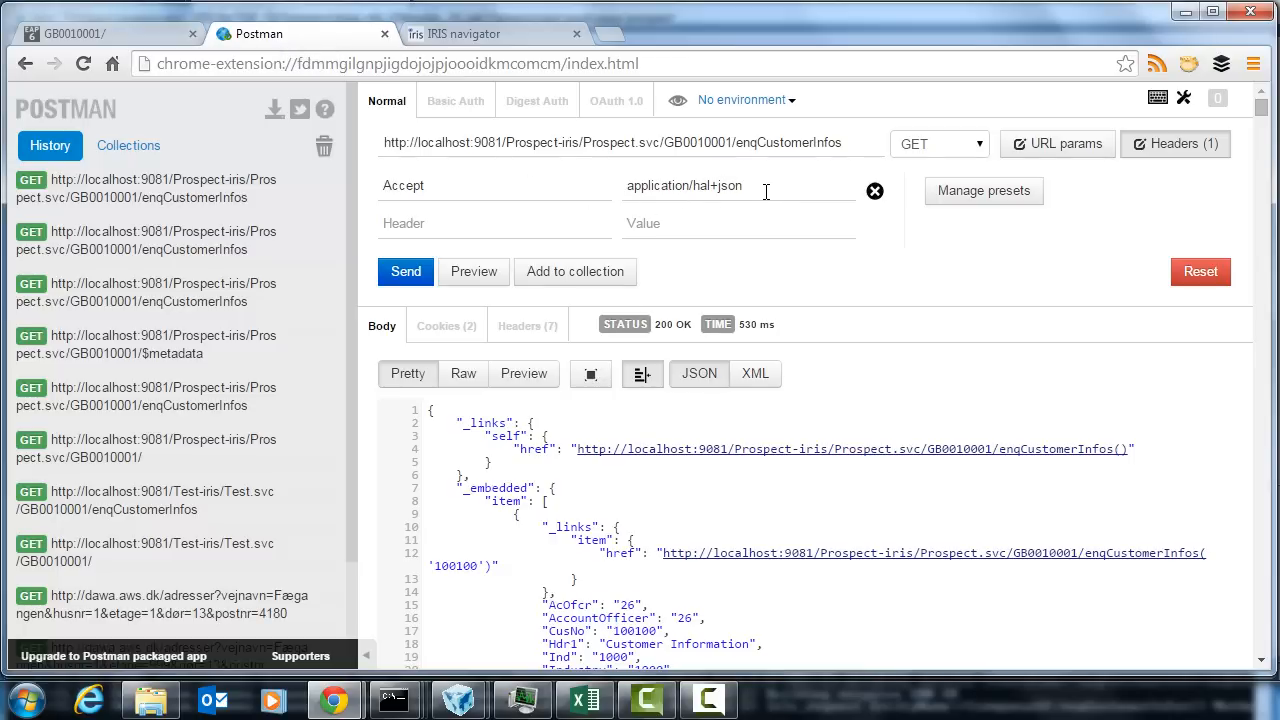
{"action": "mouse_move", "coordinate": [793, 570]}
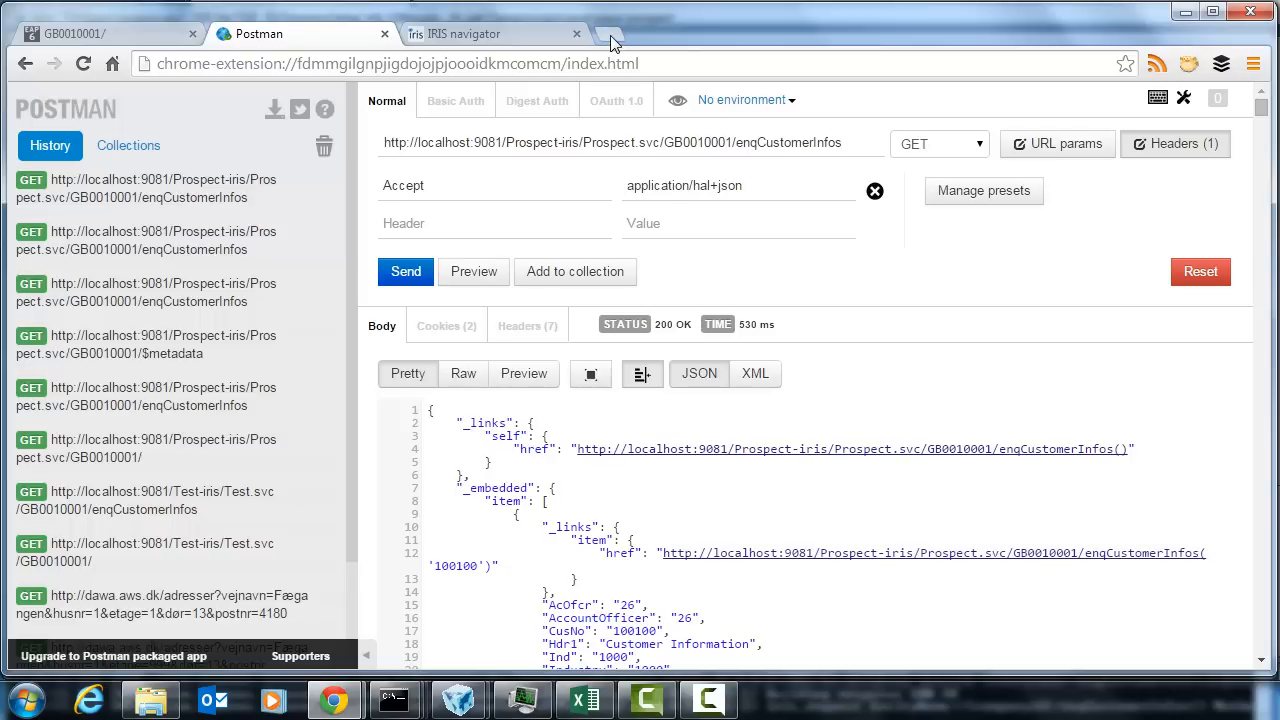
Step: Open hal_browser.html in a new tab and enter Prospect.svc/GB0010001/ as the Explorer path
{"action": "left_click", "coordinate": [610, 34]}
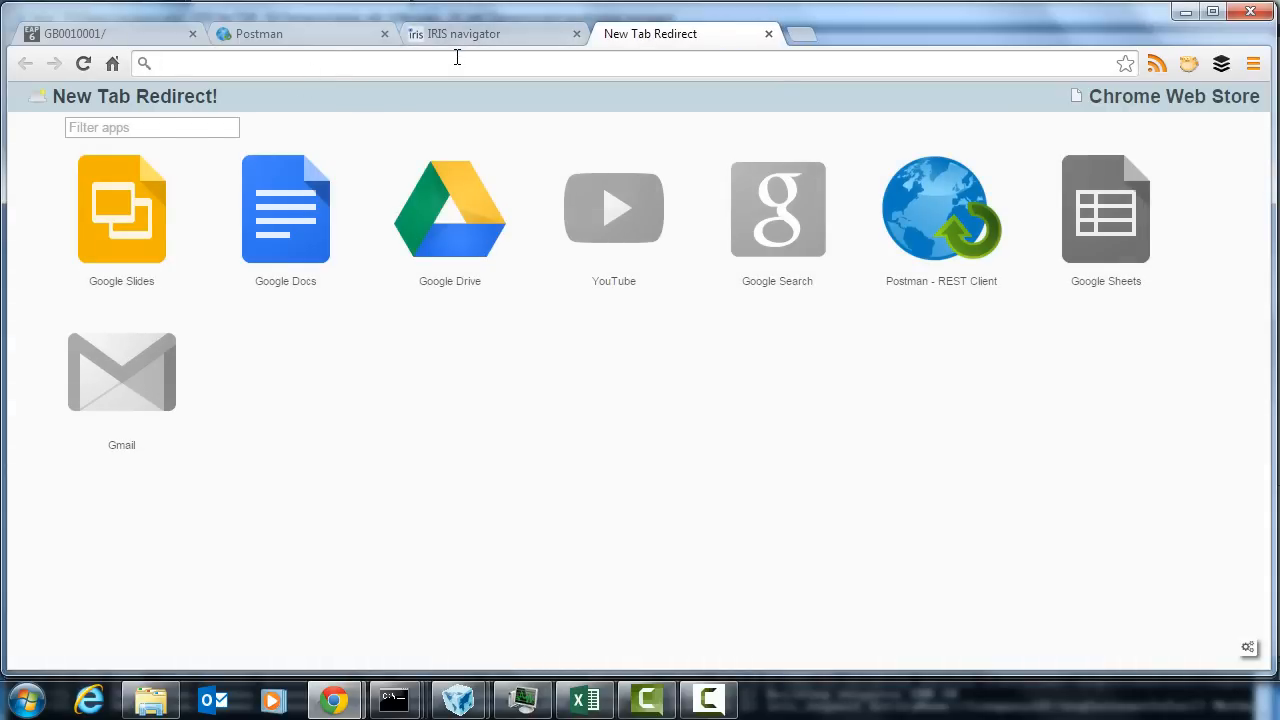
{"action": "left_click", "coordinate": [480, 33]}
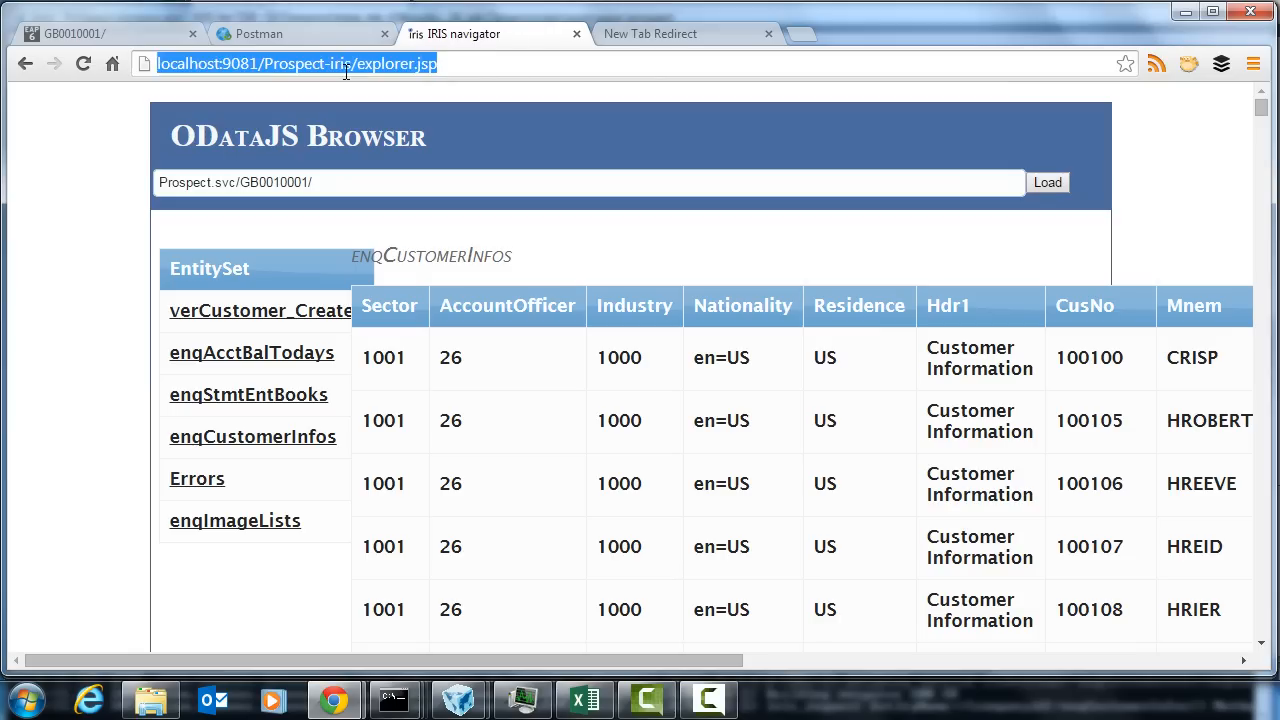
{"action": "left_click", "coordinate": [672, 33]}
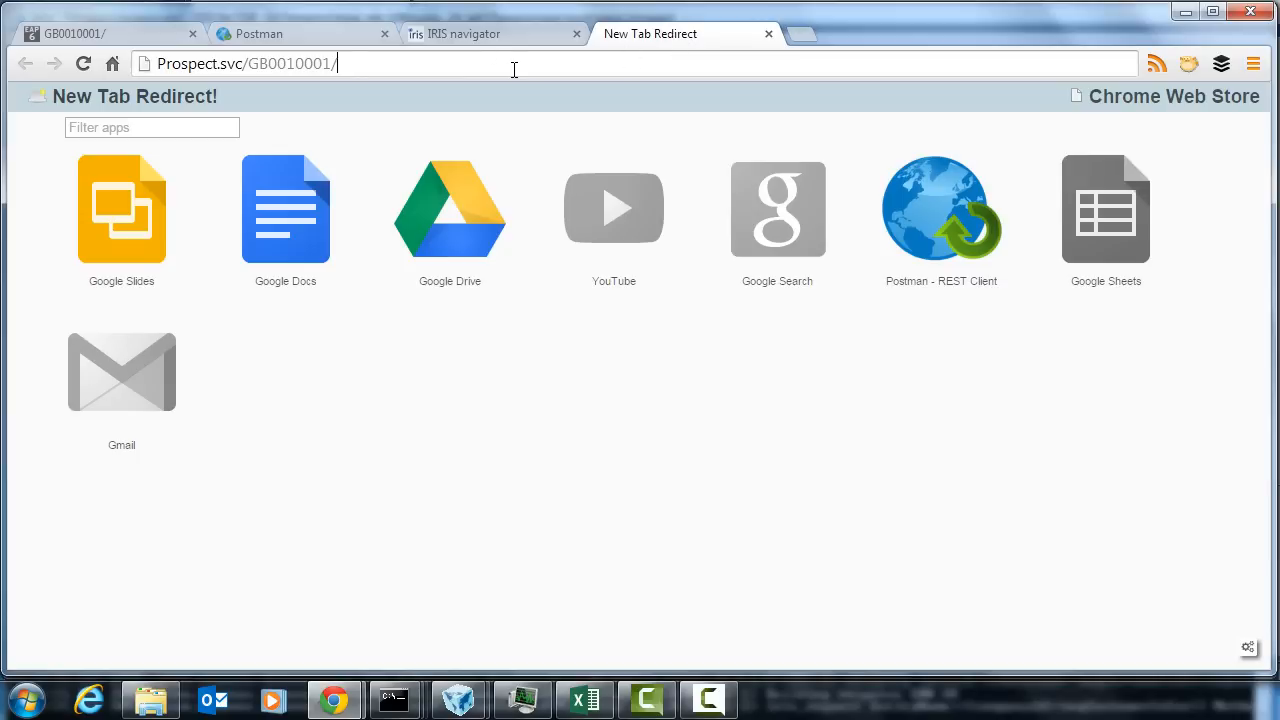
{"action": "type", "text": "http://localhost:9081/Prospect-iris/explorer.jsp"}
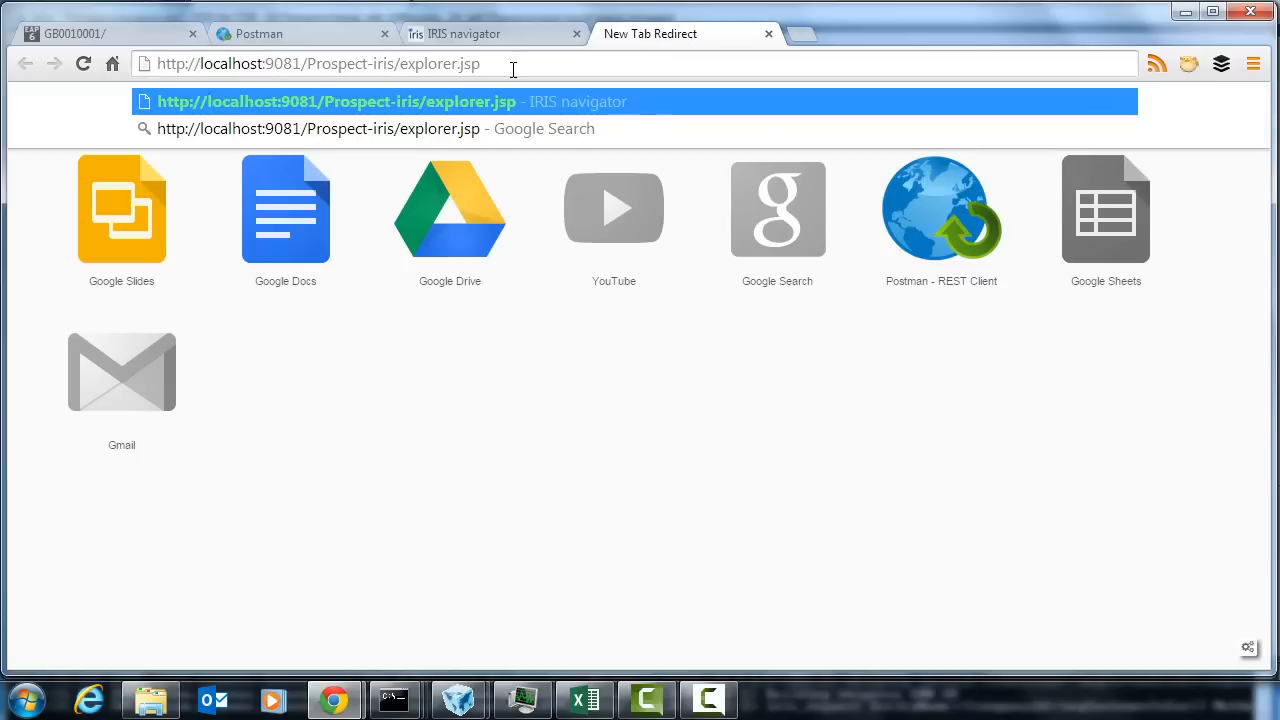
{"action": "key", "text": "BackSpace"}
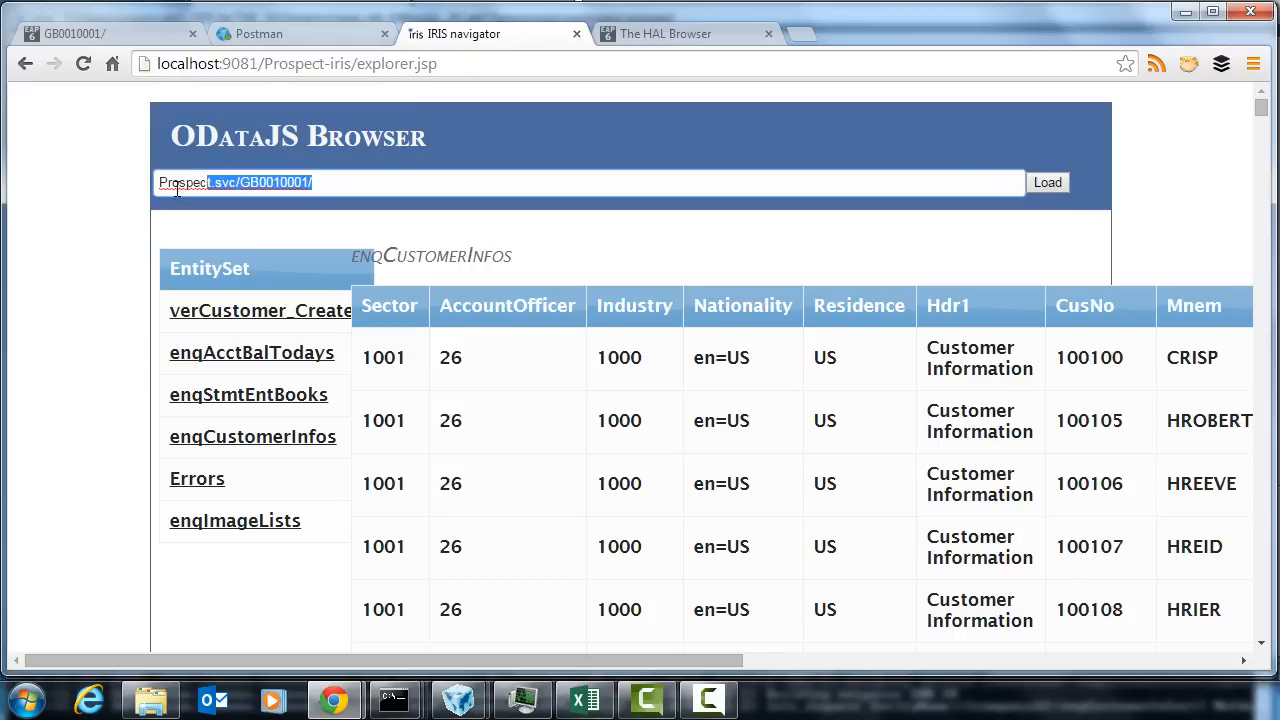
{"action": "left_click", "coordinate": [675, 33]}
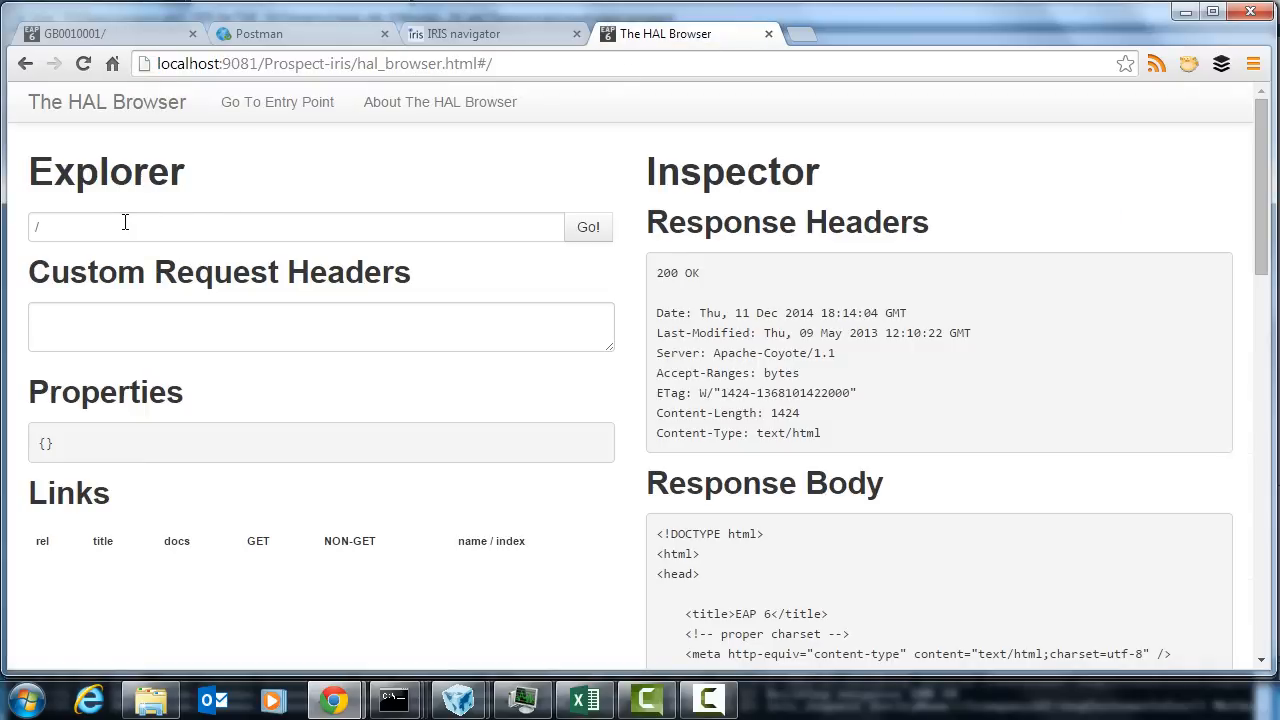
{"action": "type", "text": "Prospect.svc/GB0010001/"}
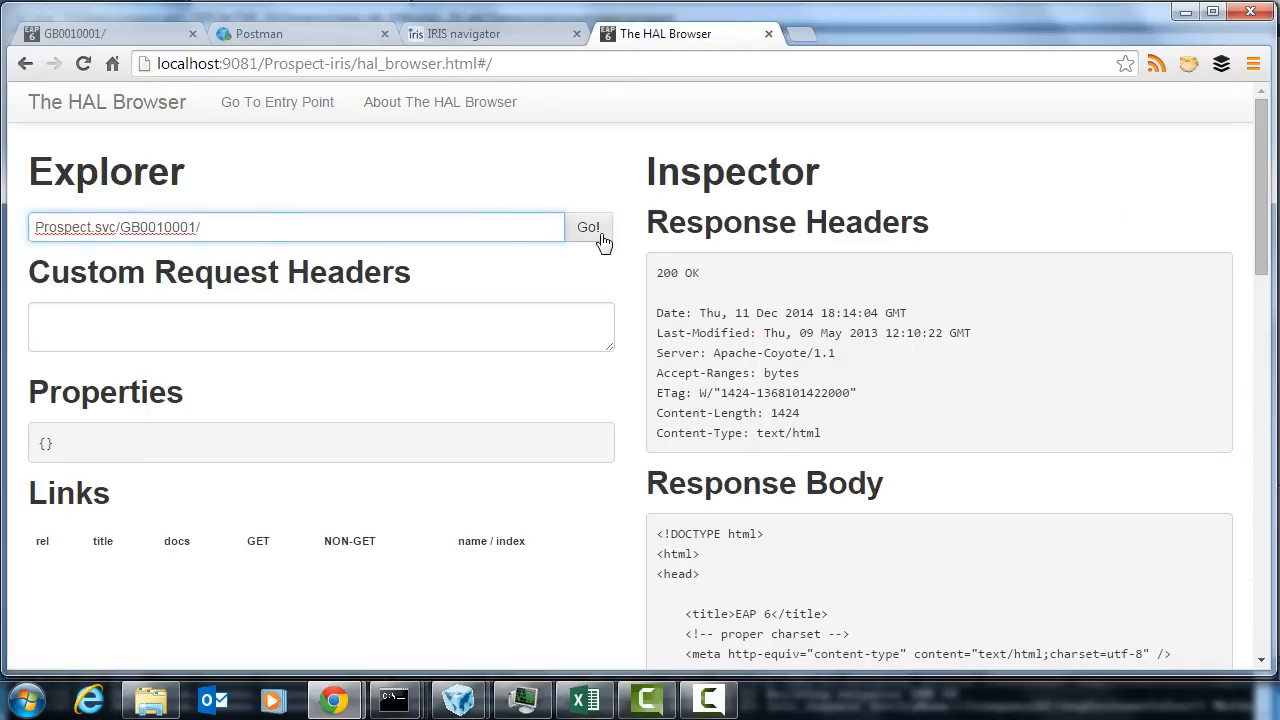
Step: Load the GB0010001 entry point, fetch enqCustomerInfos and expand the first embedded item
{"action": "left_click", "coordinate": [589, 227]}
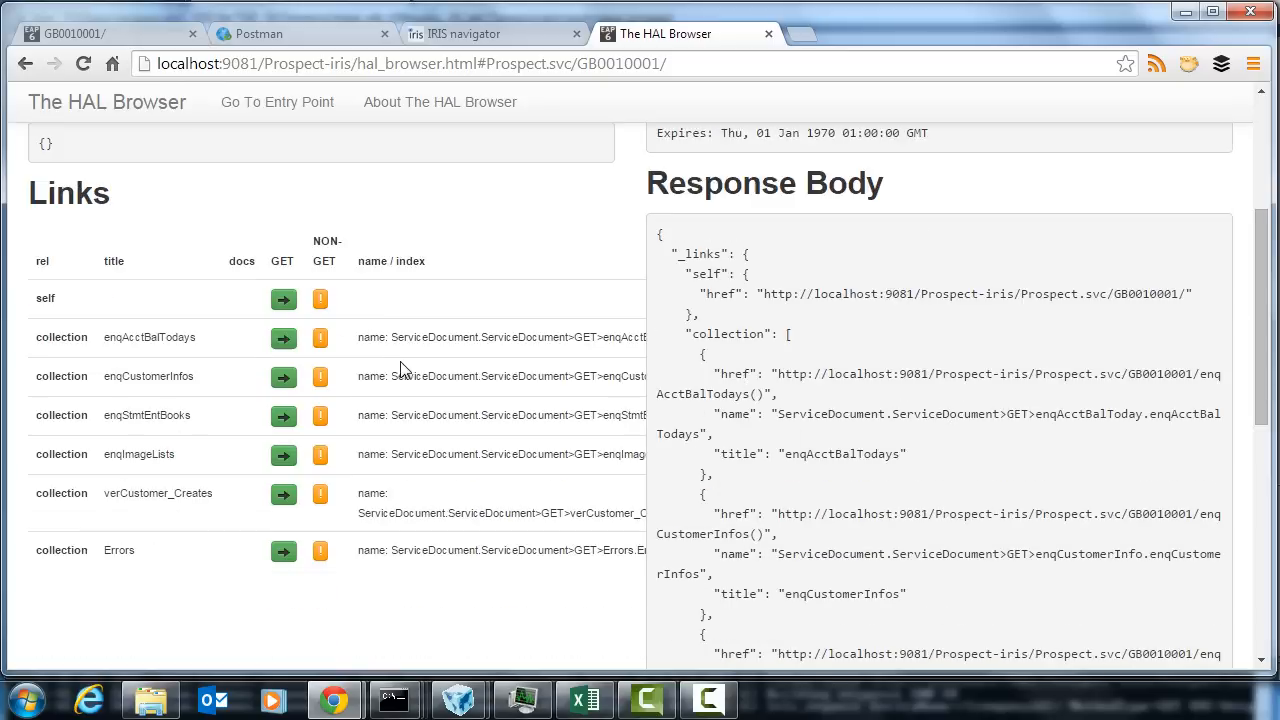
{"action": "scroll", "scroll_direction": "down", "scroll_amount": 3}
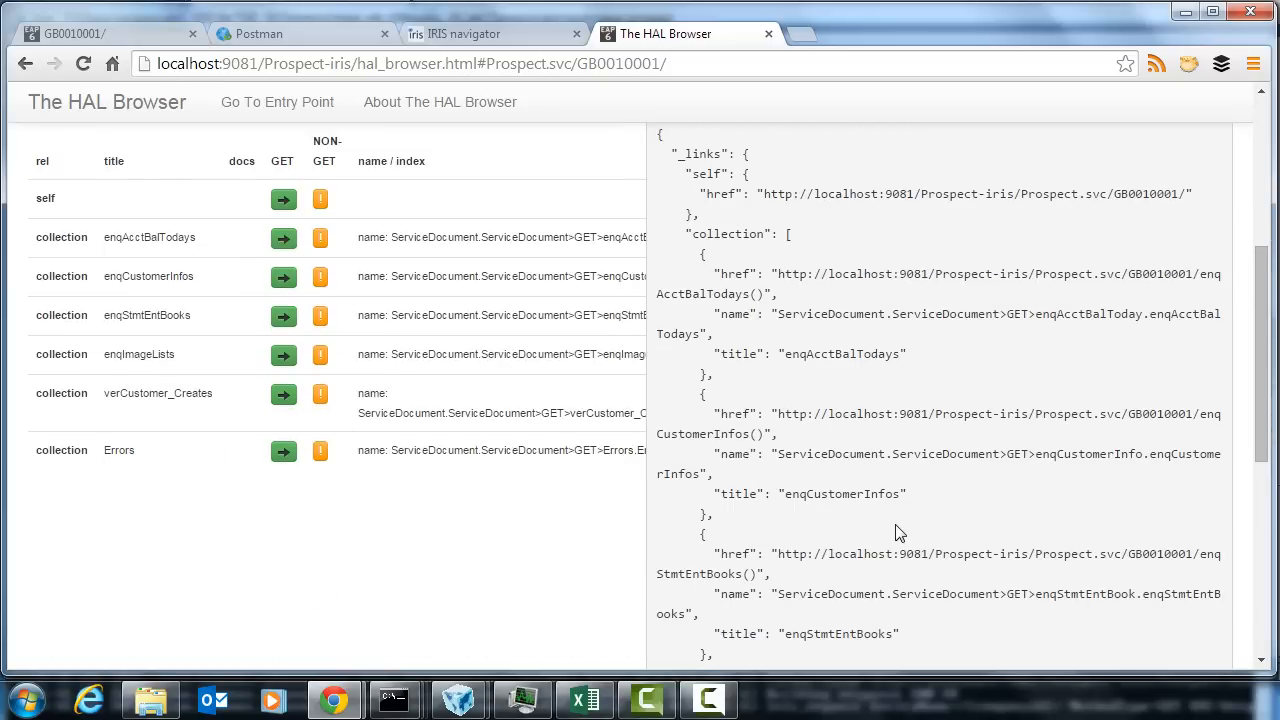
{"action": "mouse_move", "coordinate": [284, 283]}
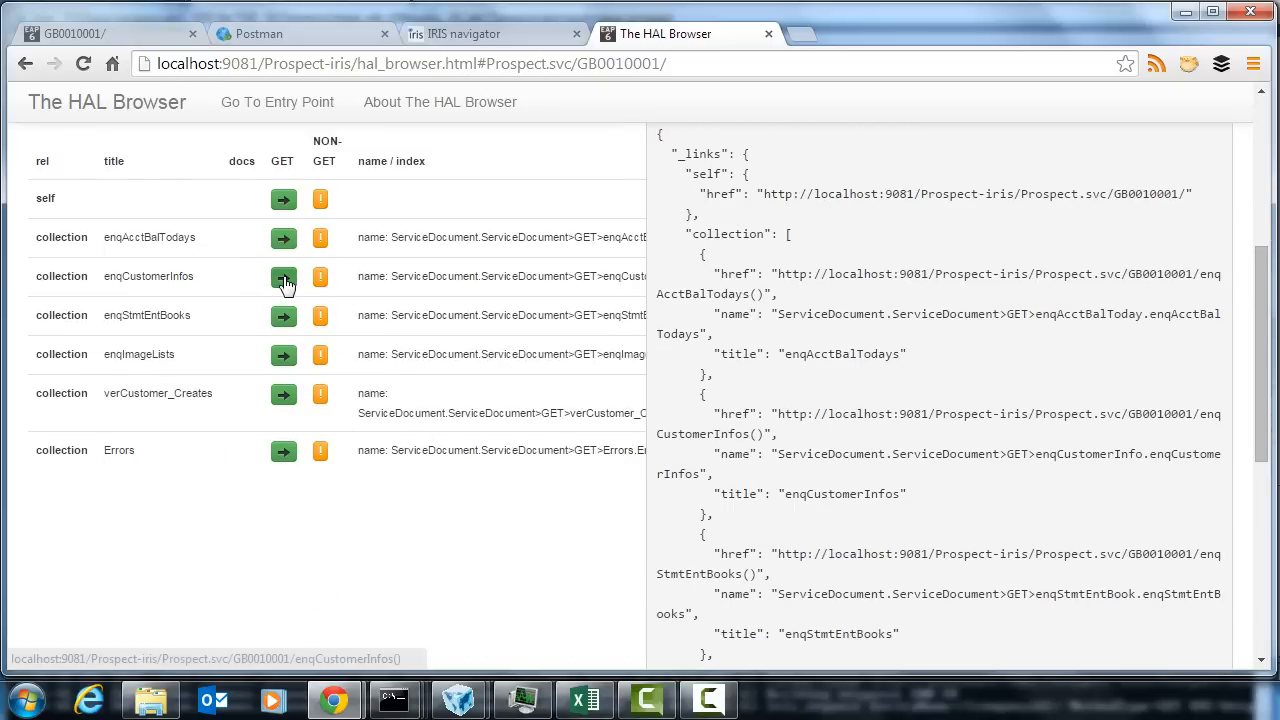
{"action": "left_click", "coordinate": [283, 277]}
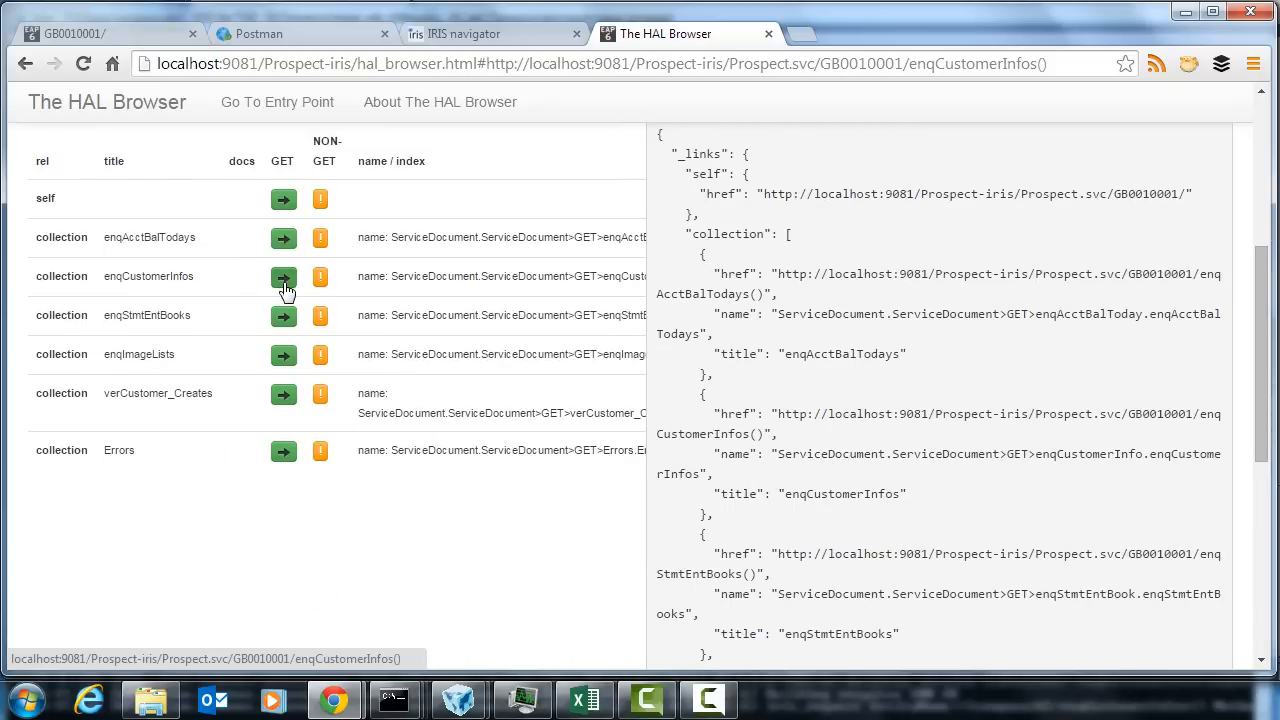
{"action": "left_click", "coordinate": [283, 276]}
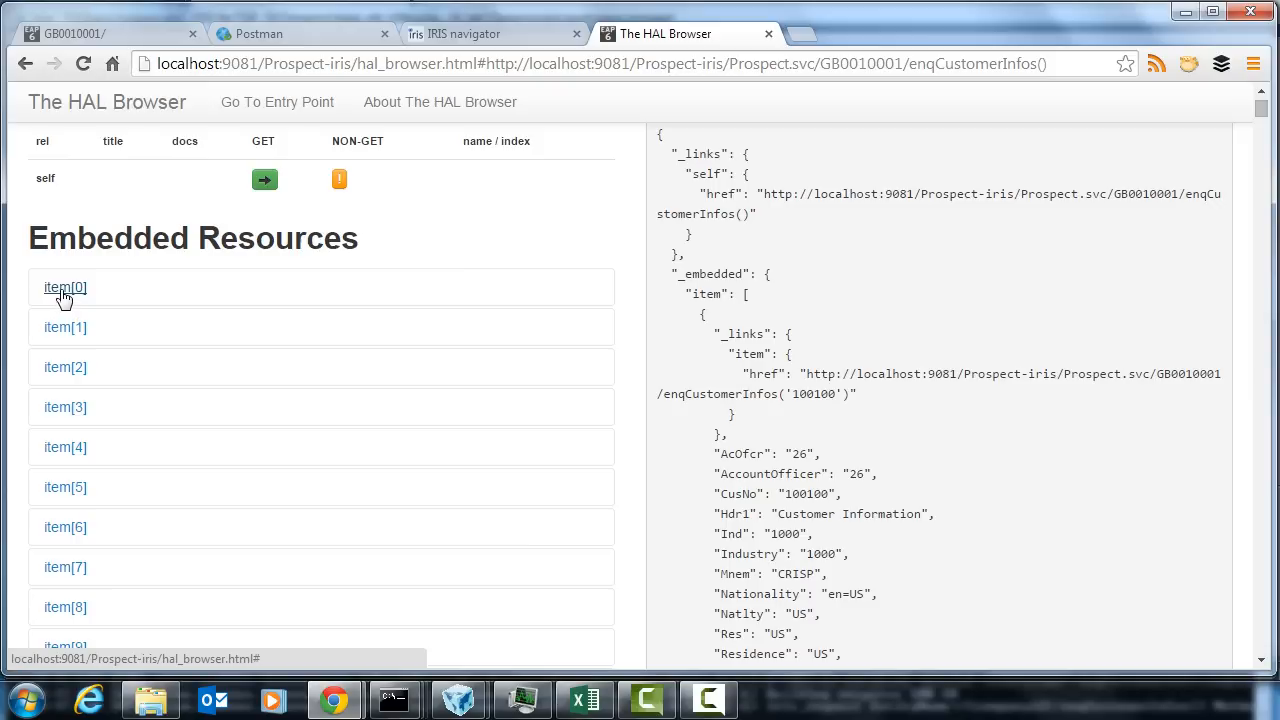
{"action": "left_click", "coordinate": [65, 287]}
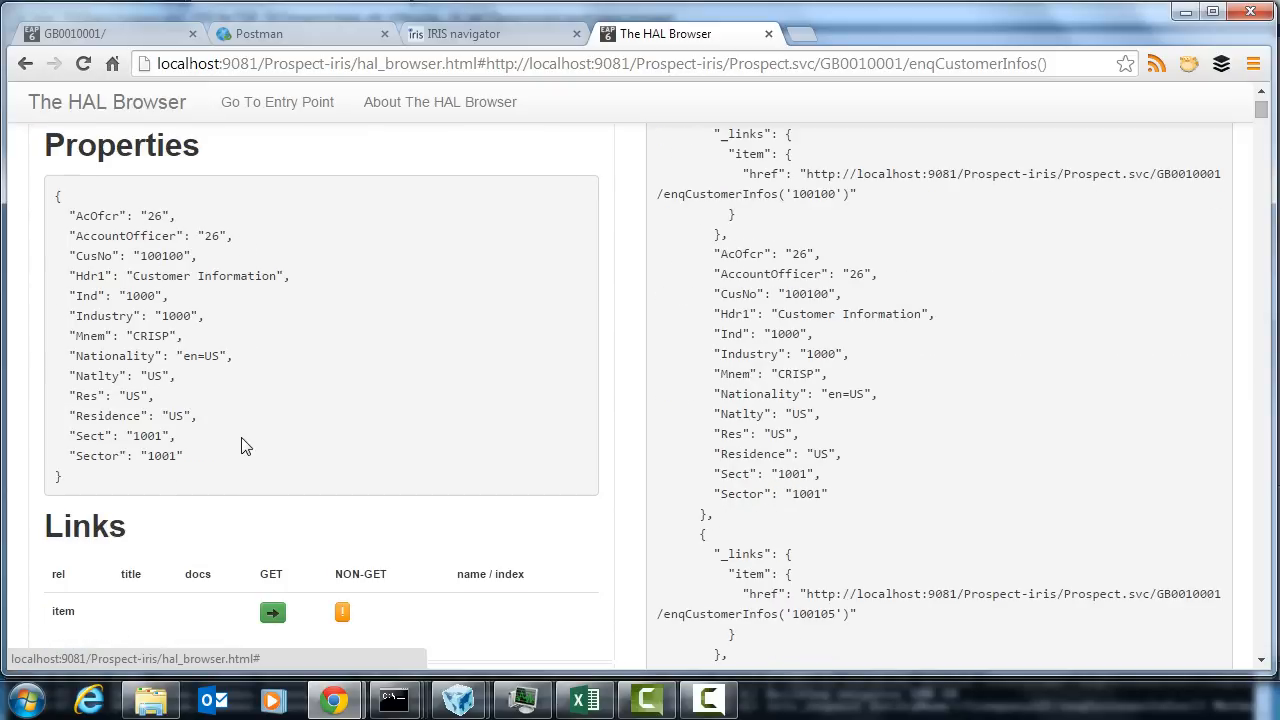
Step: Fetch customer 100100 as its own resource and return to the ODataJS explorer tab
{"action": "scroll", "scroll_direction": "down", "scroll_amount": 3}
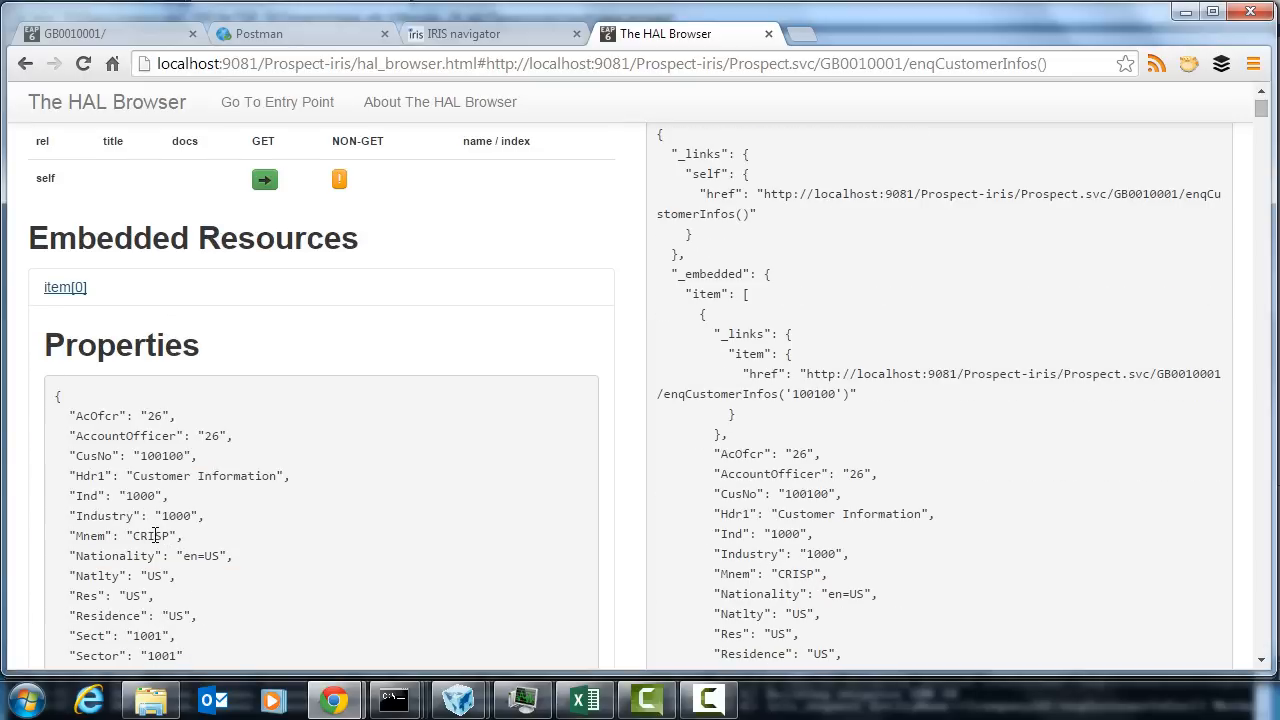
{"action": "scroll", "scroll_direction": "down", "scroll_amount": 3}
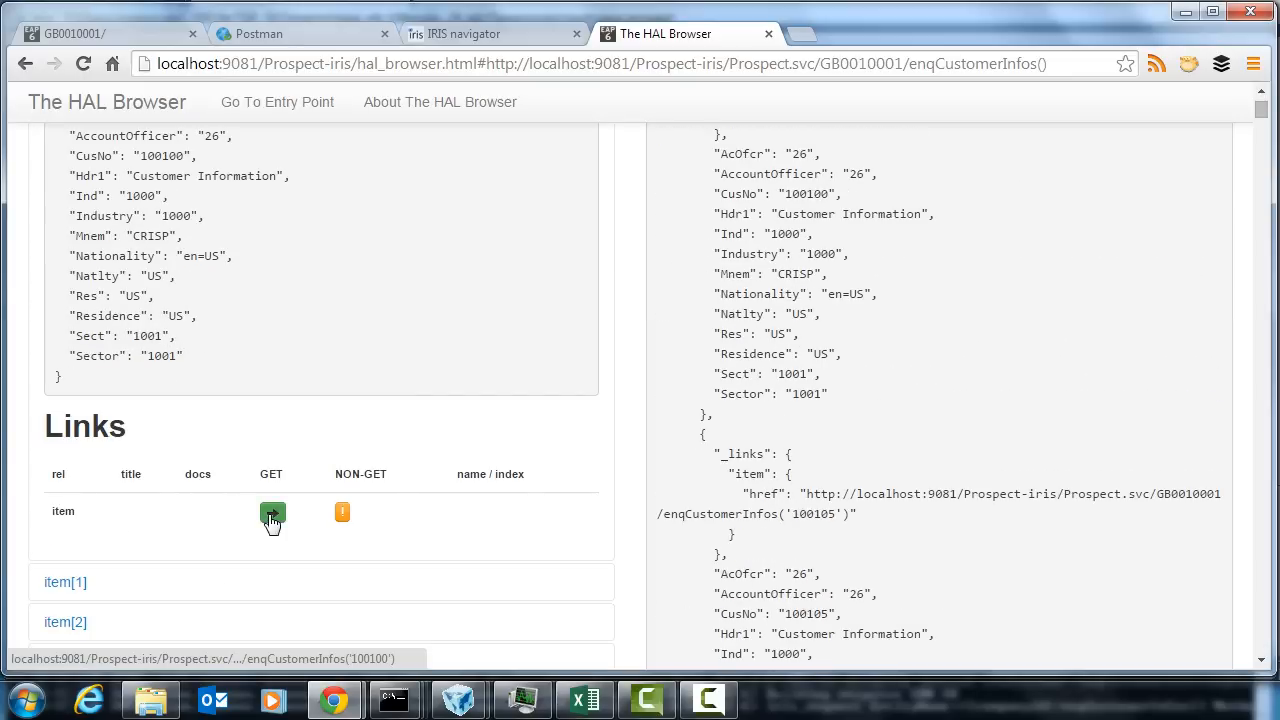
{"action": "left_click", "coordinate": [272, 512]}
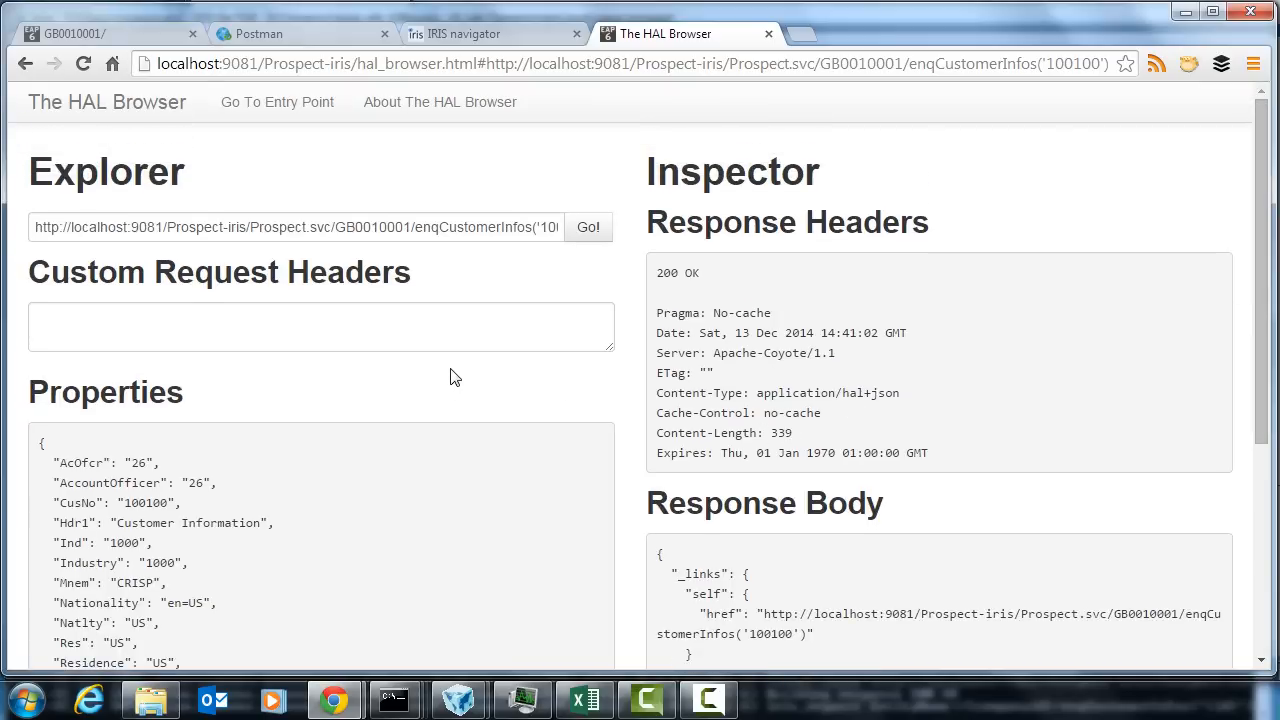
{"action": "mouse_move", "coordinate": [1157, 334]}
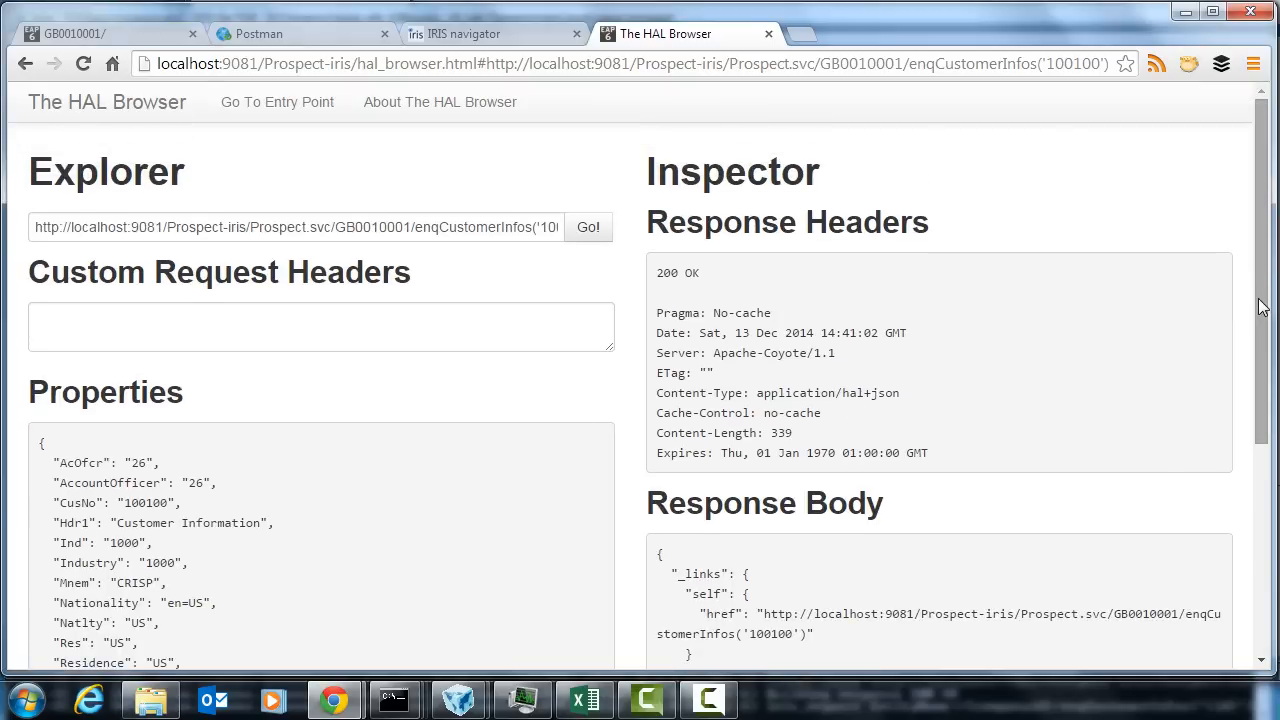
{"action": "mouse_move", "coordinate": [1081, 509]}
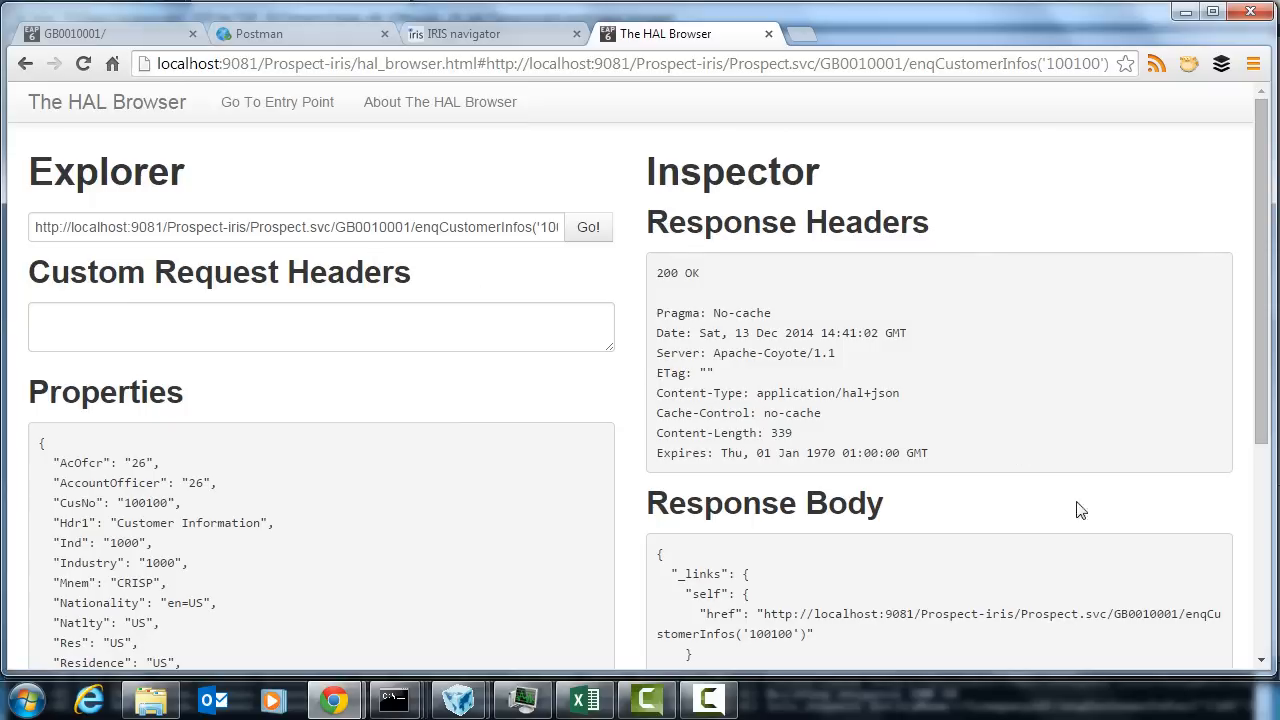
{"action": "scroll", "scroll_direction": "down", "scroll_amount": 3}
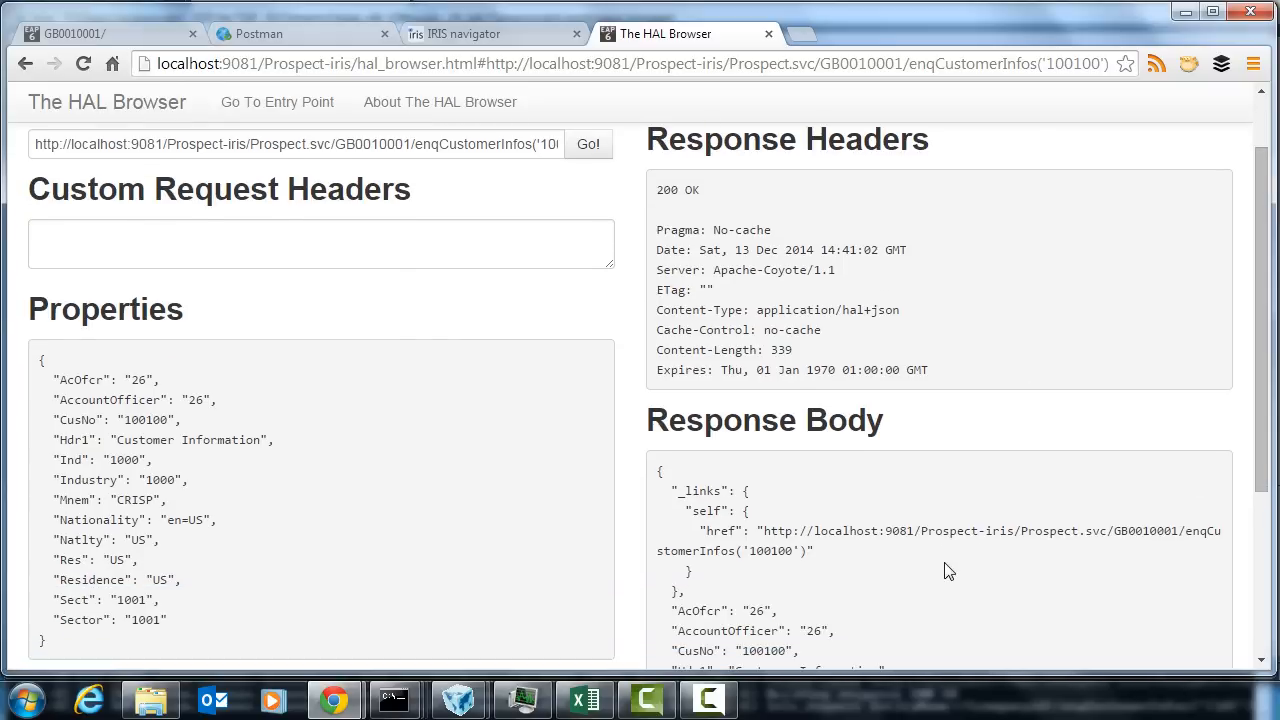
{"action": "left_click", "coordinate": [470, 33]}
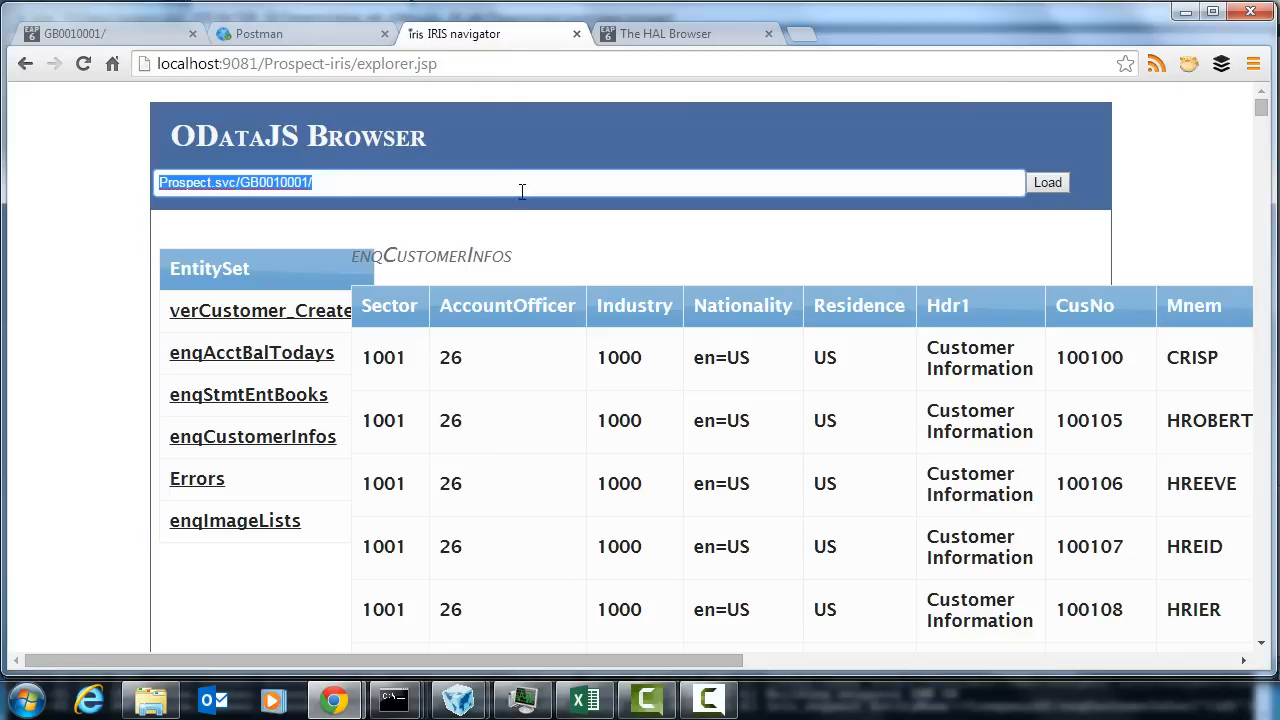
{"action": "mouse_move", "coordinate": [662, 191]}
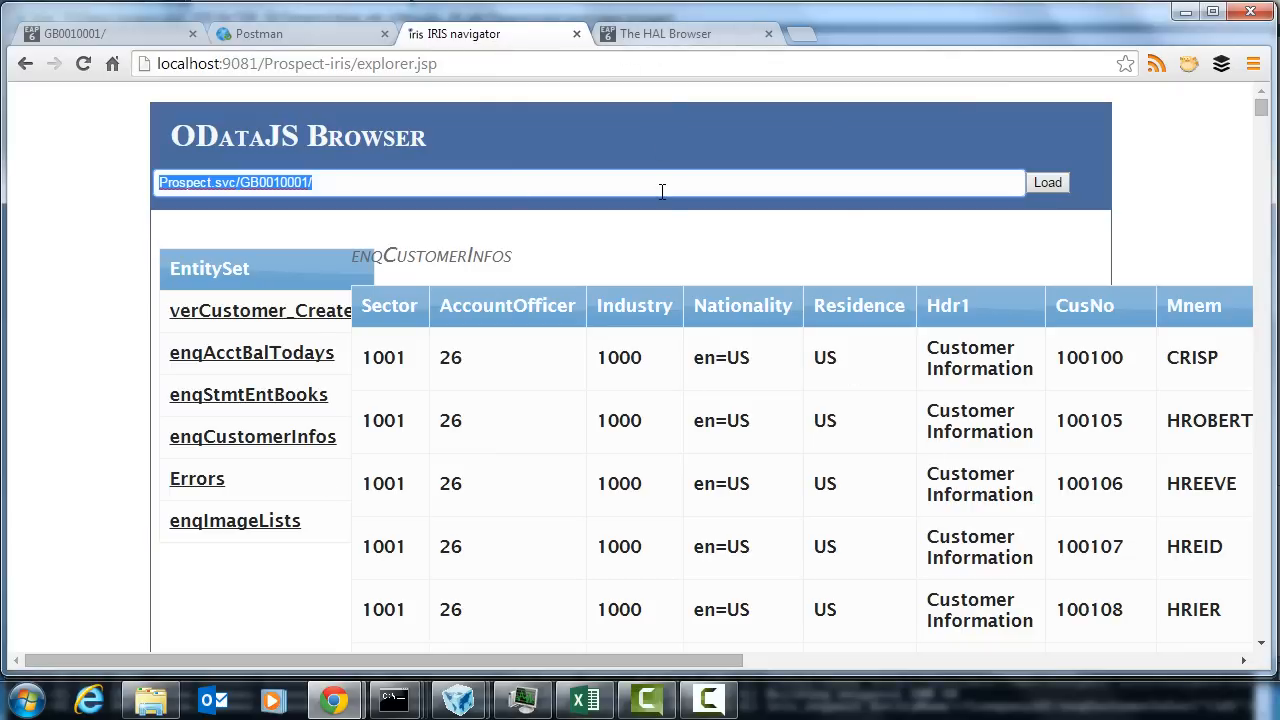
{"action": "mouse_move", "coordinate": [680, 268]}
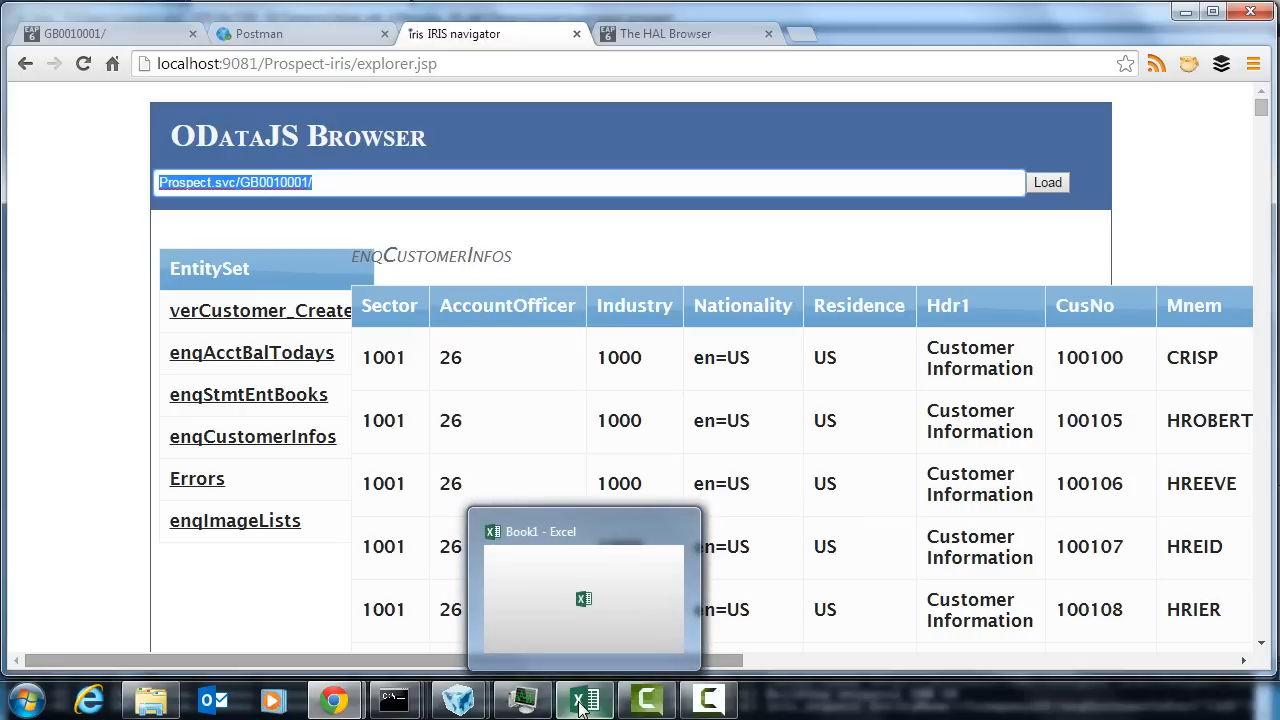
Step: Review the HAL Browser results, then return to Postman's enqCustomerInfos HAL JSON response
{"action": "left_click", "coordinate": [675, 33]}
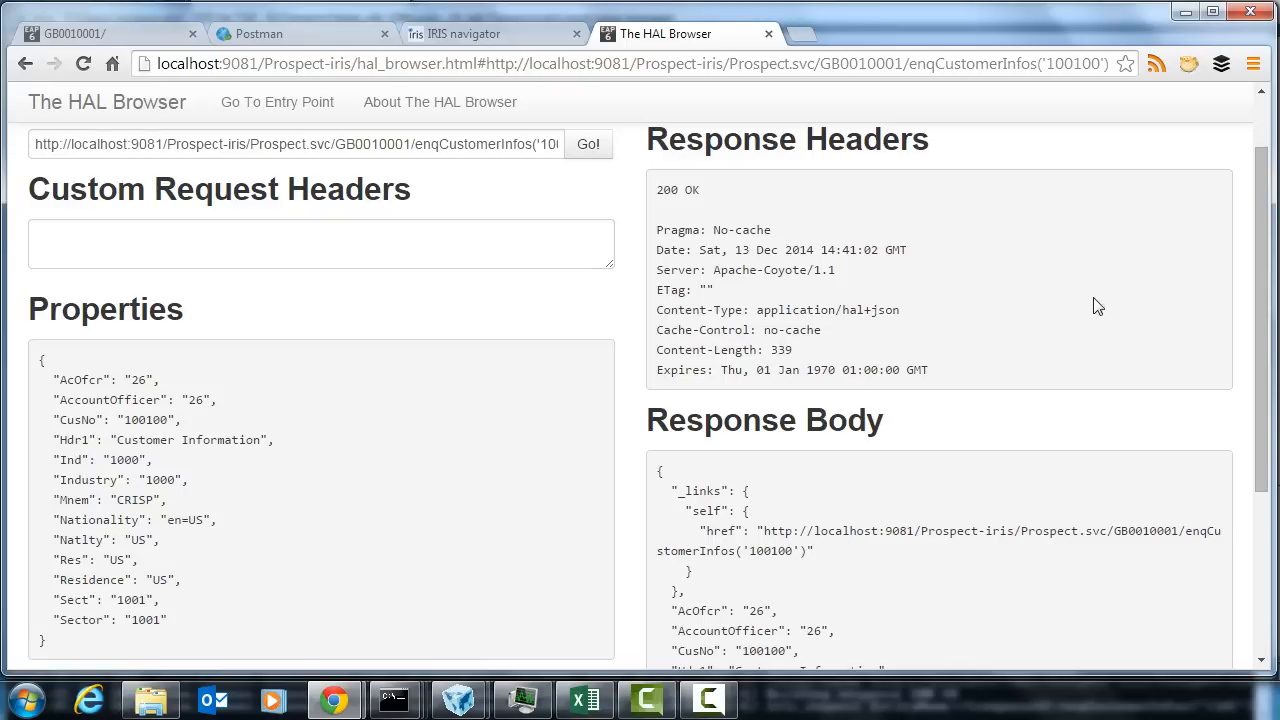
{"action": "scroll", "scroll_direction": "down", "scroll_amount": 3}
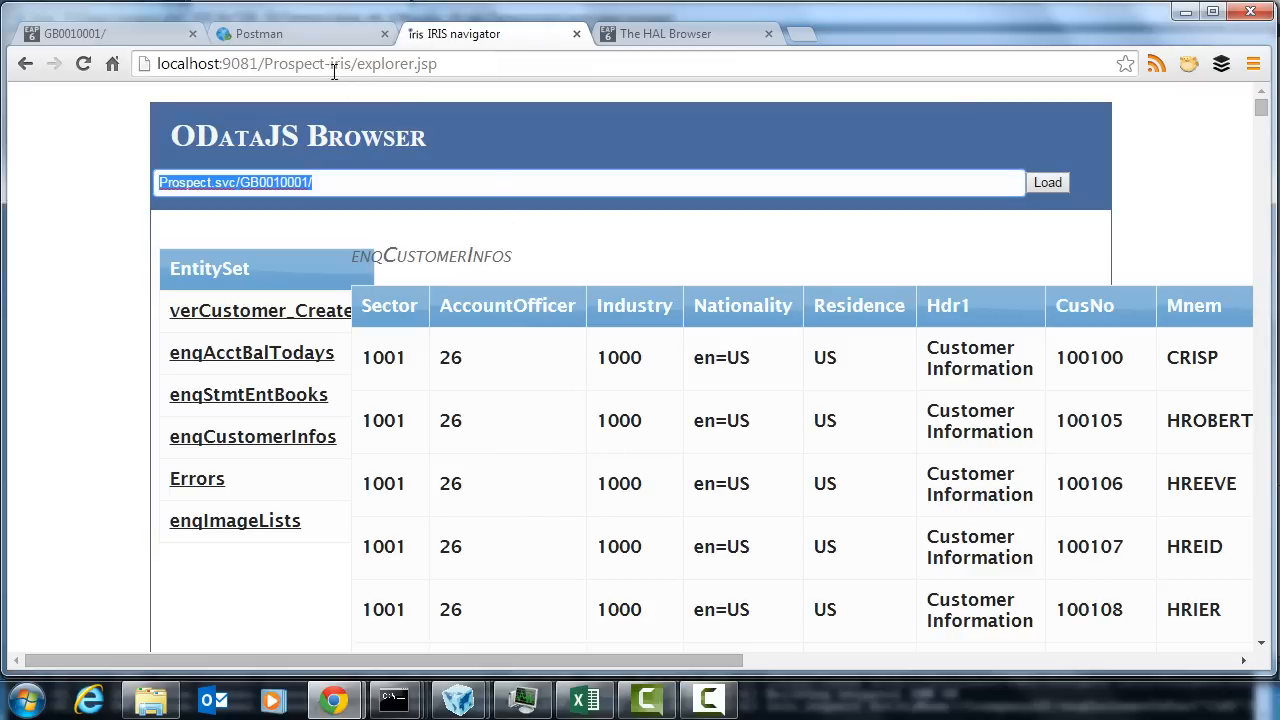
{"action": "left_click", "coordinate": [258, 33]}
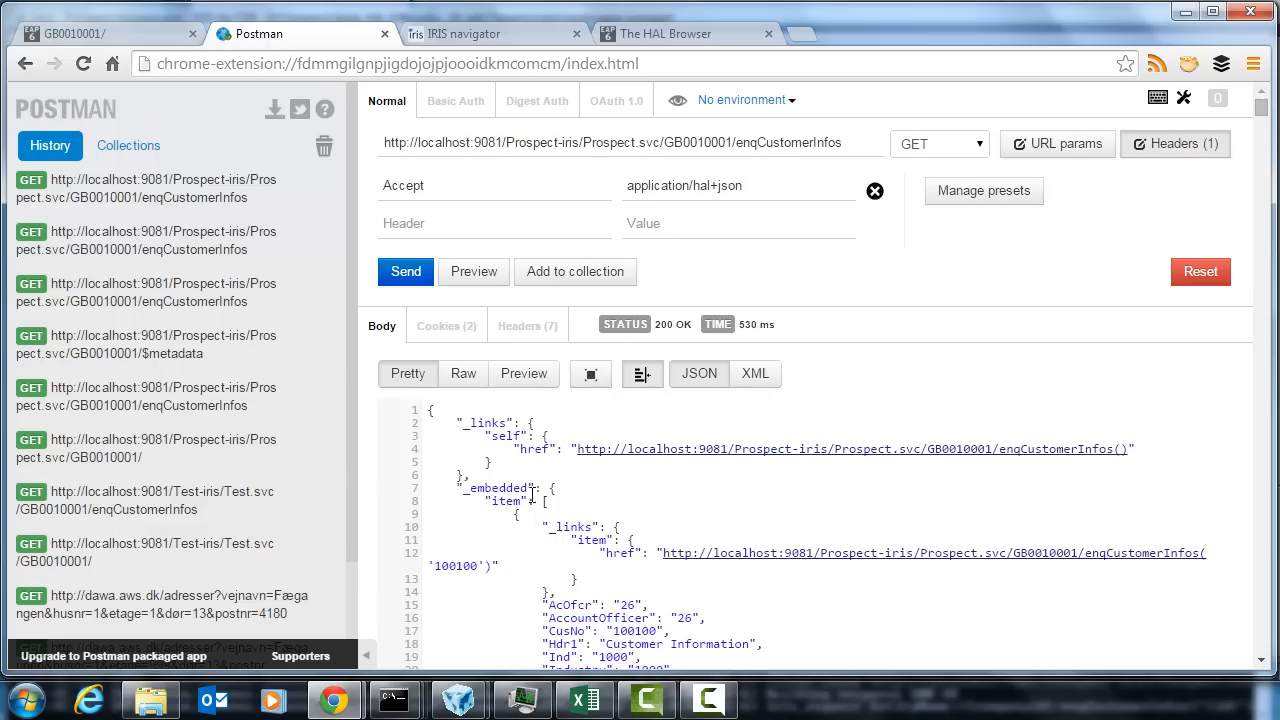
{"action": "mouse_move", "coordinate": [460, 700]}
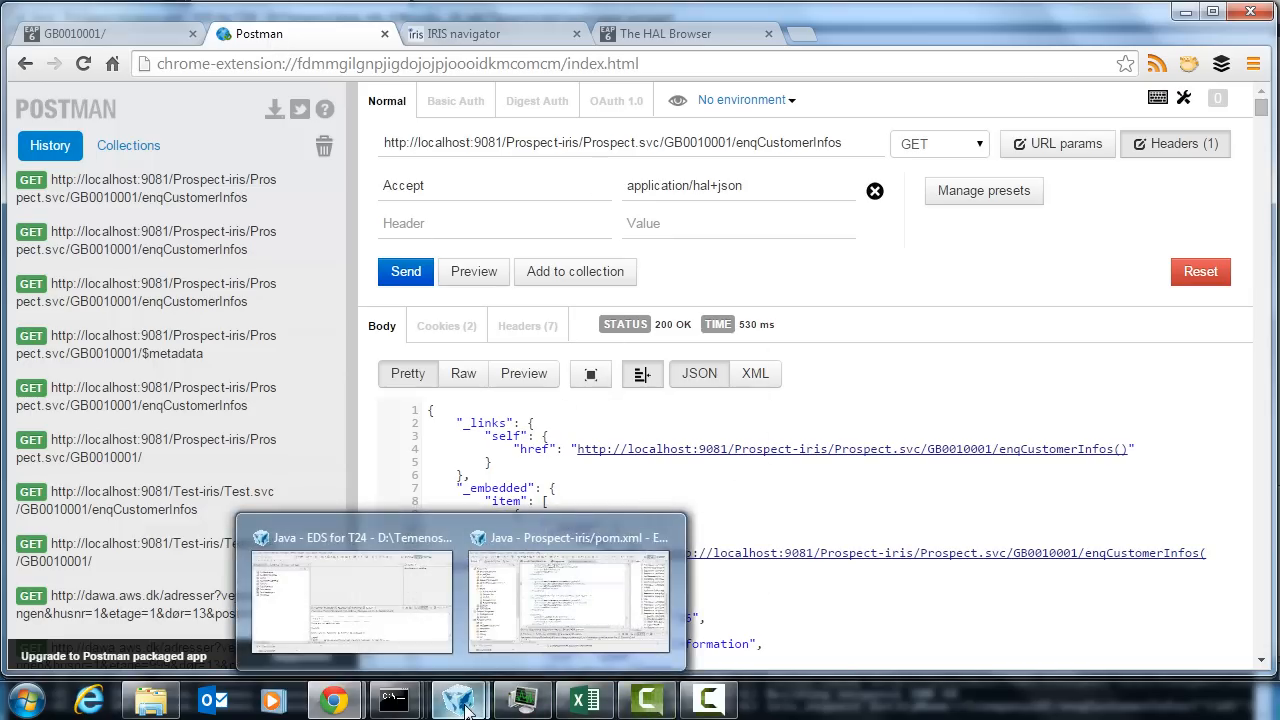